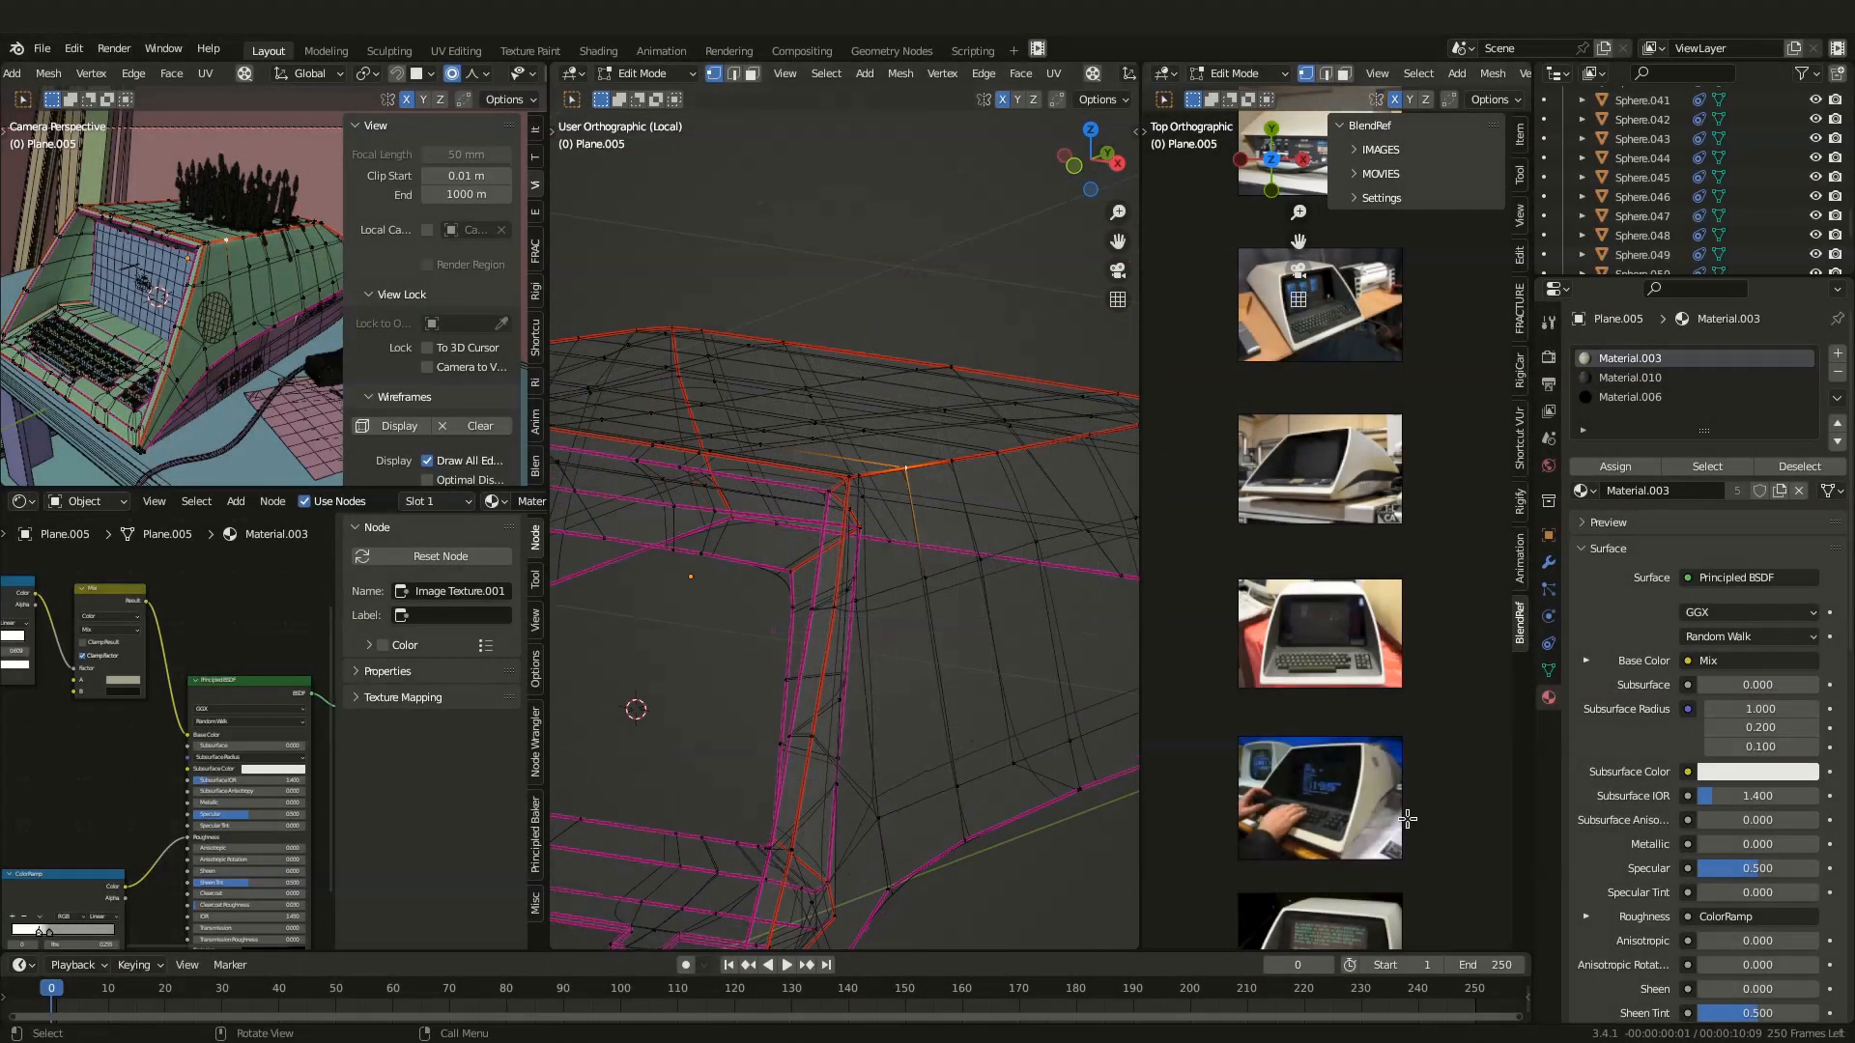
Tour the BlendRef demos: head sculpt, rig movie reference and grease pencil dinosaur drawing
scroll(down, 3)
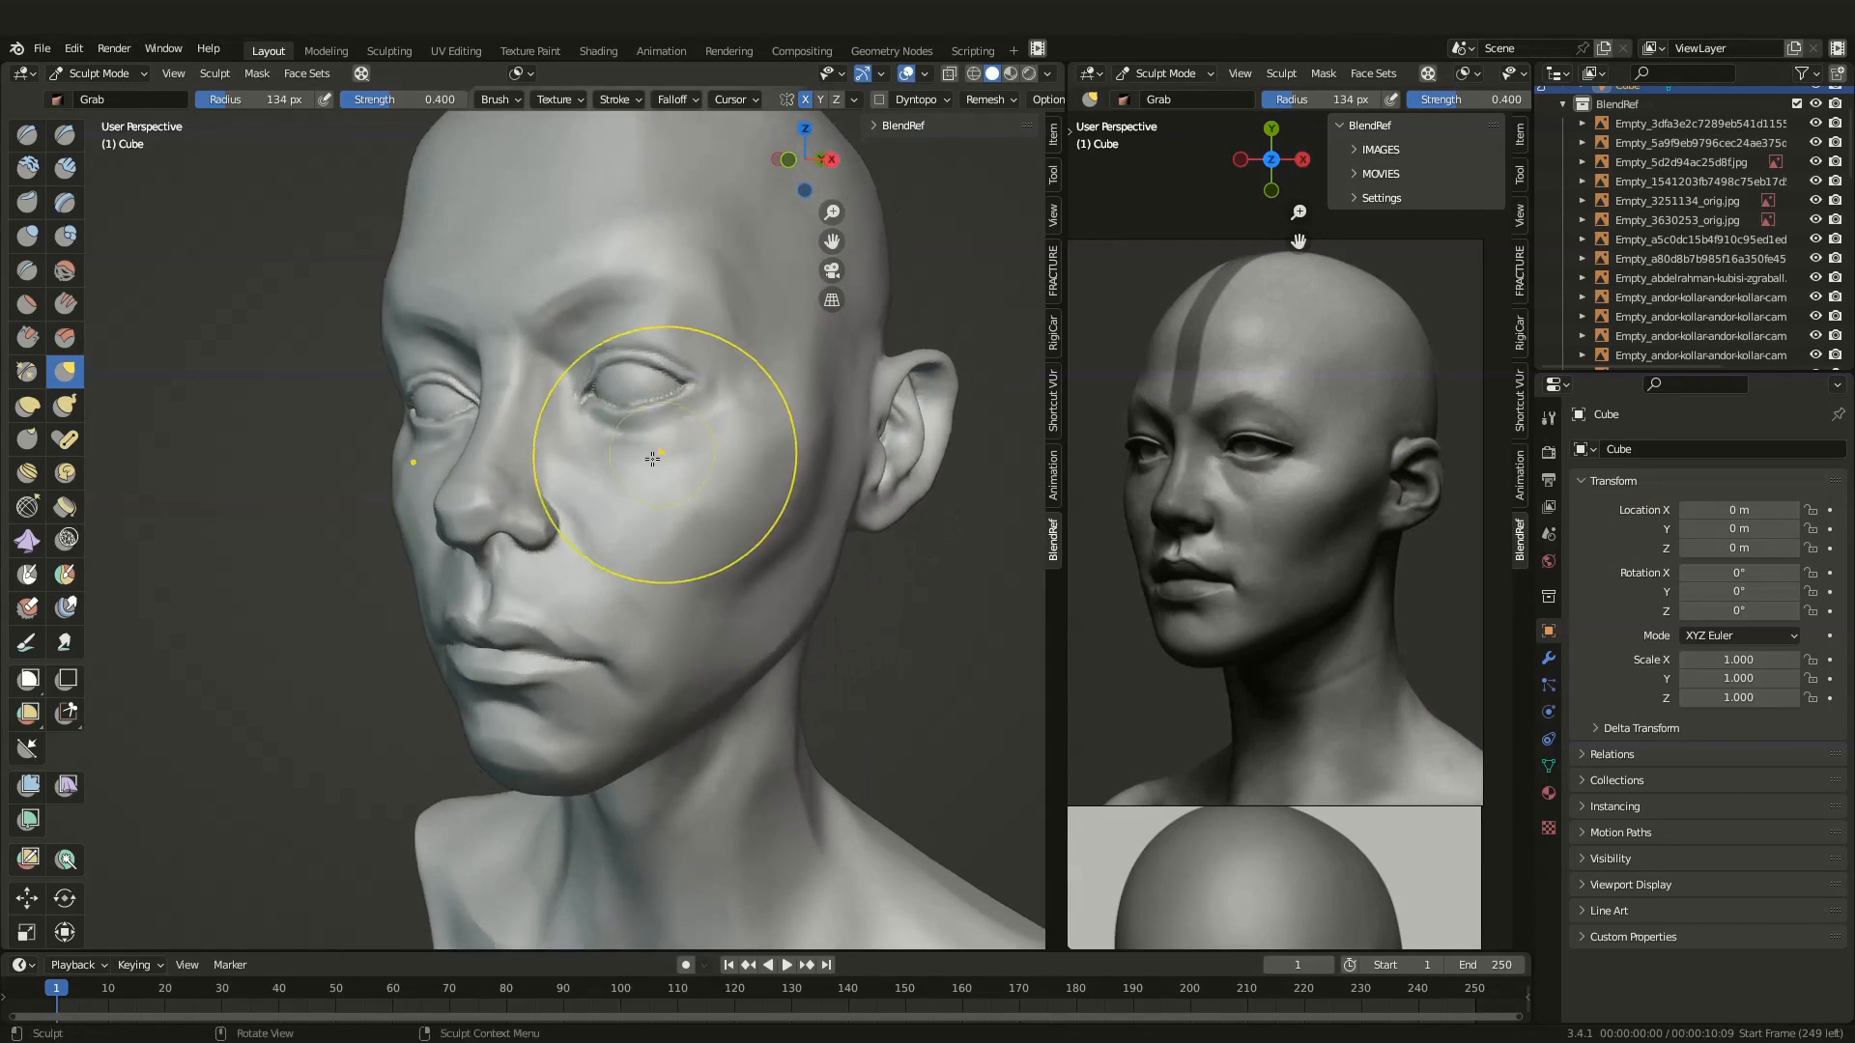
drag(652, 459, 635, 627)
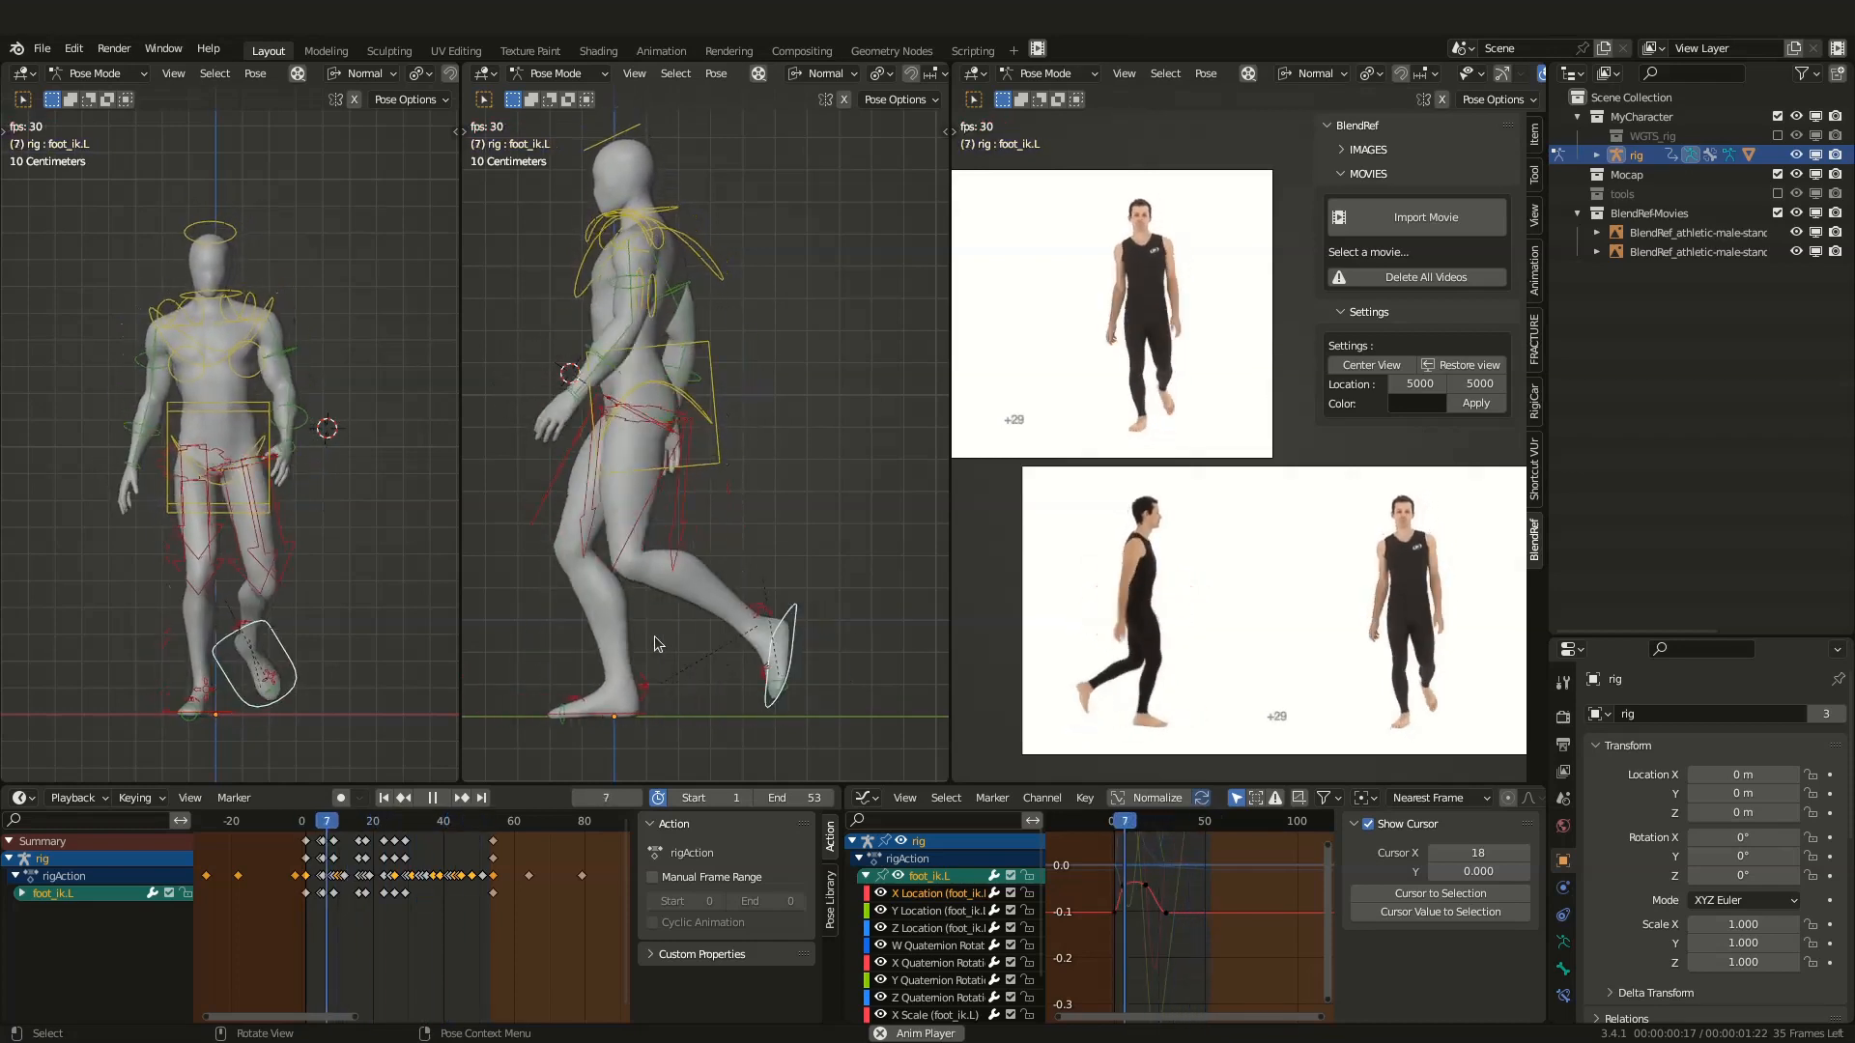
click(284, 49)
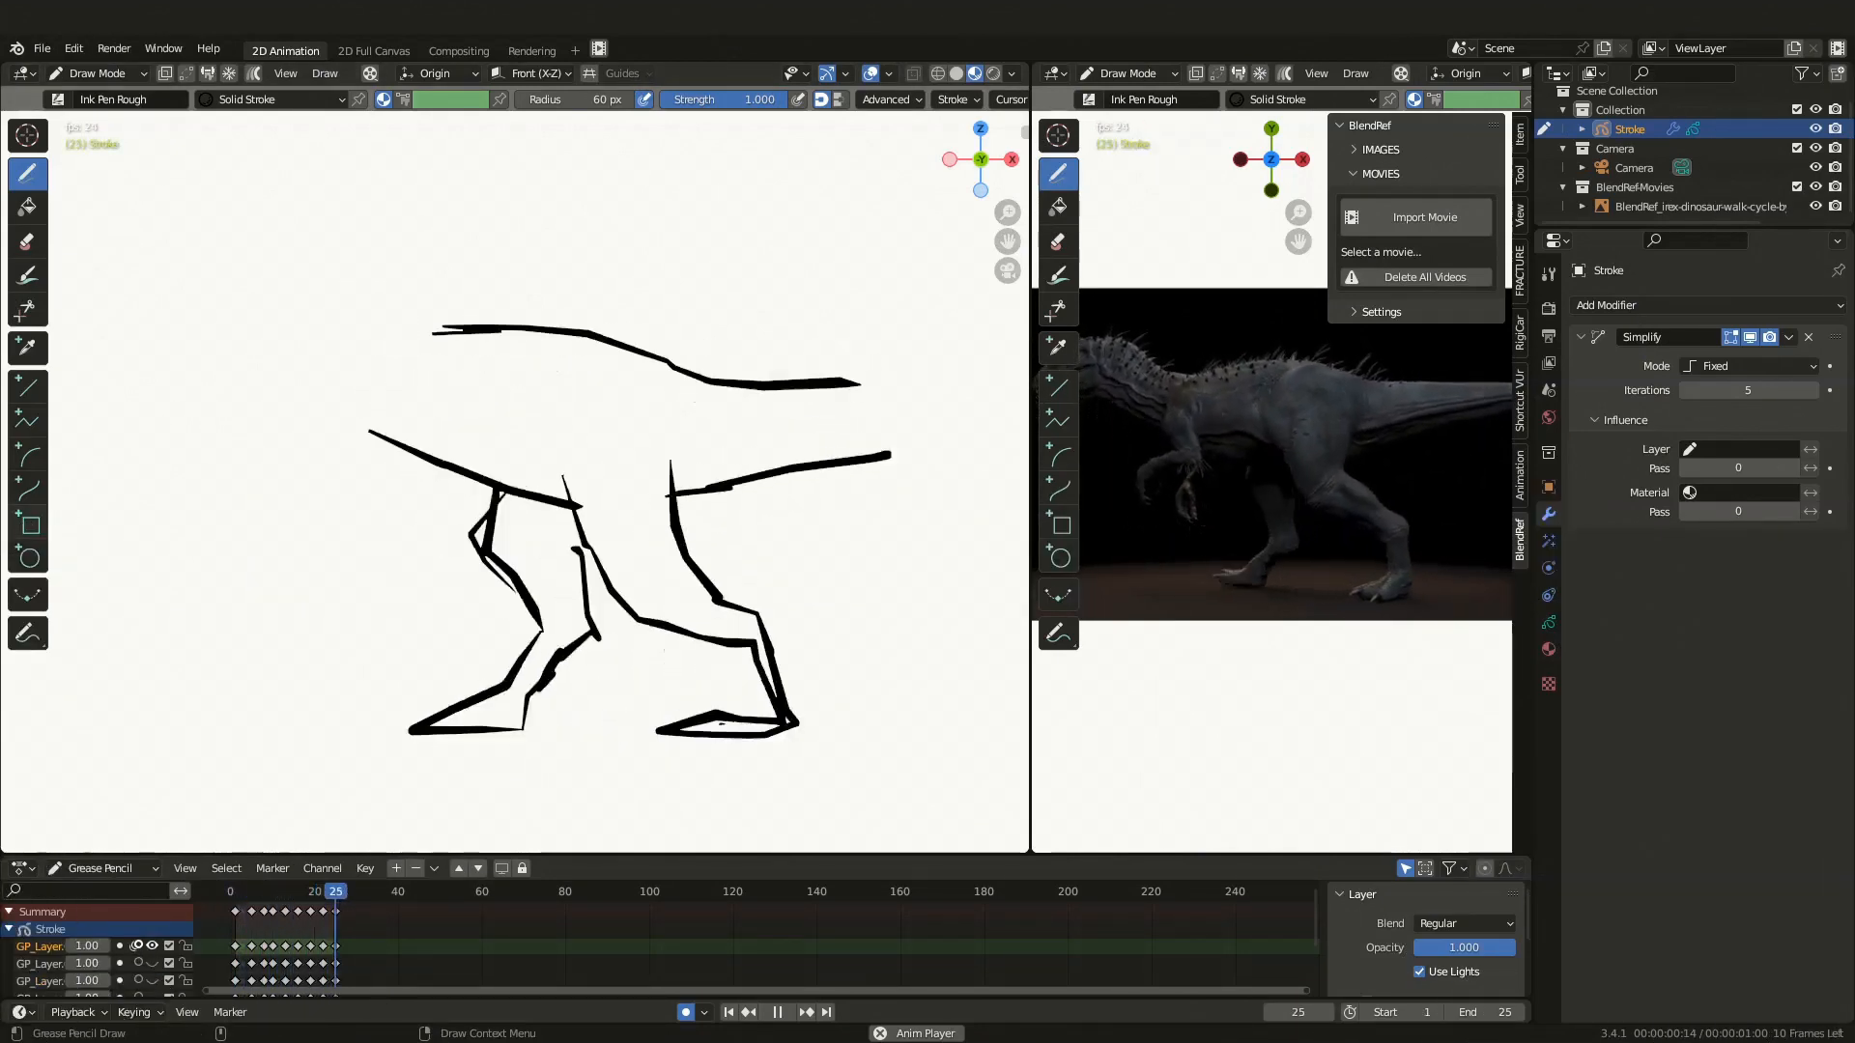
Open BlendRef in the right viewport's N-panel, then expand and collapse its Settings
click(268, 49)
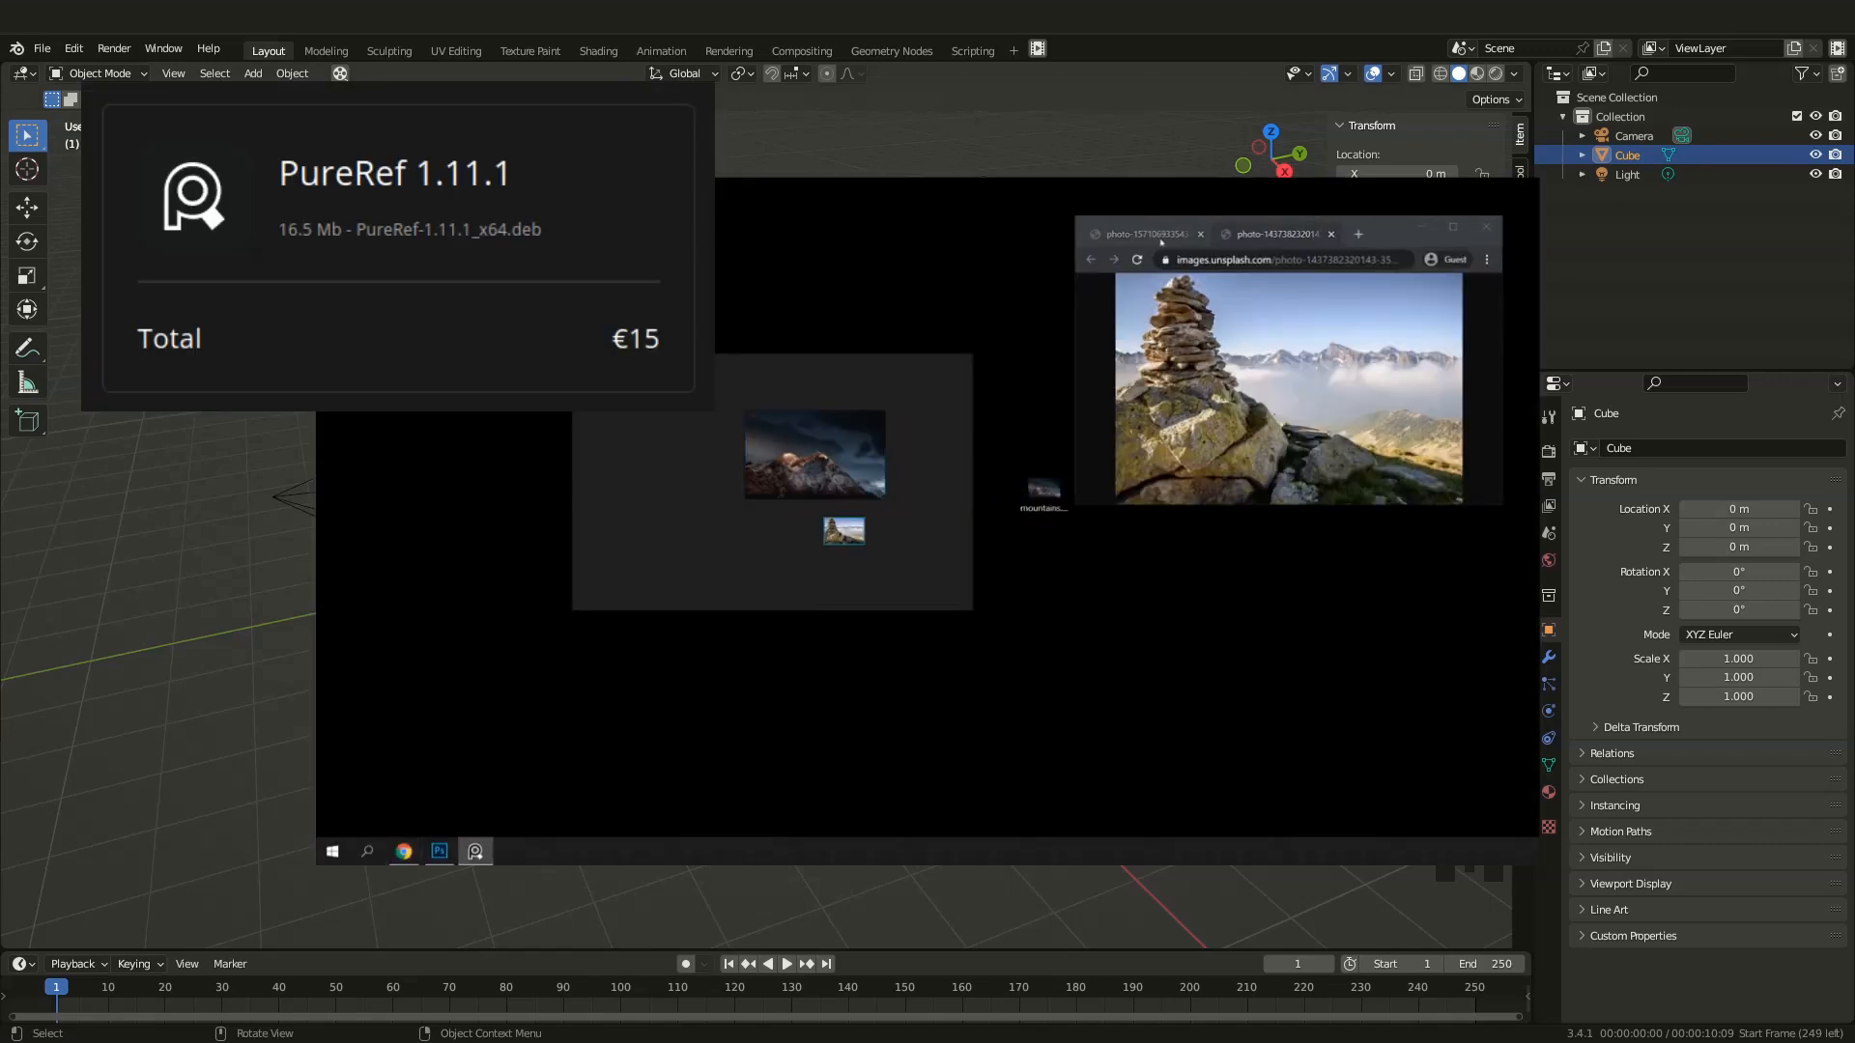
click(1144, 233)
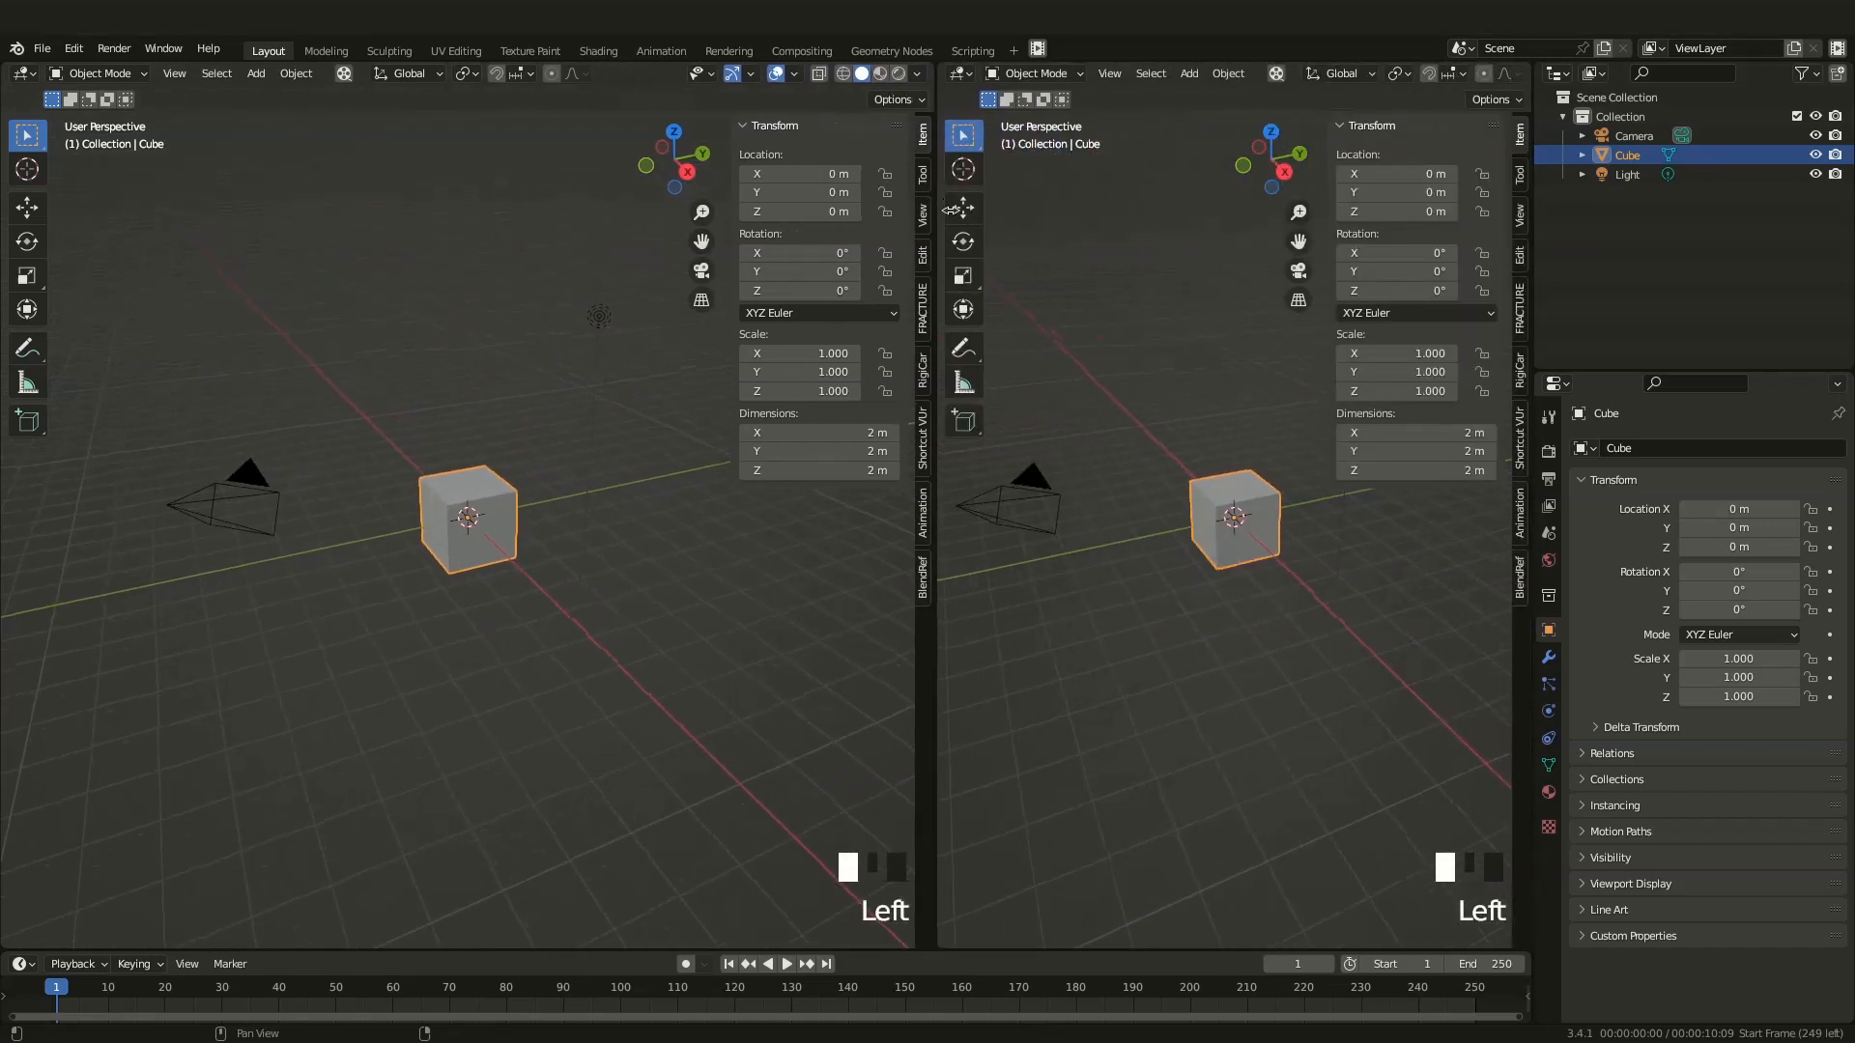
click(1519, 568)
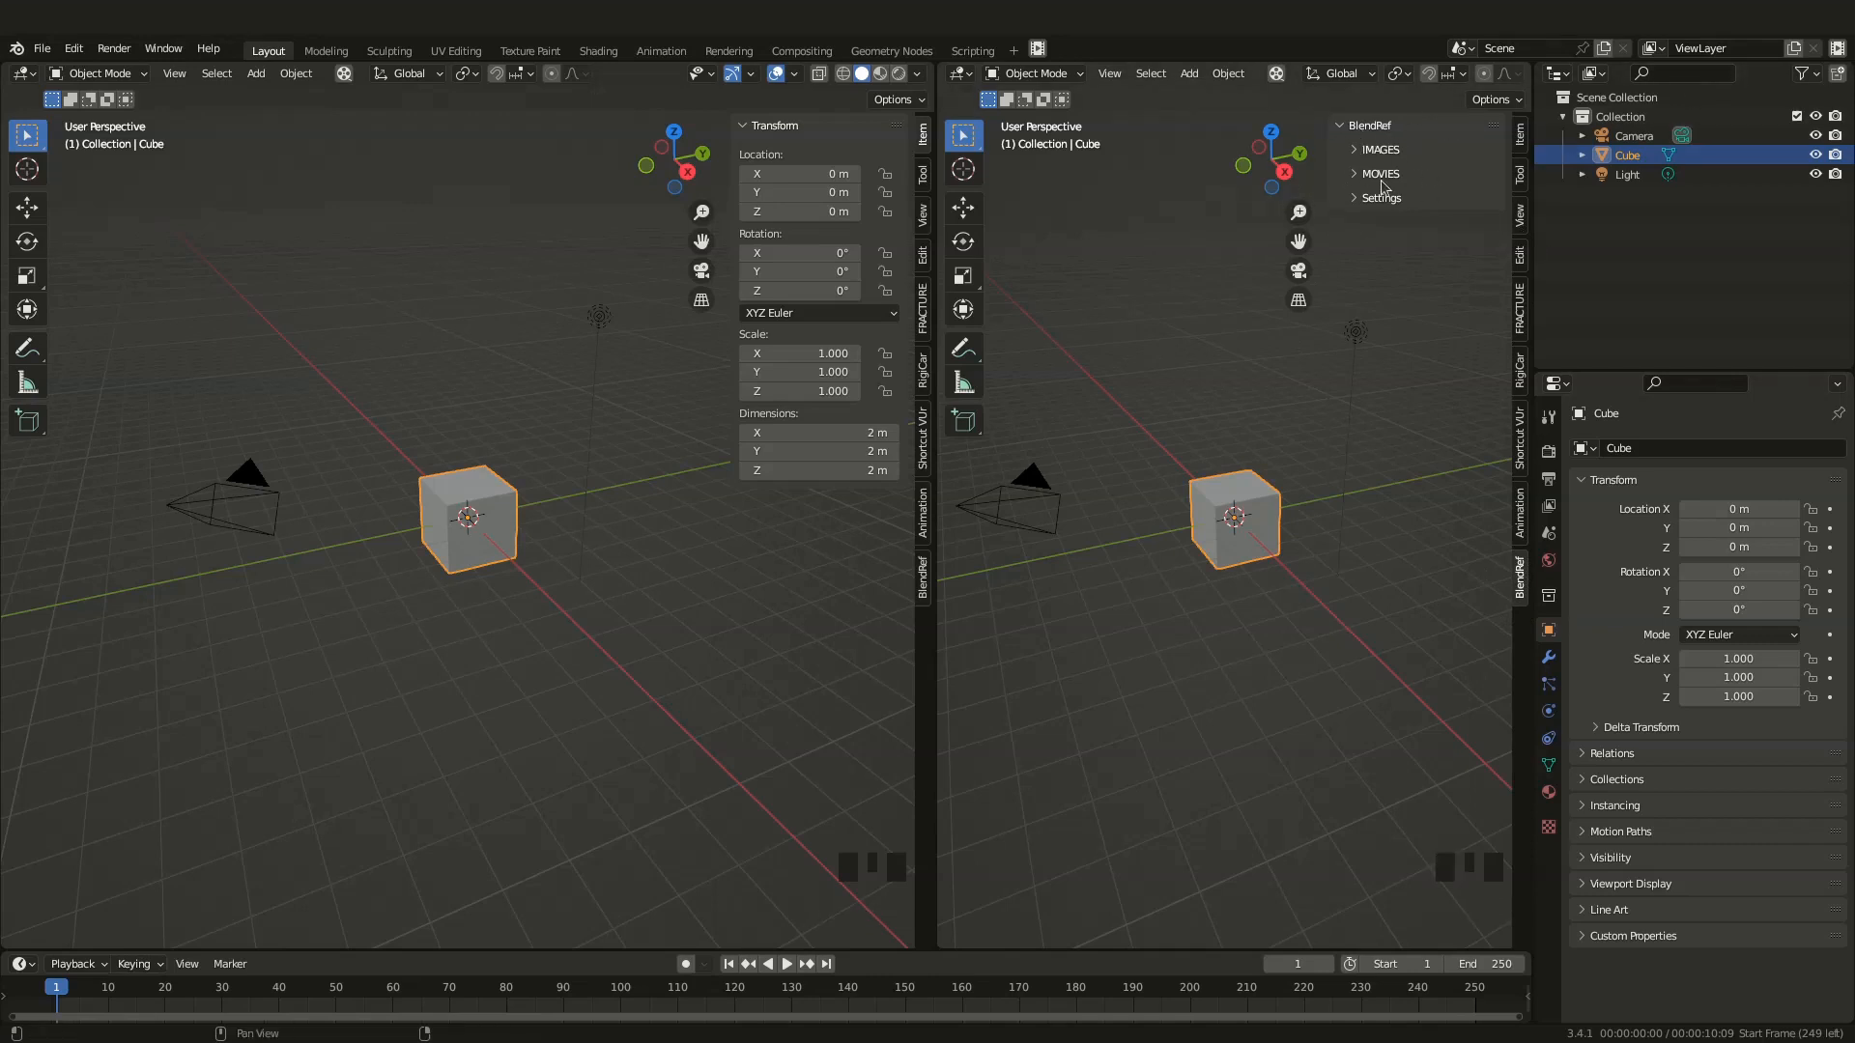
click(1380, 197)
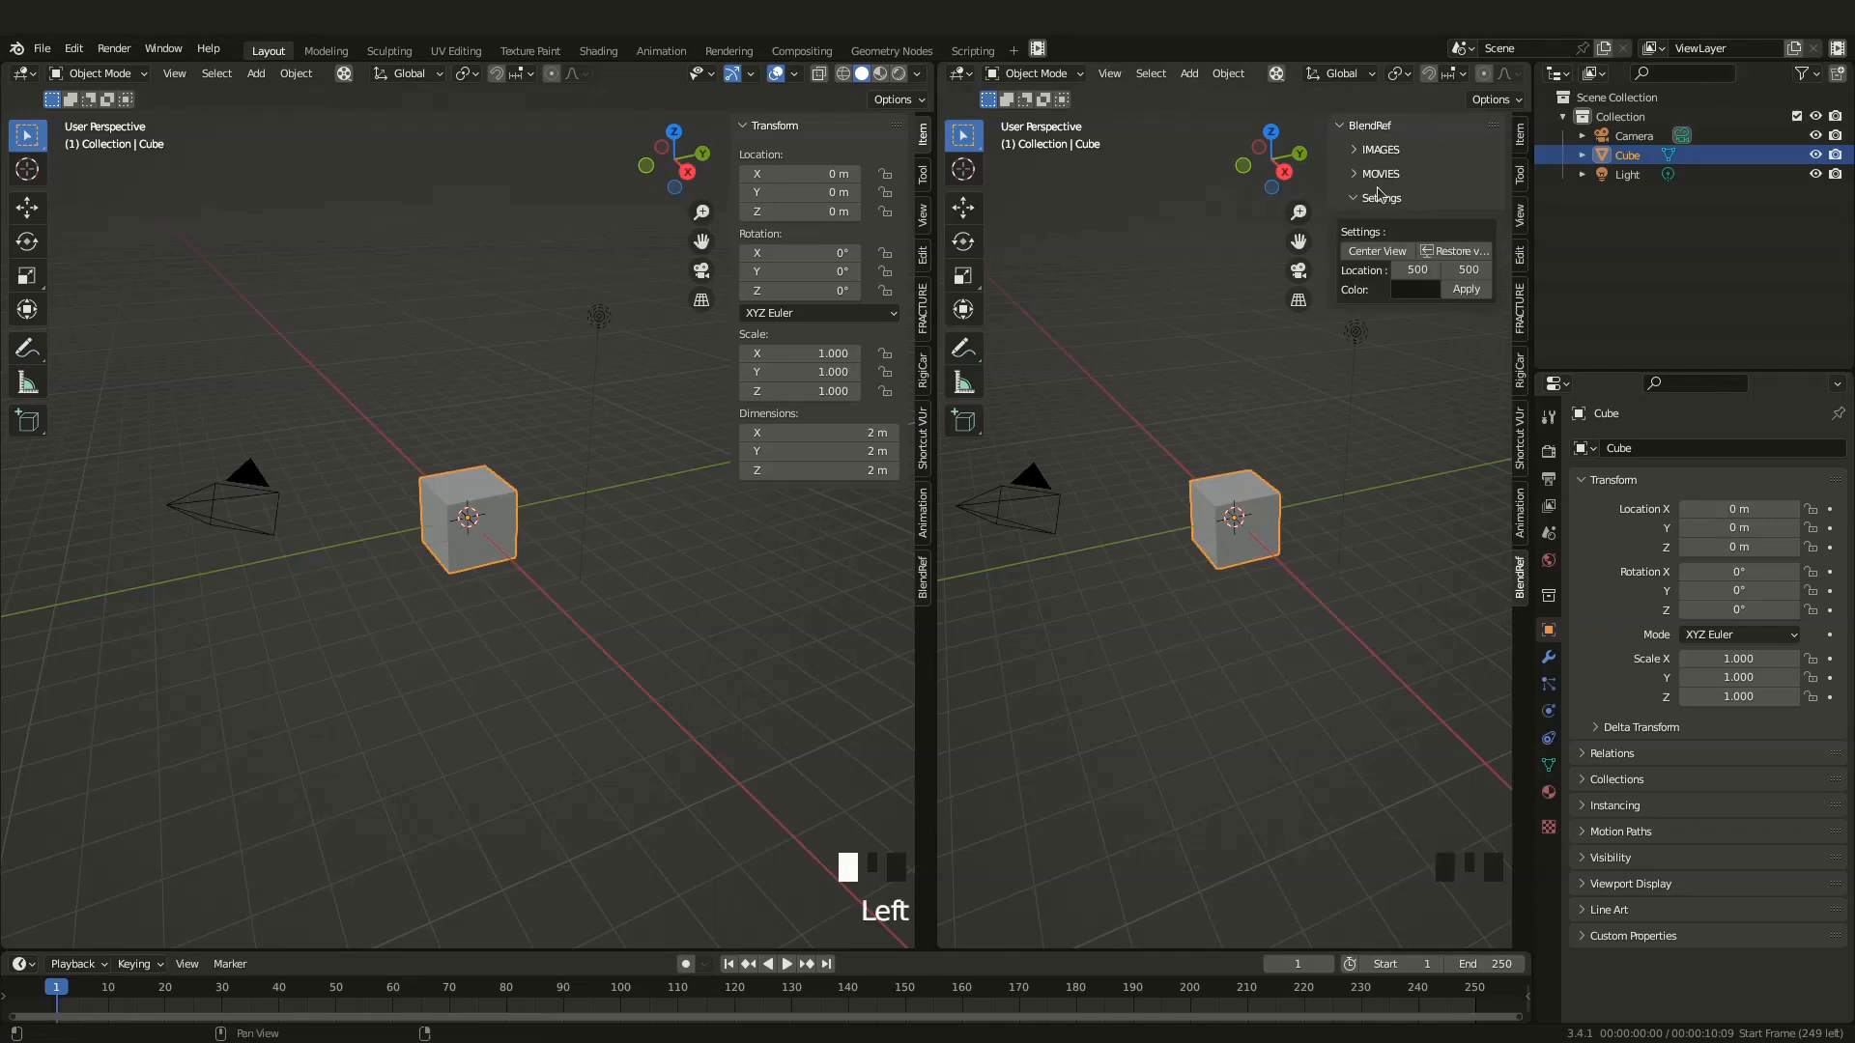
click(1380, 197)
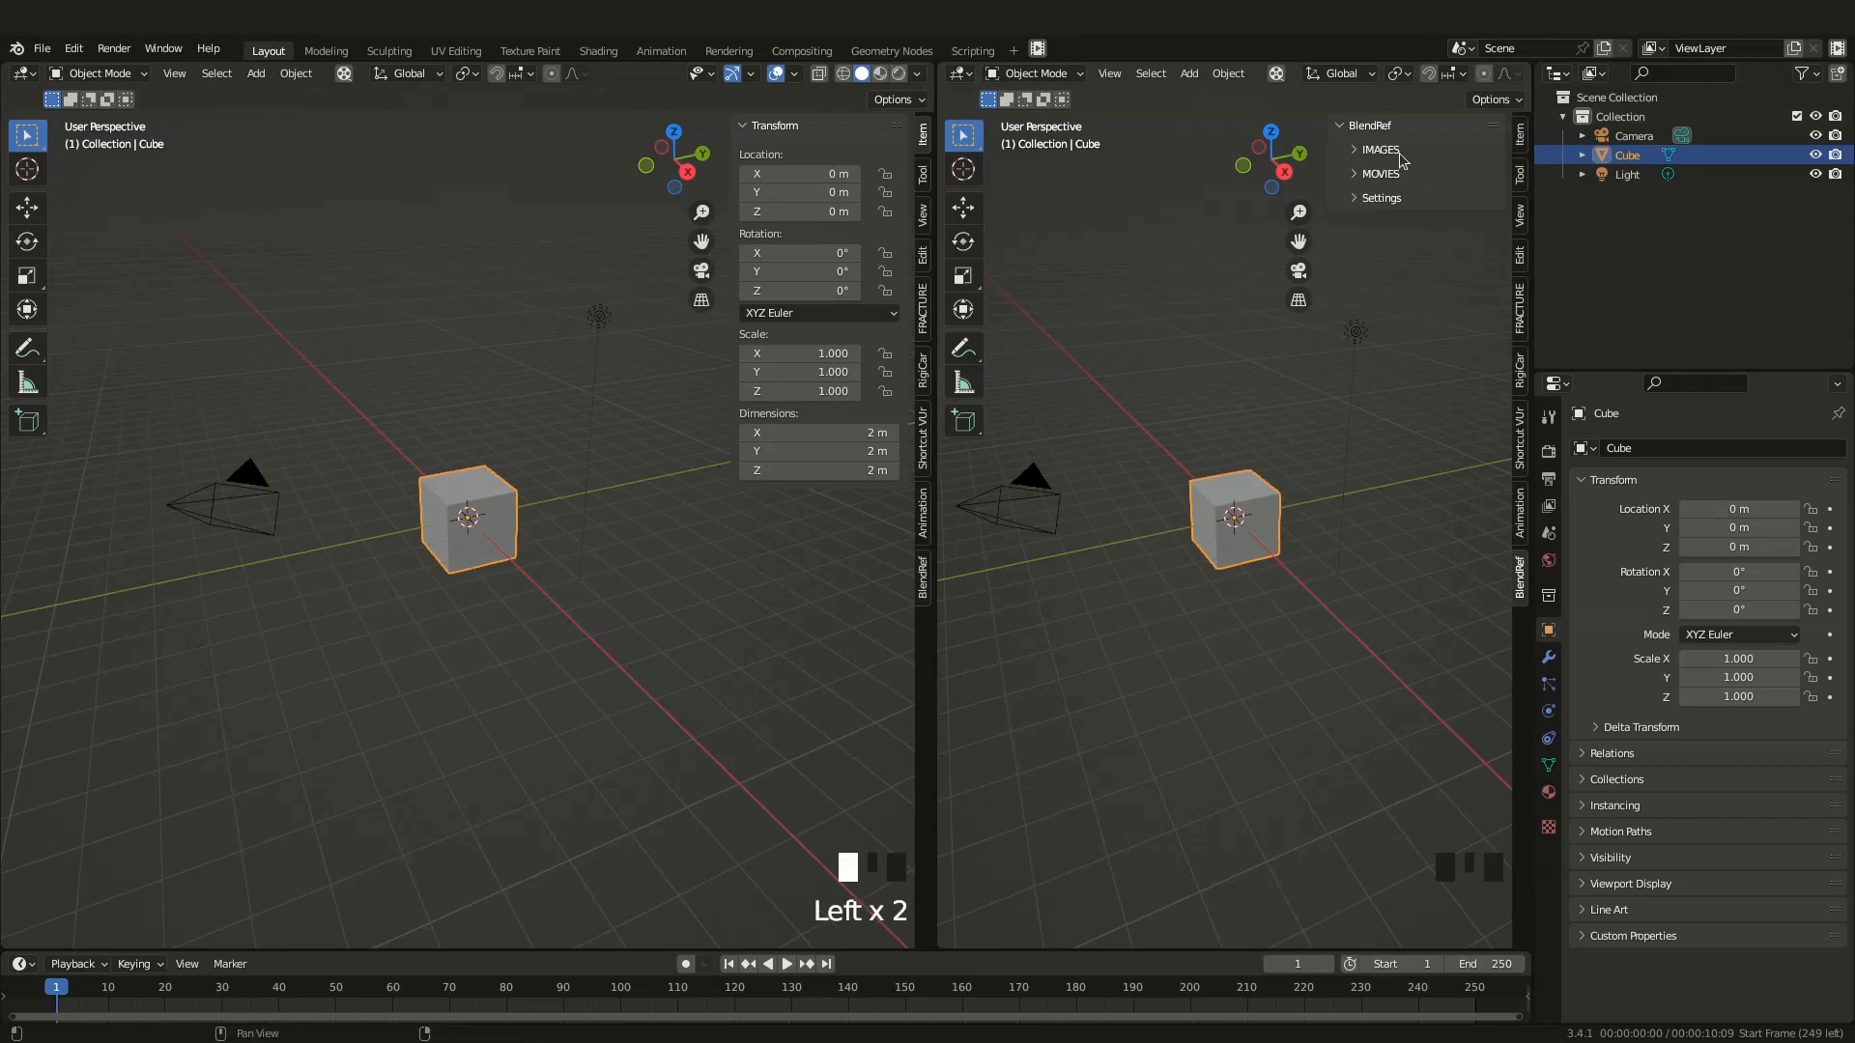
Expand Images and choose head-sculpt-refs from Recent as the source folder
click(1380, 149)
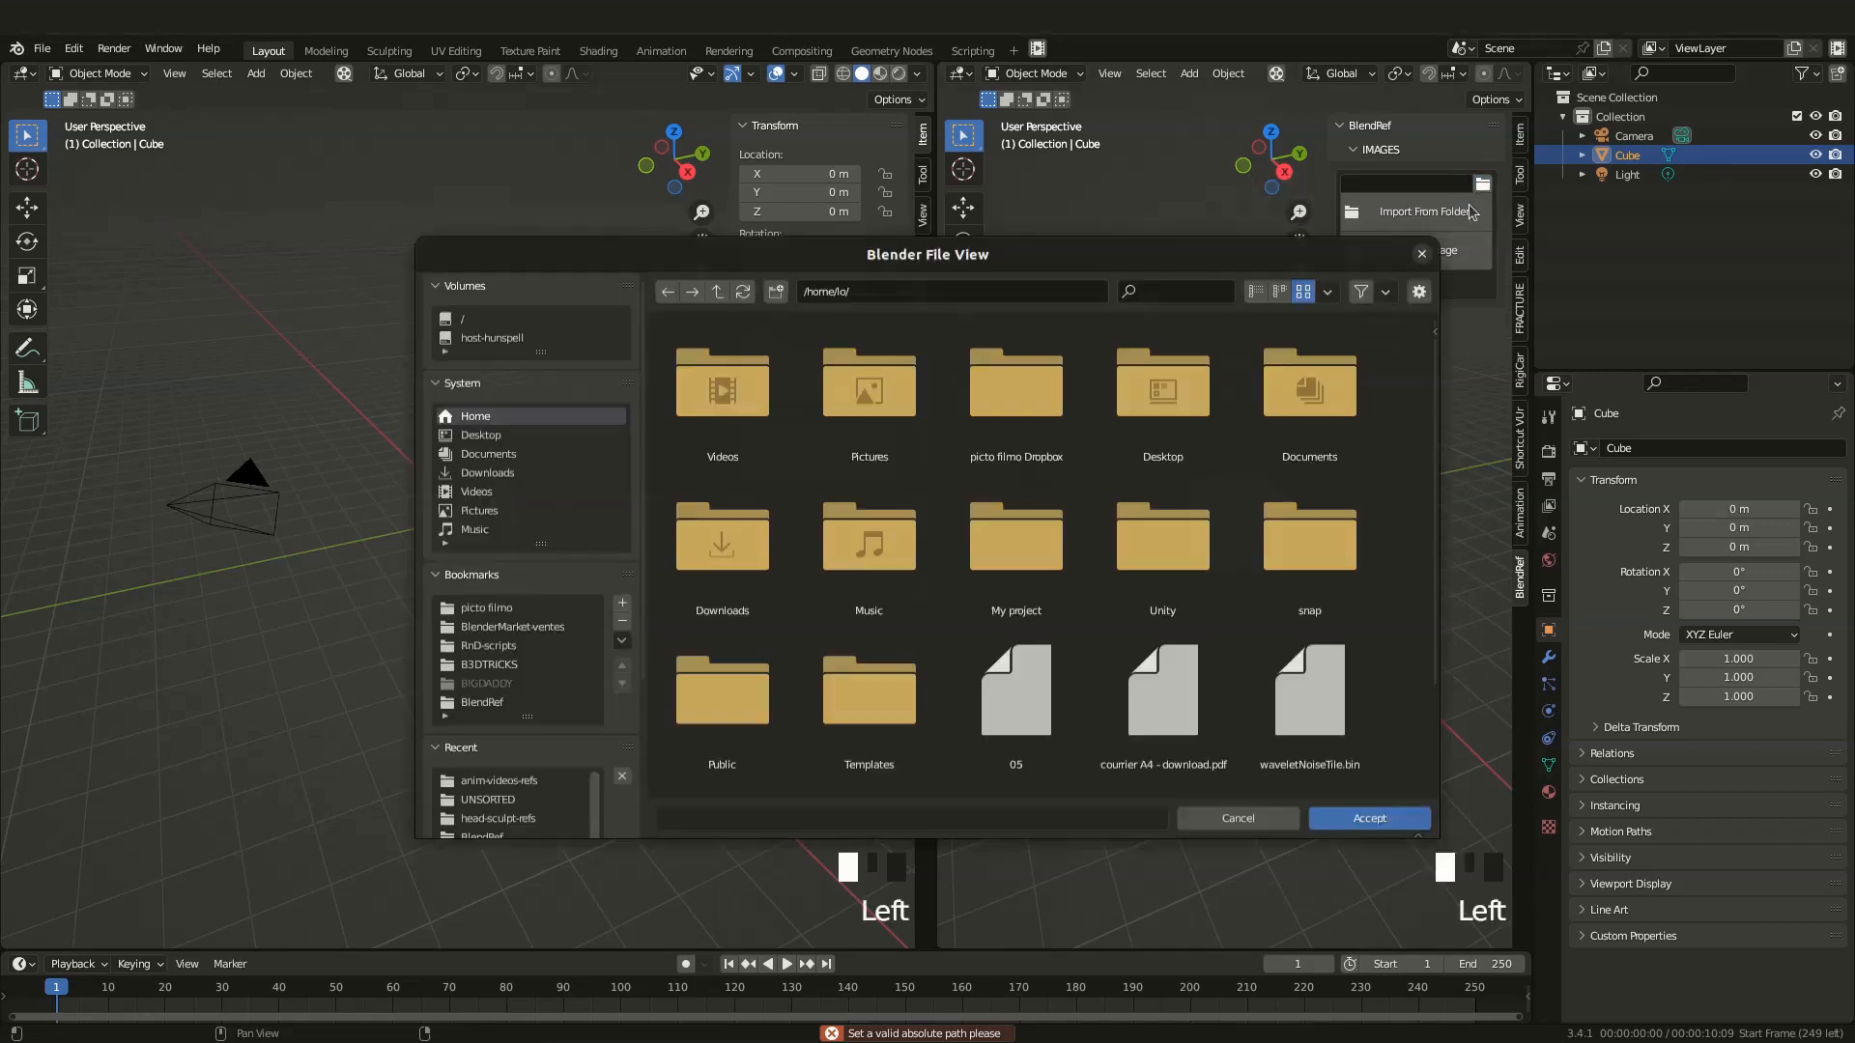
click(499, 787)
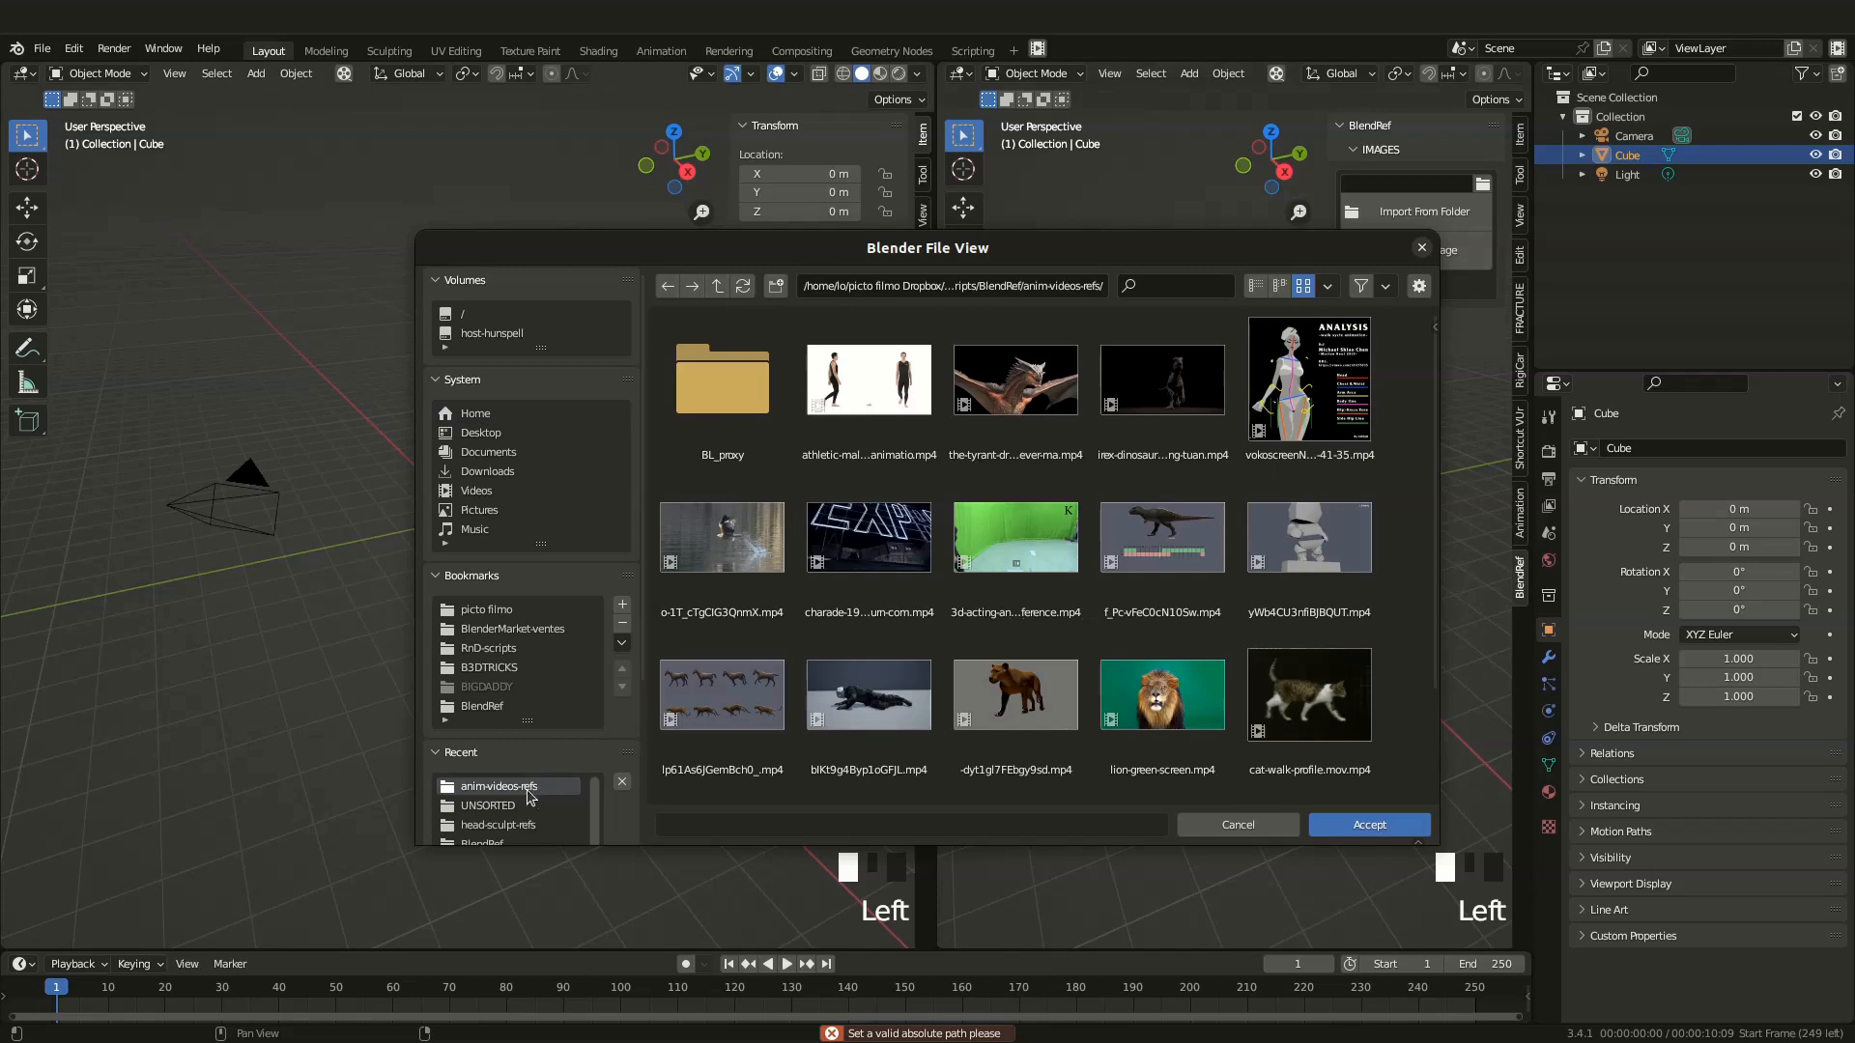
click(499, 824)
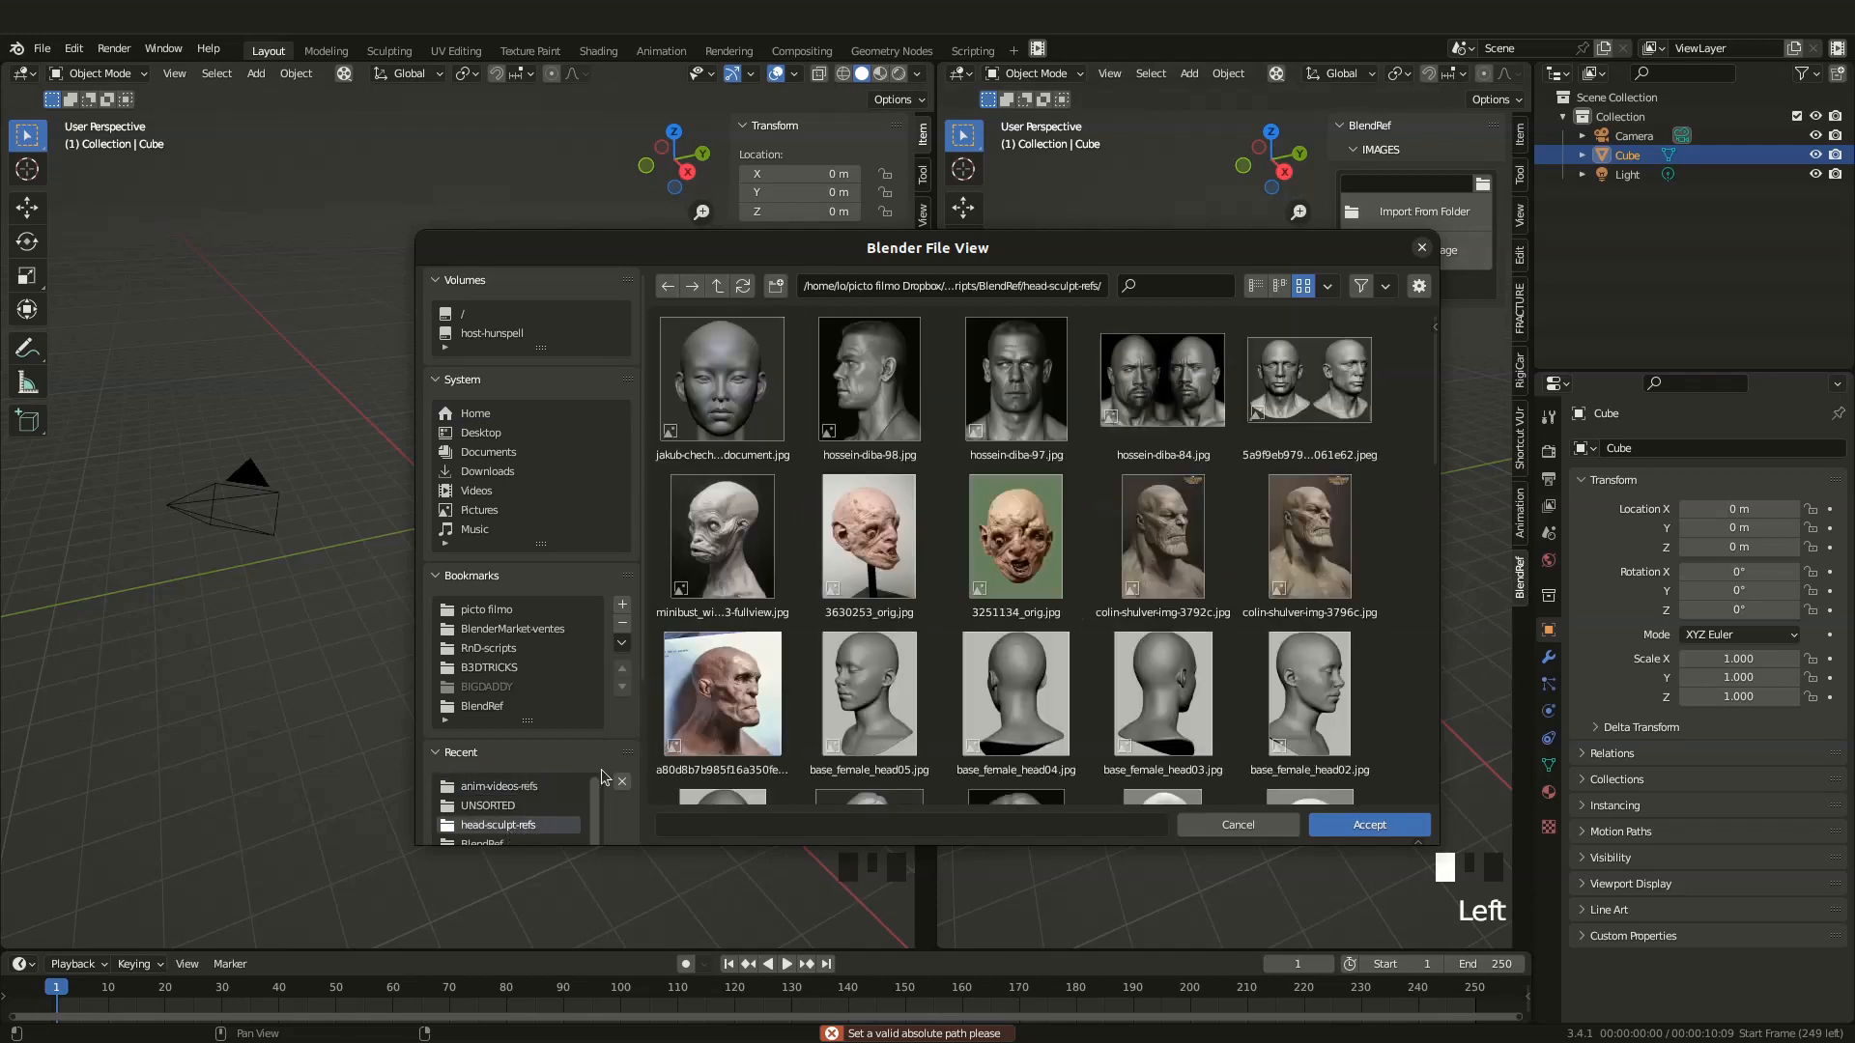
click(1161, 379)
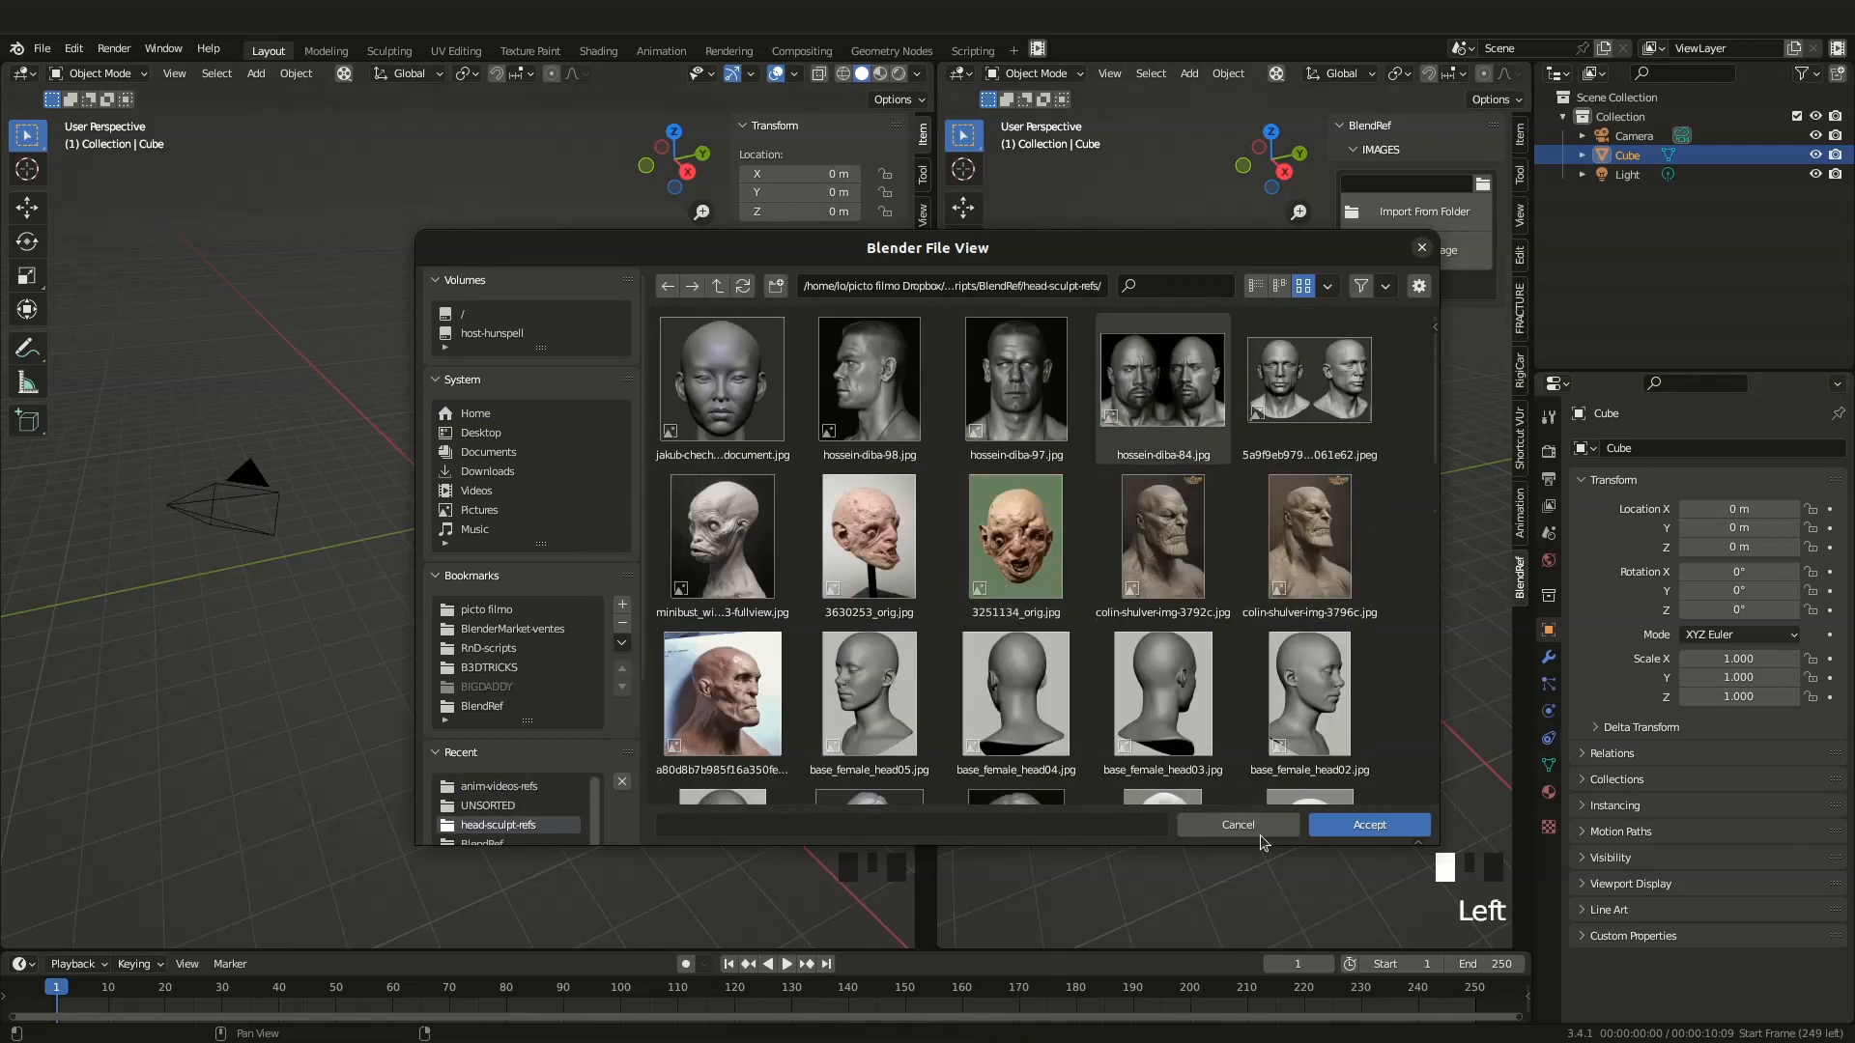
mouse_move(1369, 824)
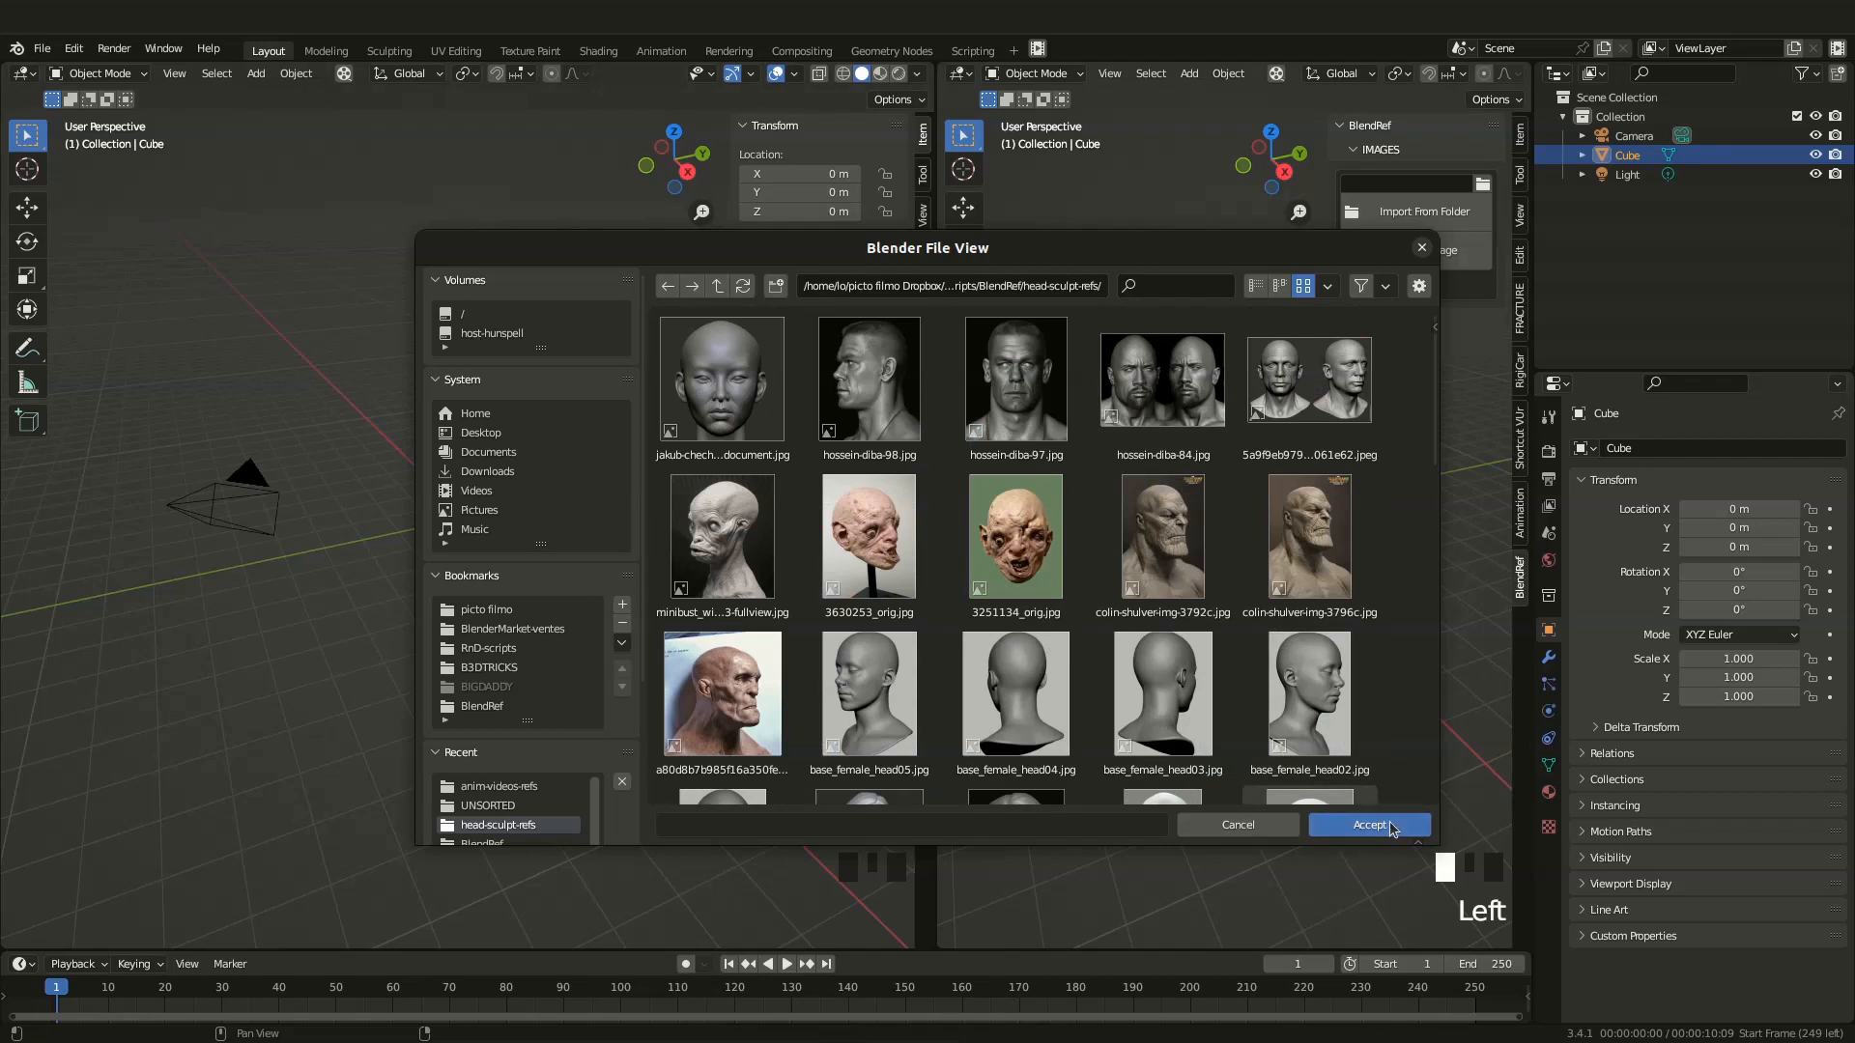
click(1368, 824)
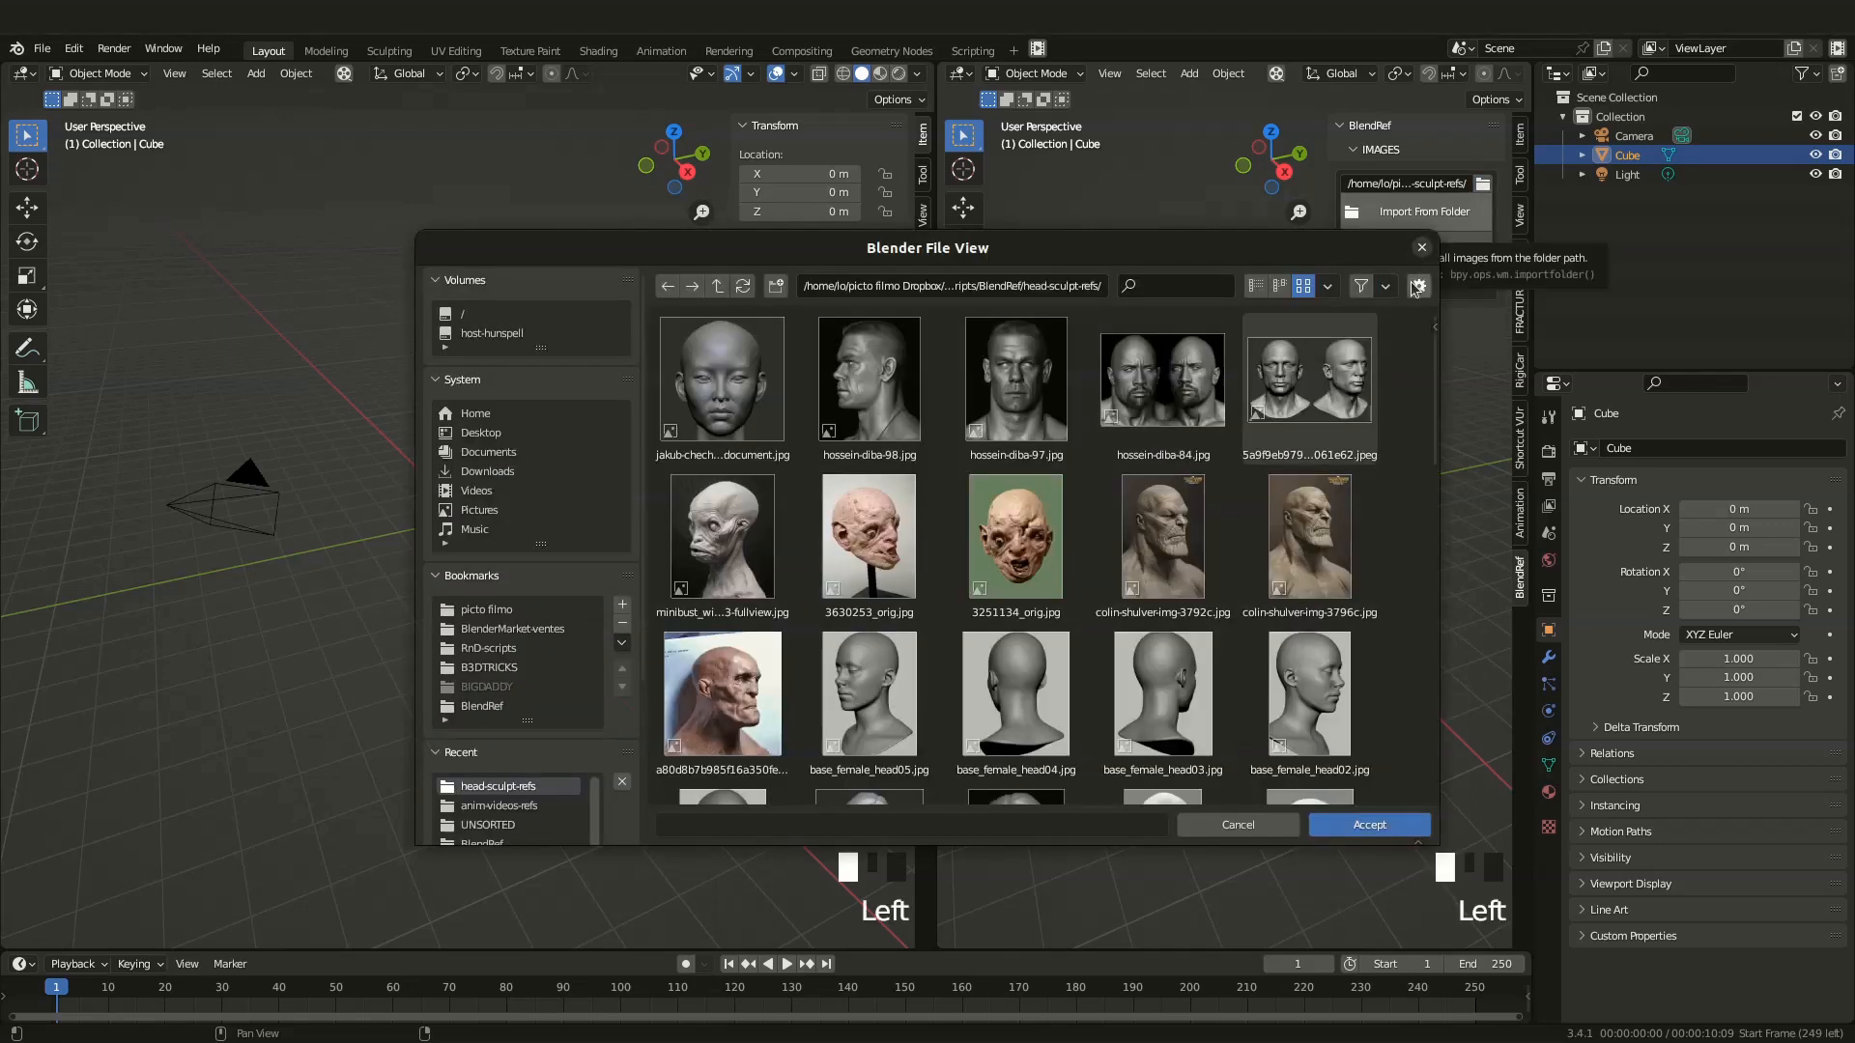
click(1418, 286)
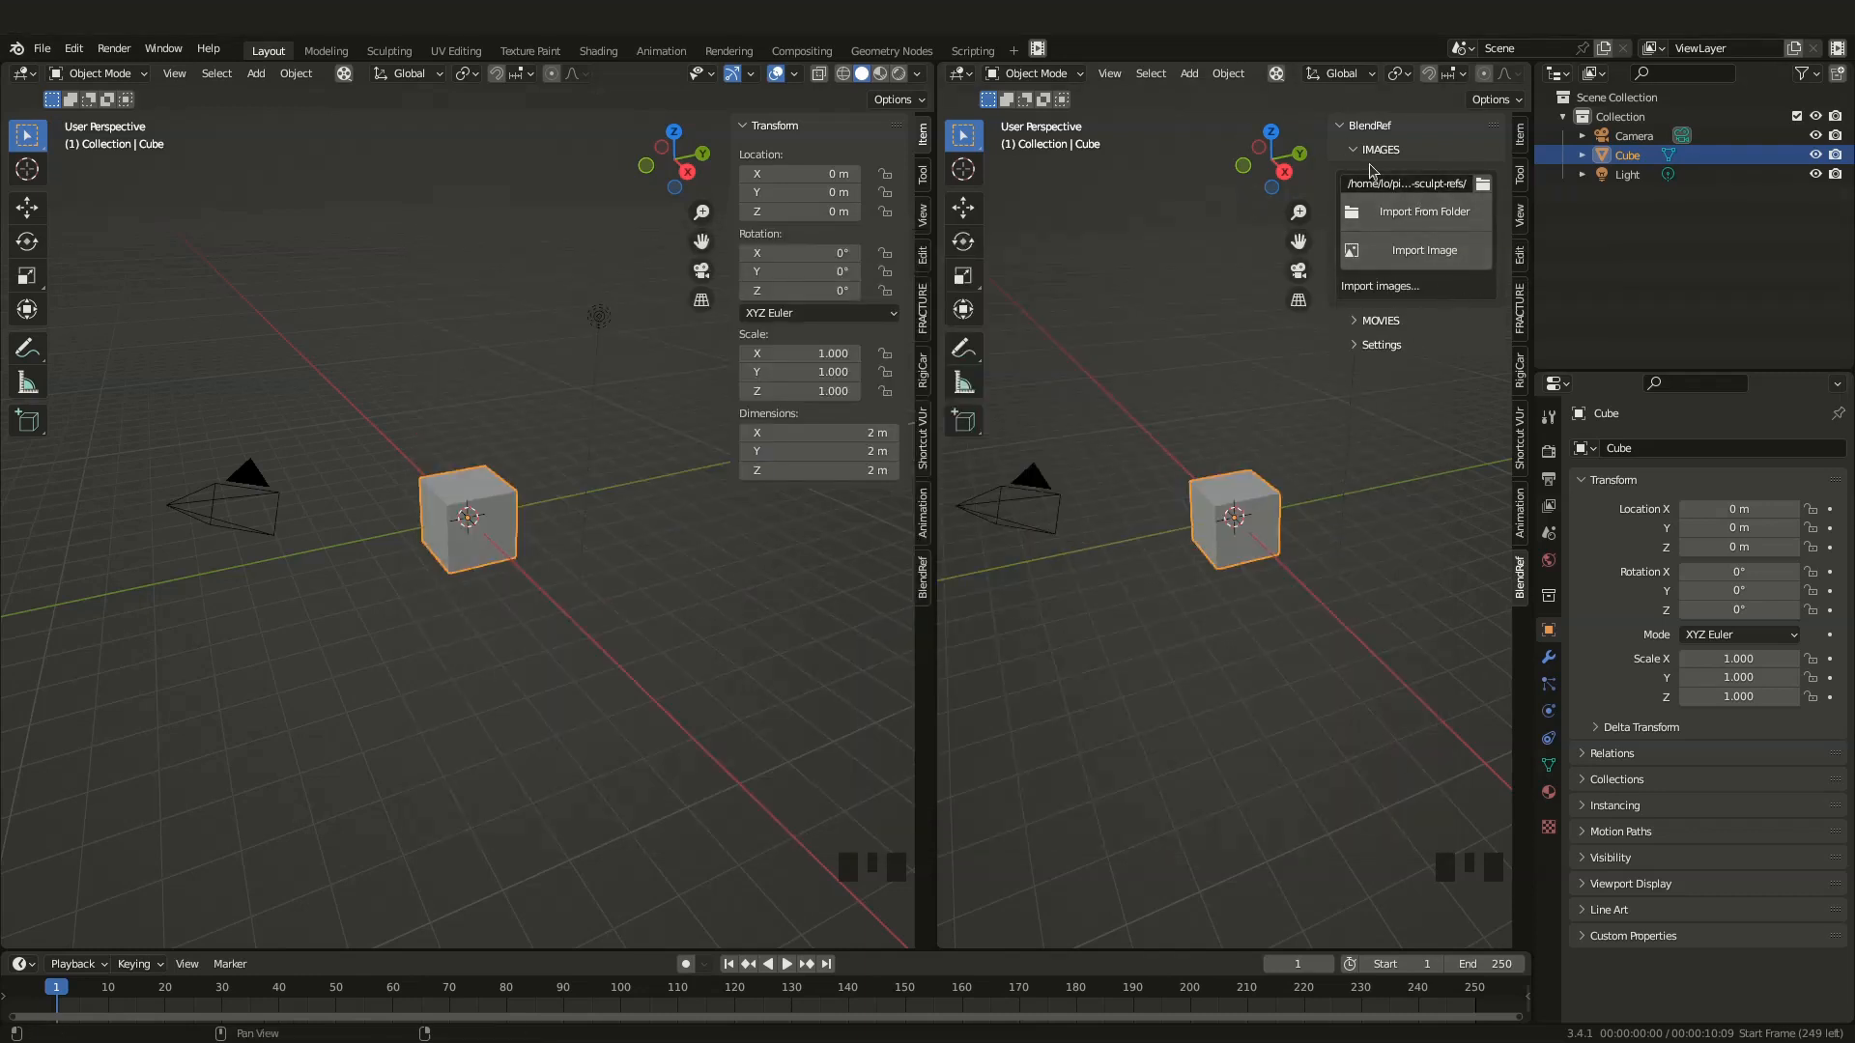
mouse_move(1423, 212)
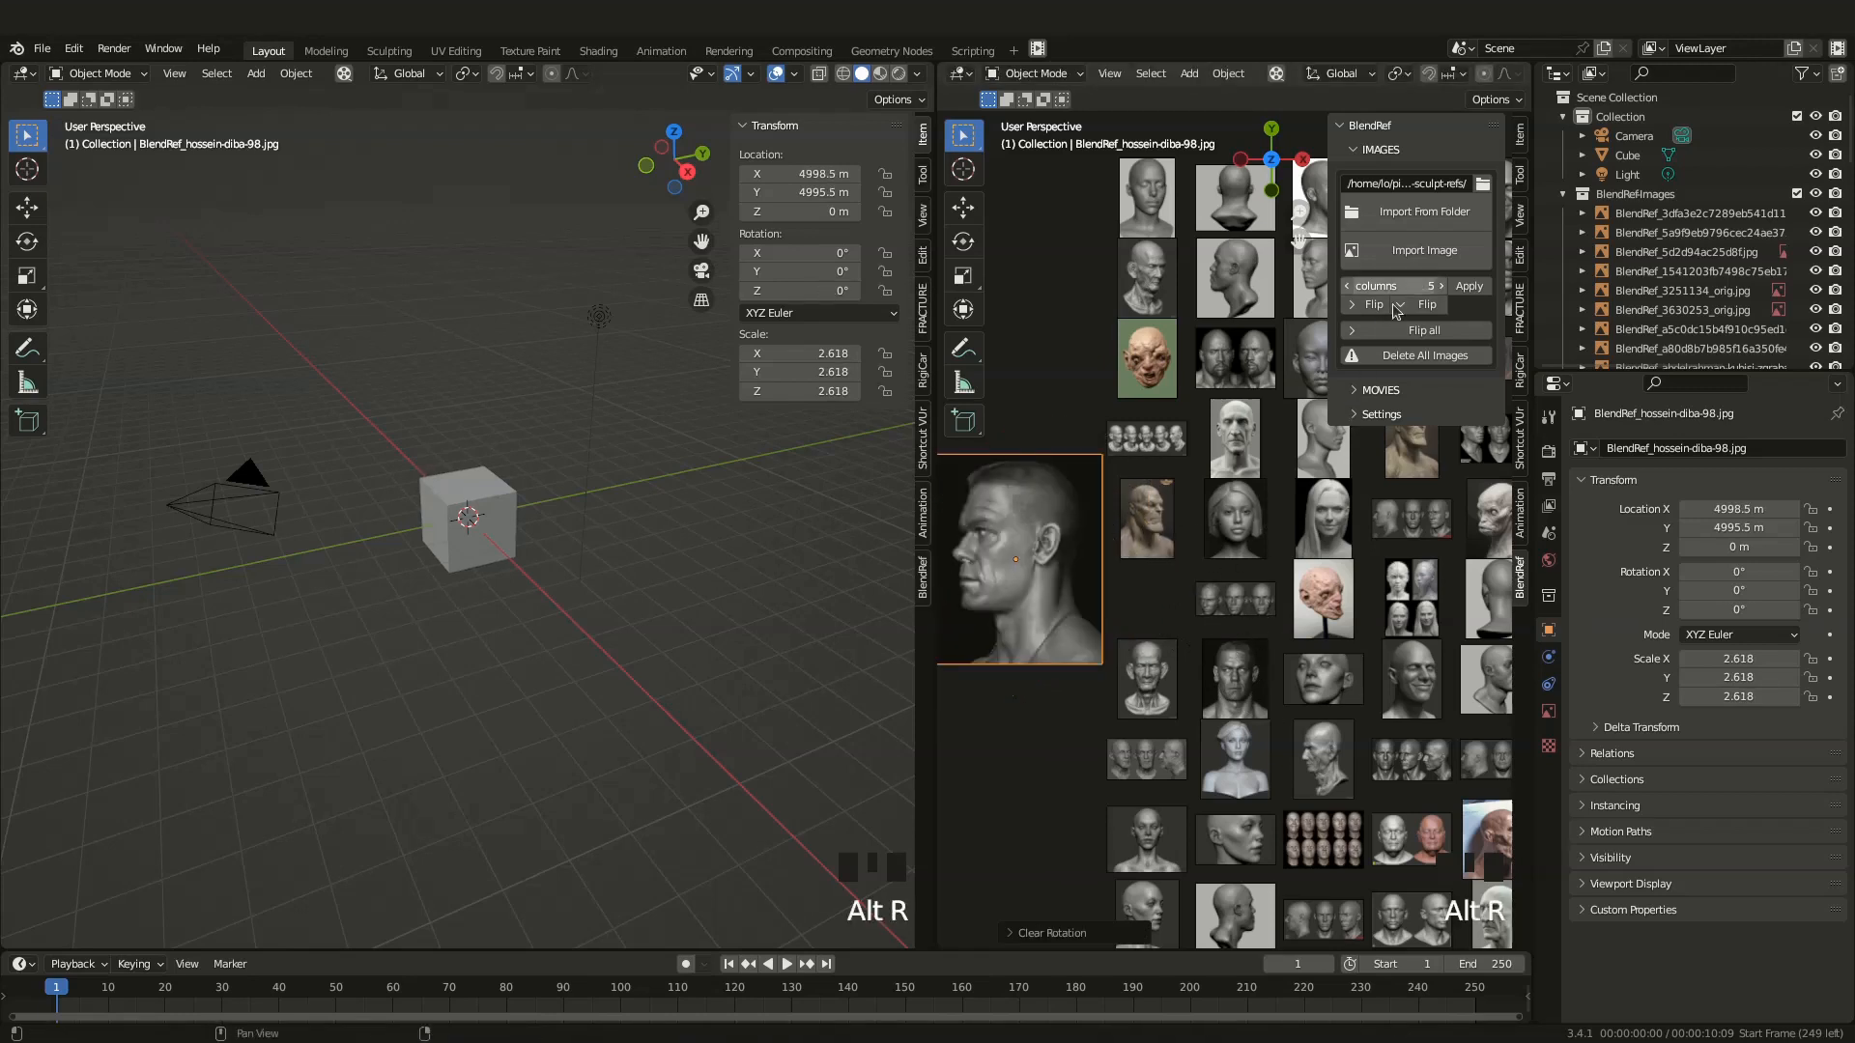
Flip the selected imported head images horizontally and vertically
click(1372, 304)
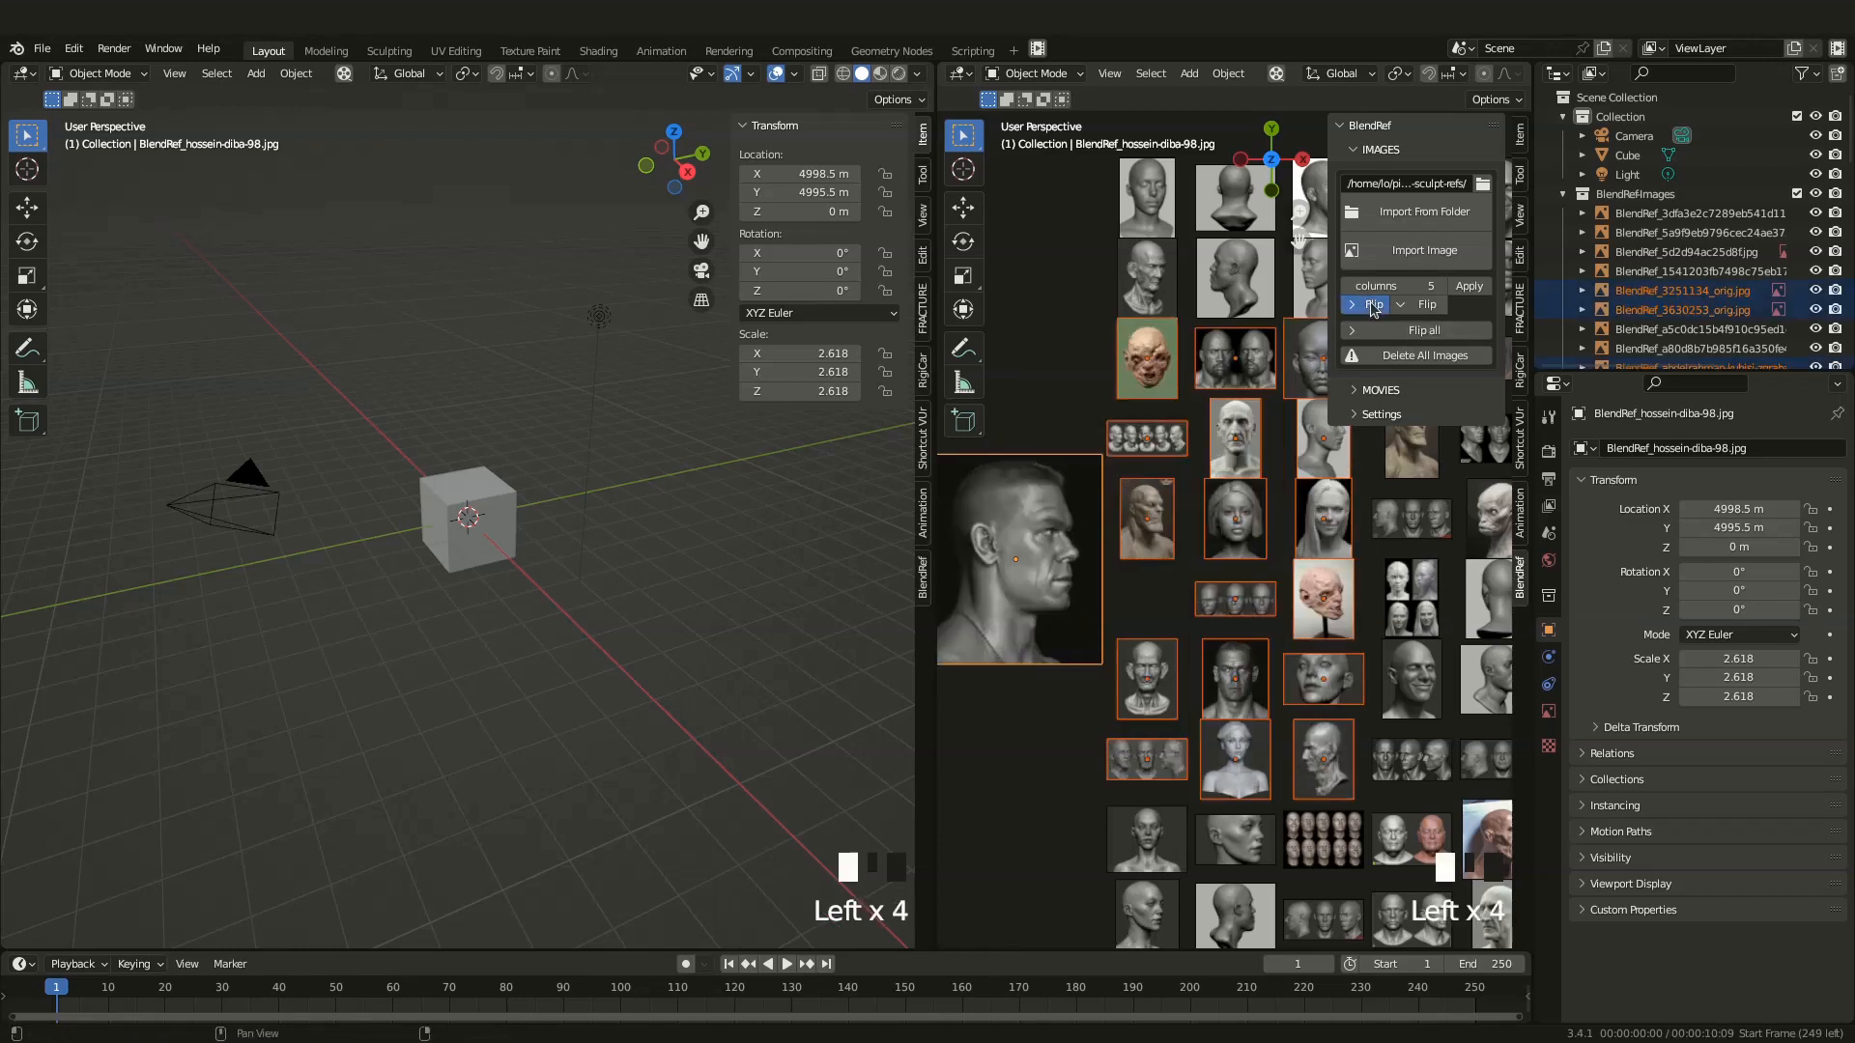
click(1427, 304)
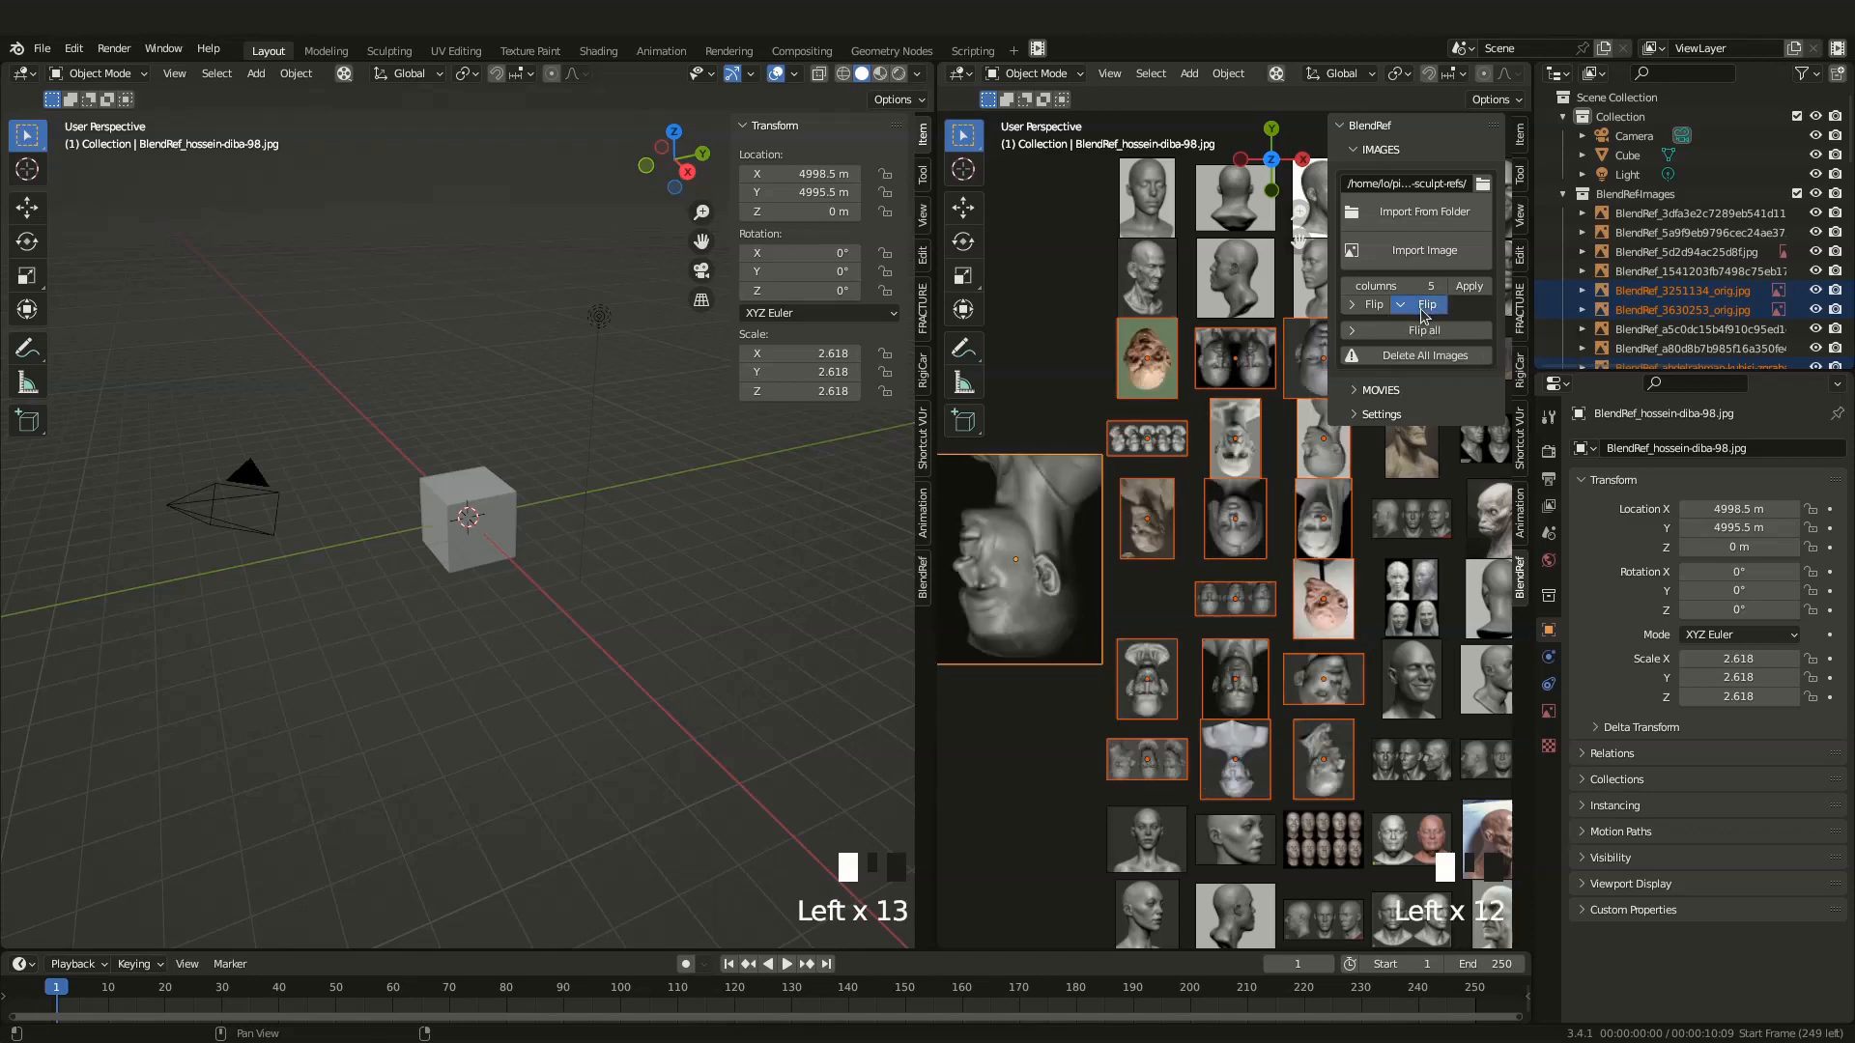
click(1428, 305)
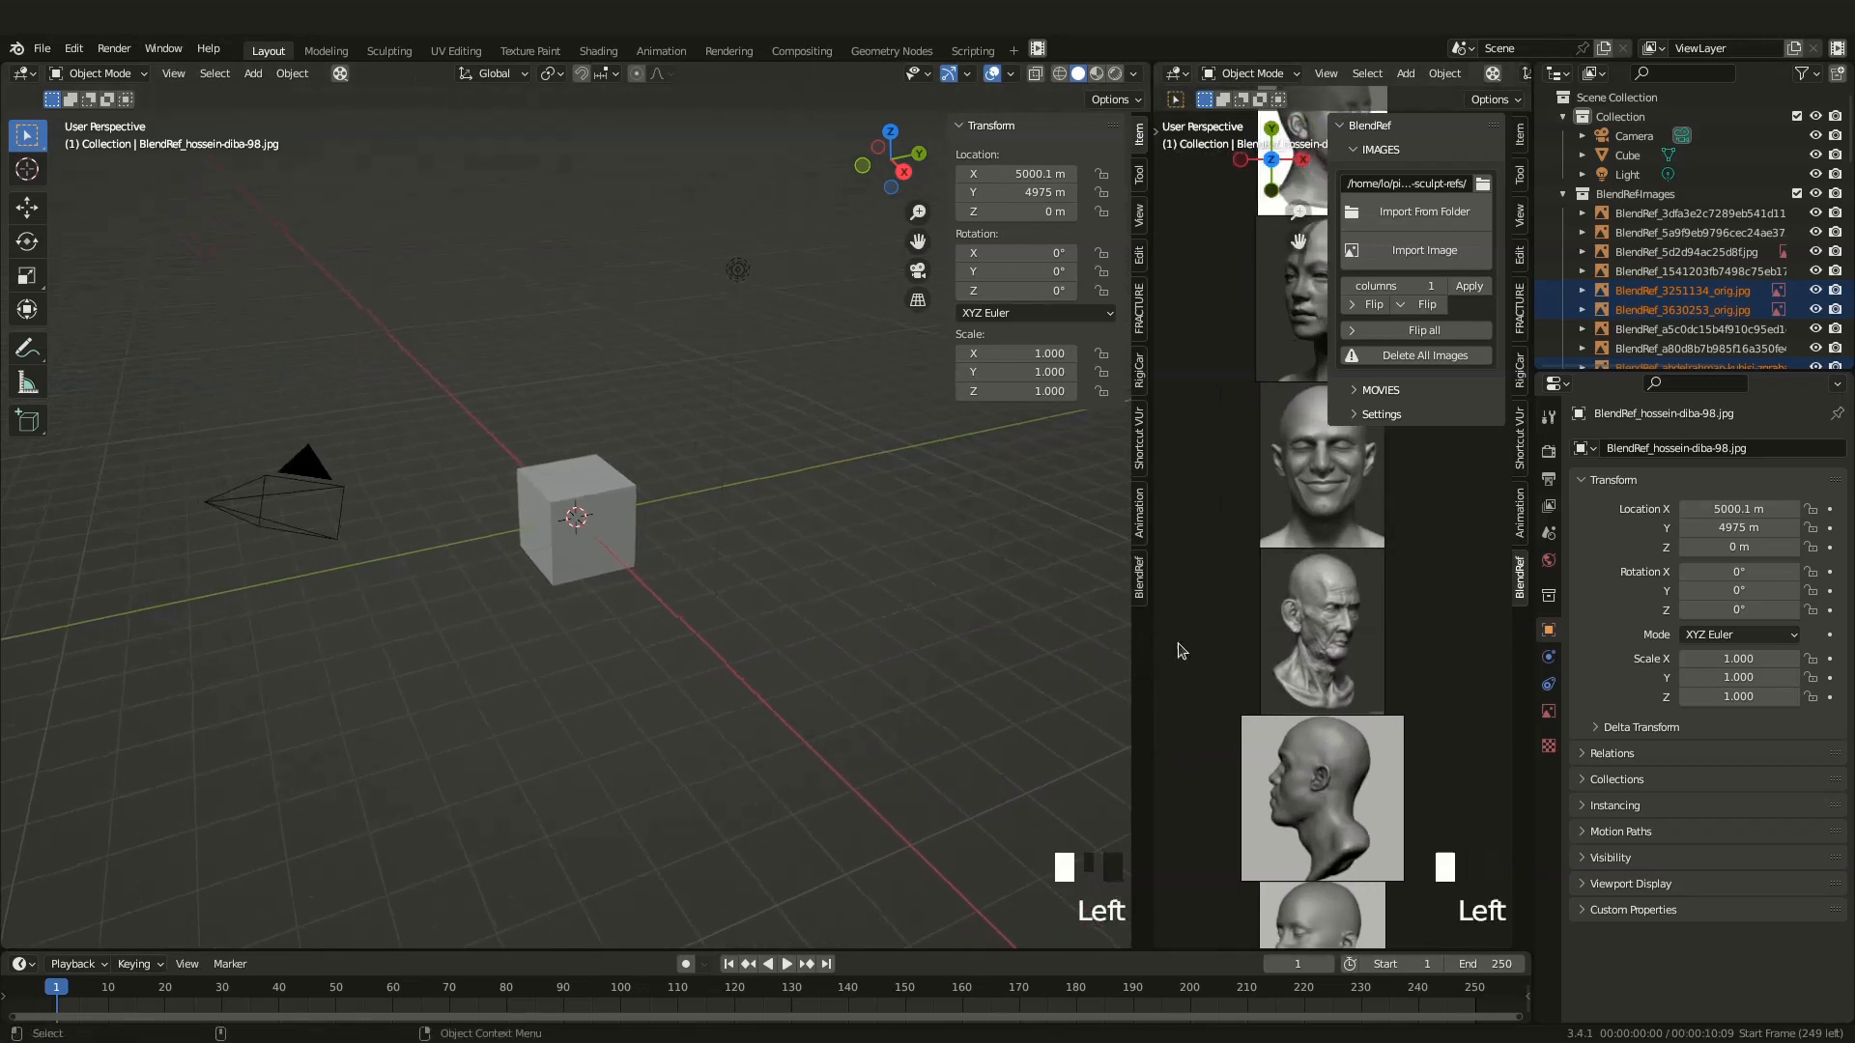
Apply 1 column to the head references and split the left viewport horizontally
scroll(down, 3)
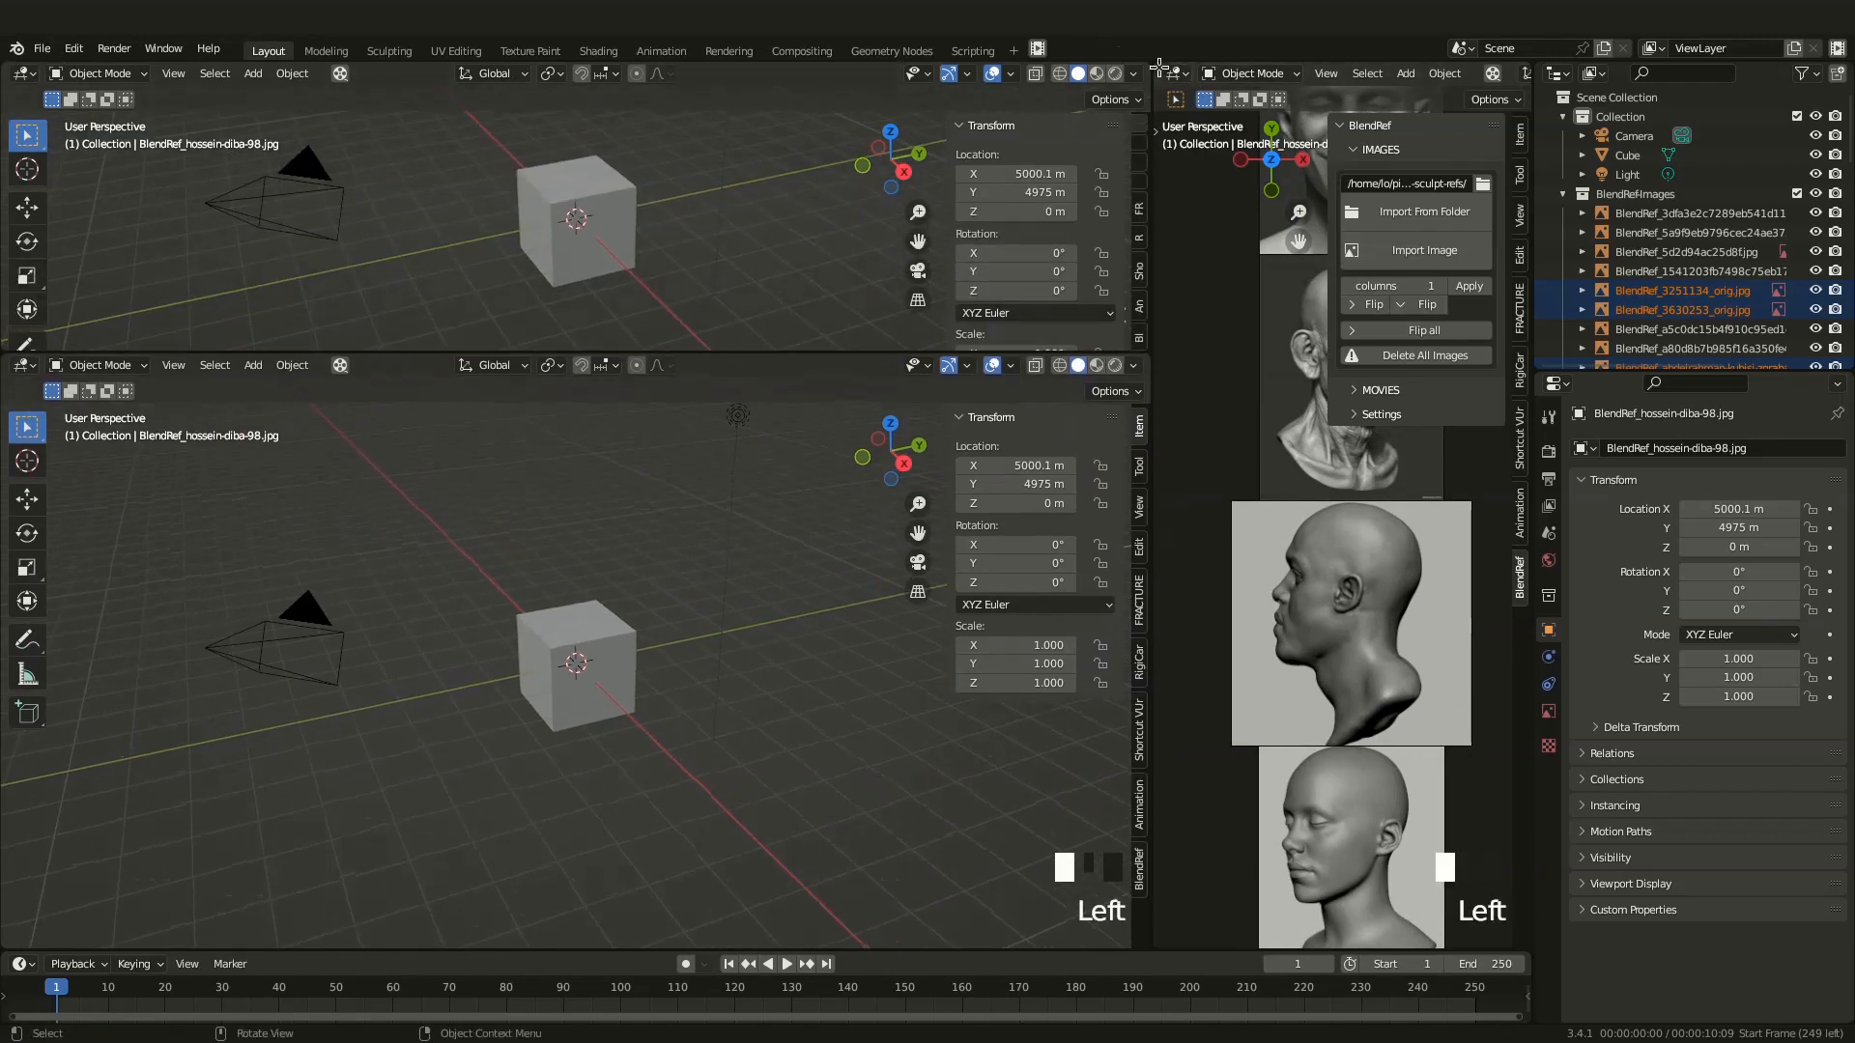
scroll(down, 3)
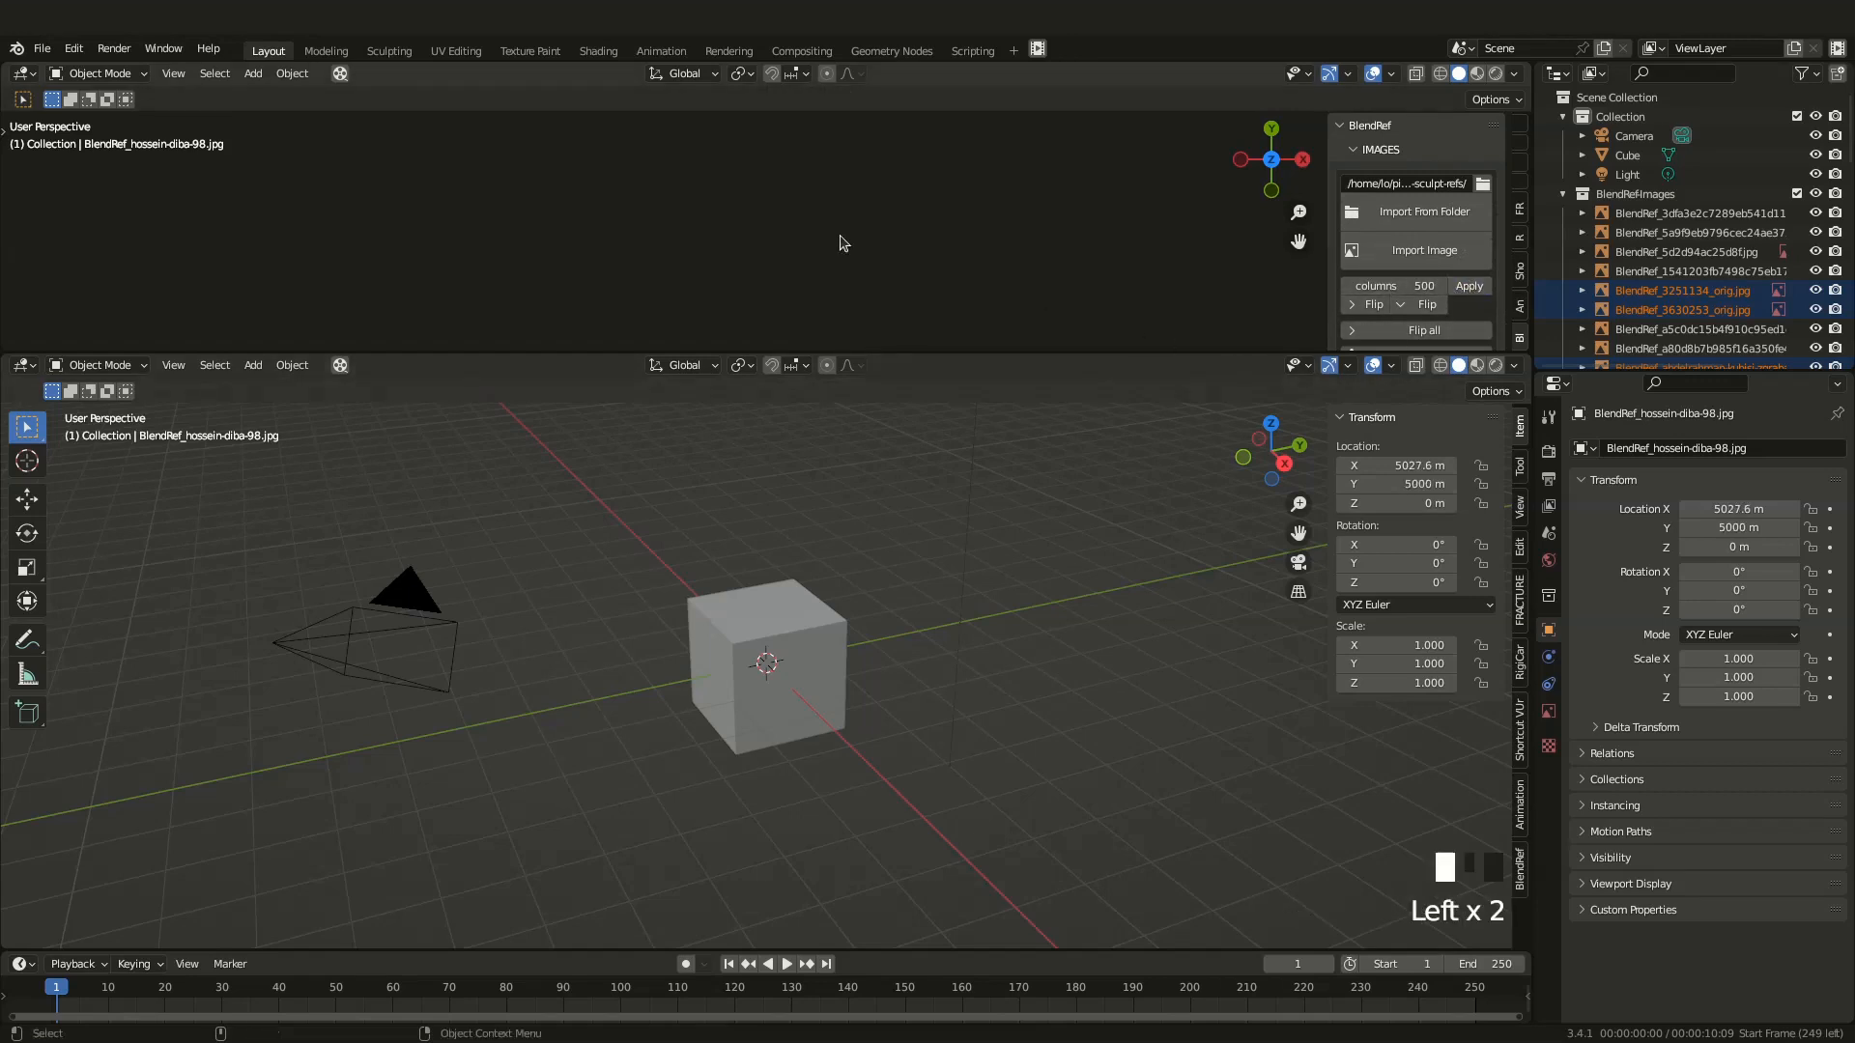
Apply 500 columns, Restore view, and zoom the top viewport onto the image row
scroll(down, 3)
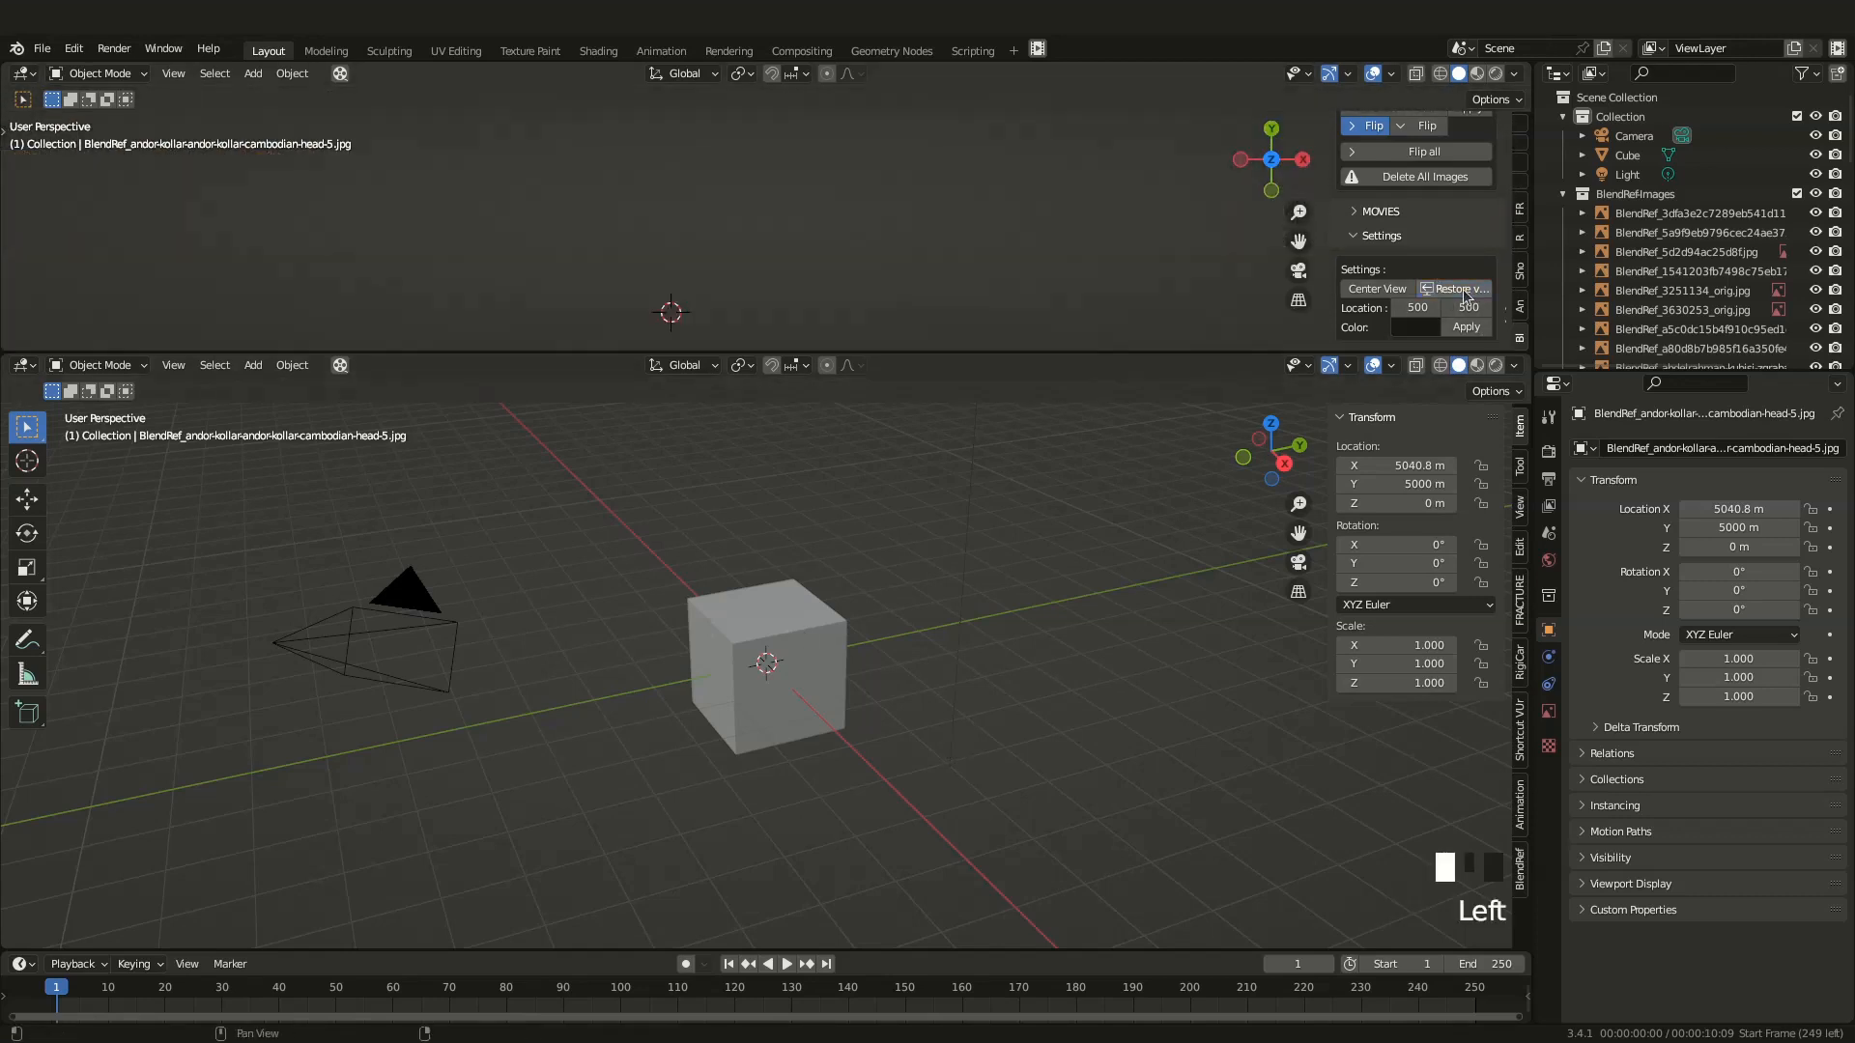
click(769, 663)
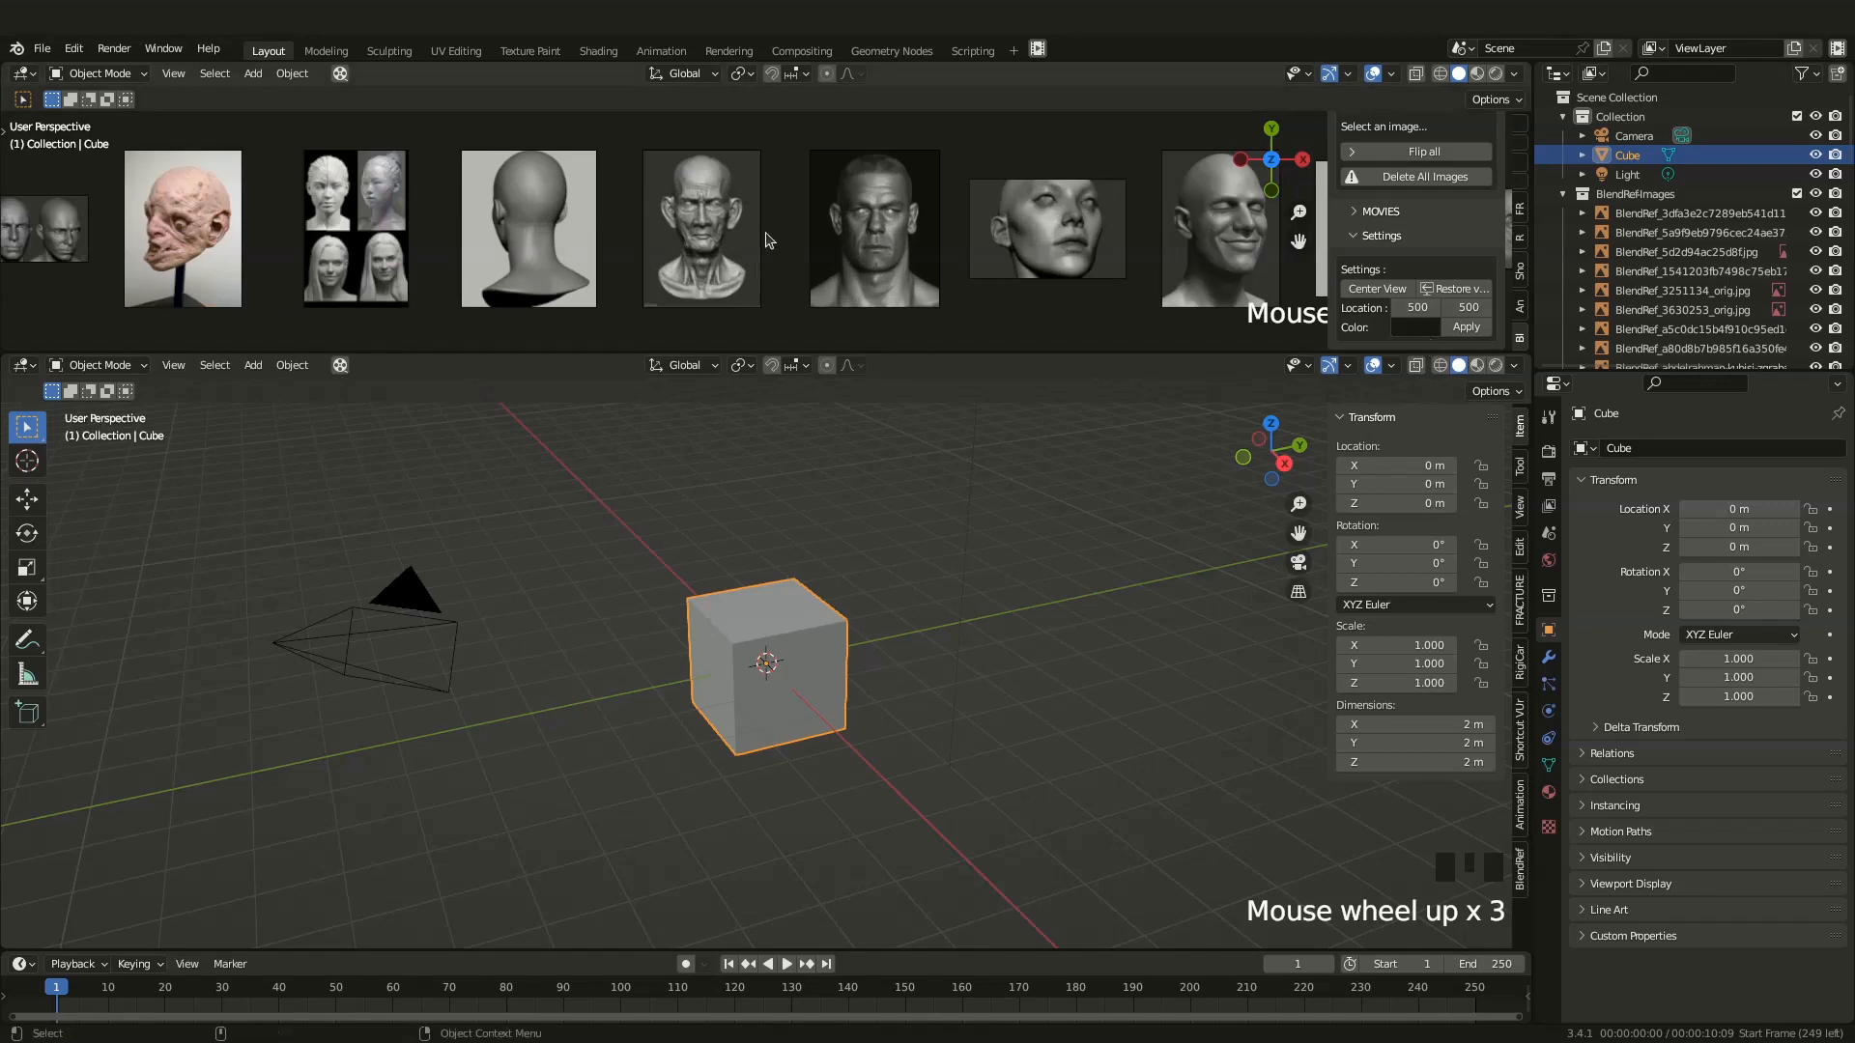
Select the back-of-head image and the cube, then switch to Sculpt Mode
click(527, 228)
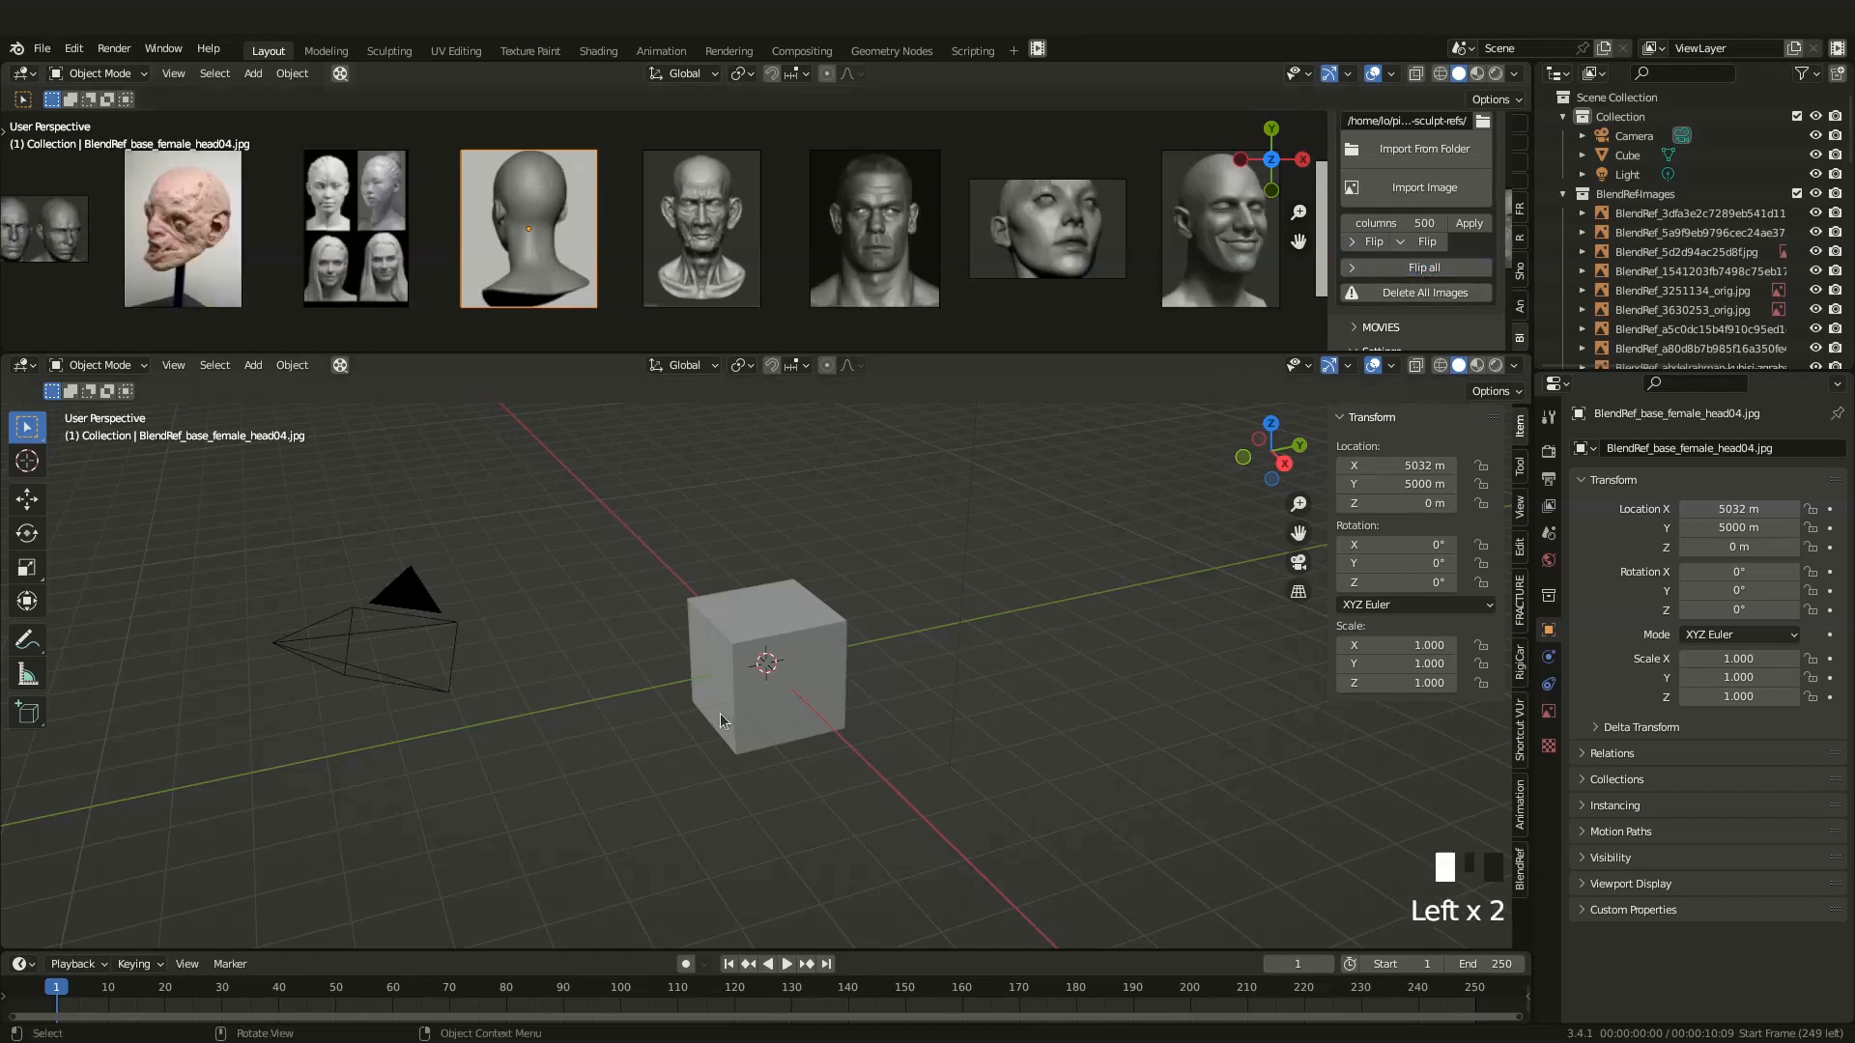
click(769, 663)
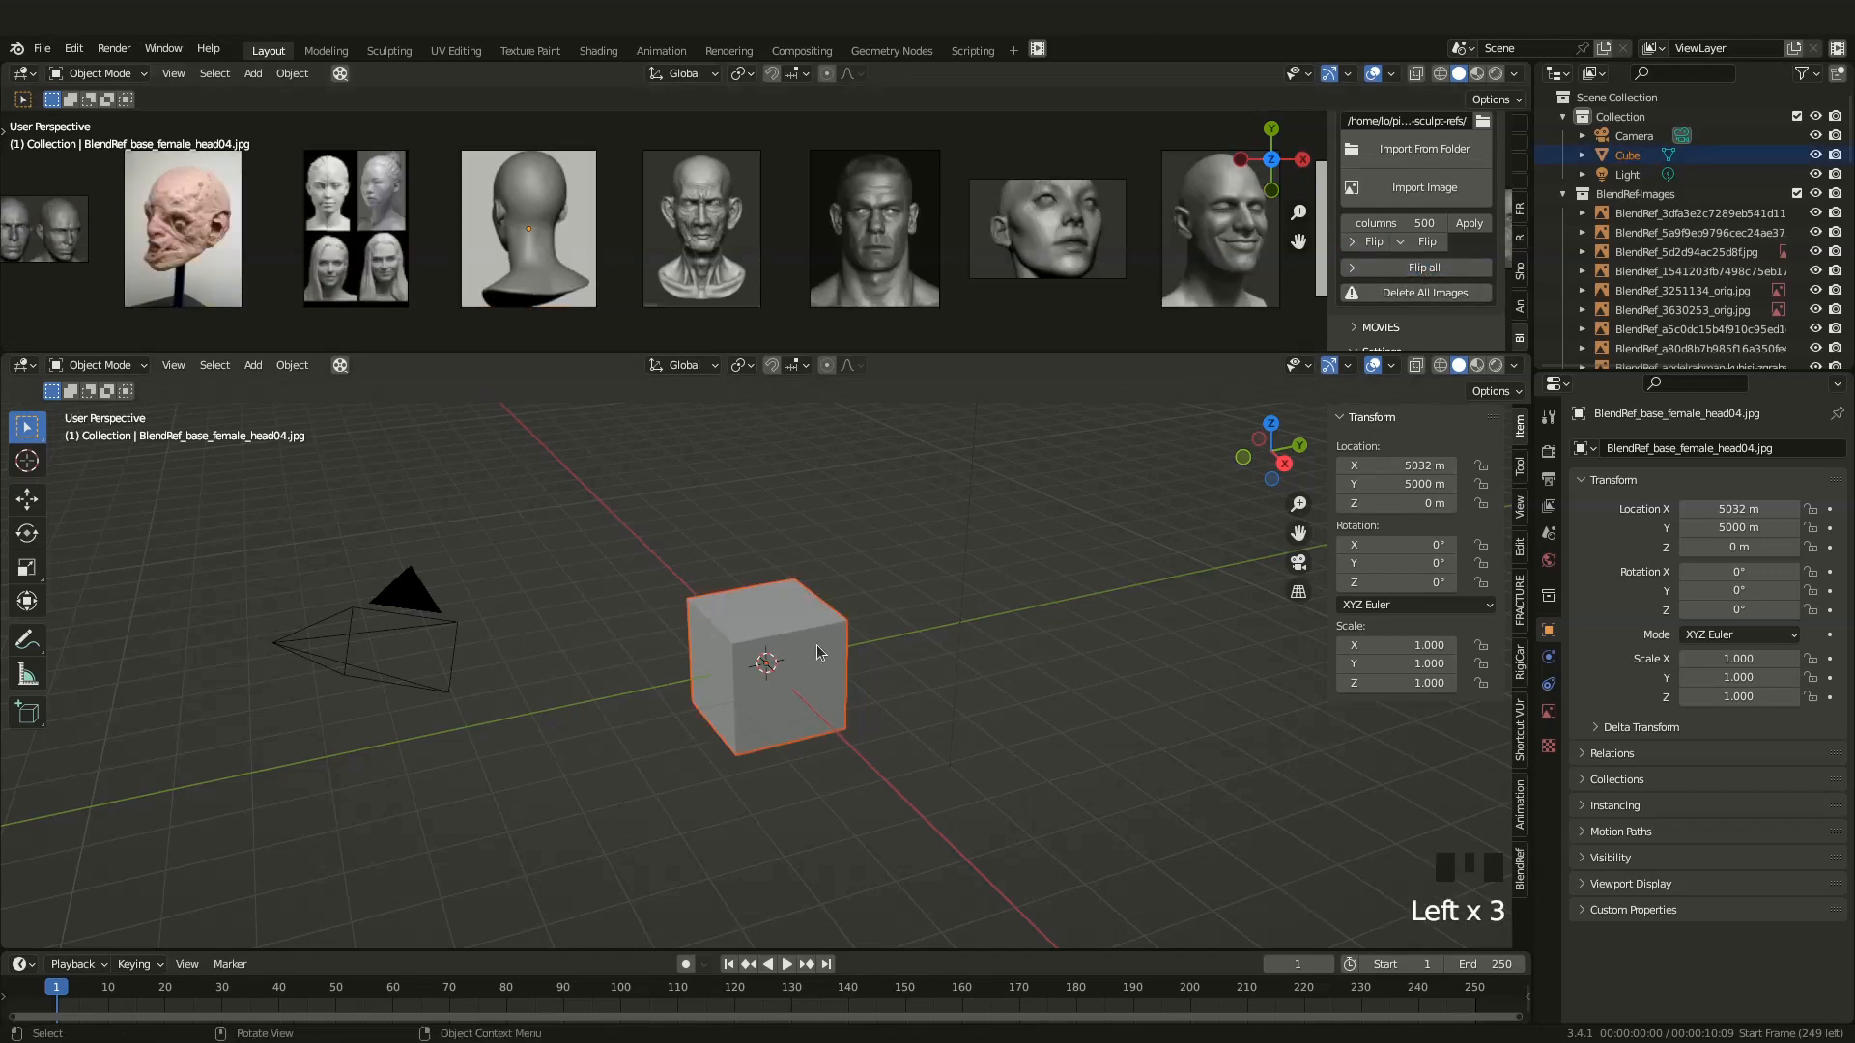
key(ctrl+tab)
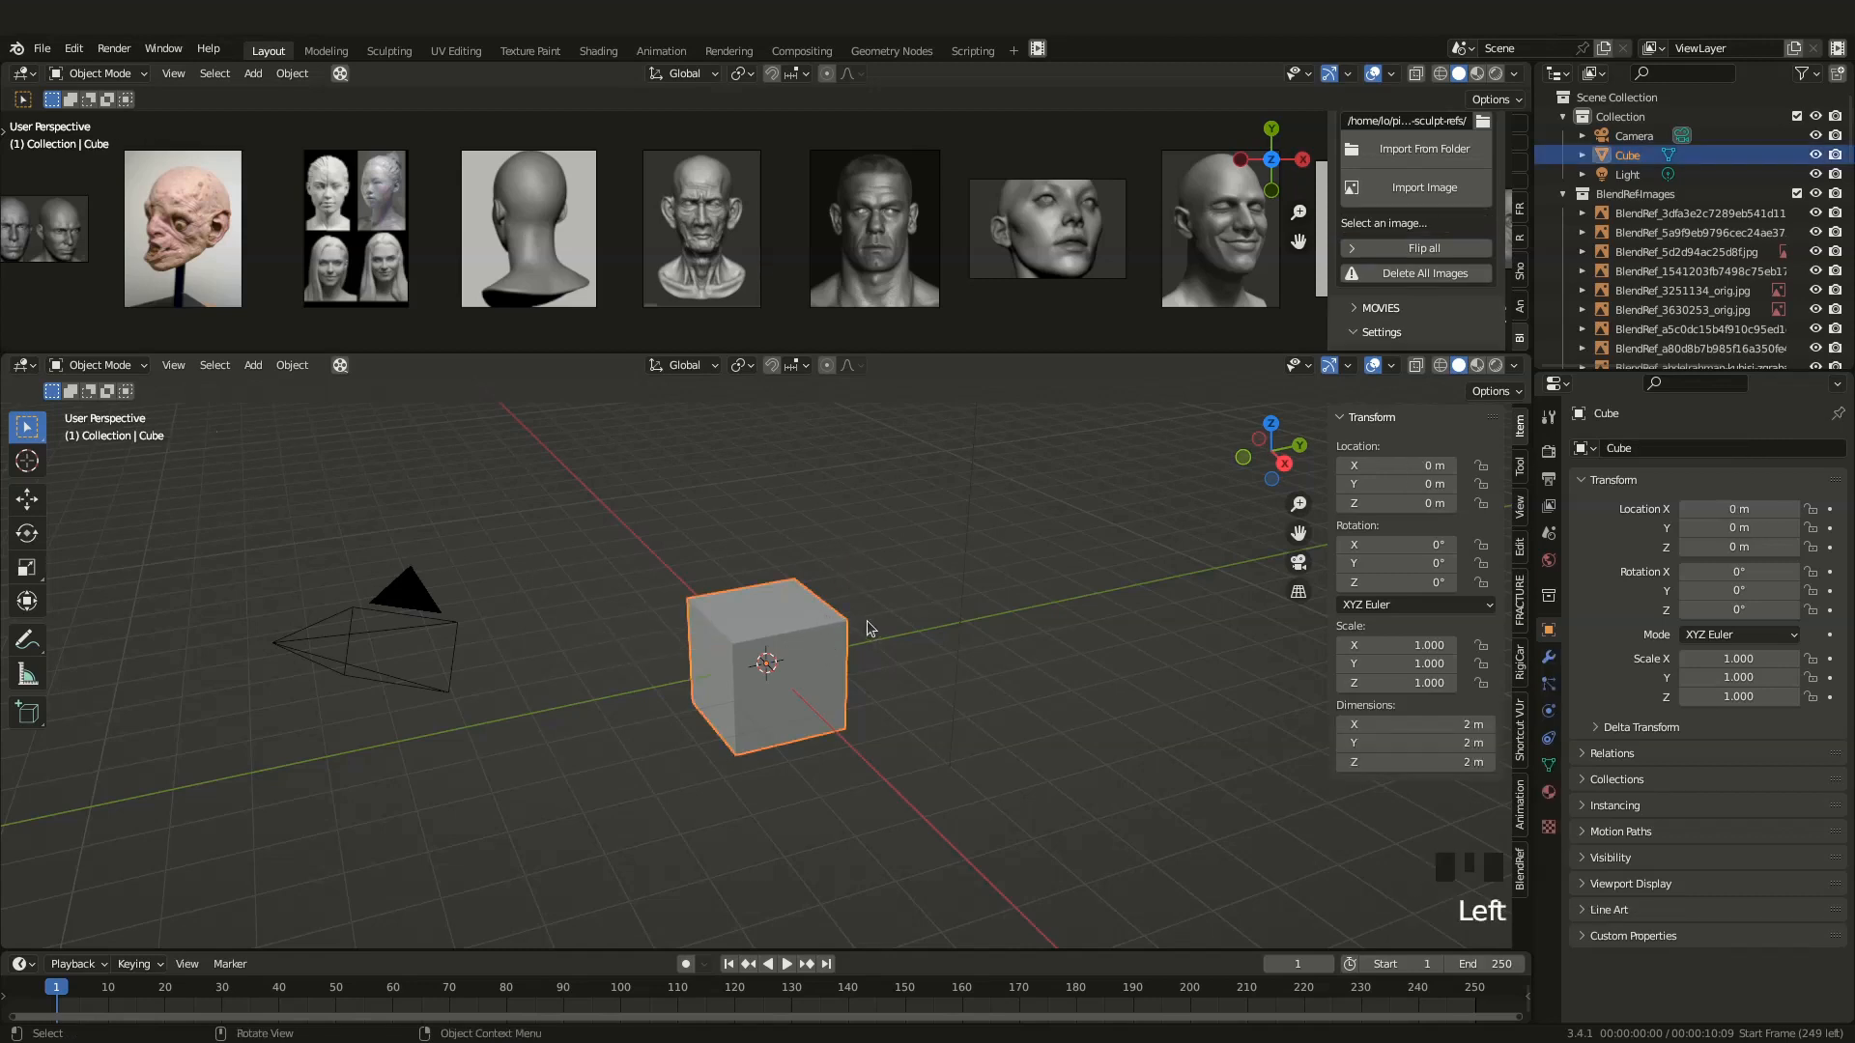
key(ctrl+Tab)
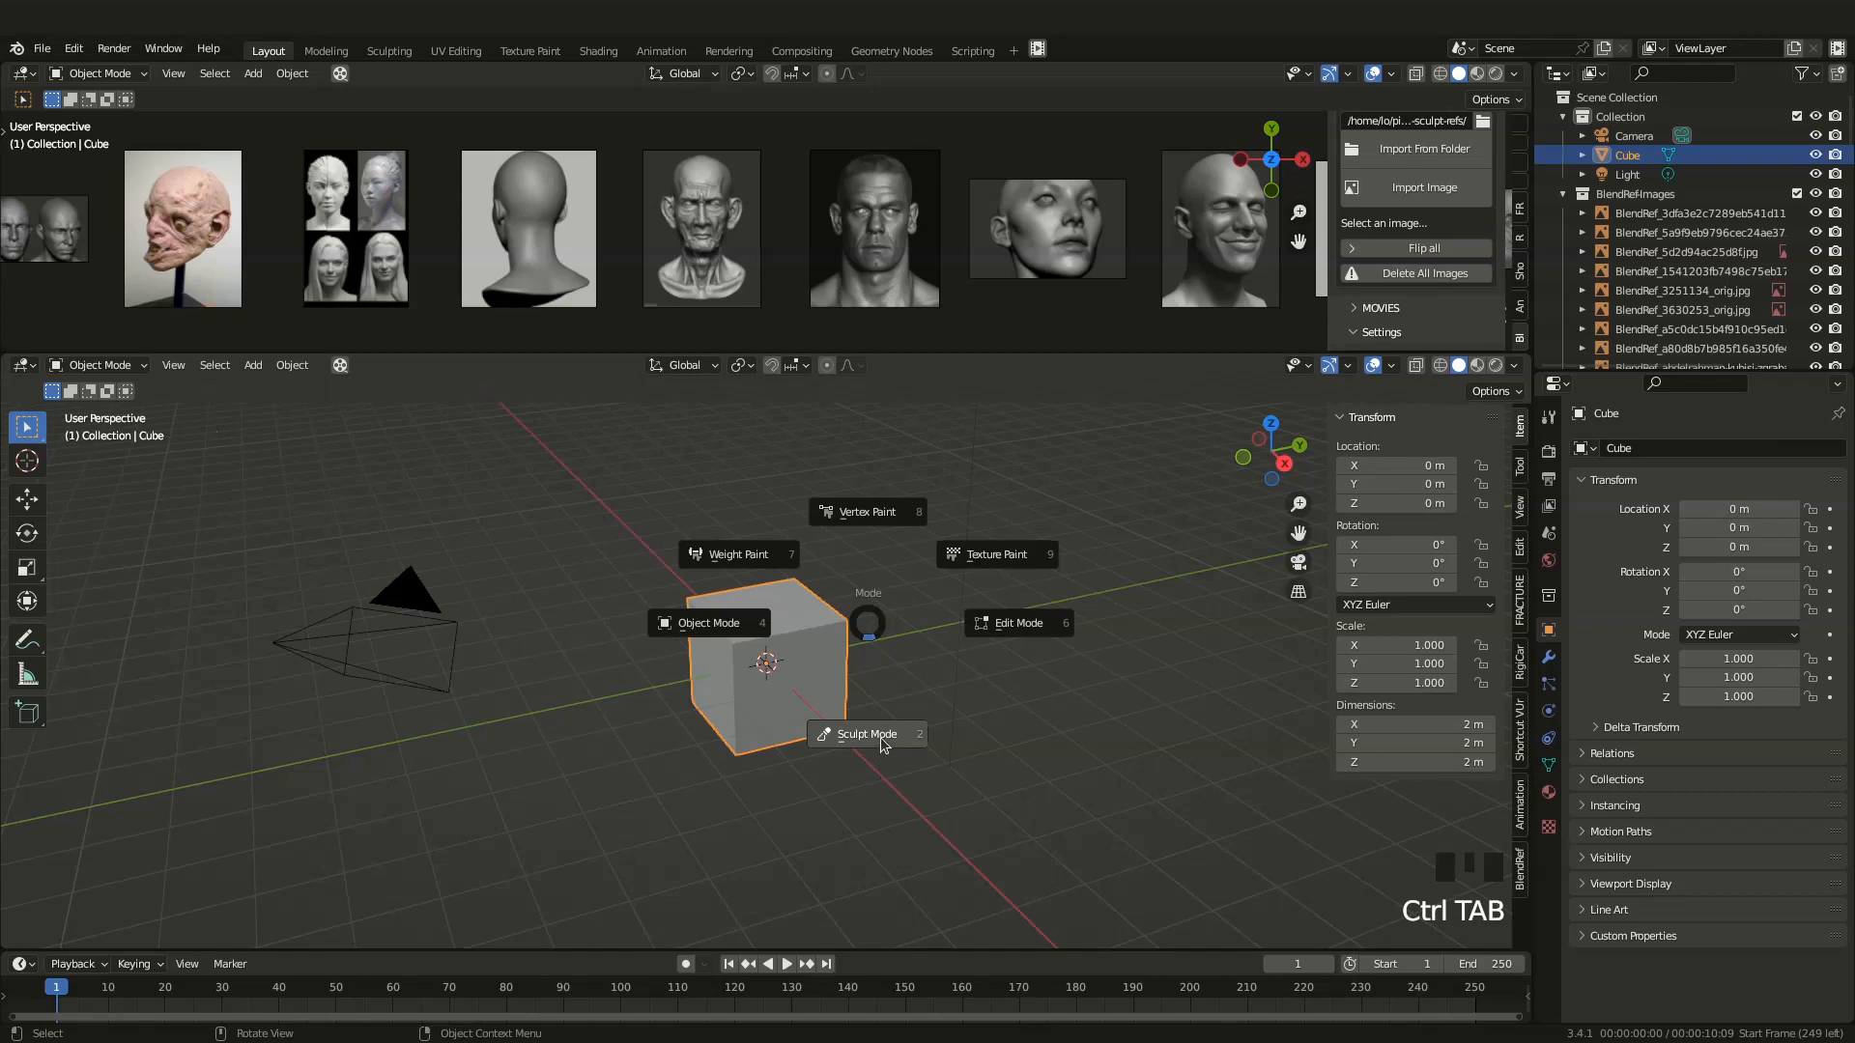
click(866, 734)
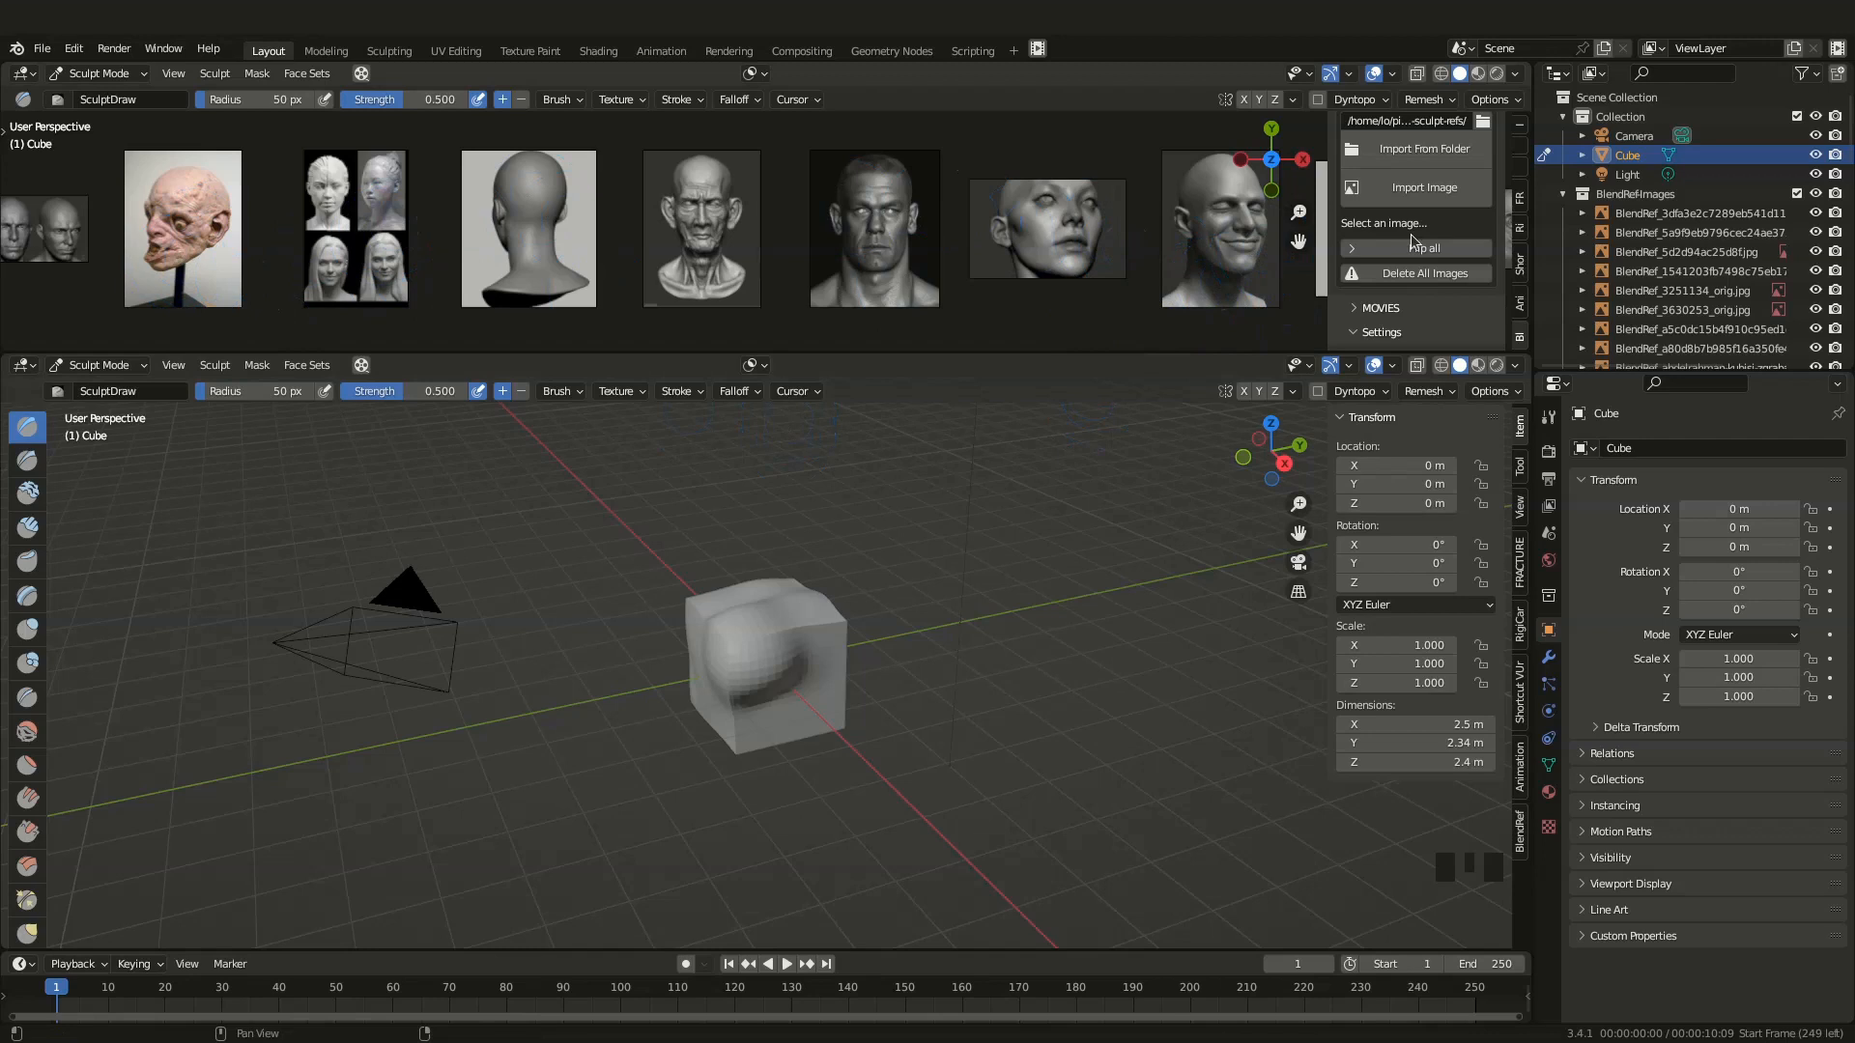
Sculpt a bulge out of the cube's front, scroll the references, and return to Object Mode
double_click(970, 313)
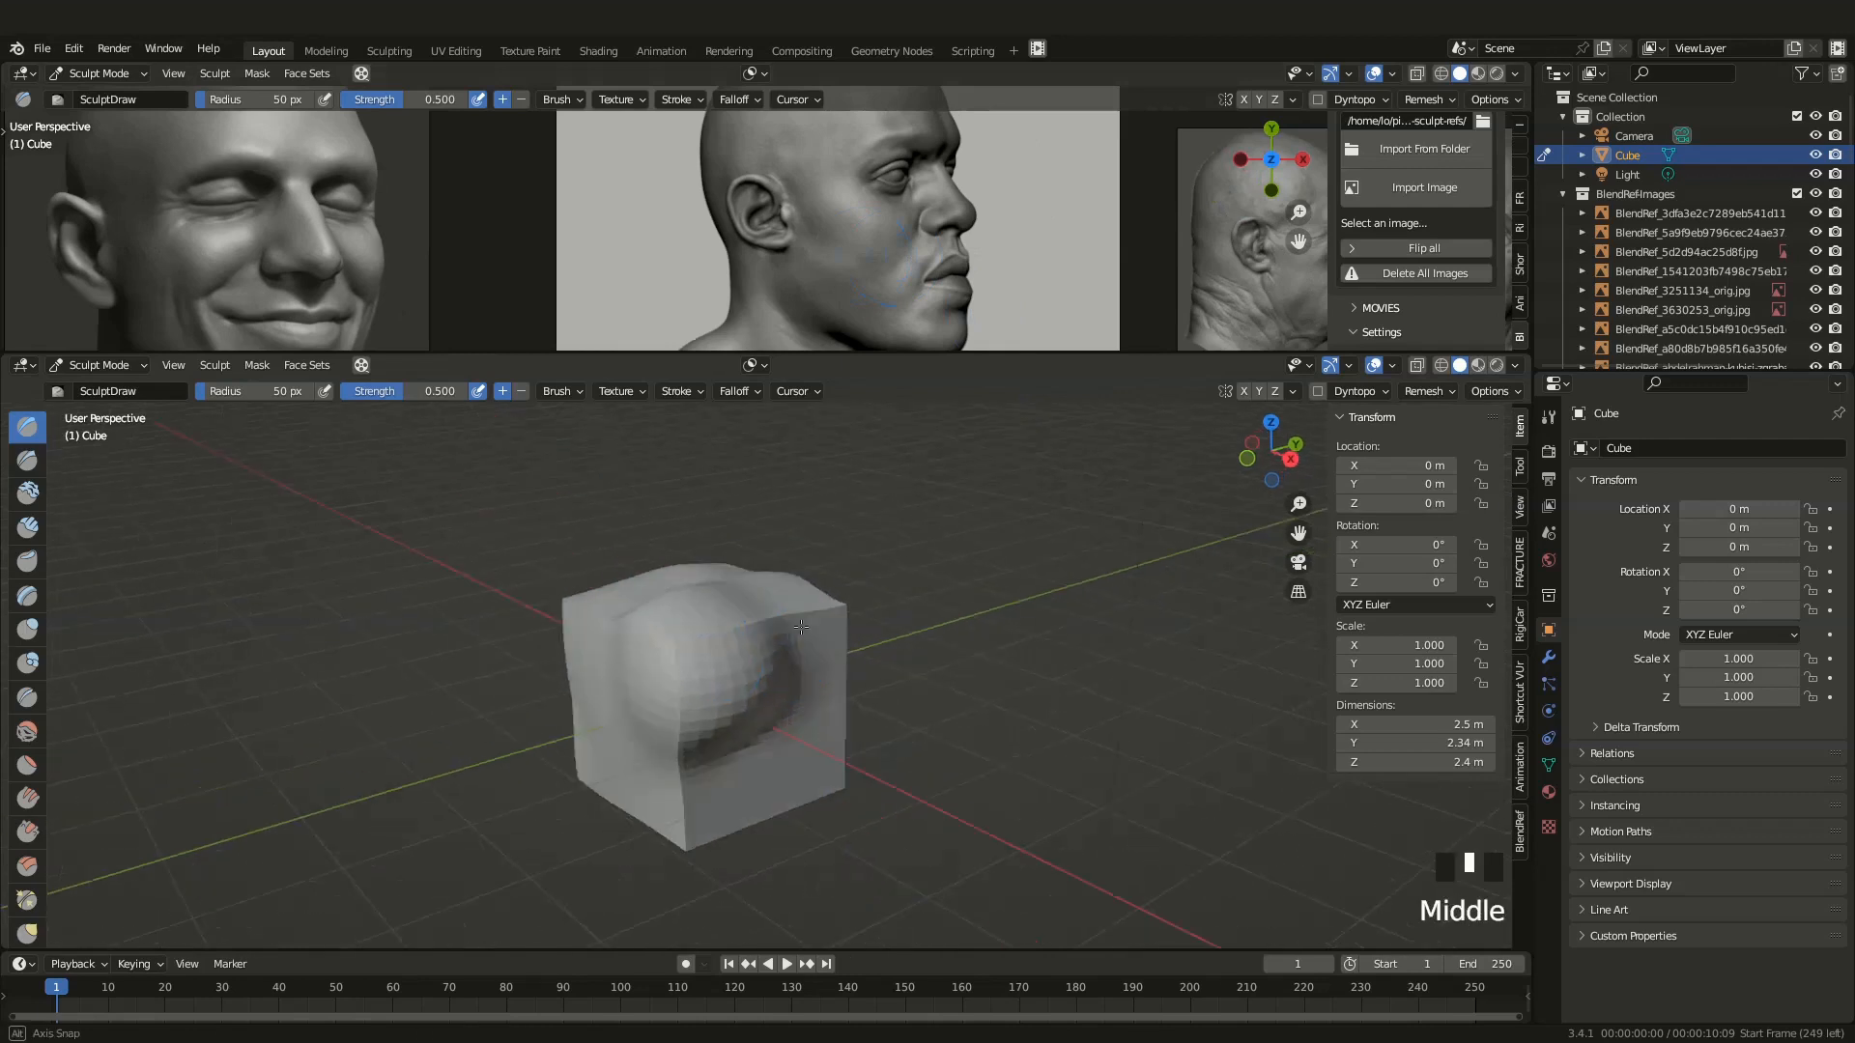
drag(804, 633, 662, 710)
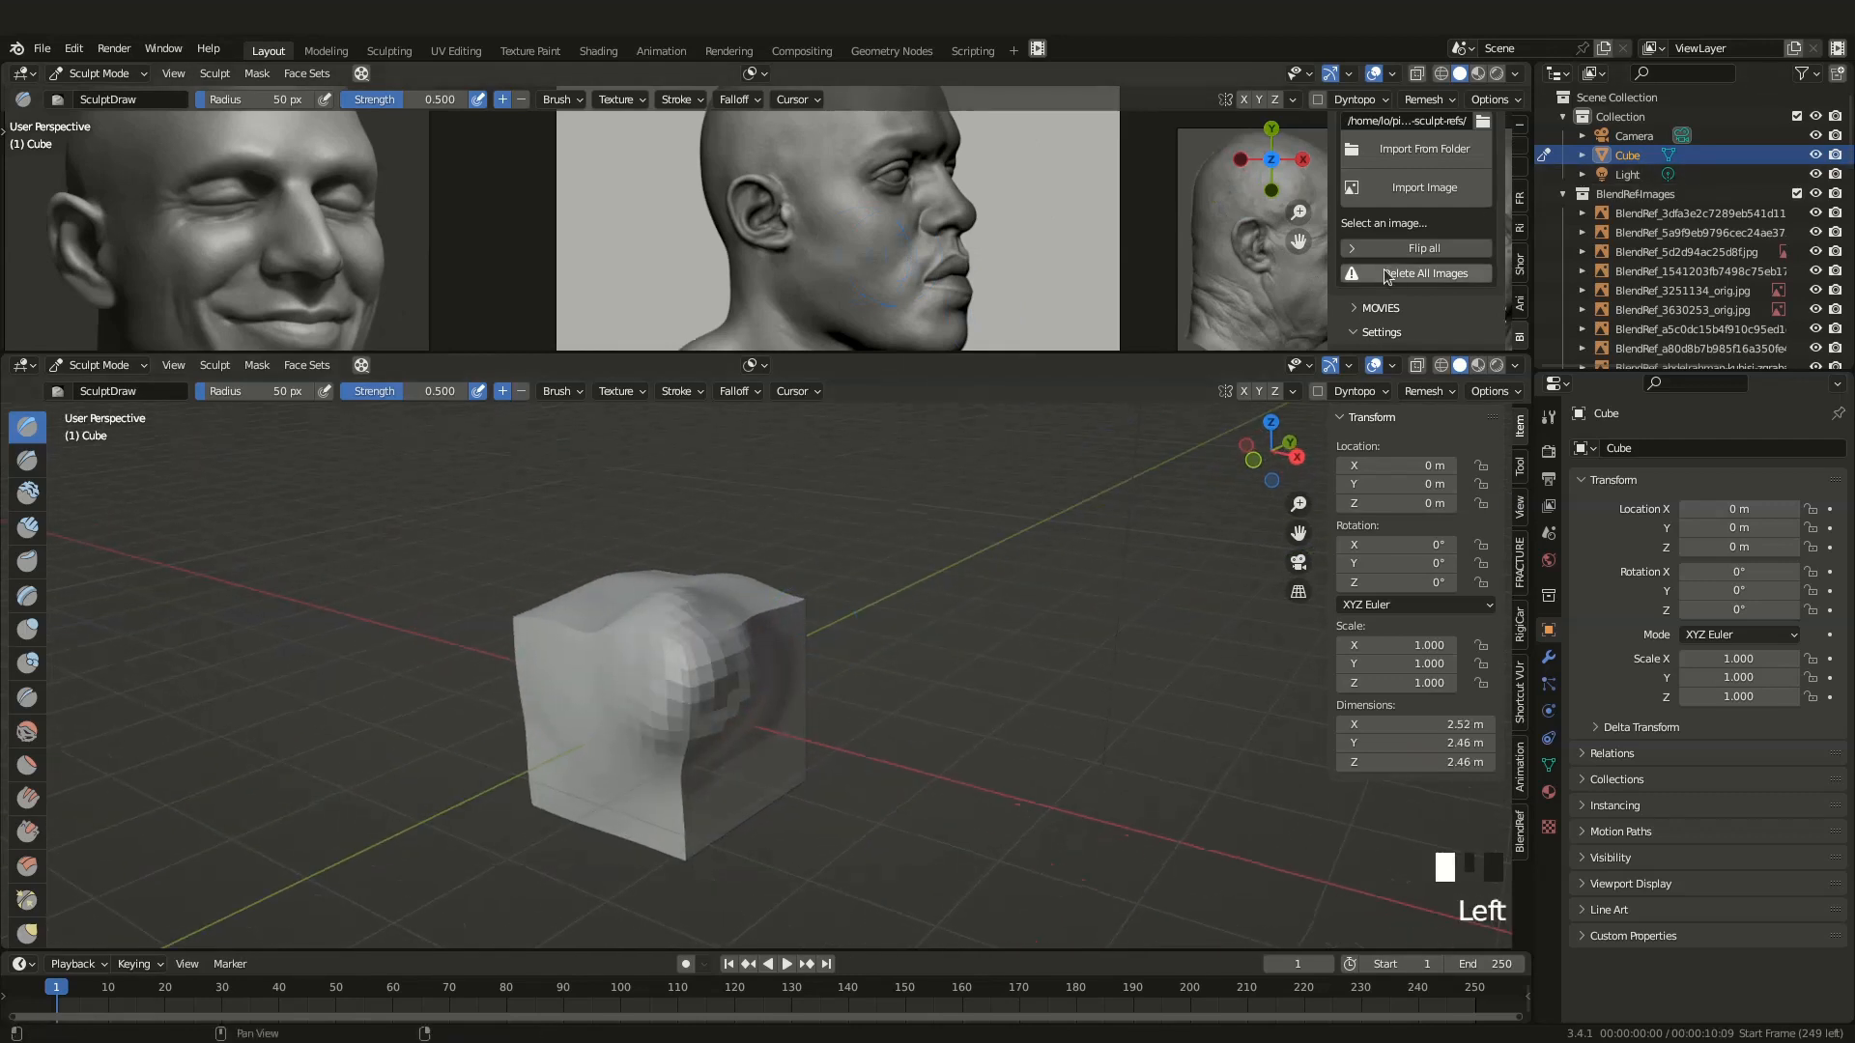
scroll(down, 3)
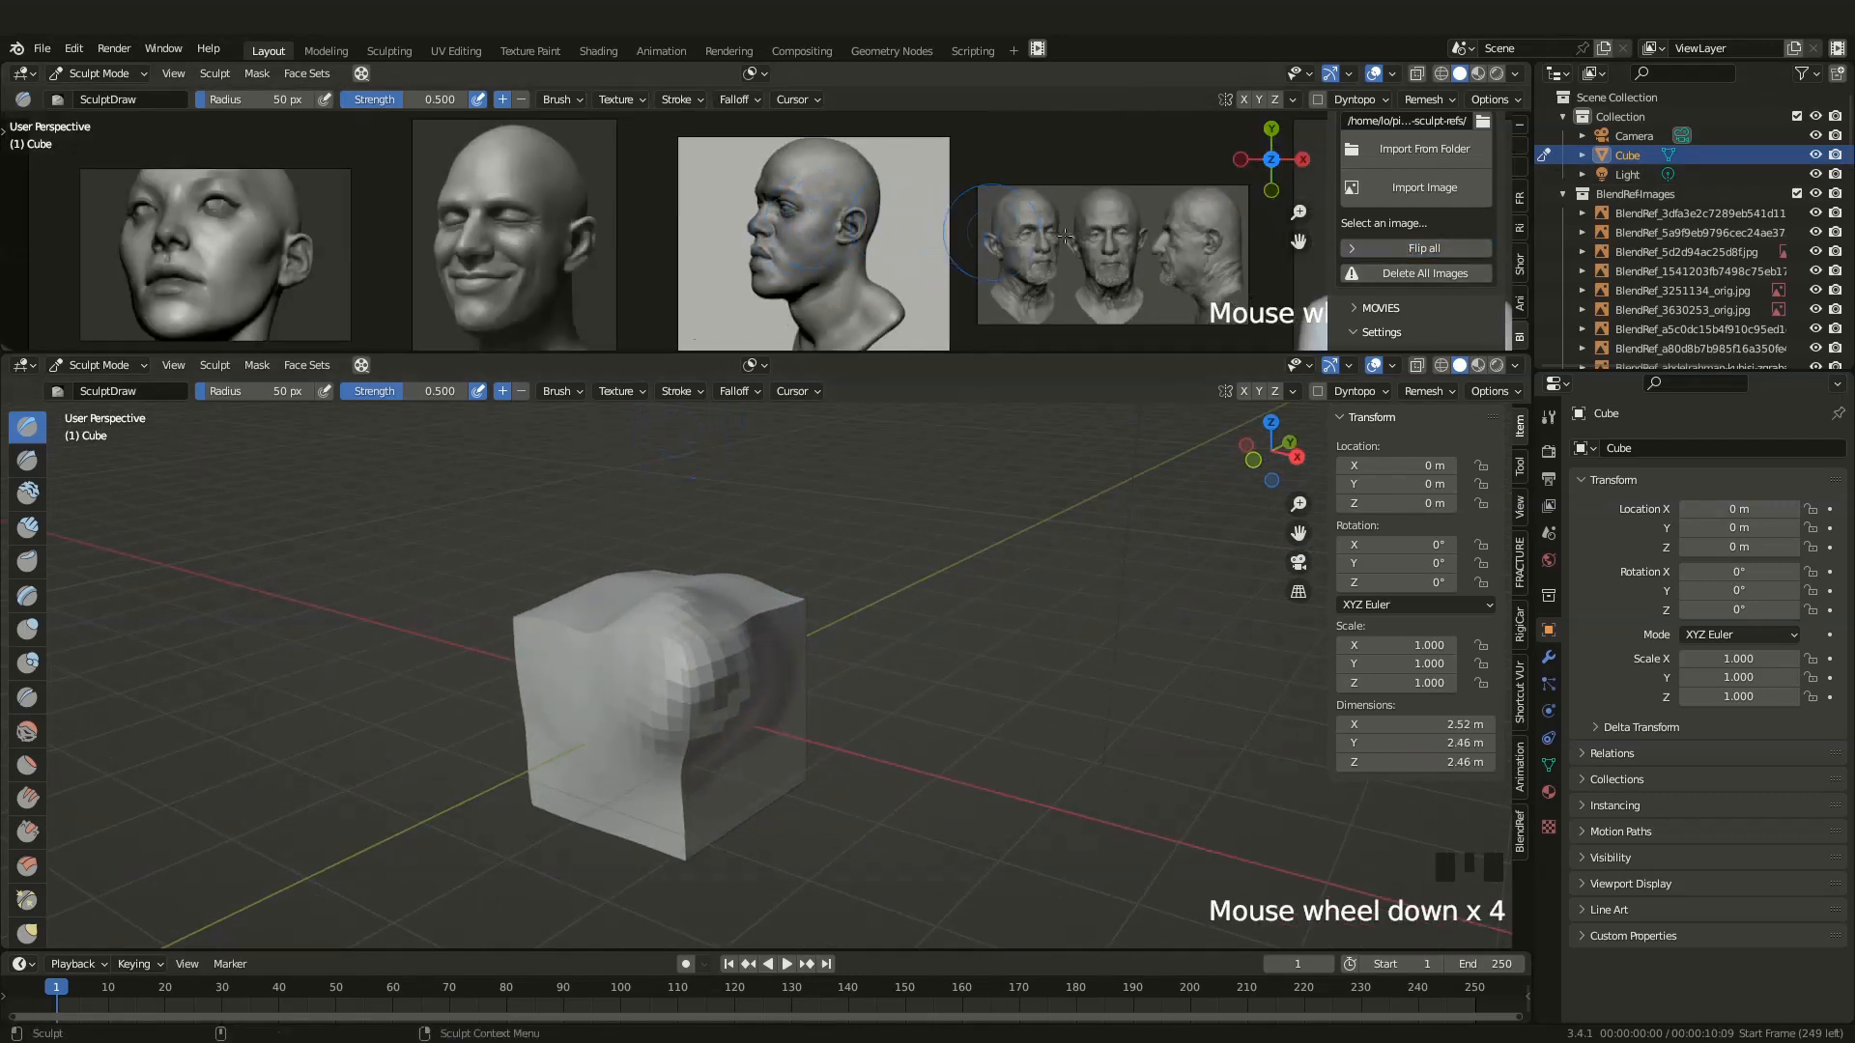
key(ctrl+Tab)
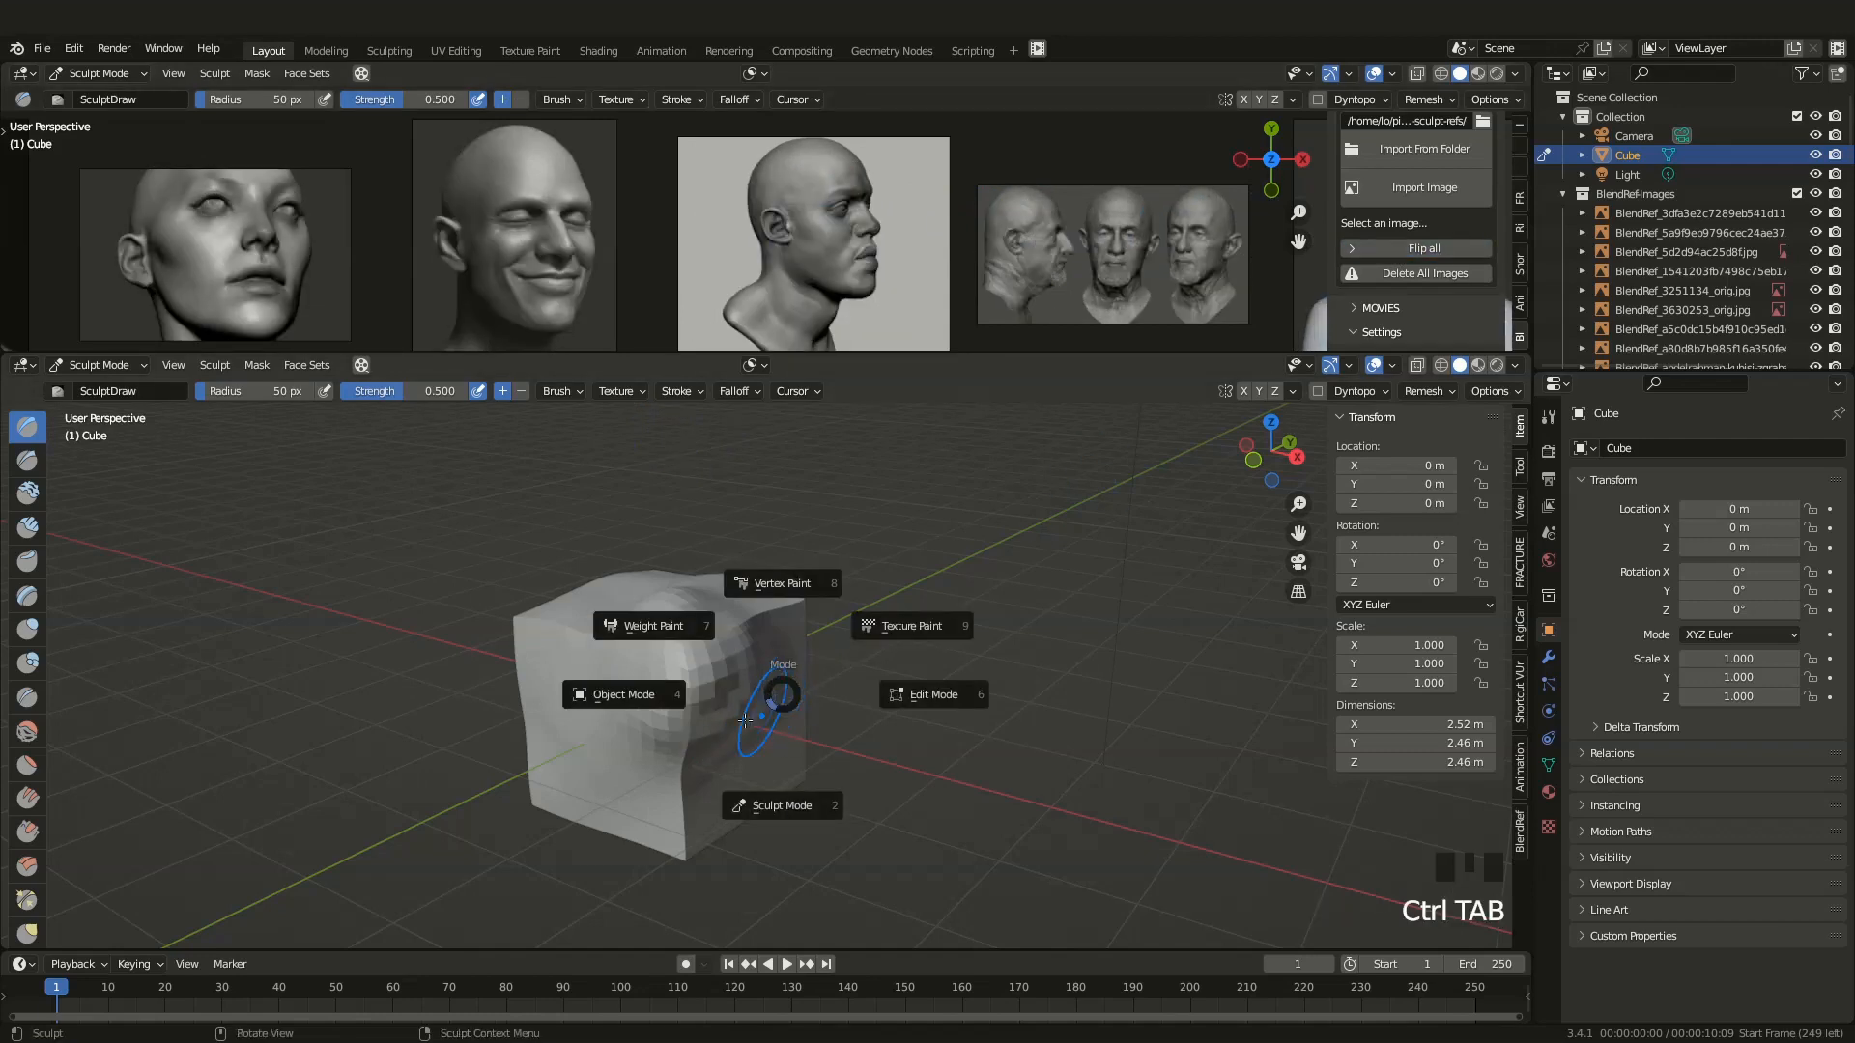
click(623, 695)
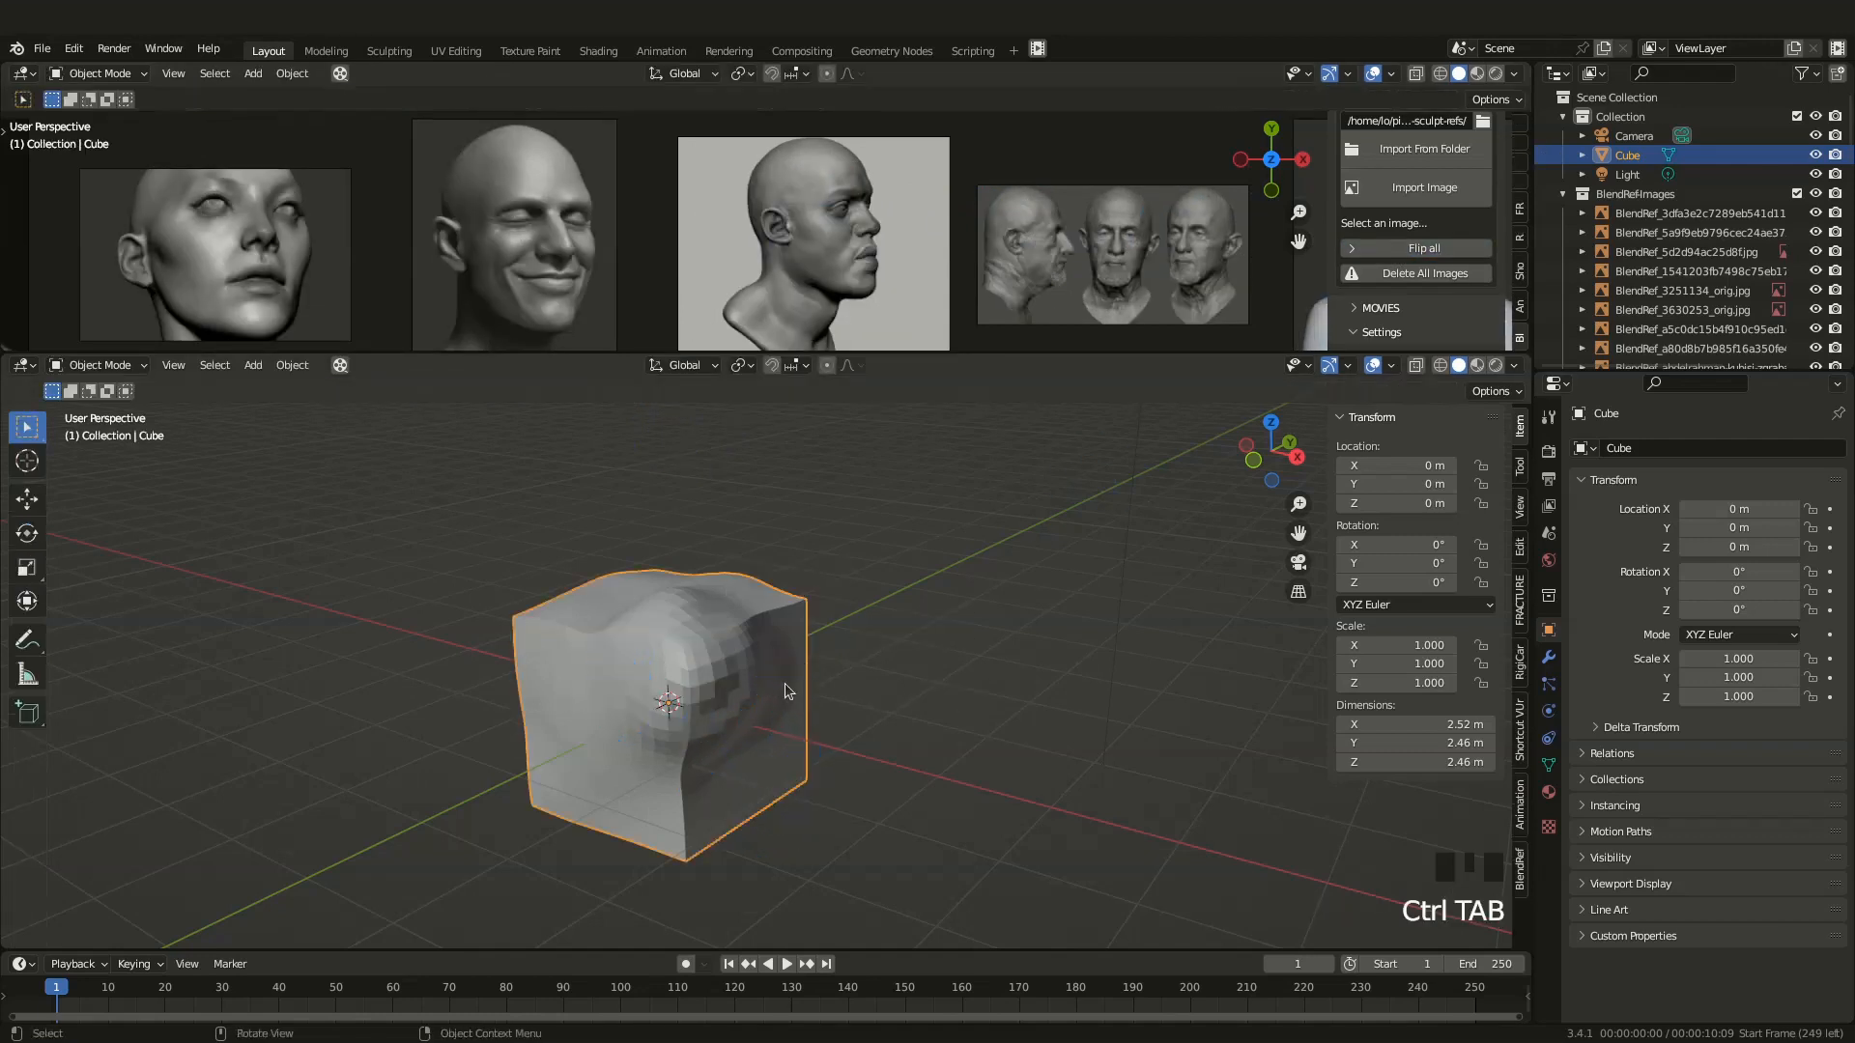
scroll(down, 3)
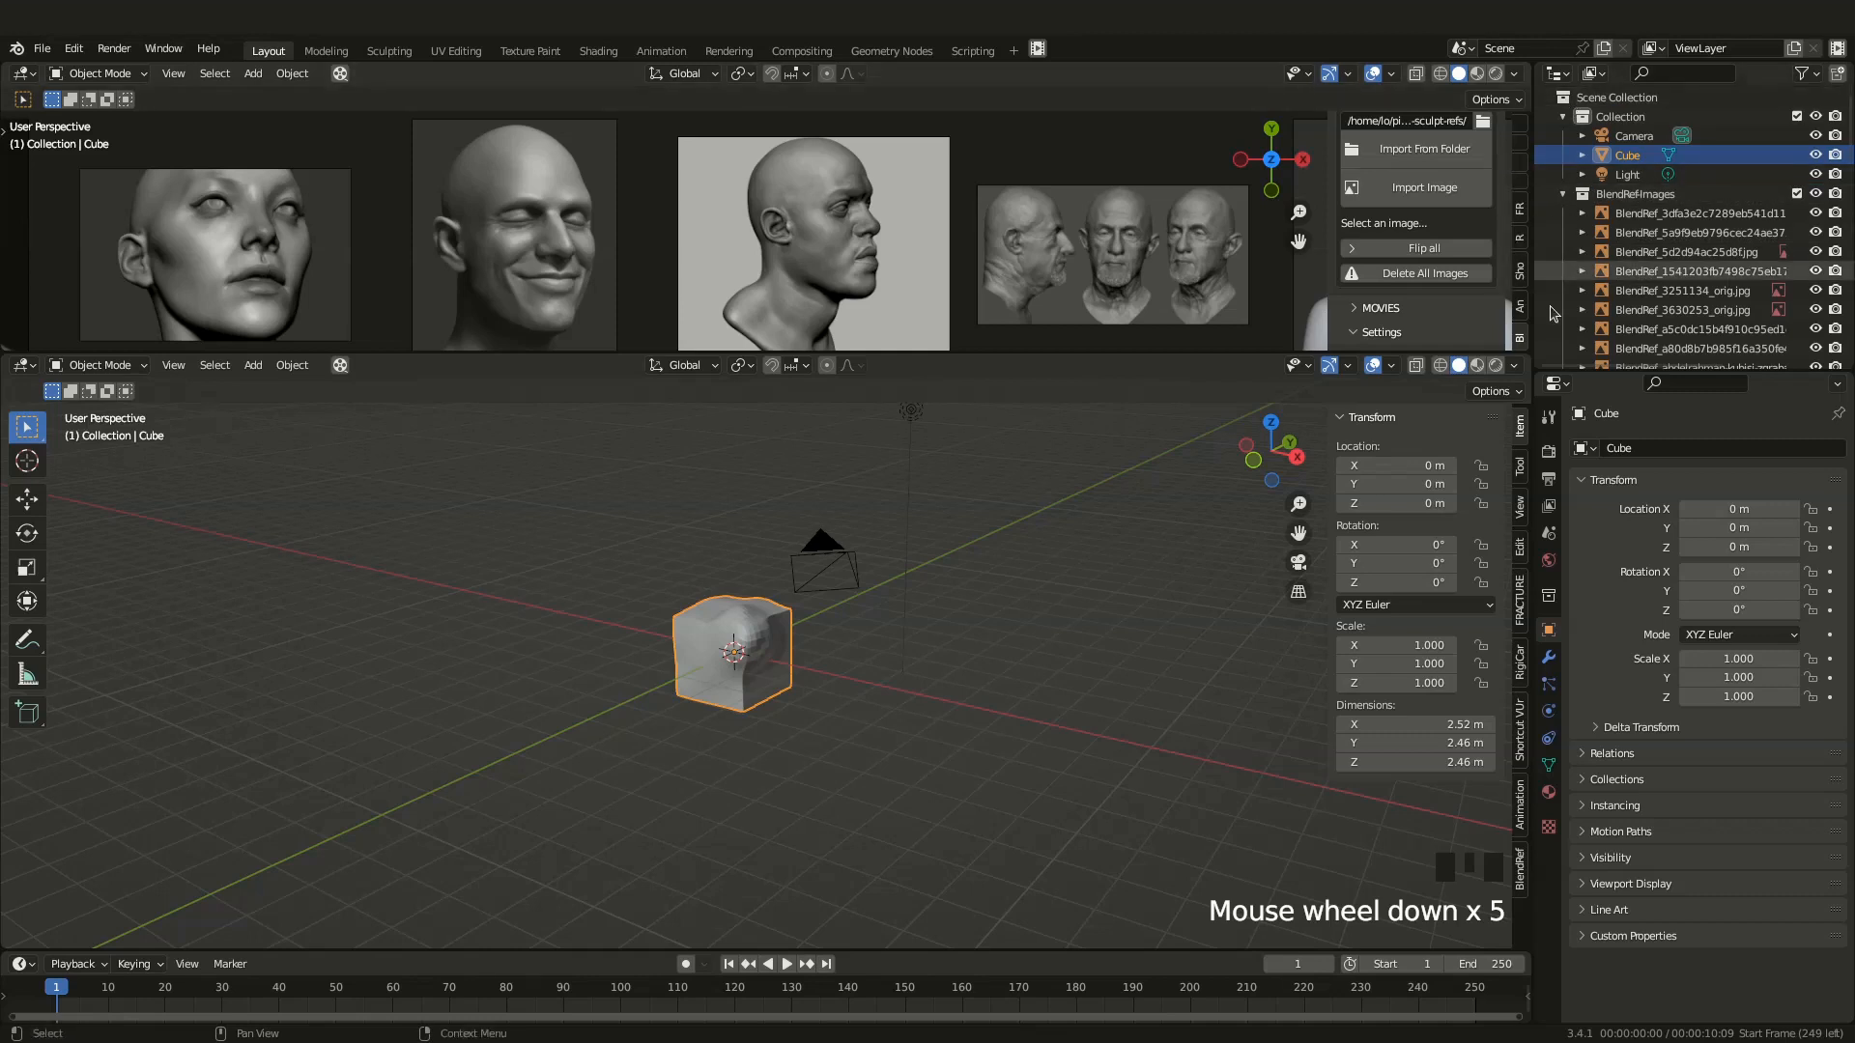
Scroll the reference viewport and panel, and select the BlendRef_ord2.png thumbnail
scroll(down, 3)
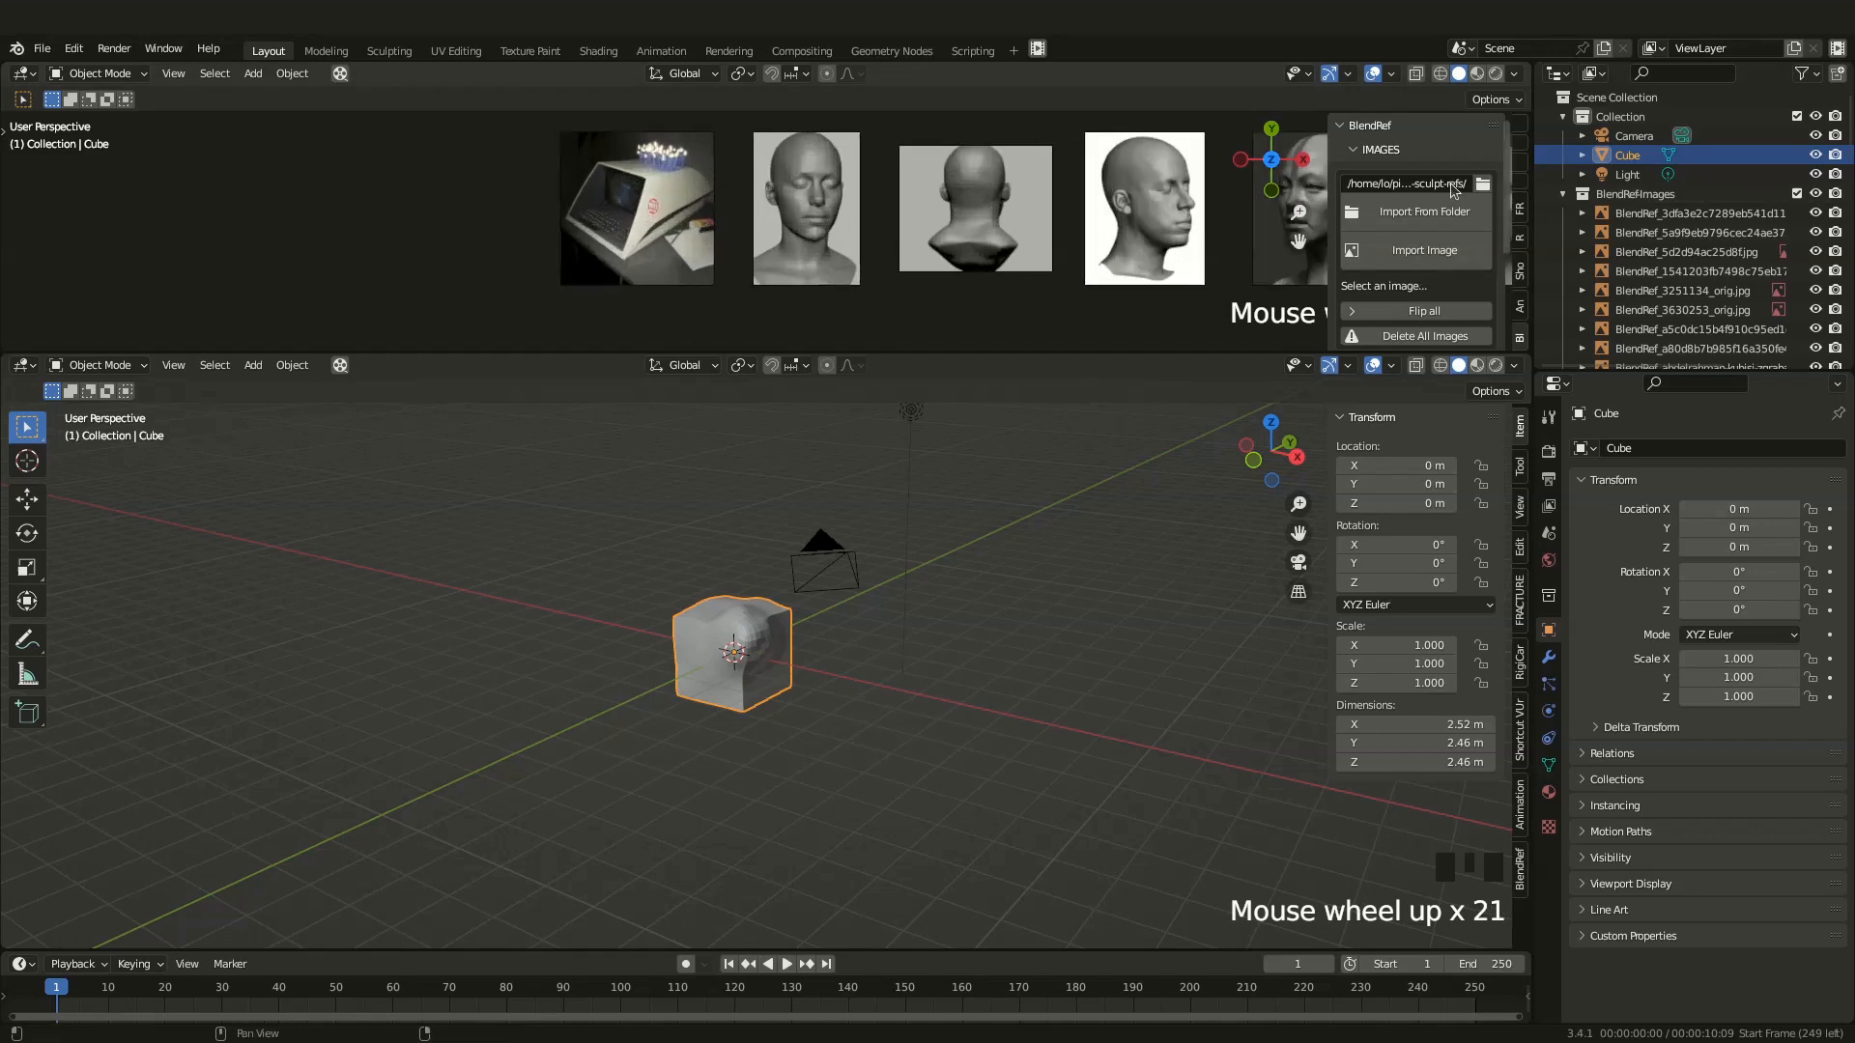
click(1424, 249)
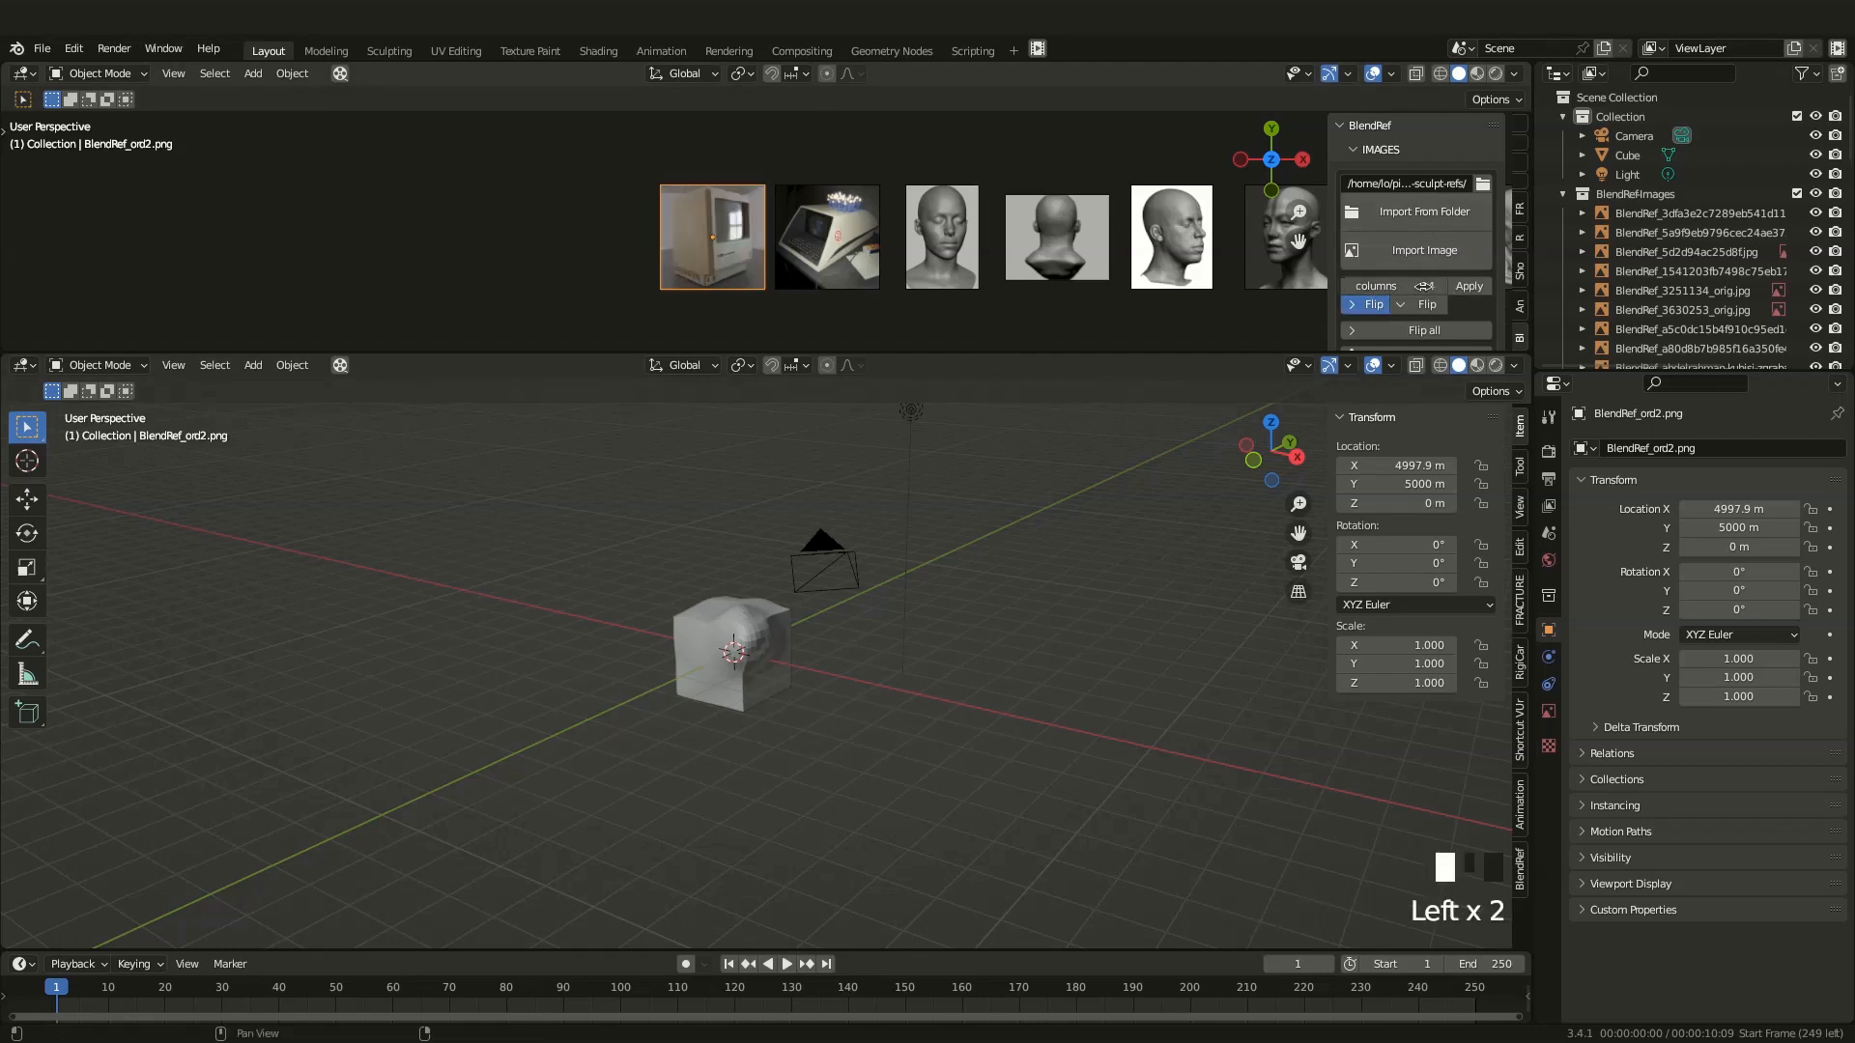
scroll(down, 3)
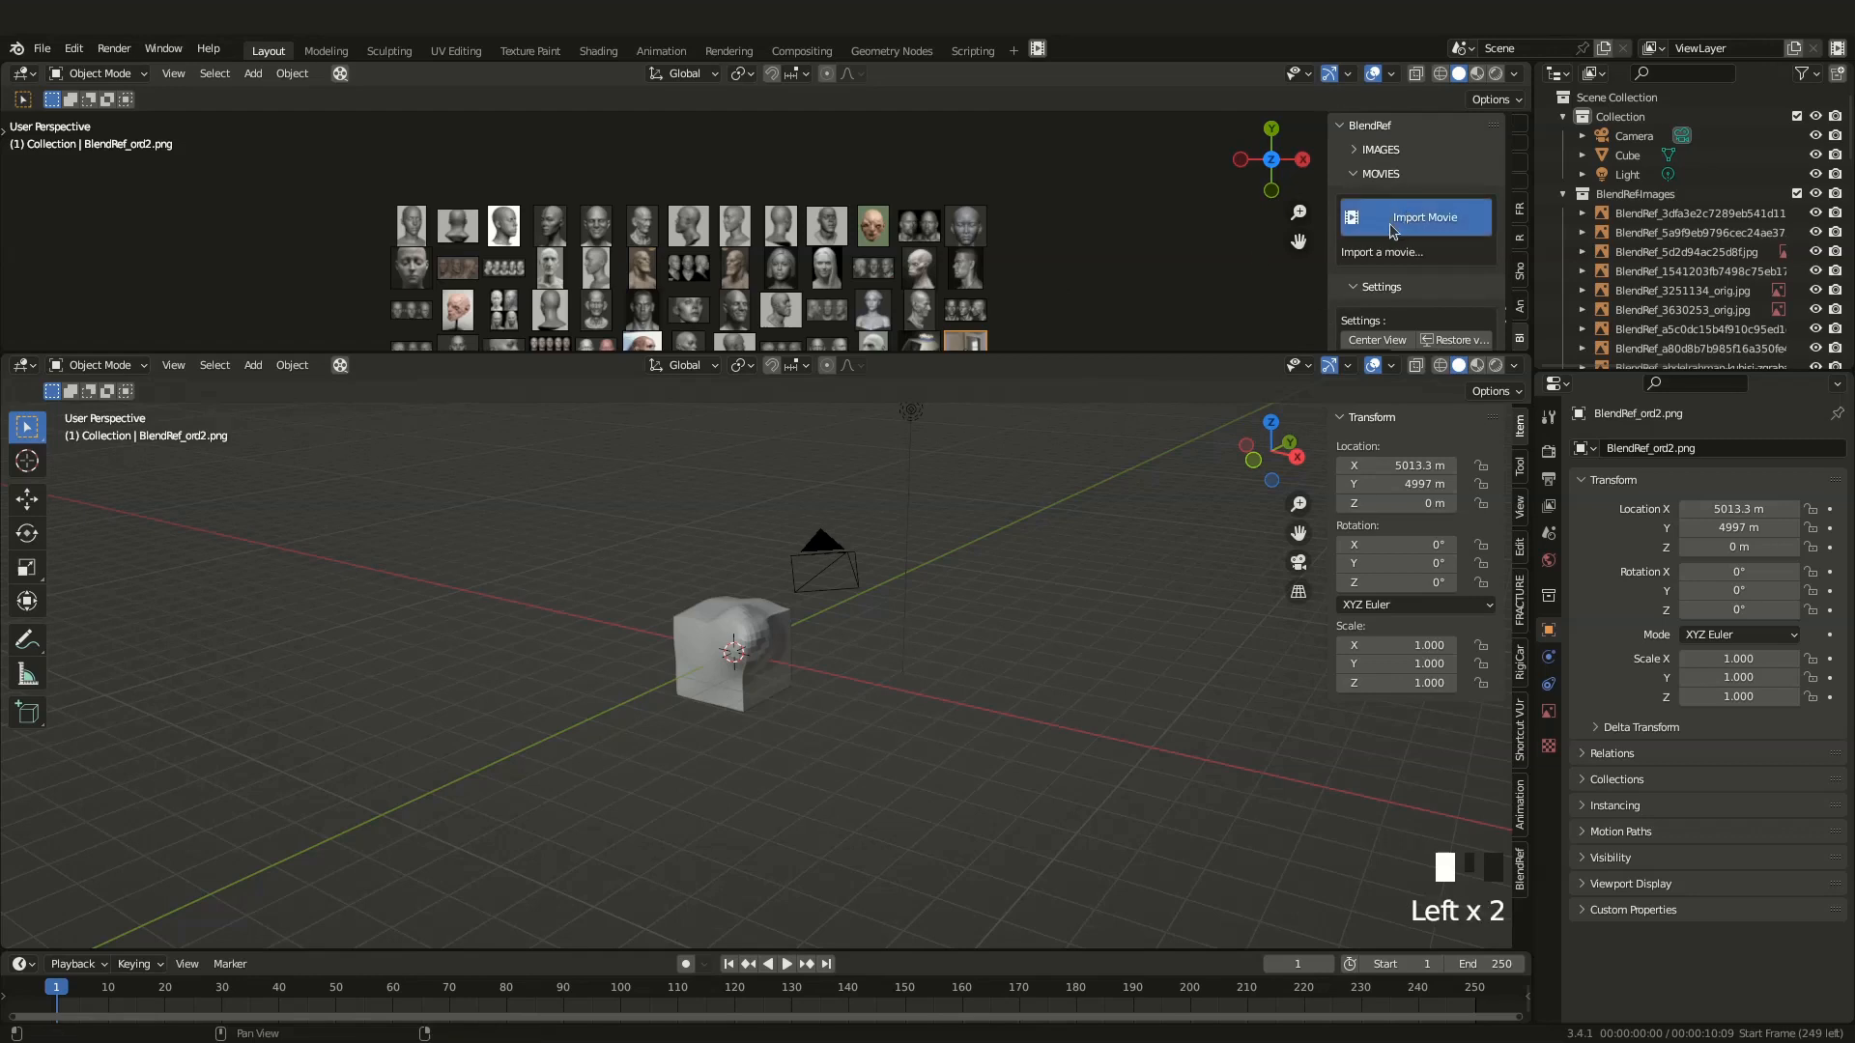
Import the dinosaur walk-cycle video through BlendRef's Import Movie
click(1418, 216)
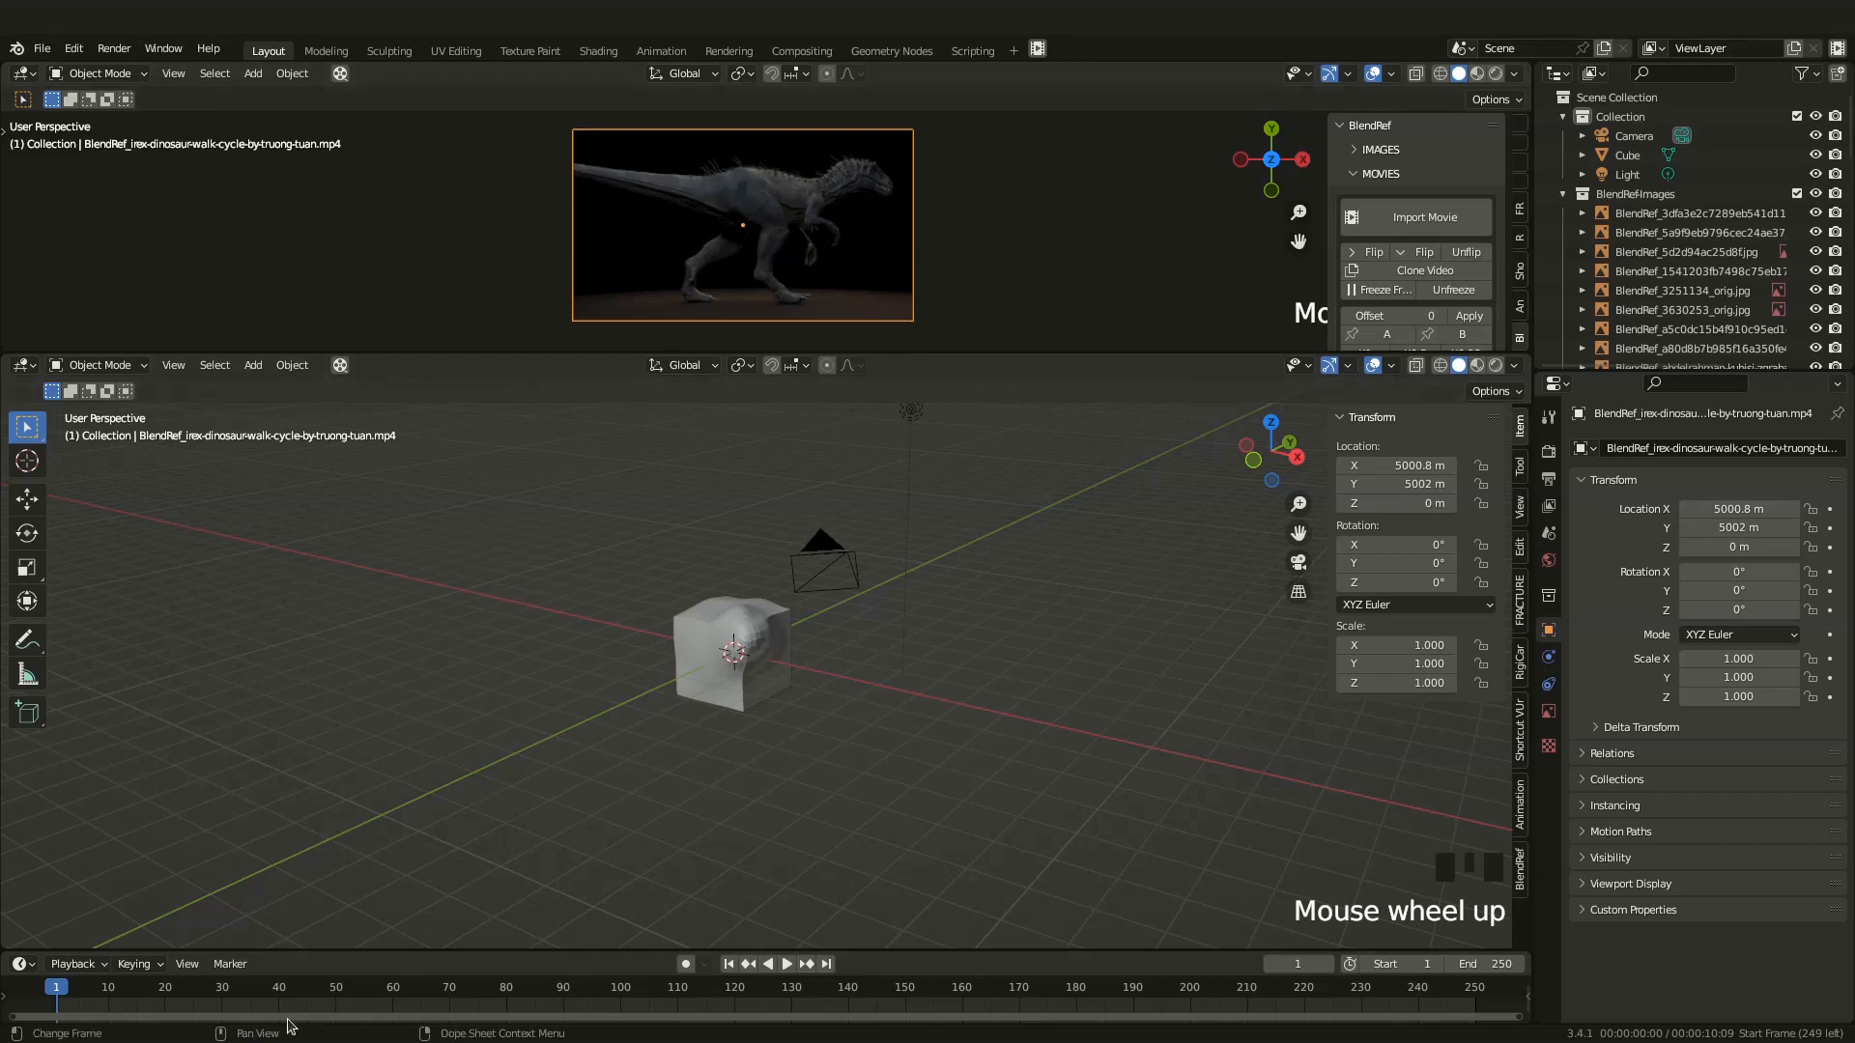
key(space)
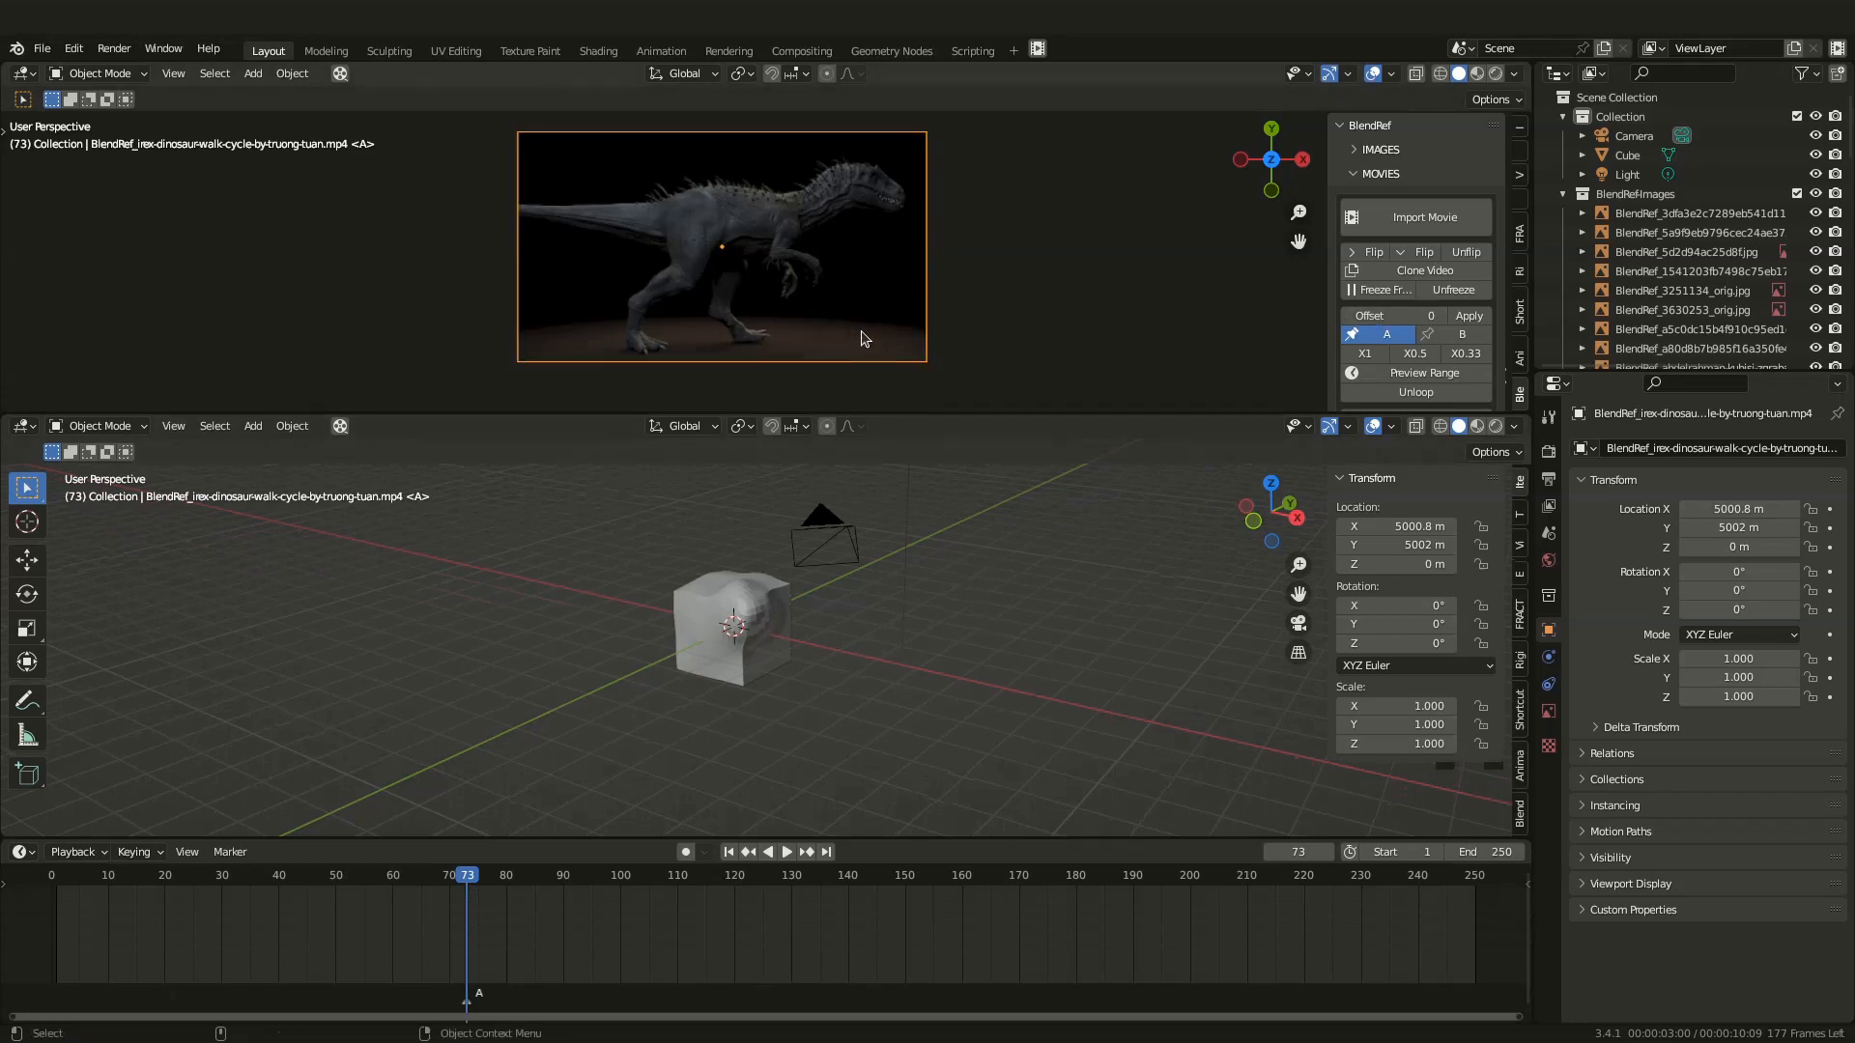
Stop playback near frame 100, step back one frame, and mark the loop end
key(space)
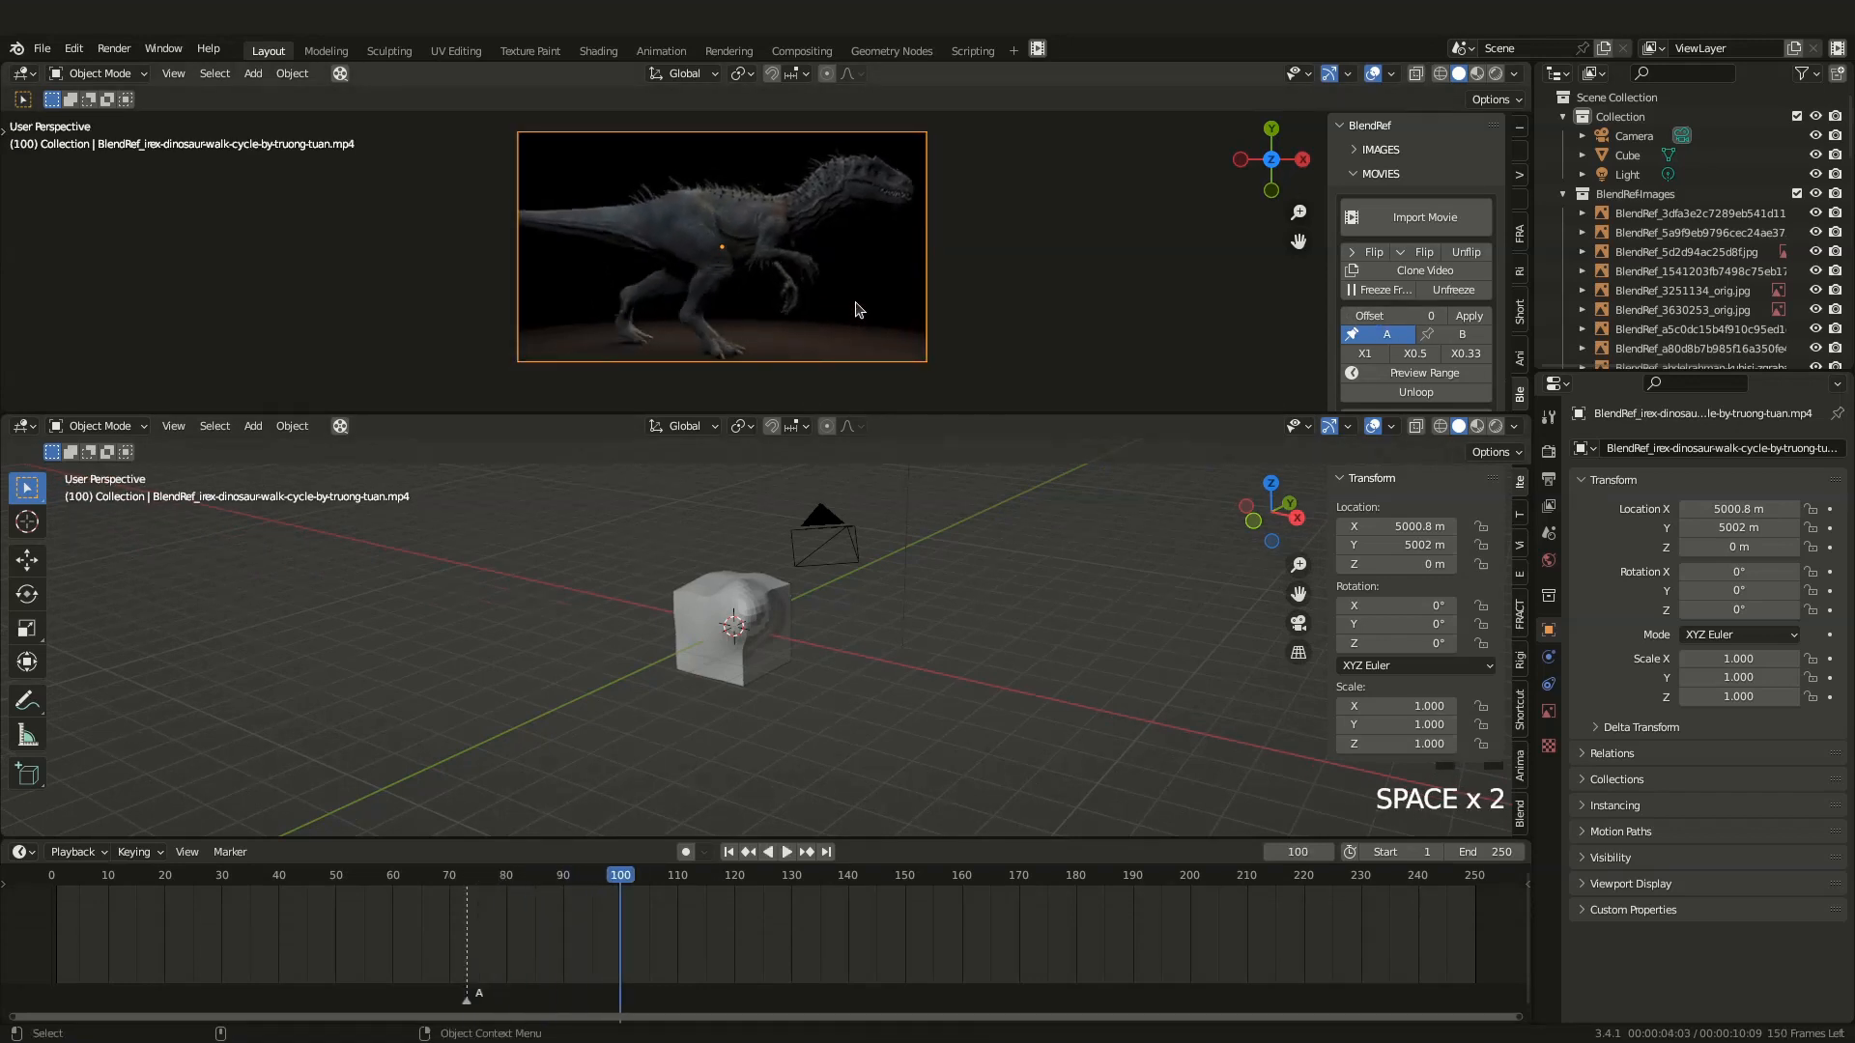
key(Left)
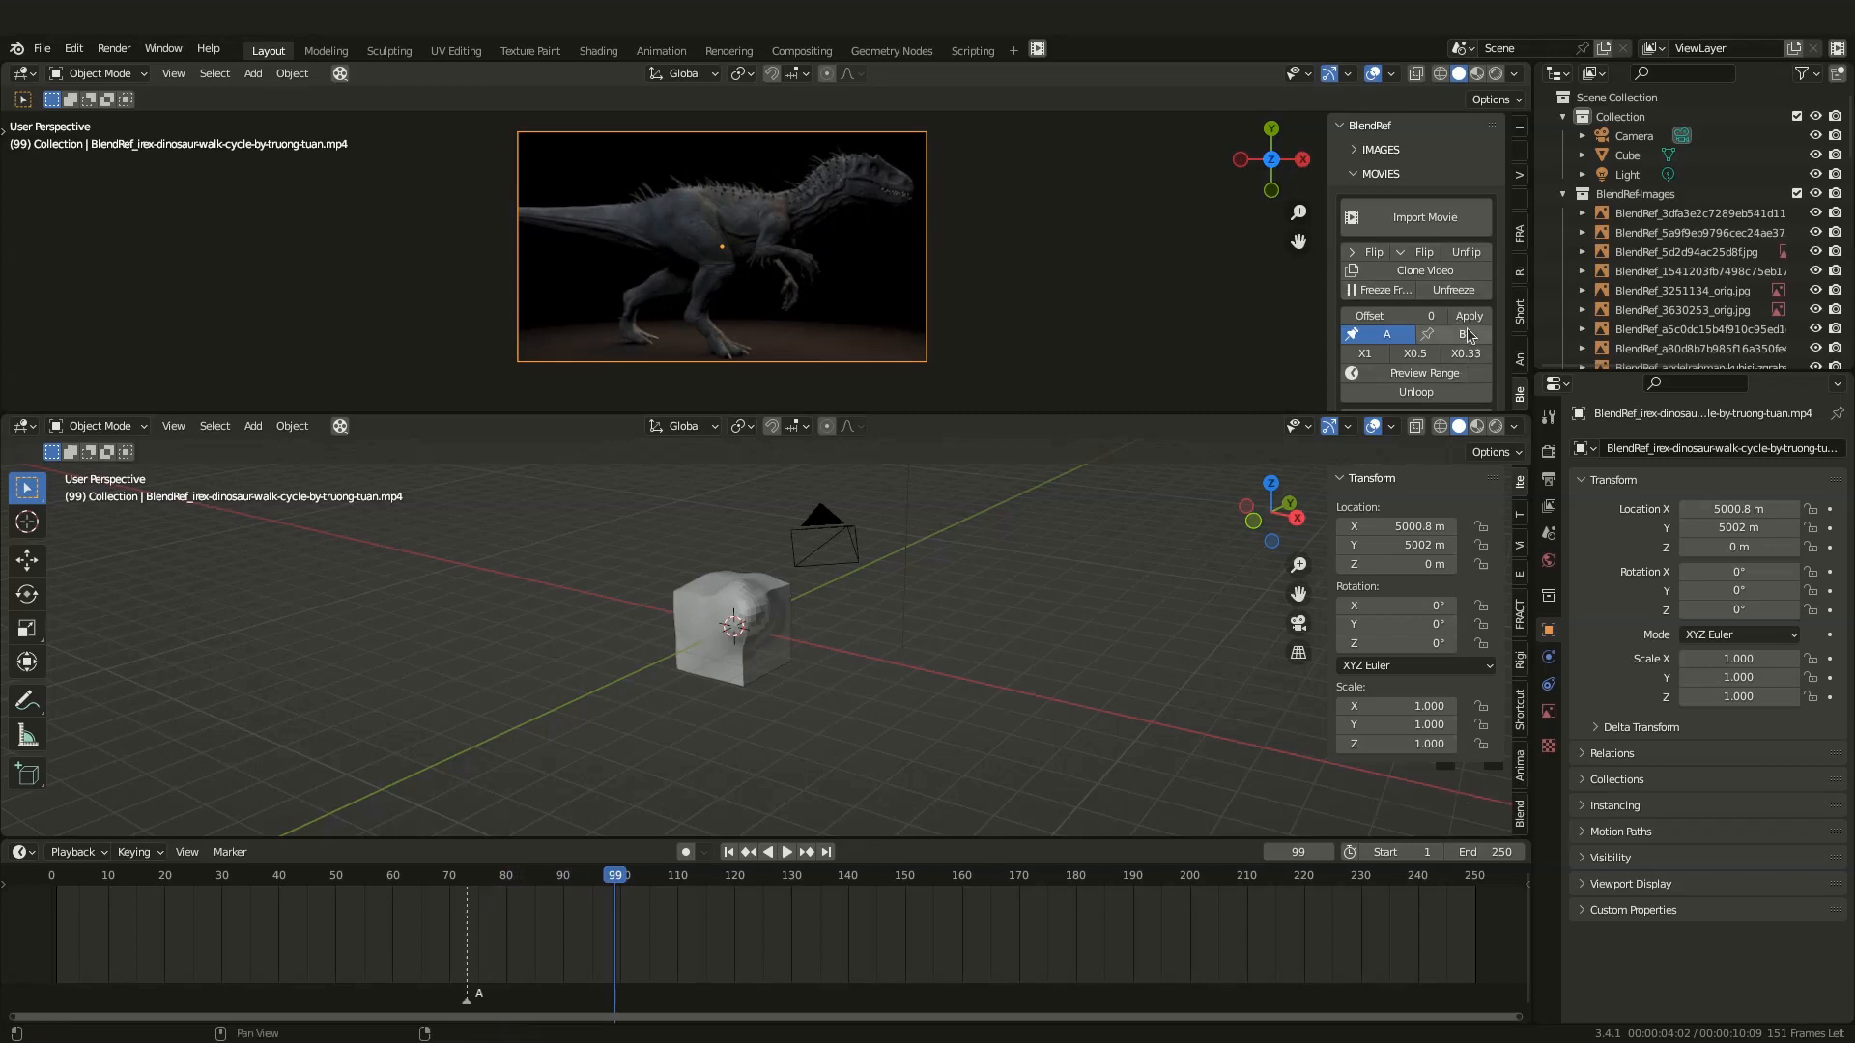
key(space)
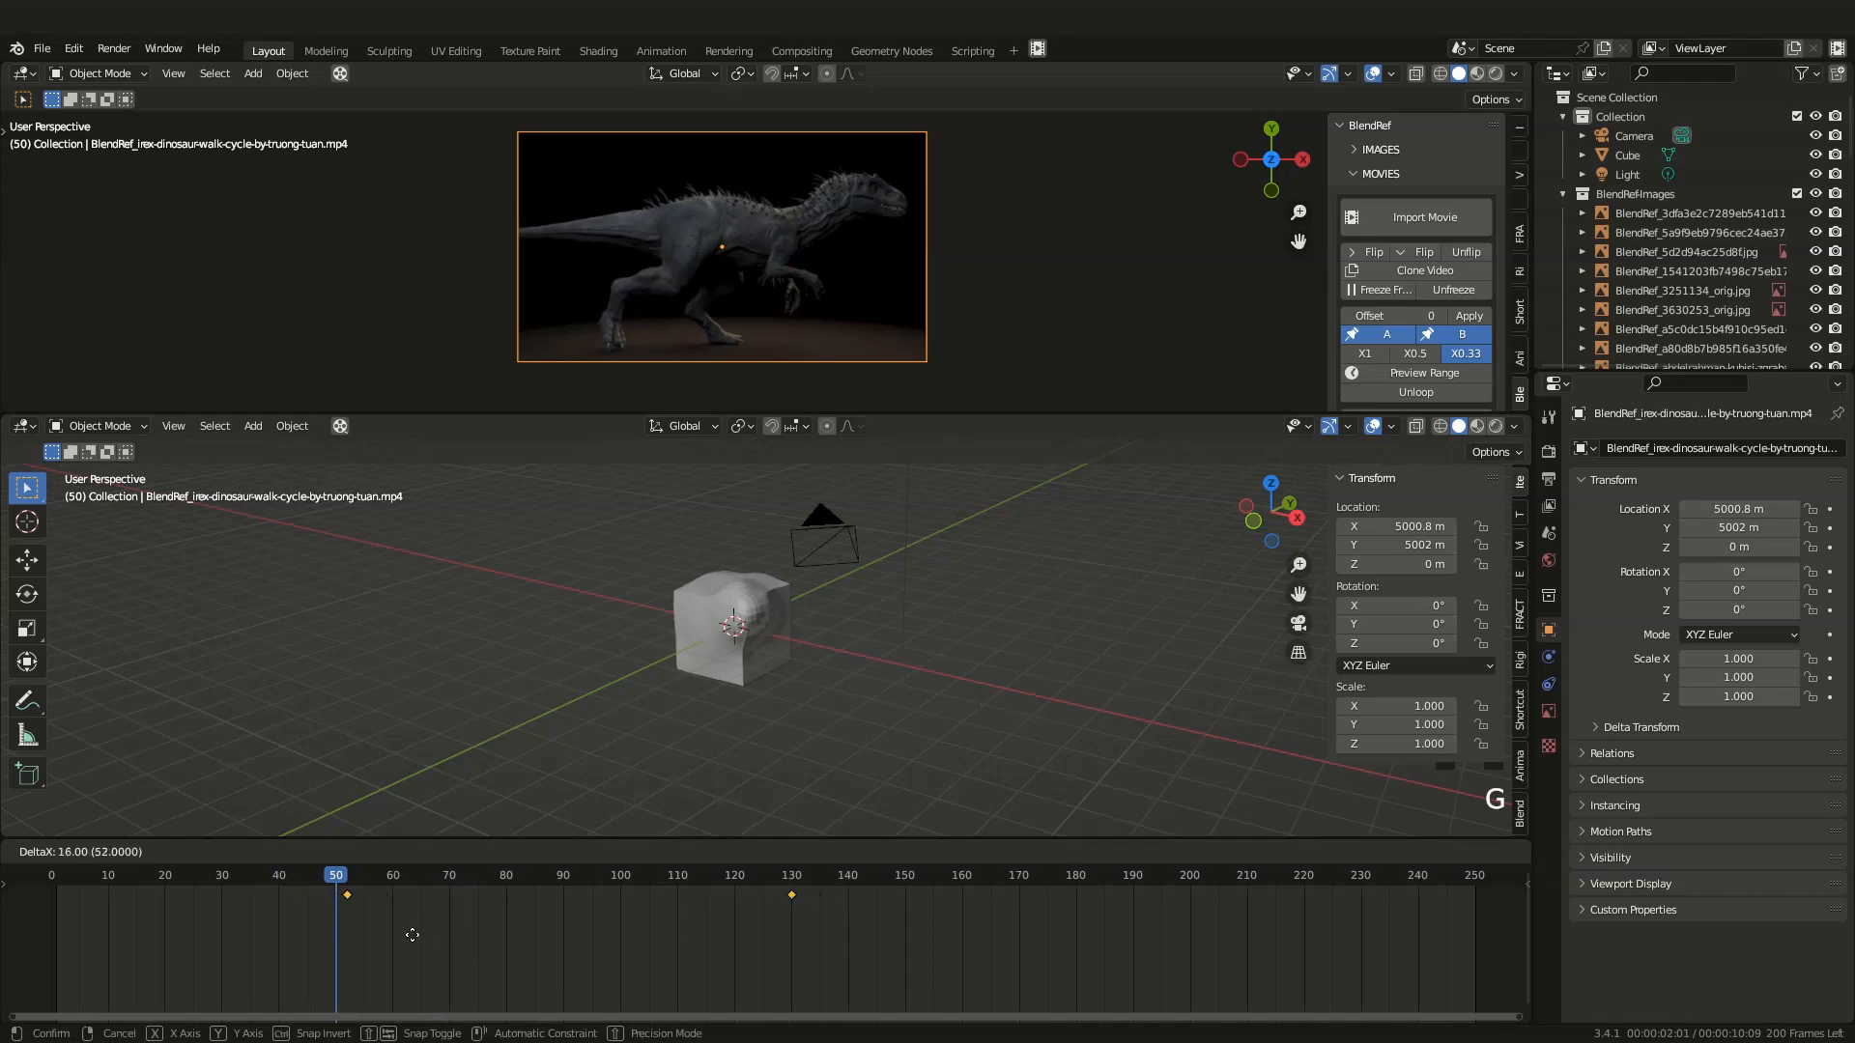
Move the dinosaur movie's loop markers to about frames 50 and 78, then replay to check
key(space)
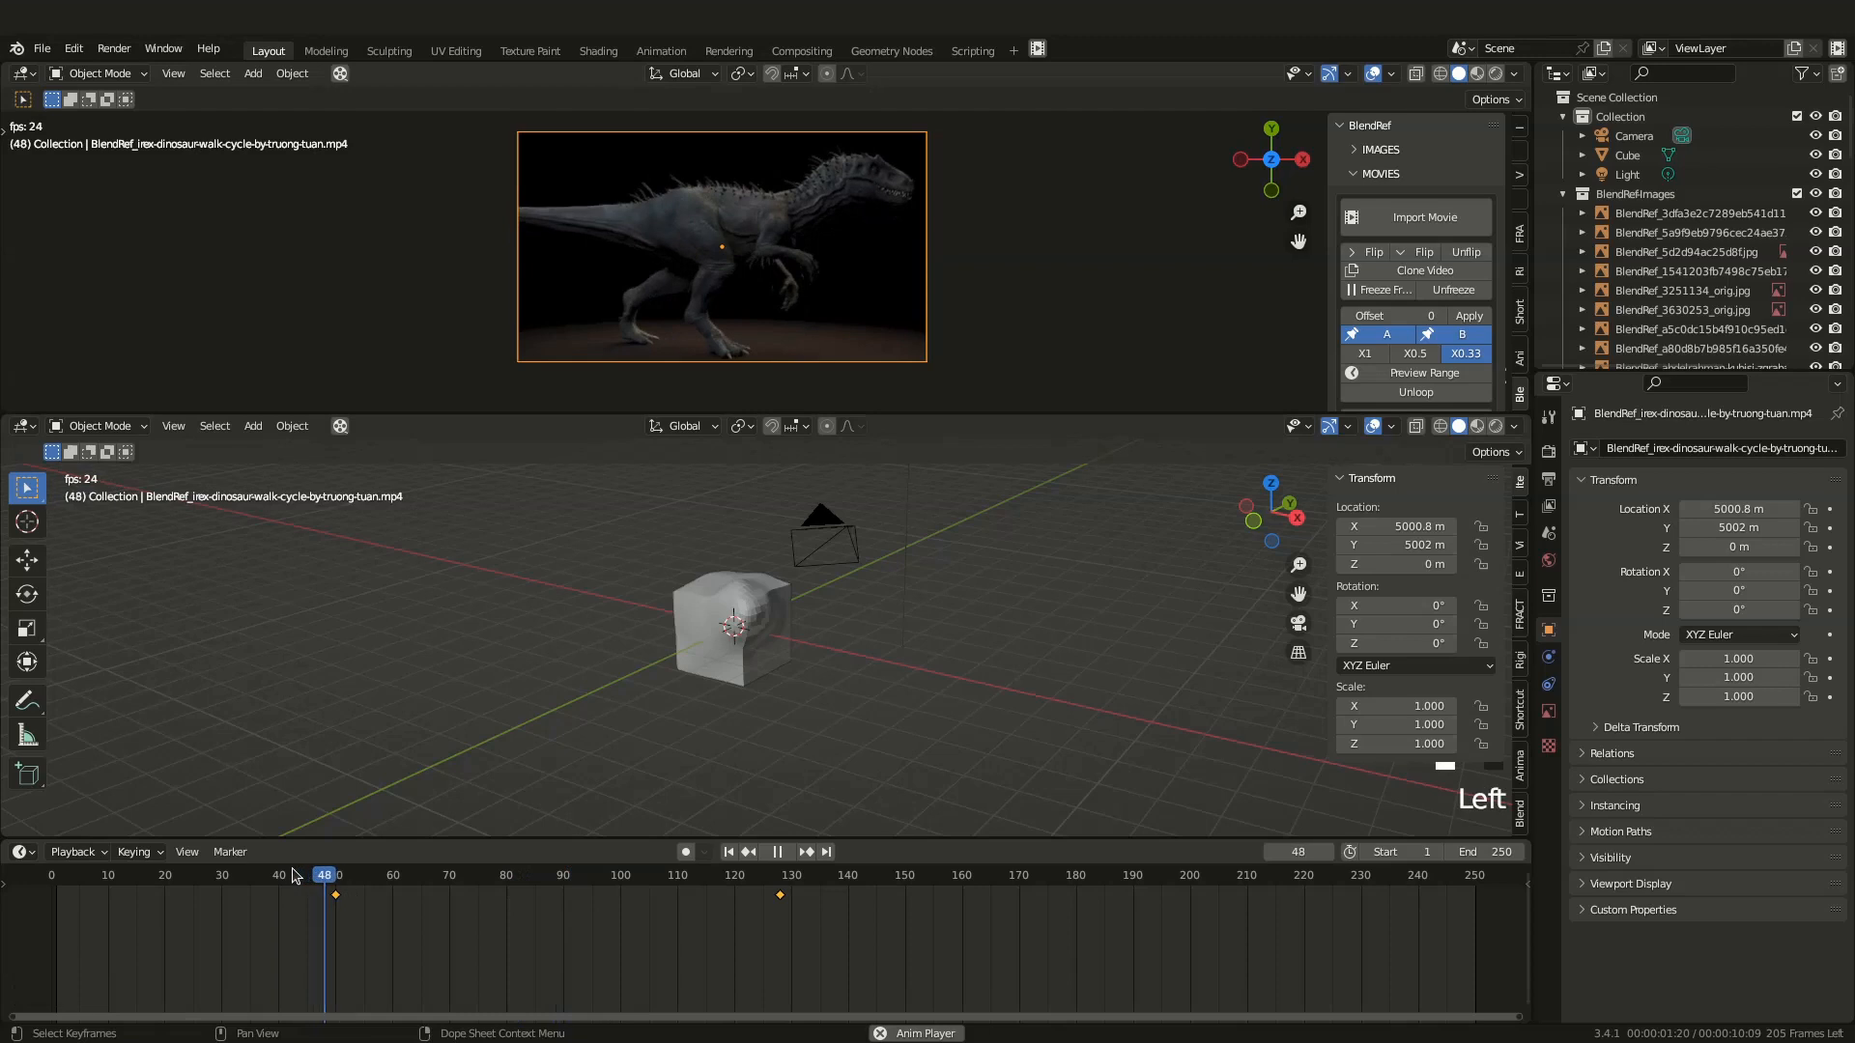
key(space)
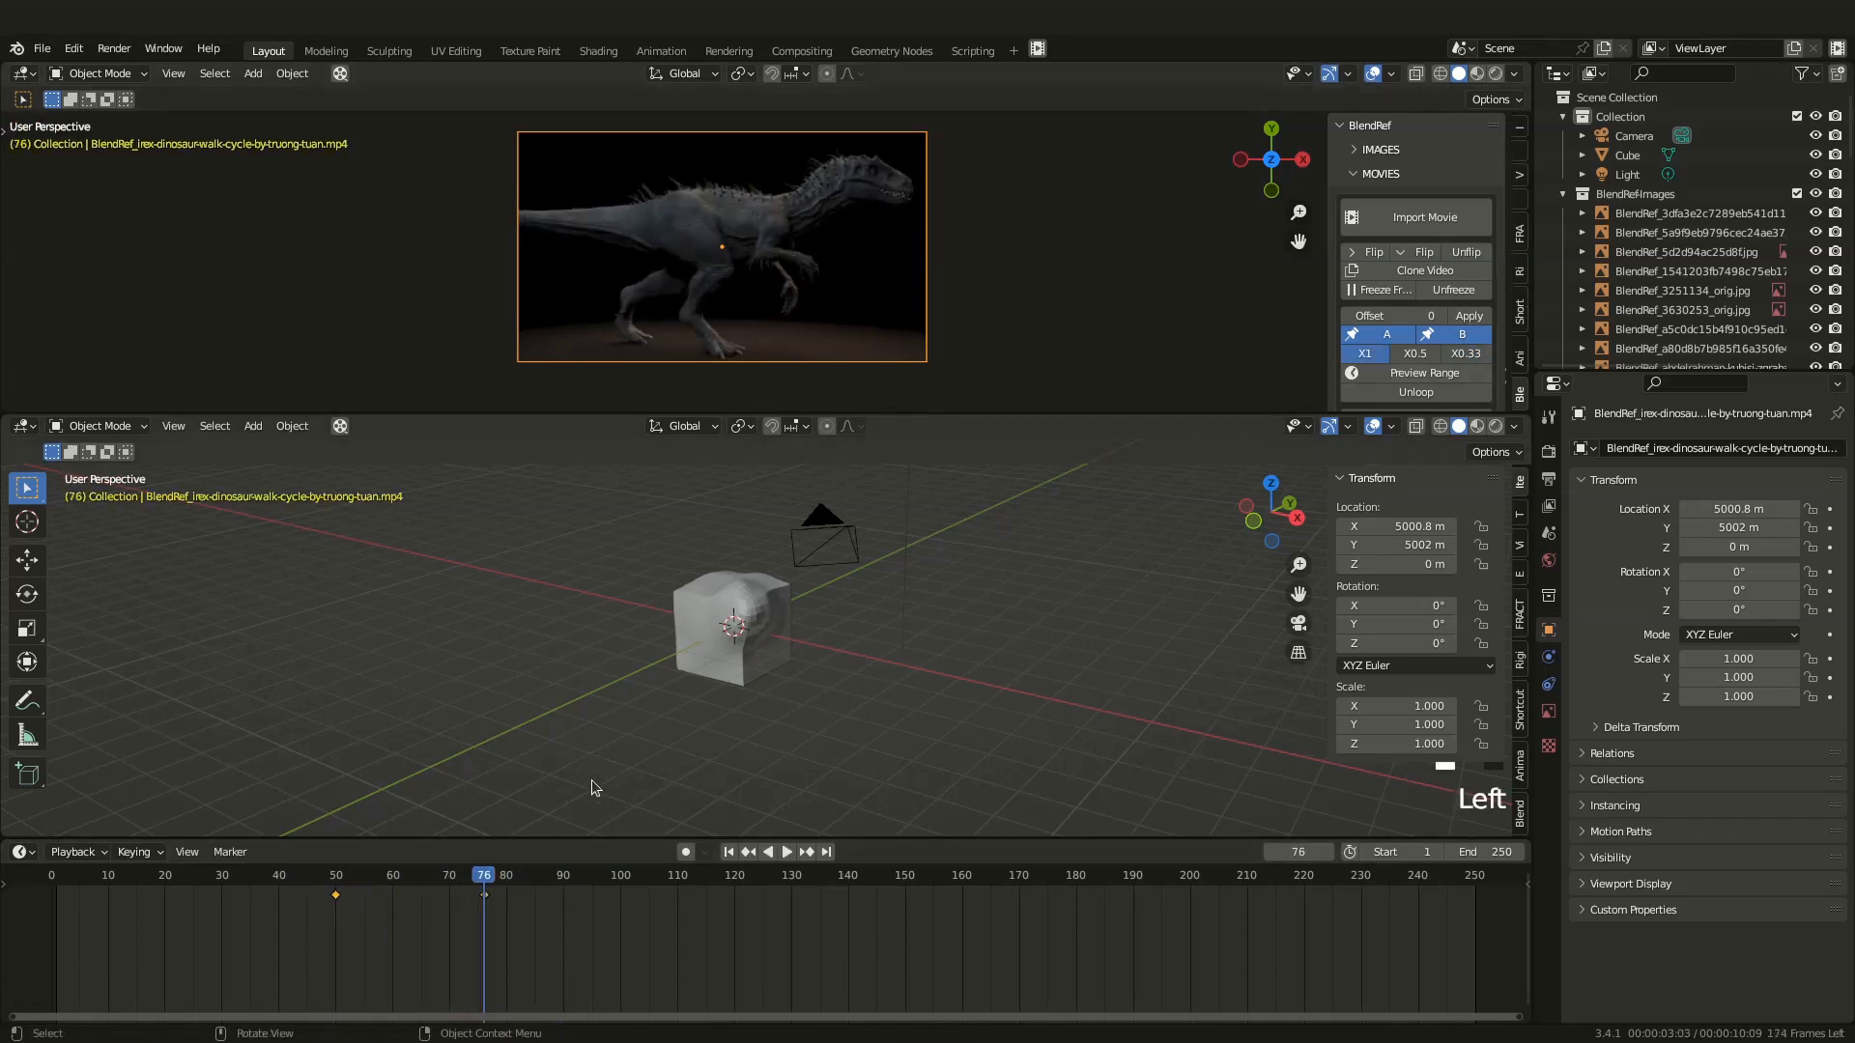
key(space)
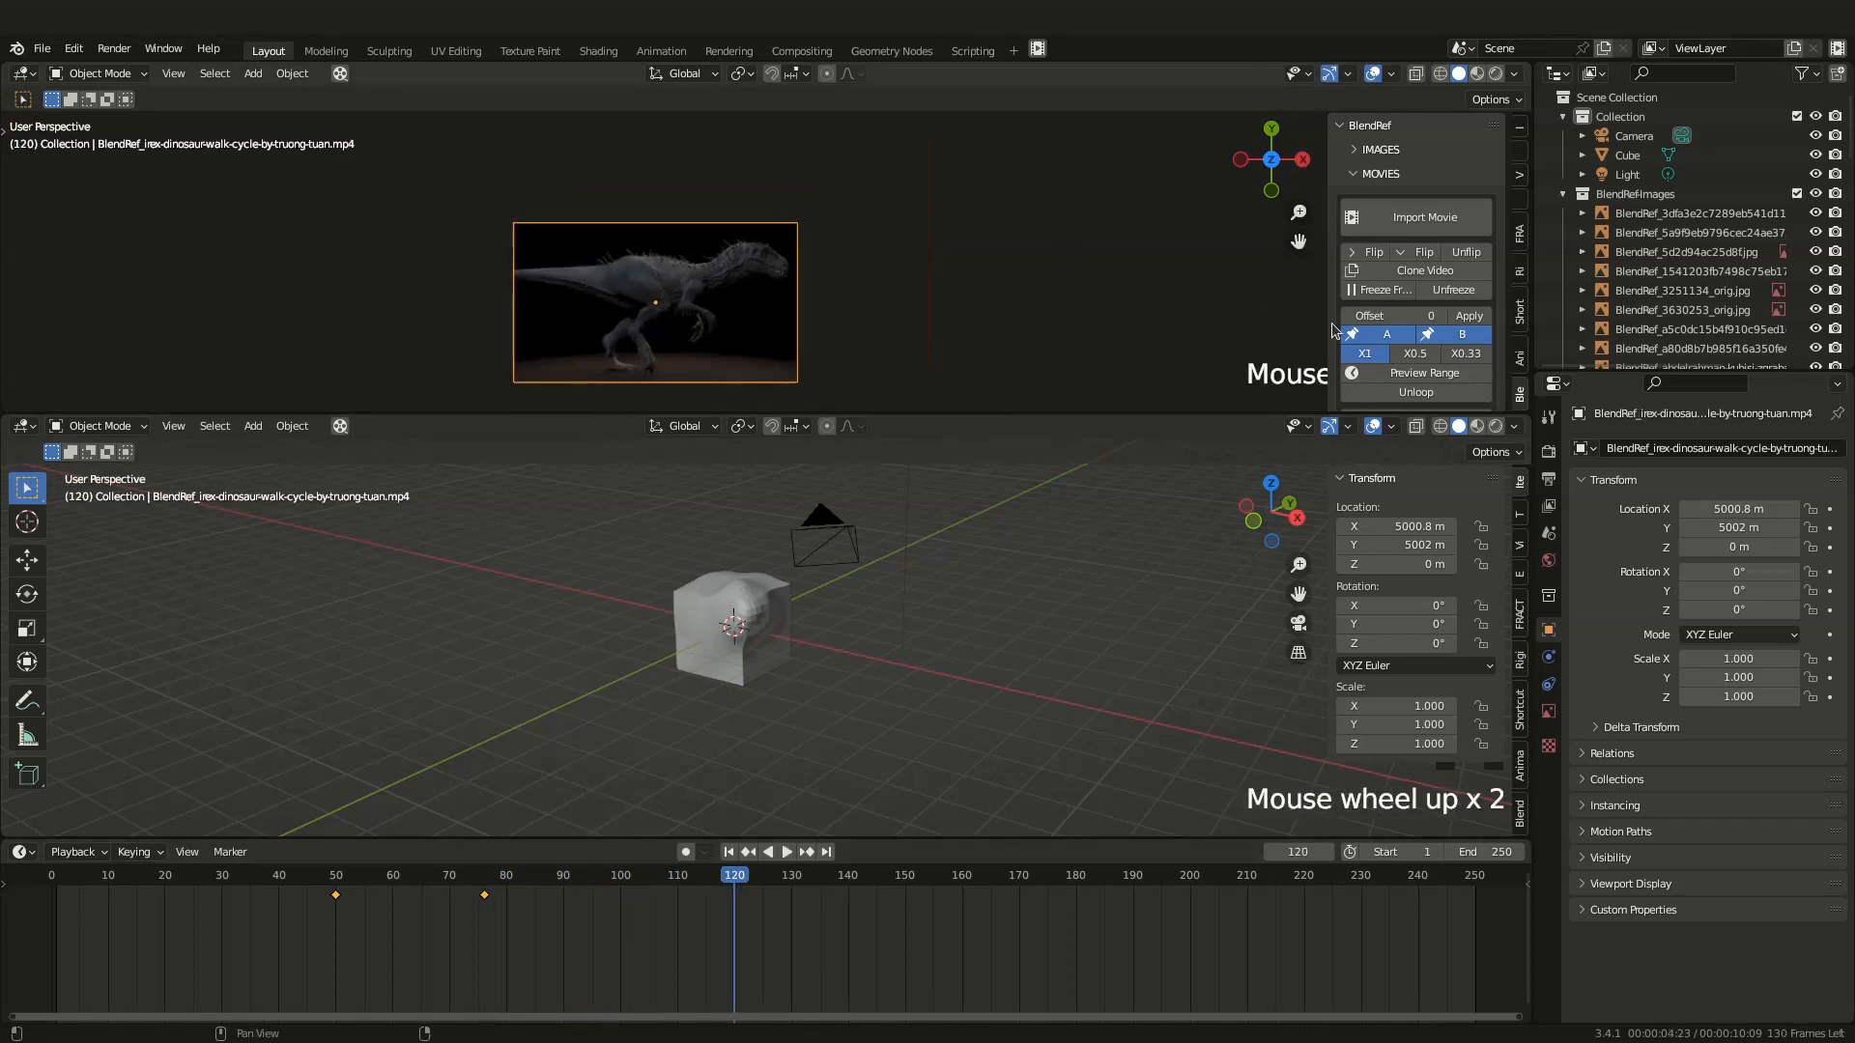
mouse_move(813, 305)
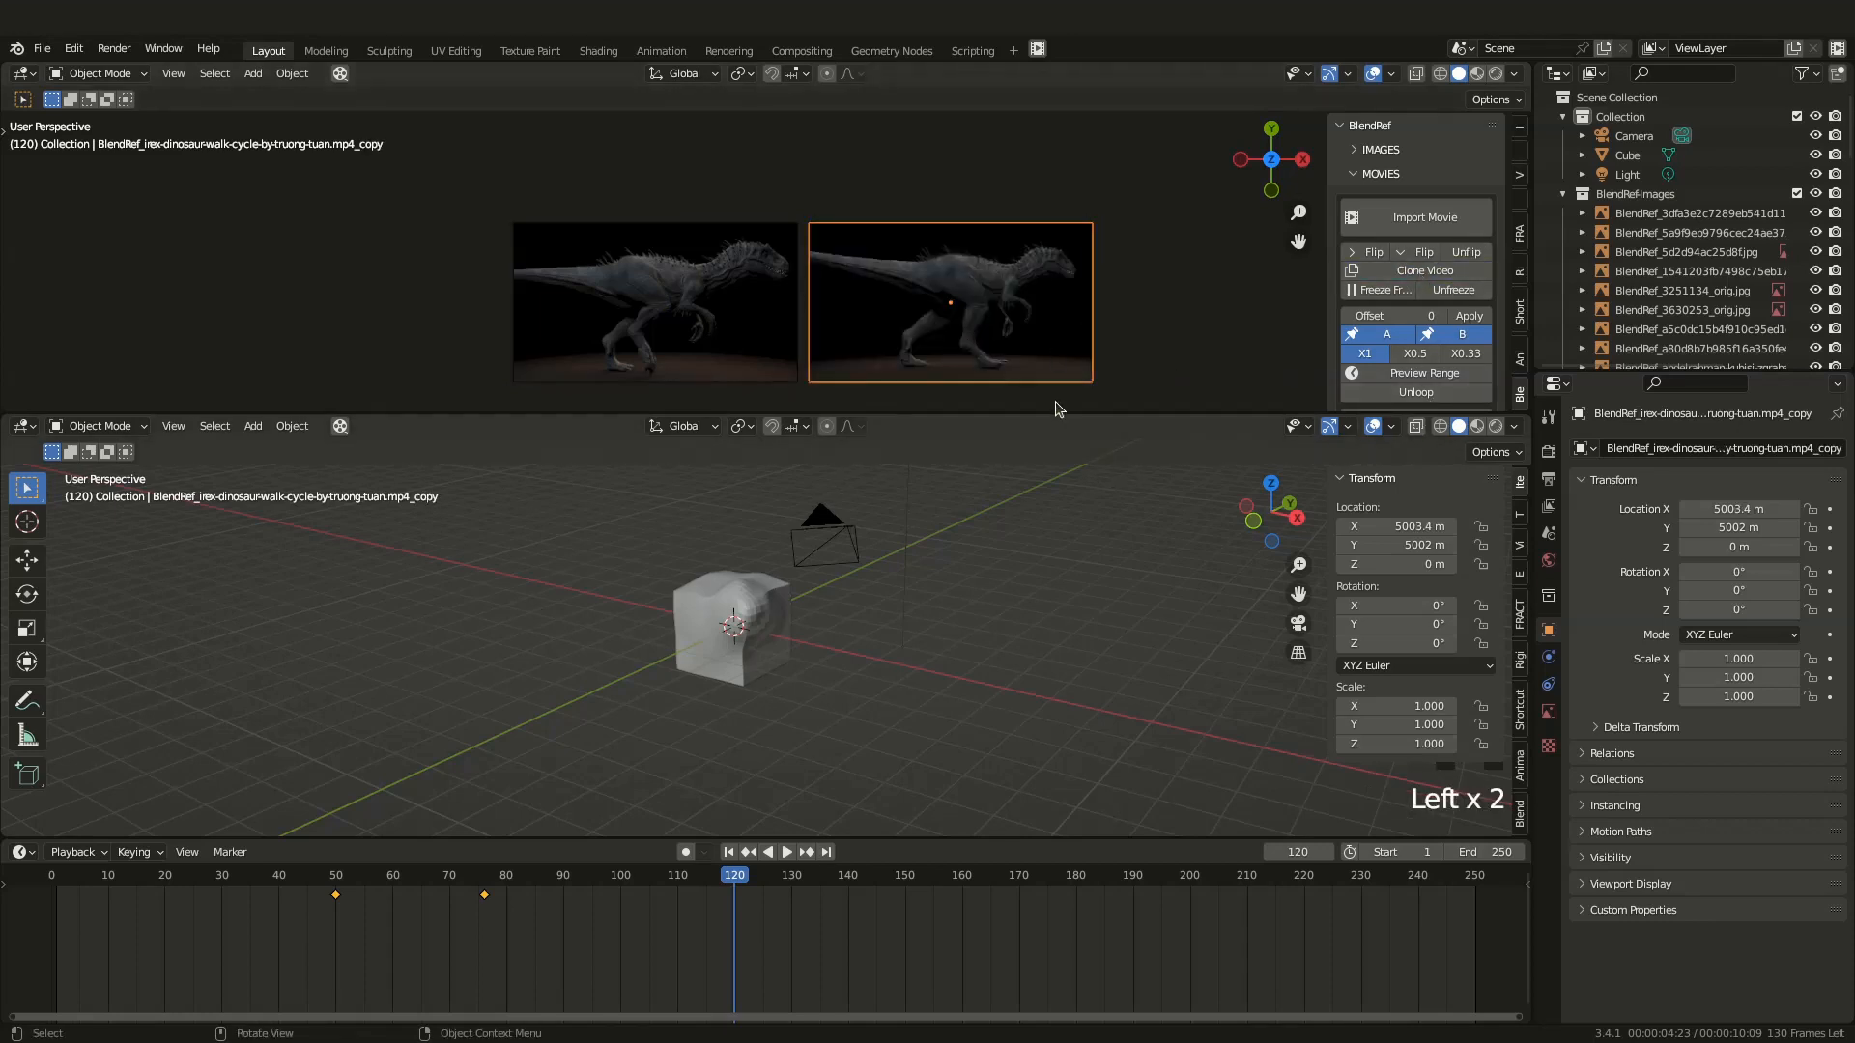
Play back to compare the original dinosaur movie against its frozen clone
key(space)
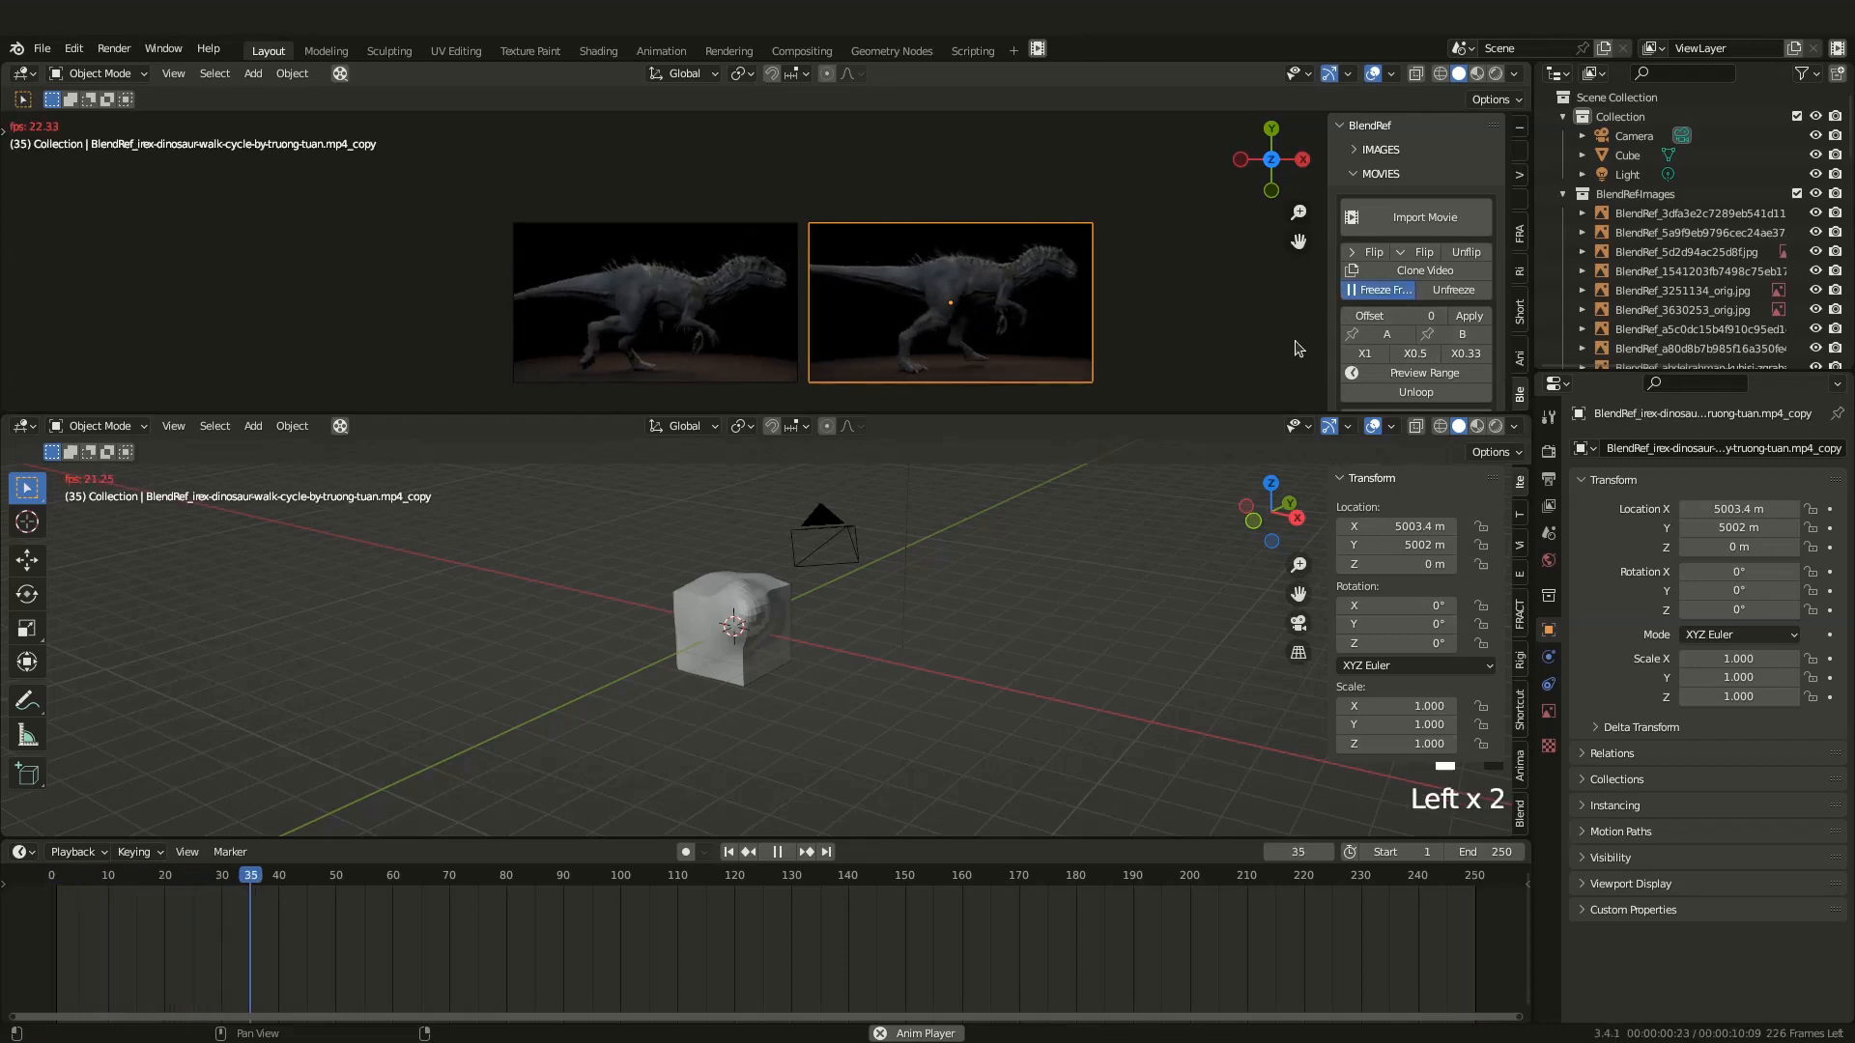
key(space)
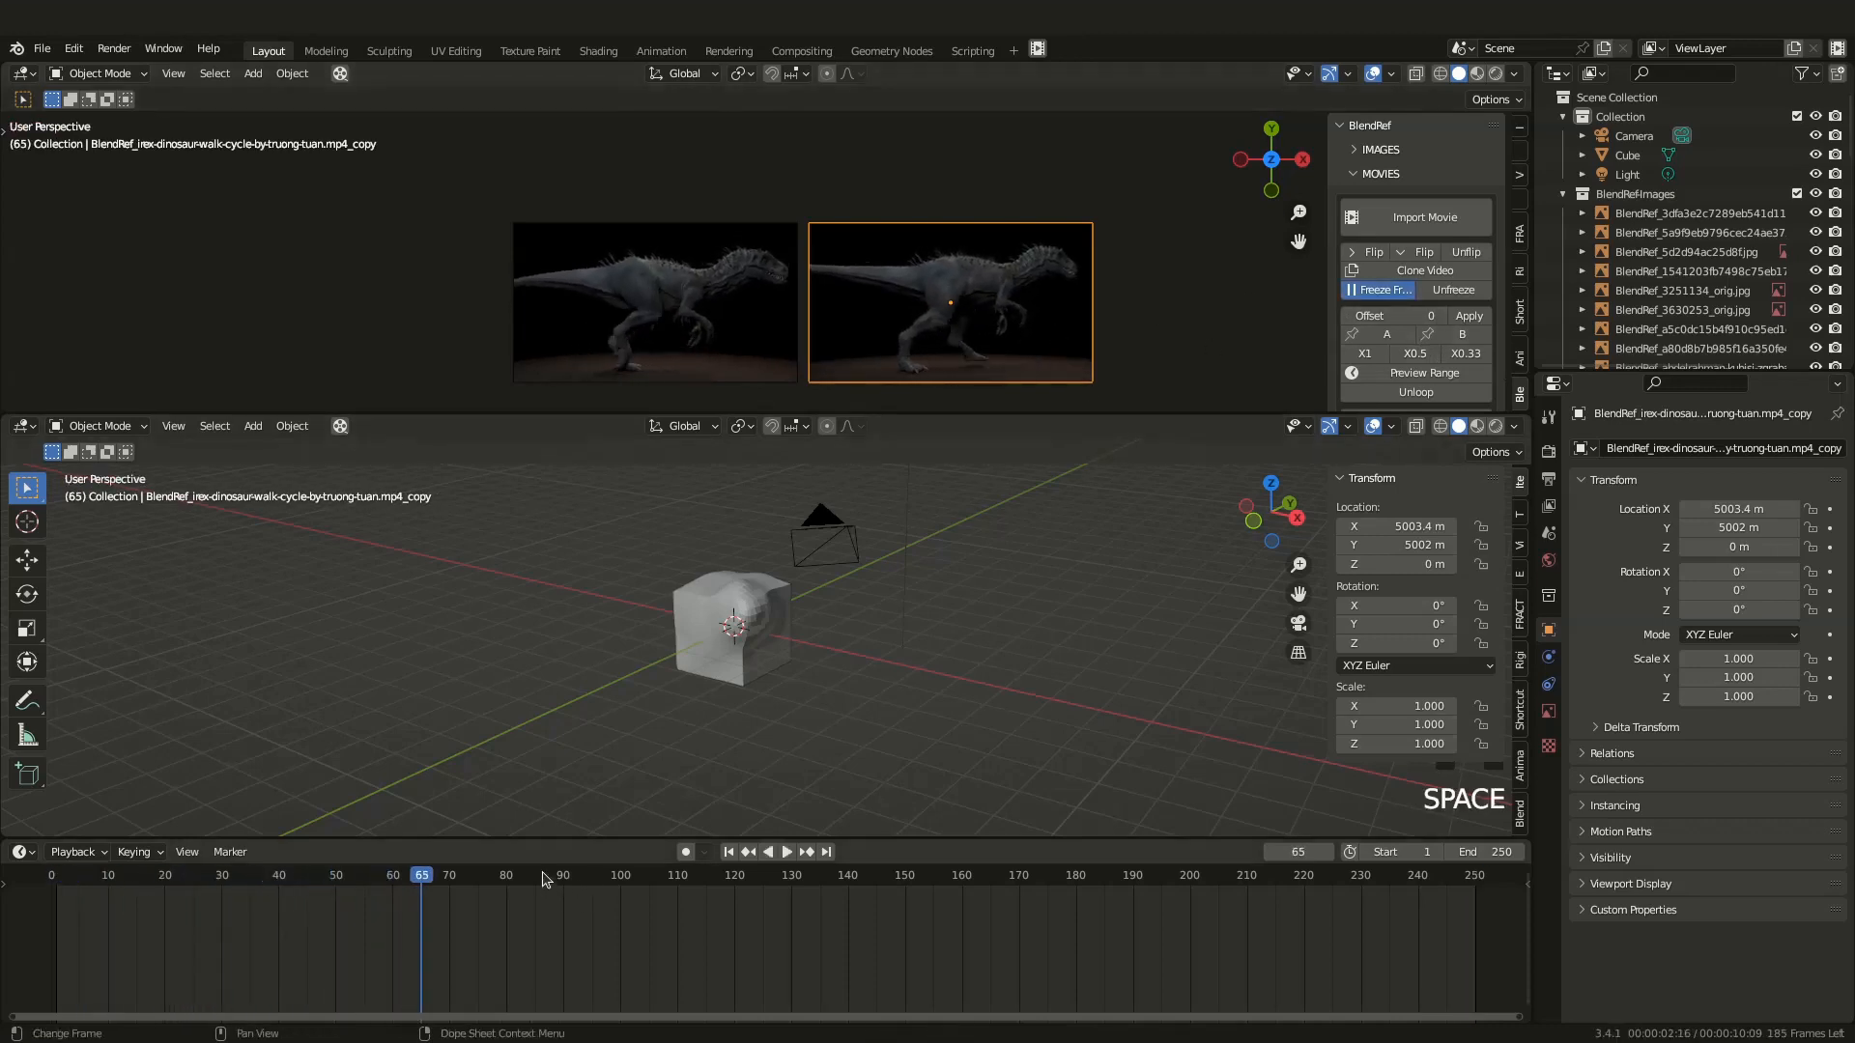
key(space)
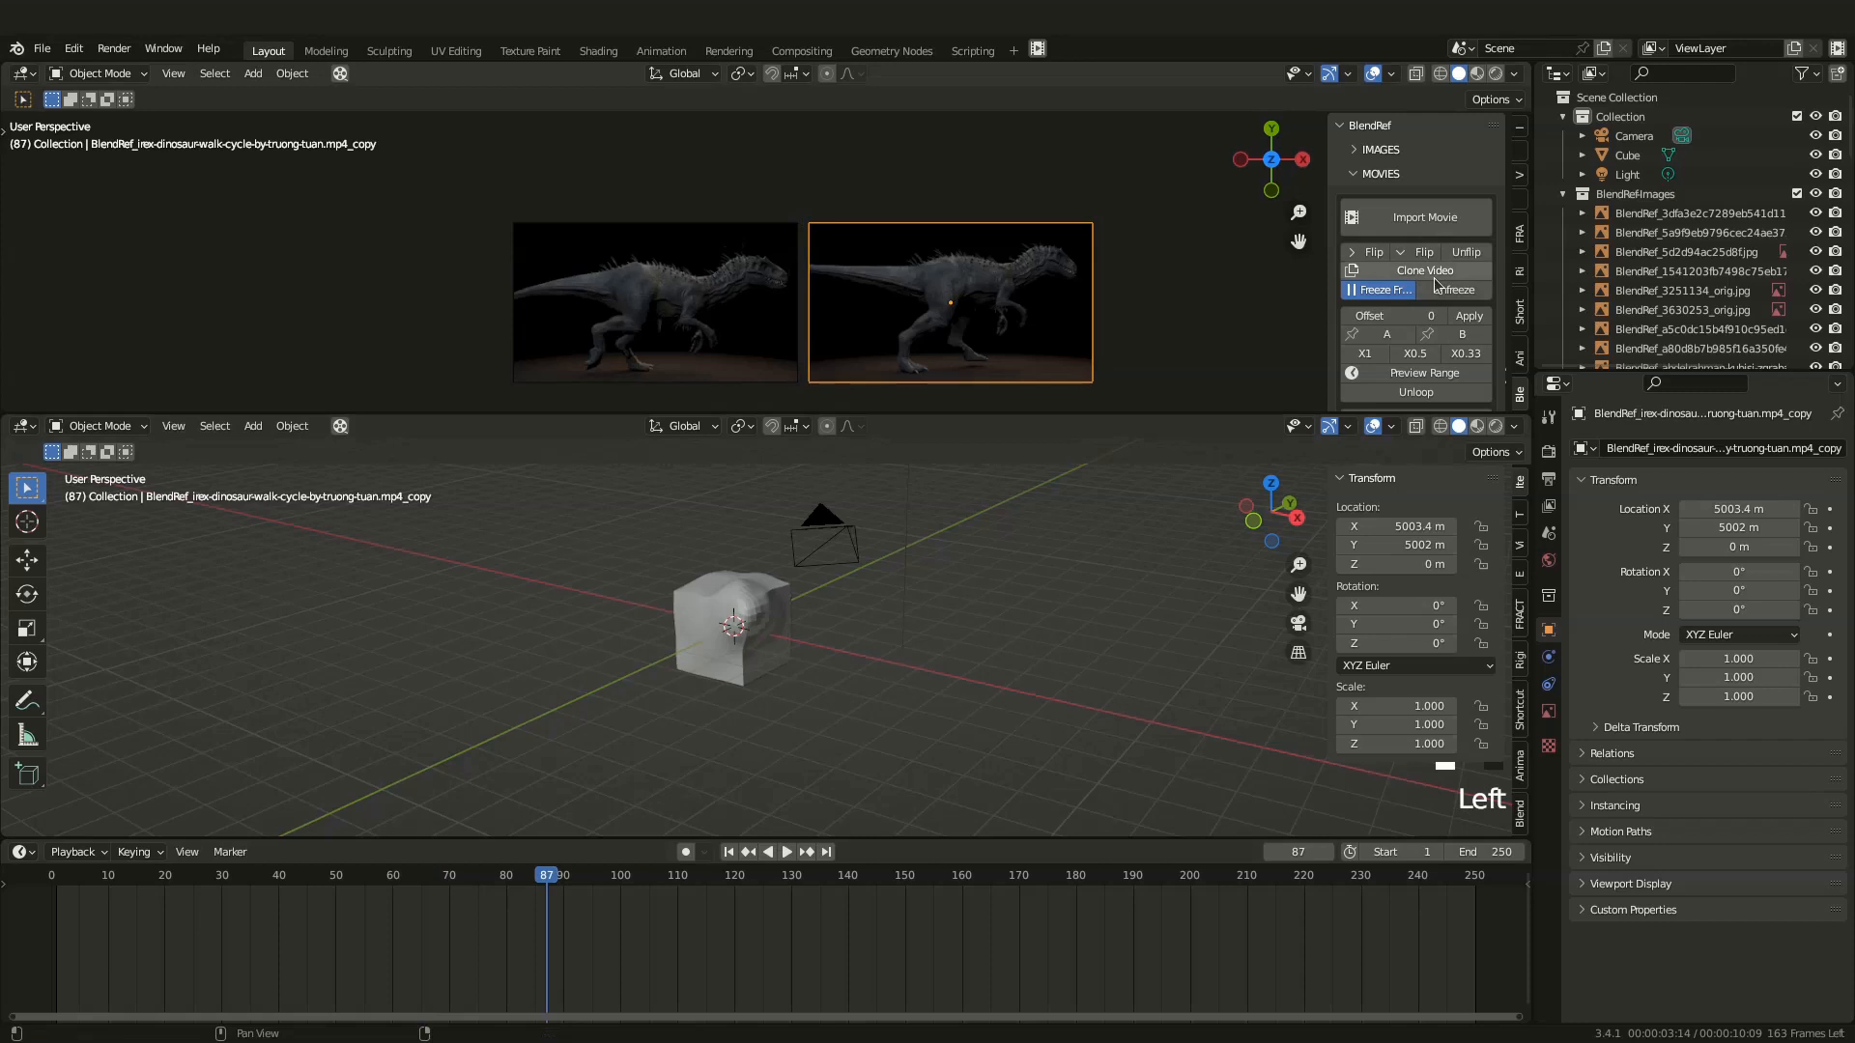
scroll(down, 3)
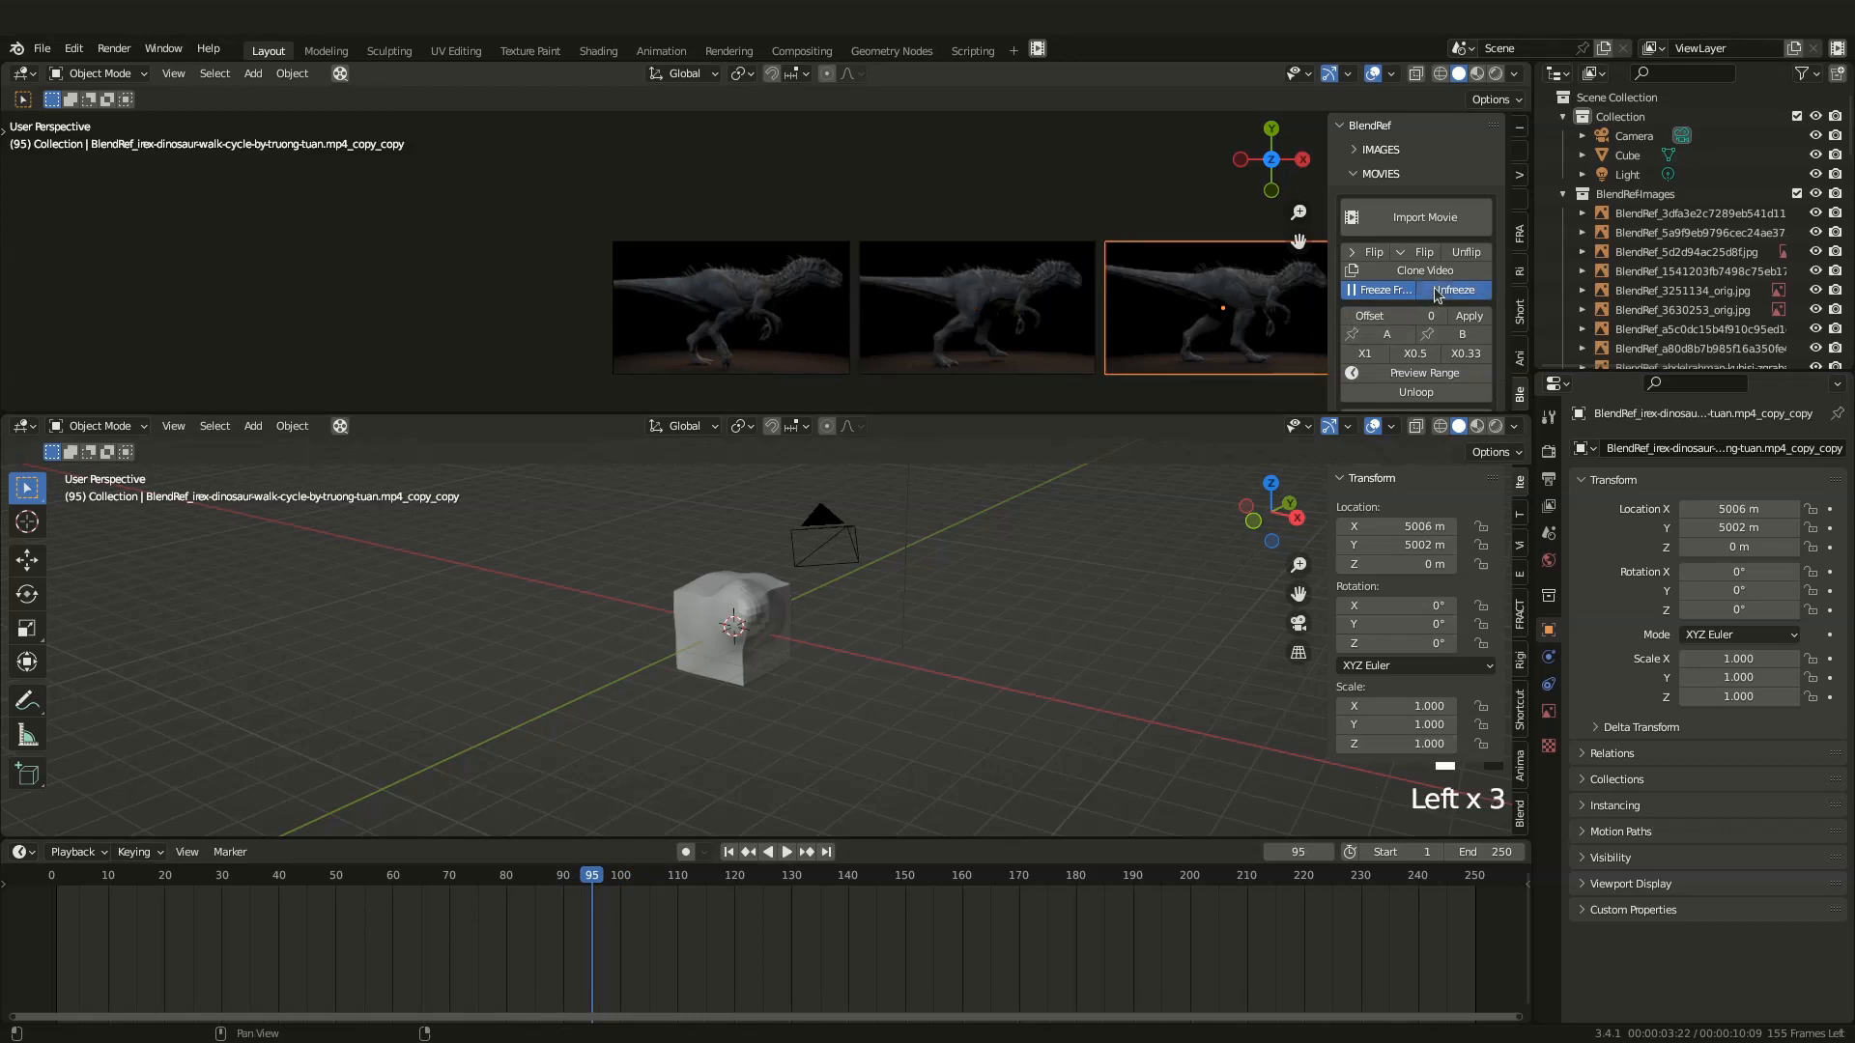
Play the three dinosaur walk-cycle clips, zoom the view, and select the frozen copy
key(space)
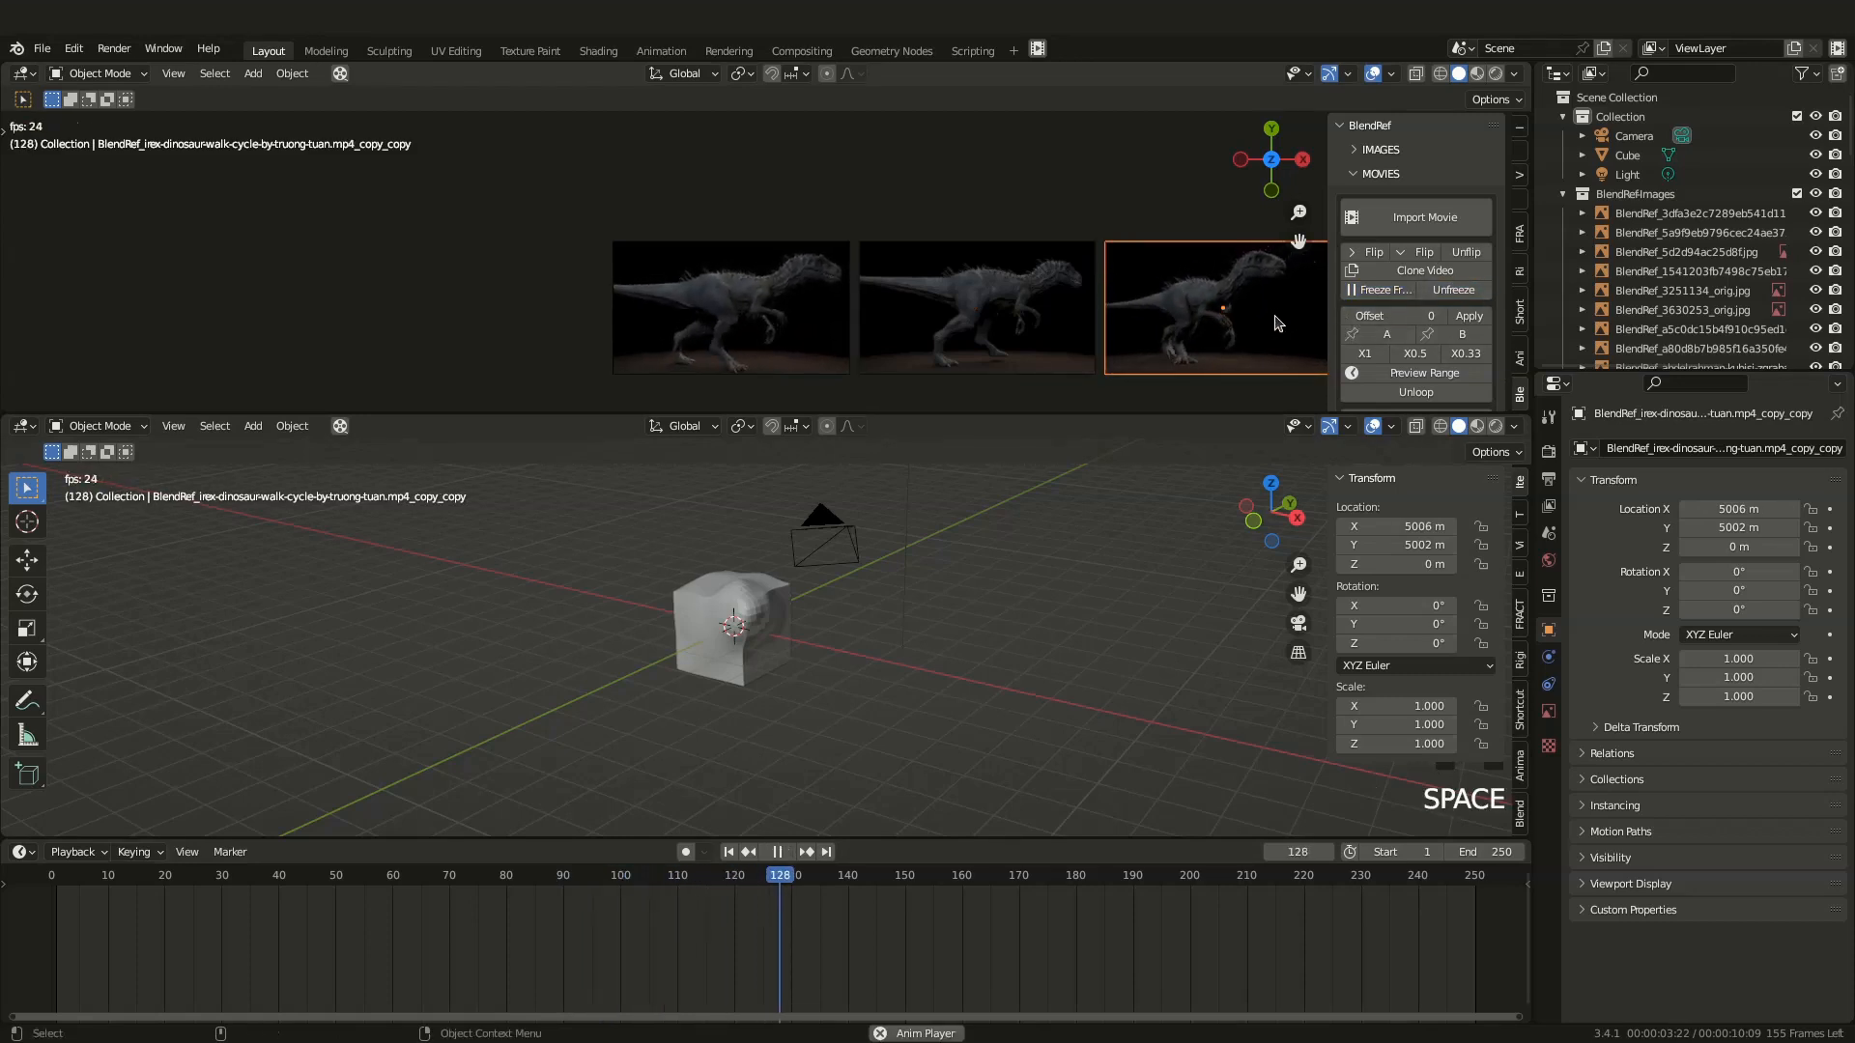
key(space)
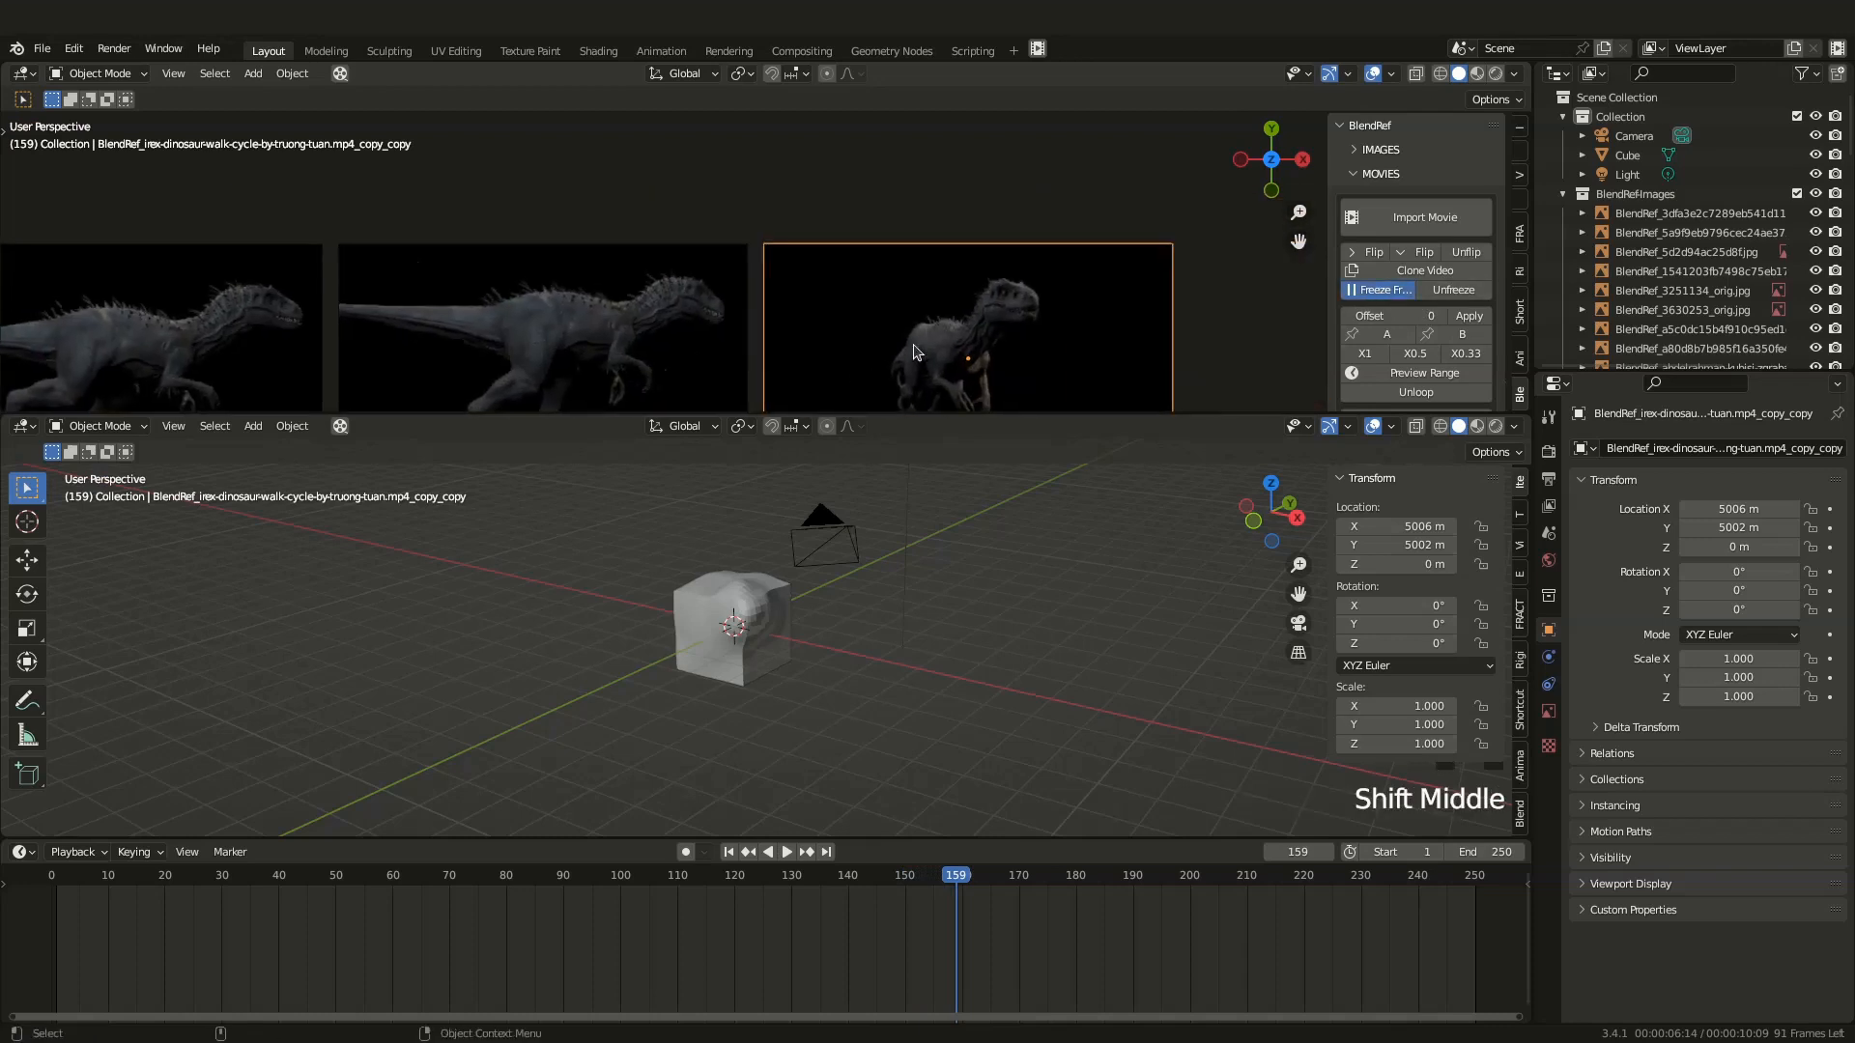
scroll(down, 3)
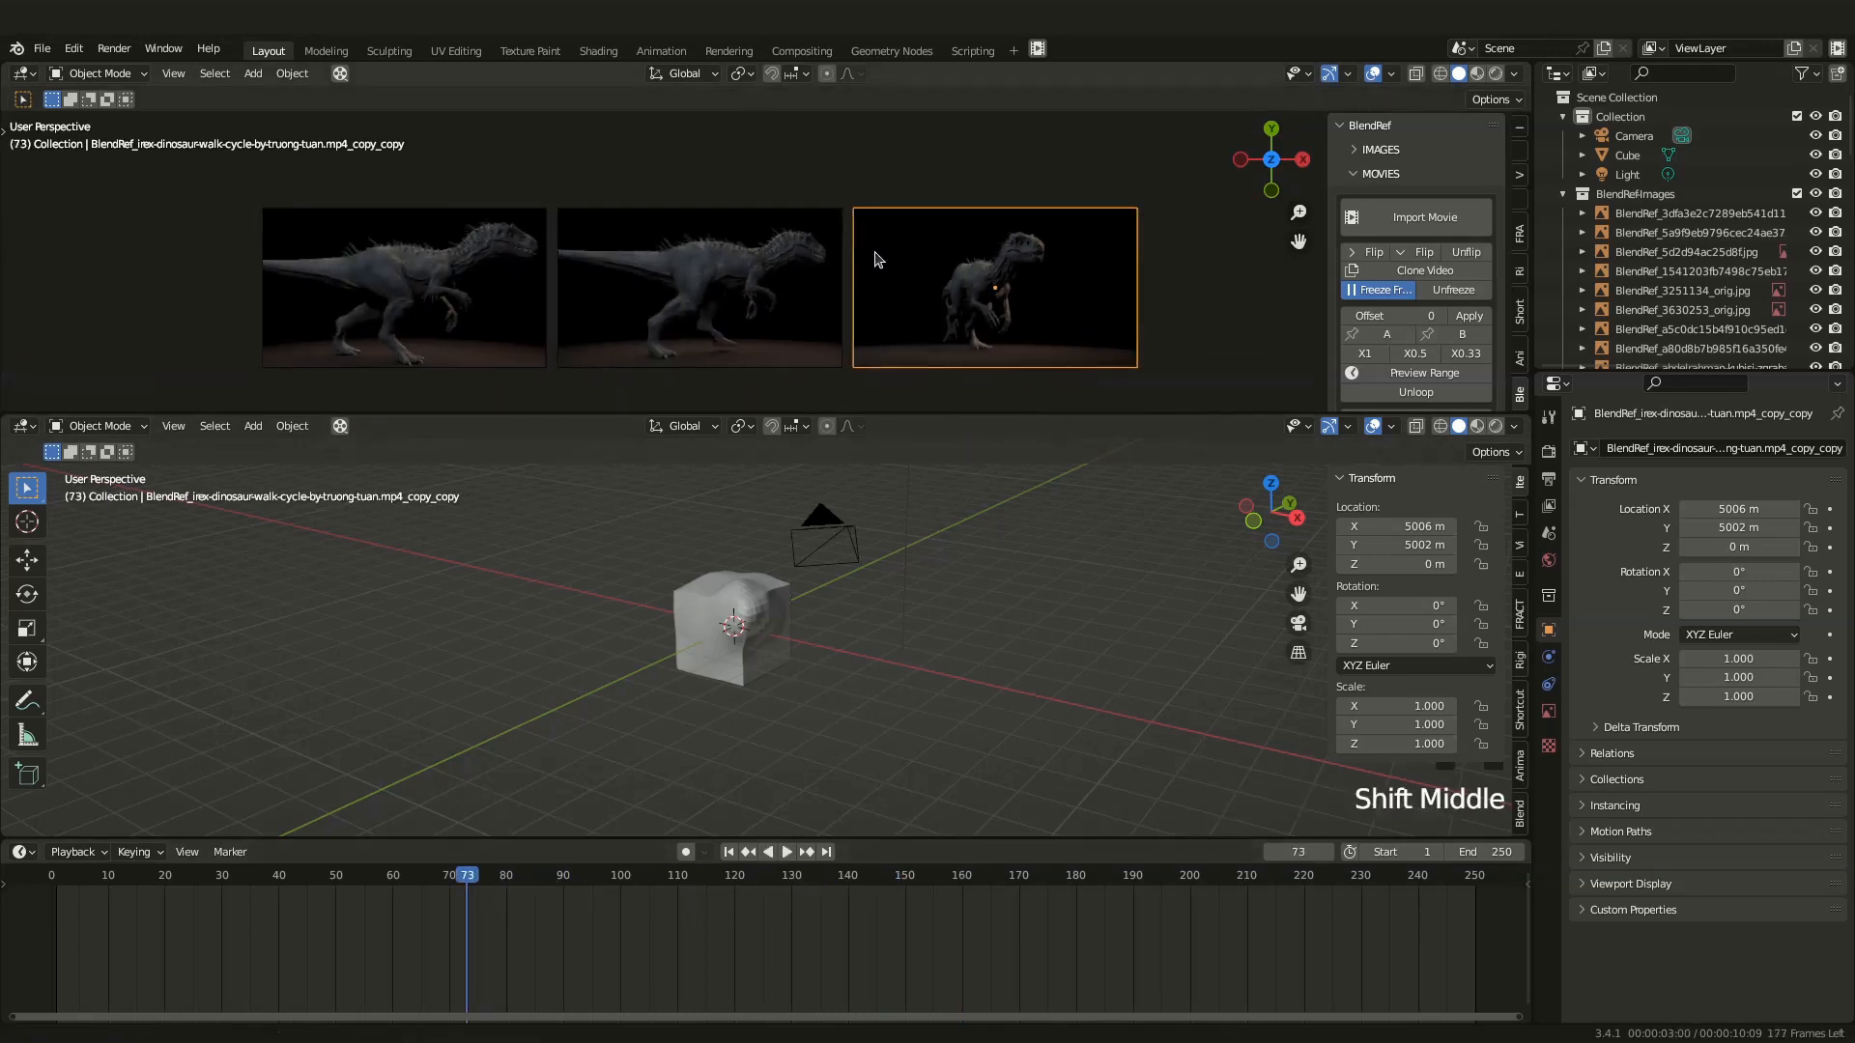
key(space)
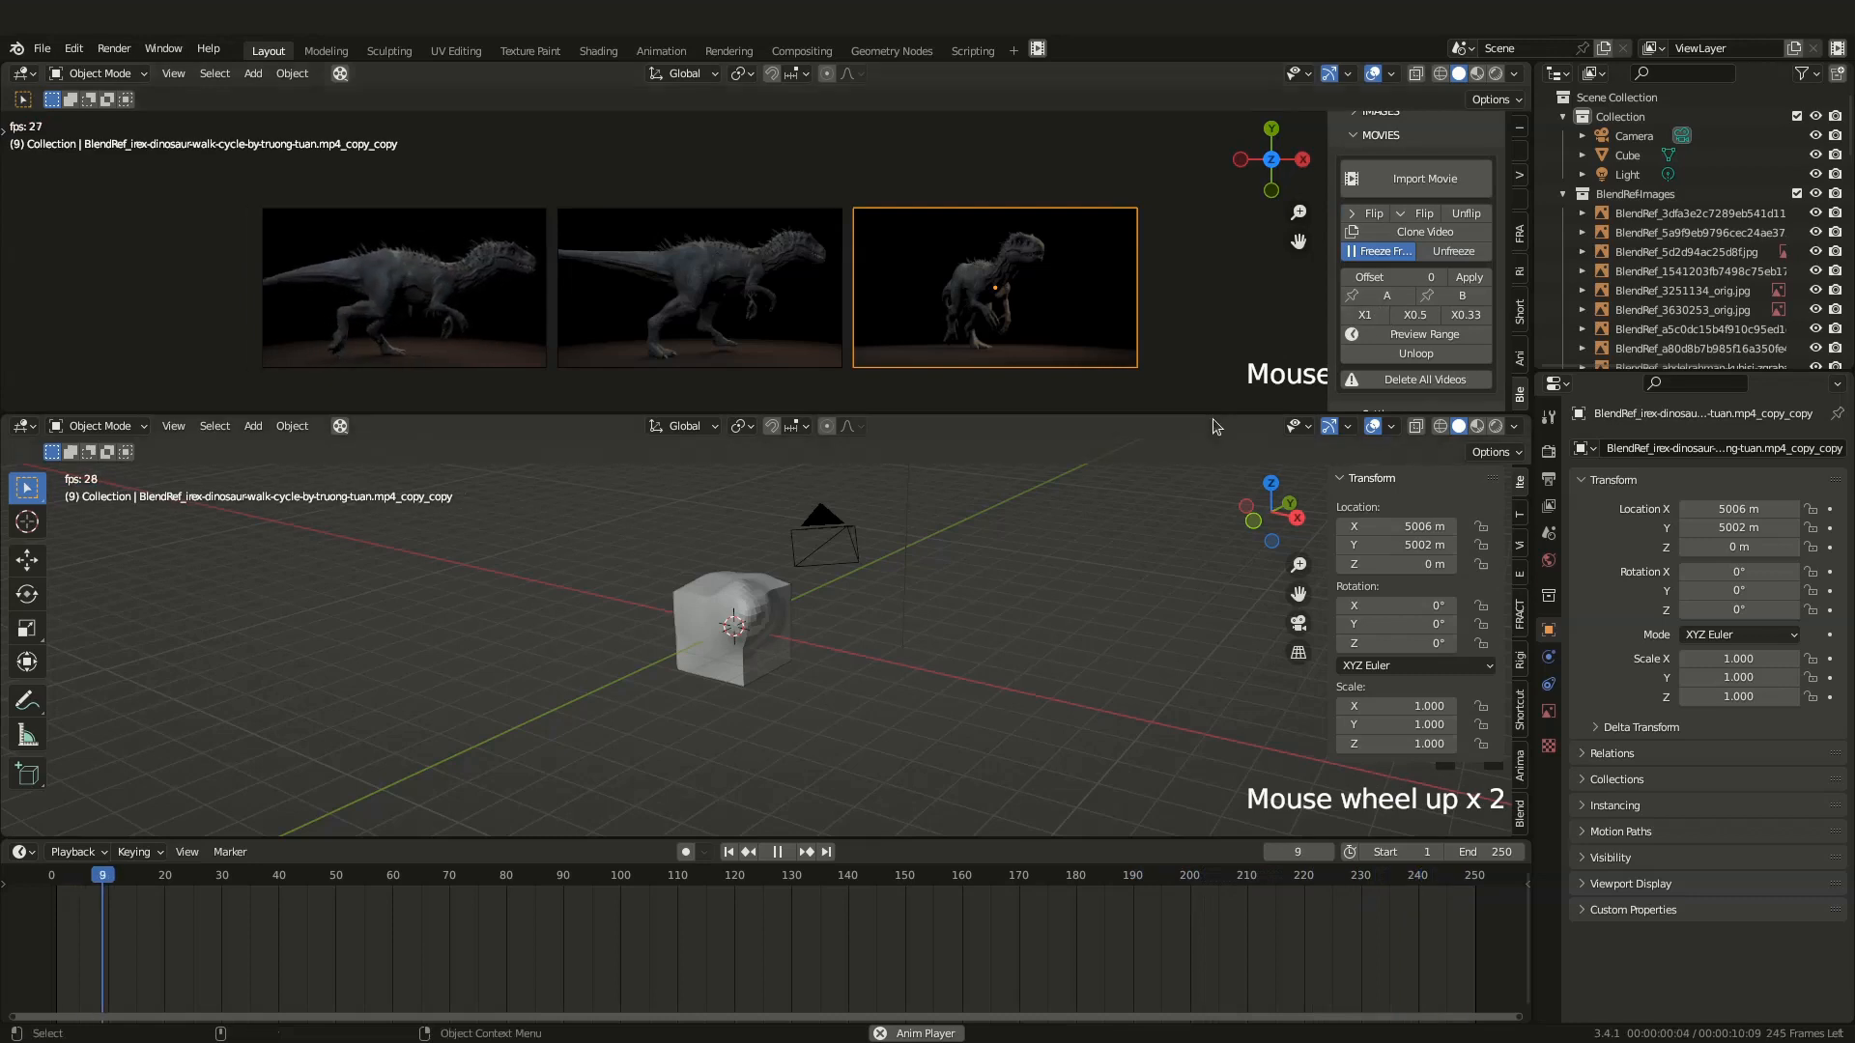
scroll(down, 3)
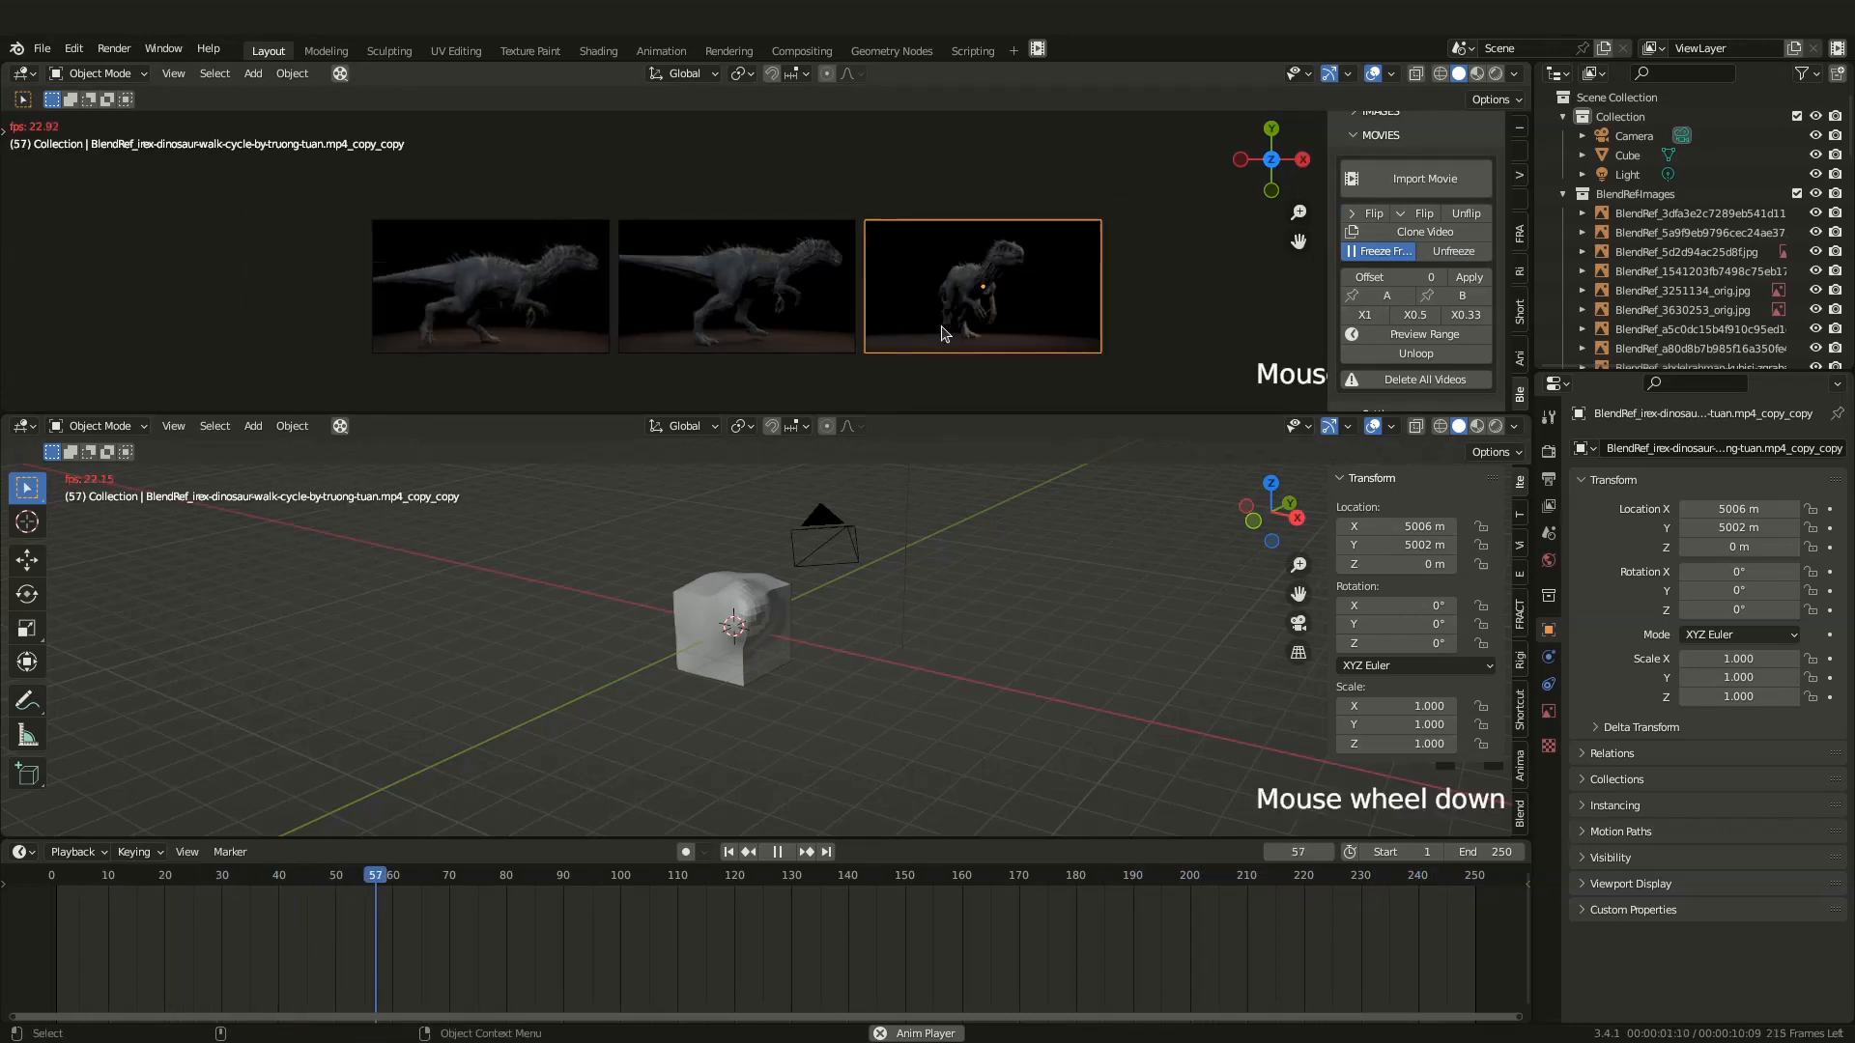
click(1432, 178)
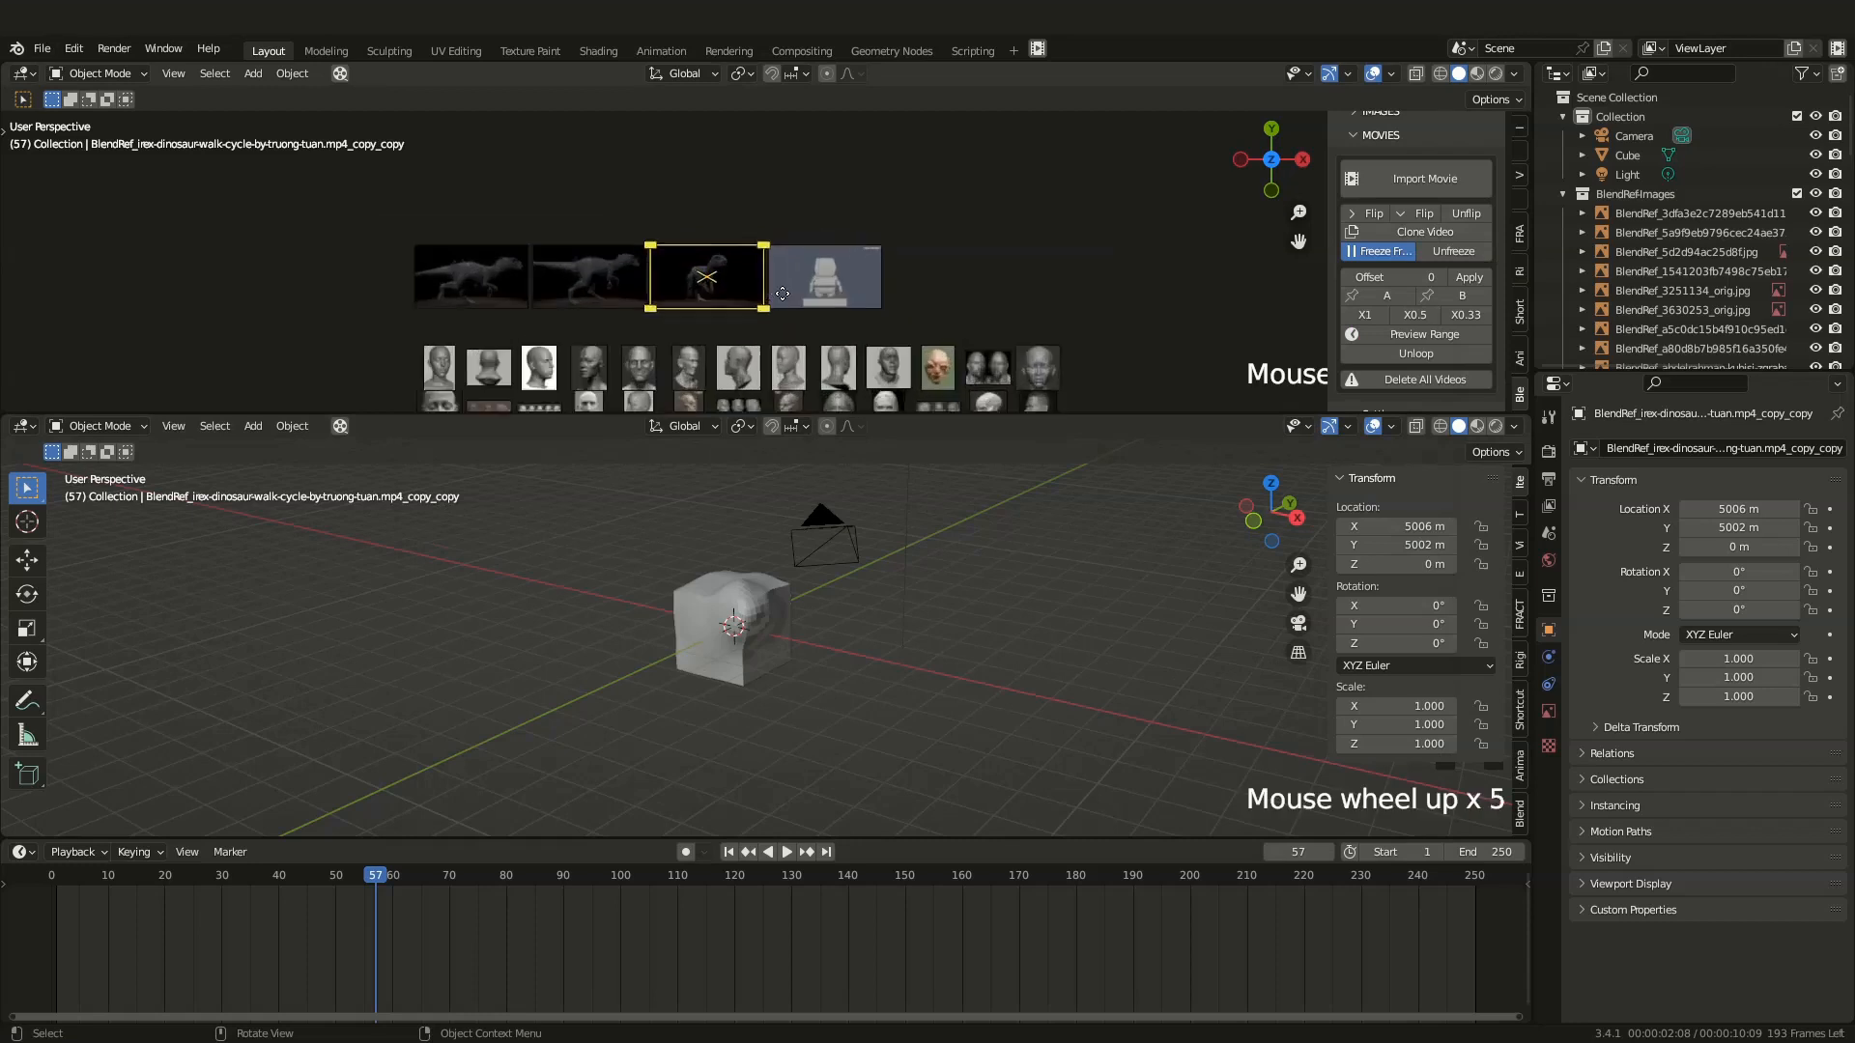
Play the robot animation reference and jump its clip to frame 1458
key(space)
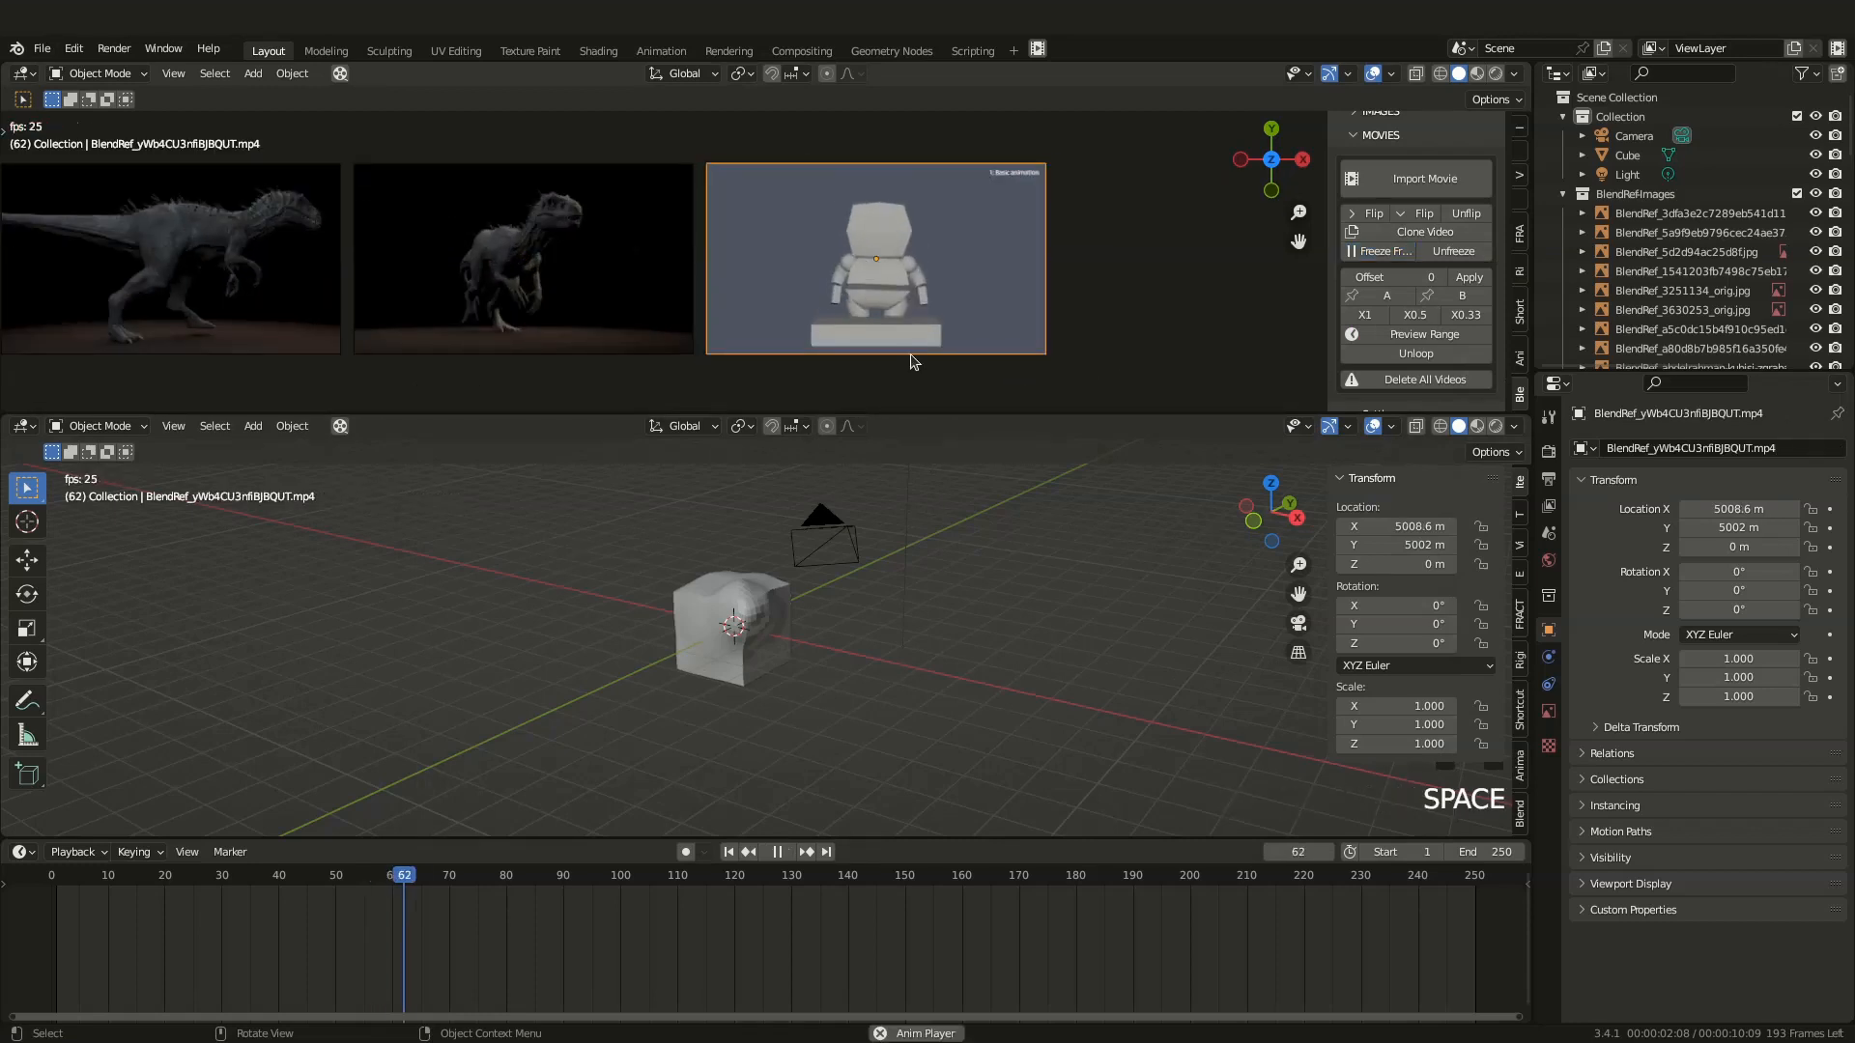
scroll(down, 3)
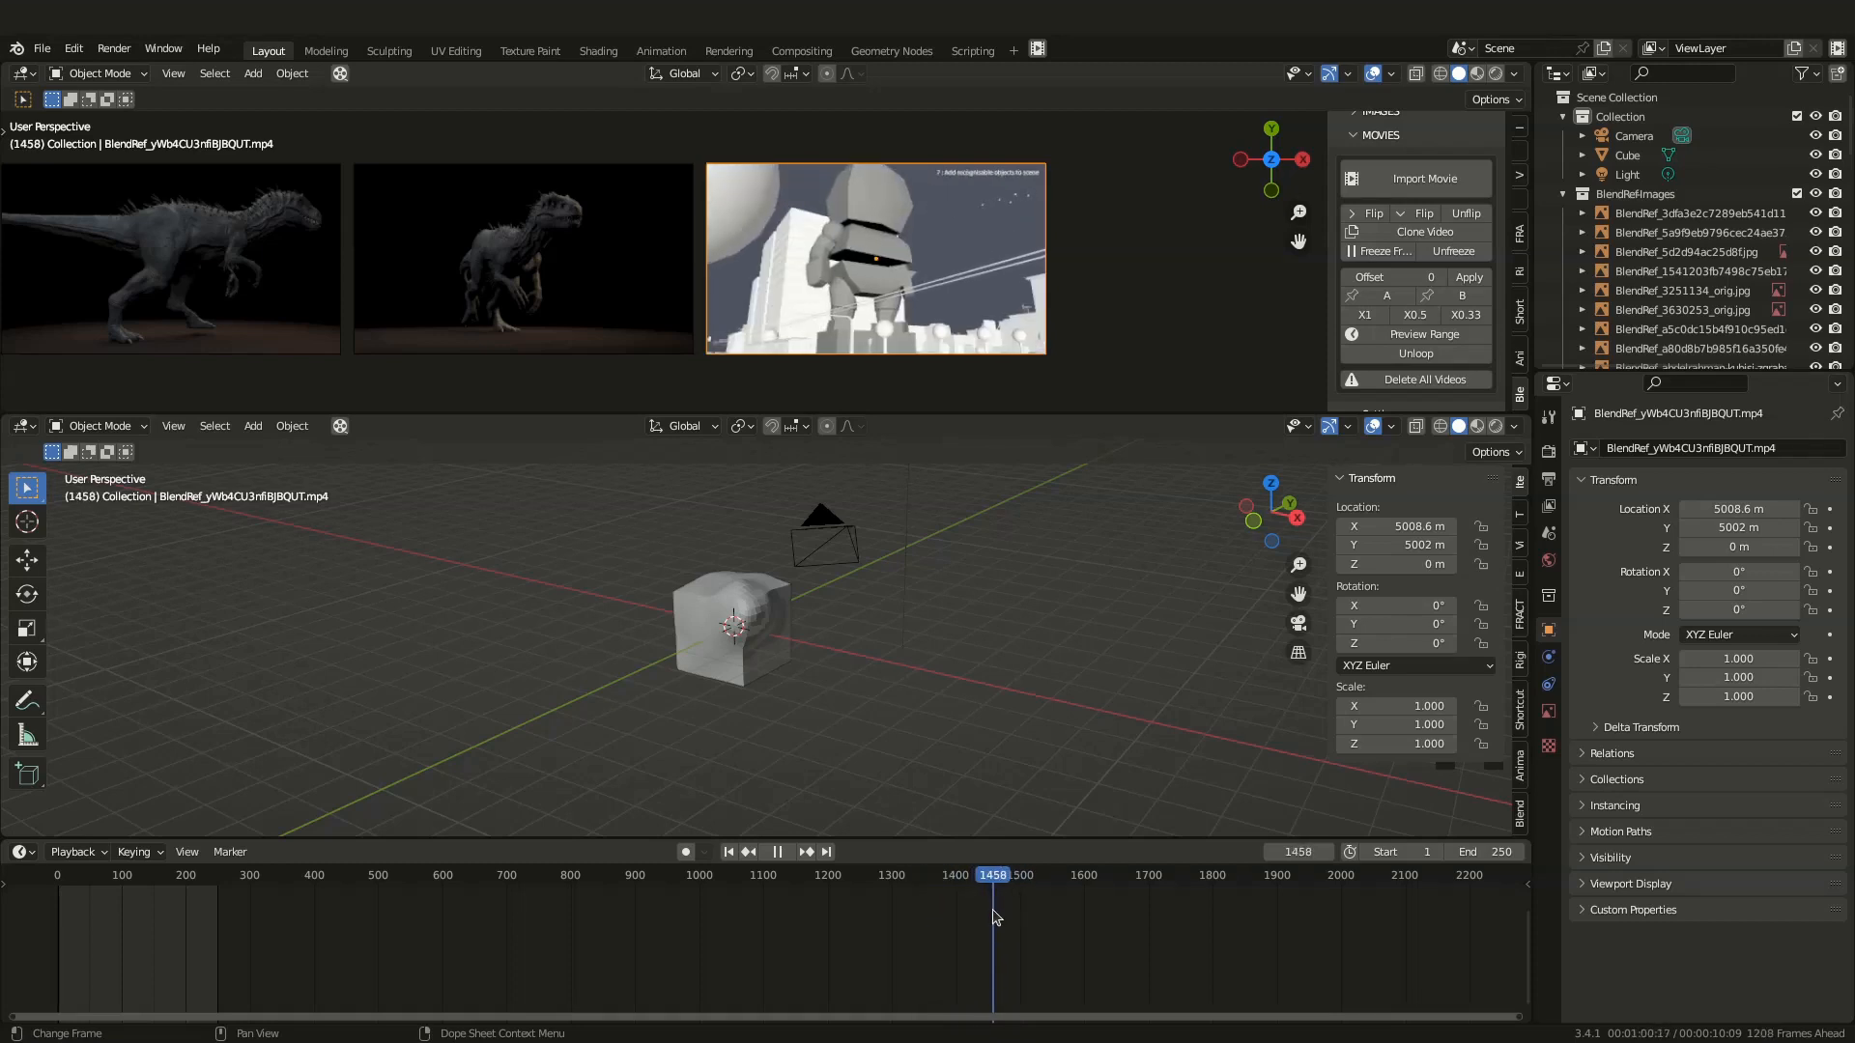
click(776, 852)
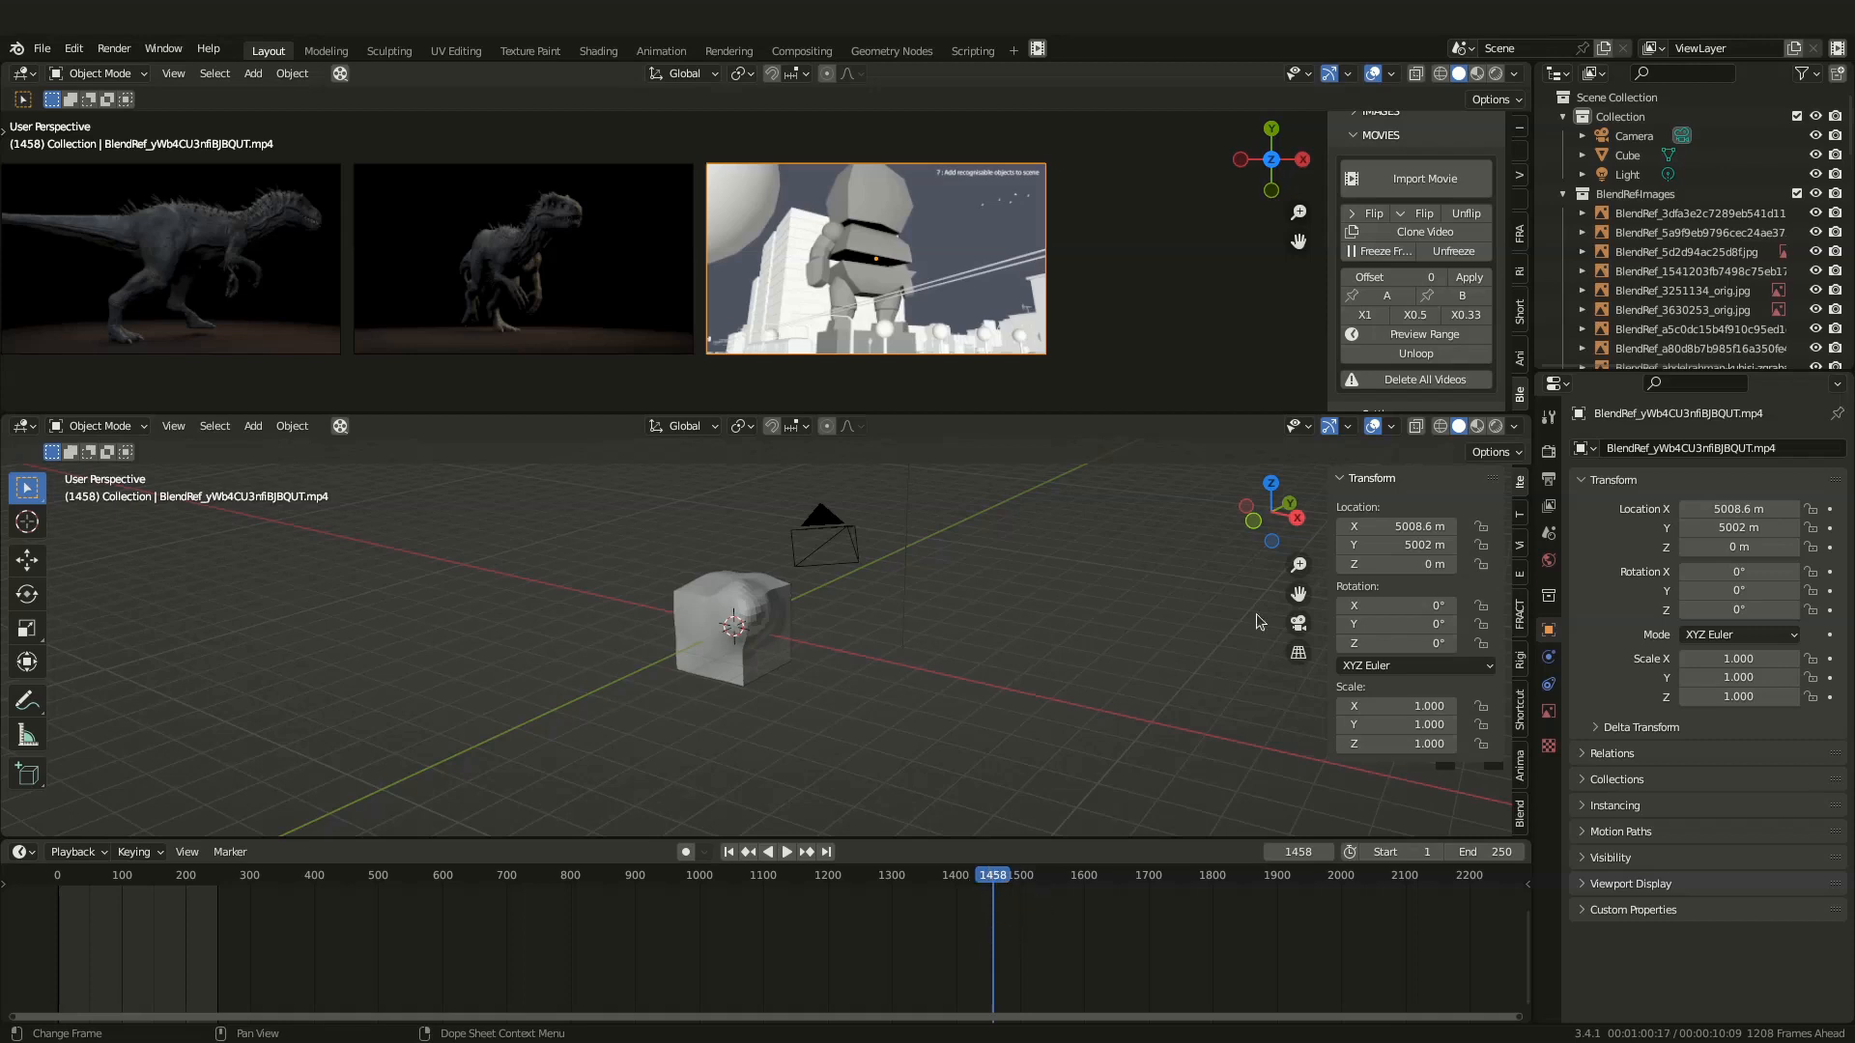
click(1397, 277)
text(1458)
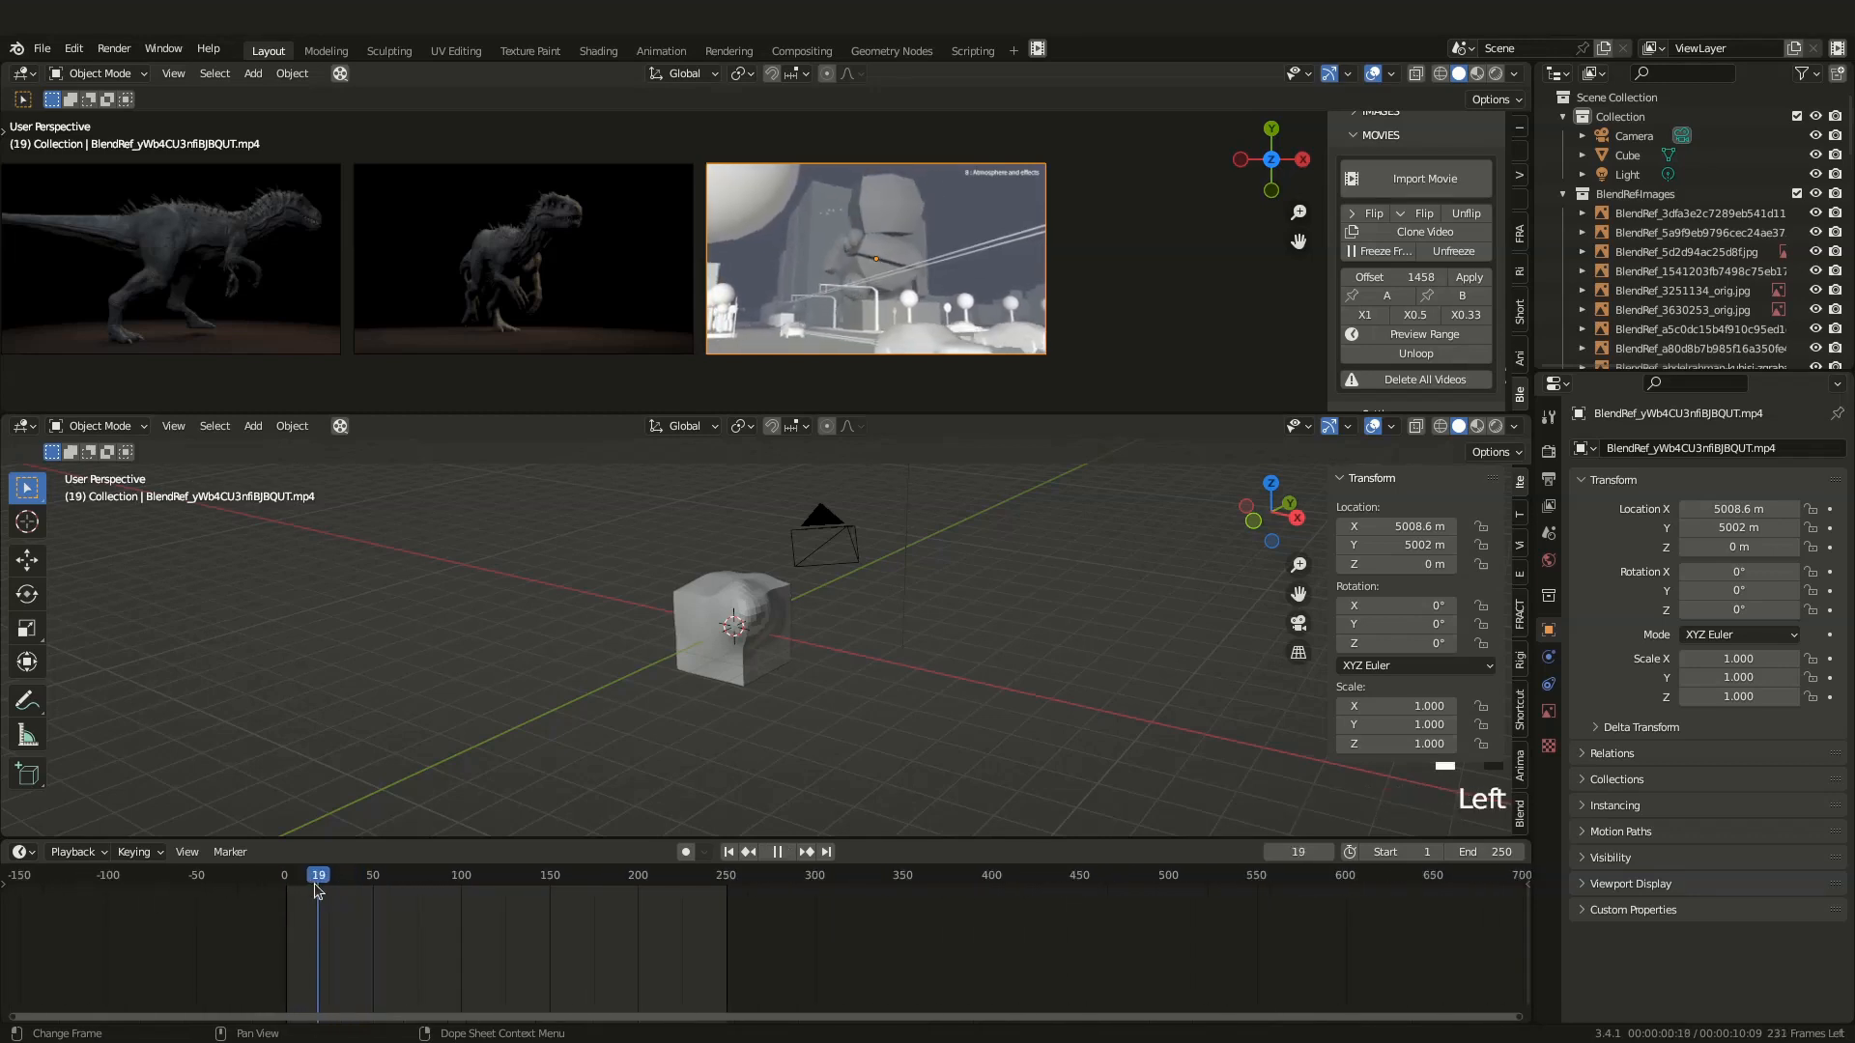
Scrub the robot clip to an early frame and limit playback to frames 12–97
drag(318, 874, 305, 874)
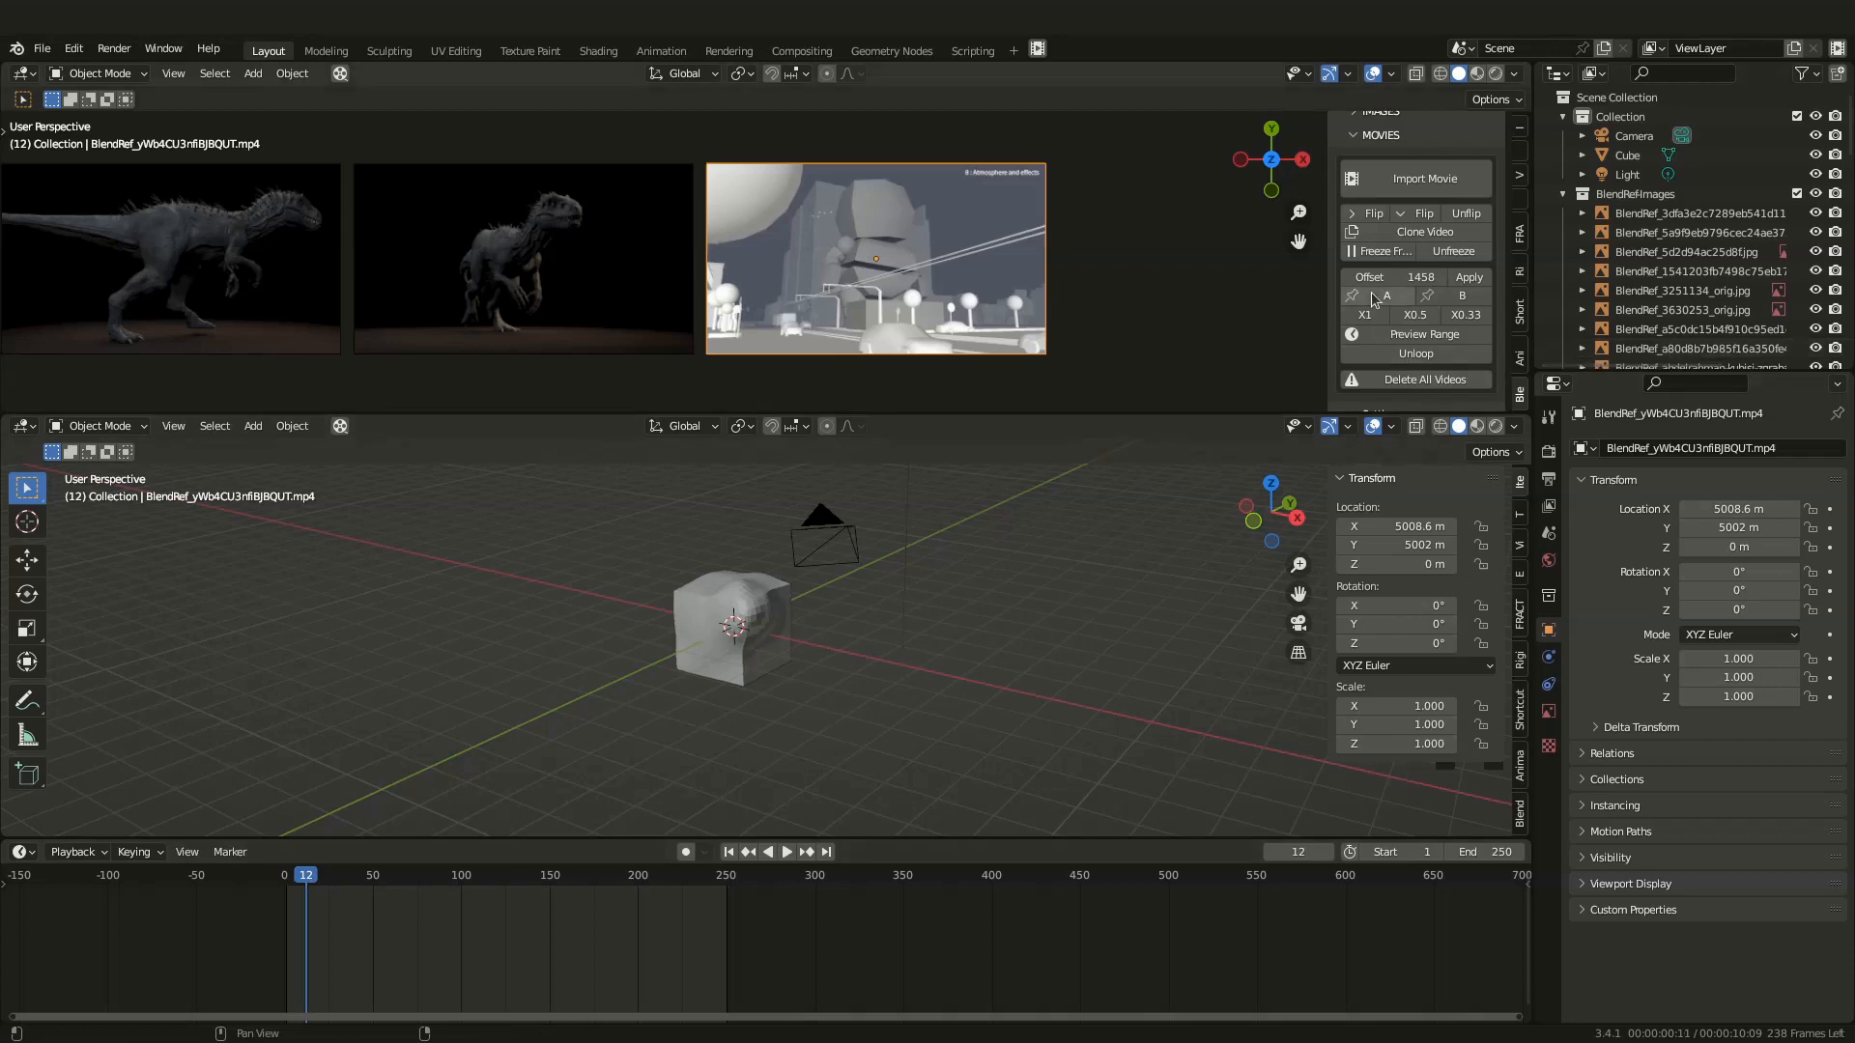
key(space)
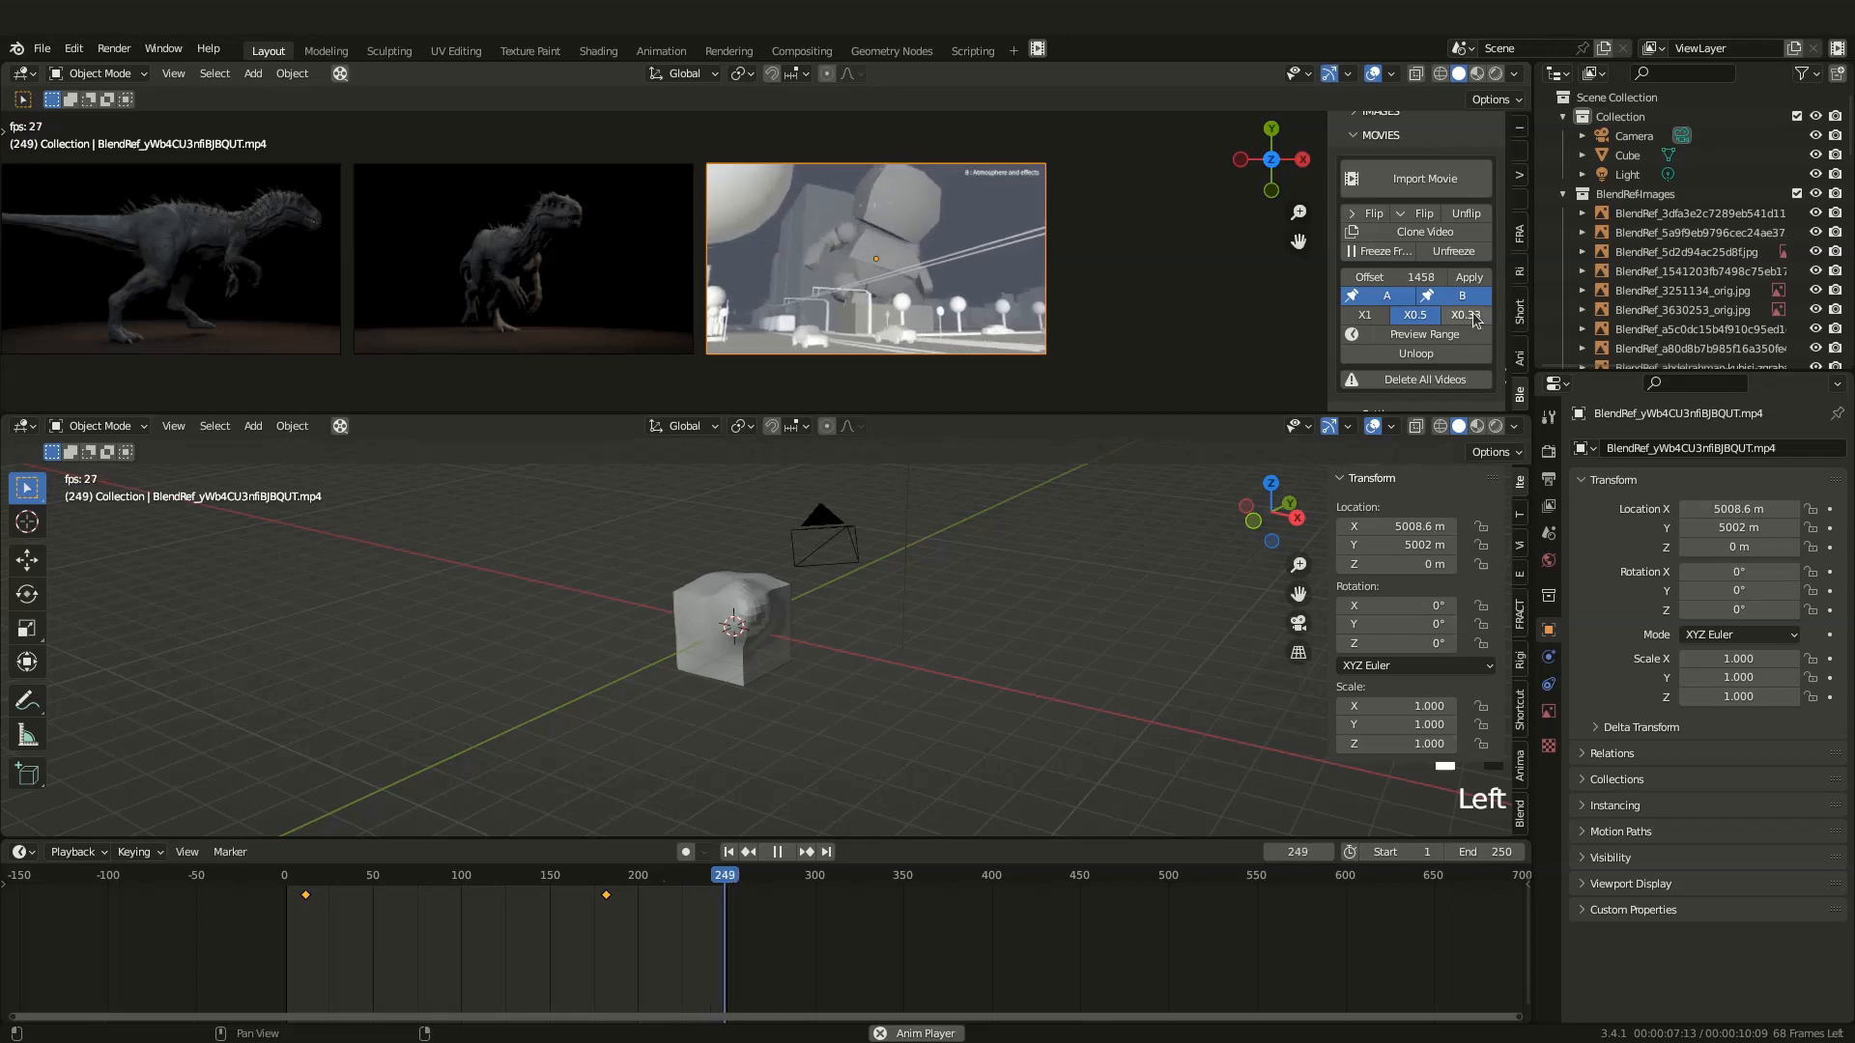
click(1364, 315)
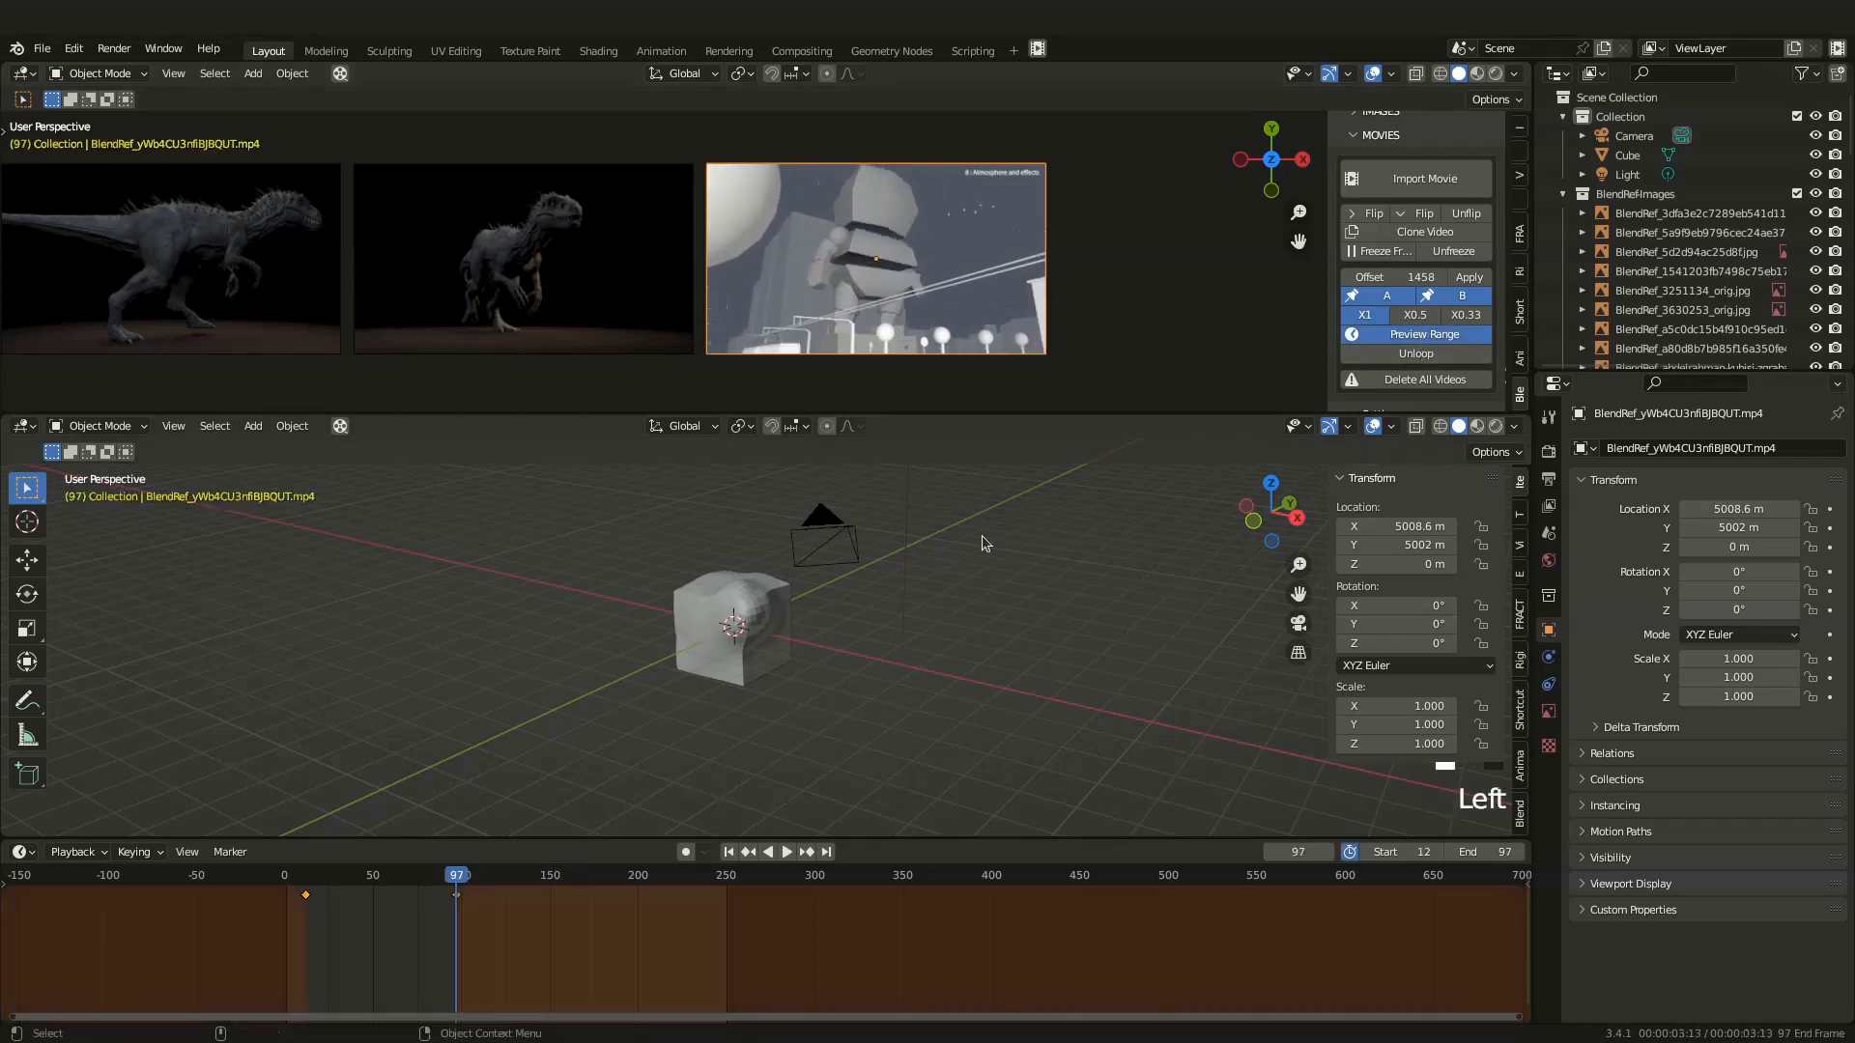
Play and stop the robot clip's looped 12–97 range
key(space)
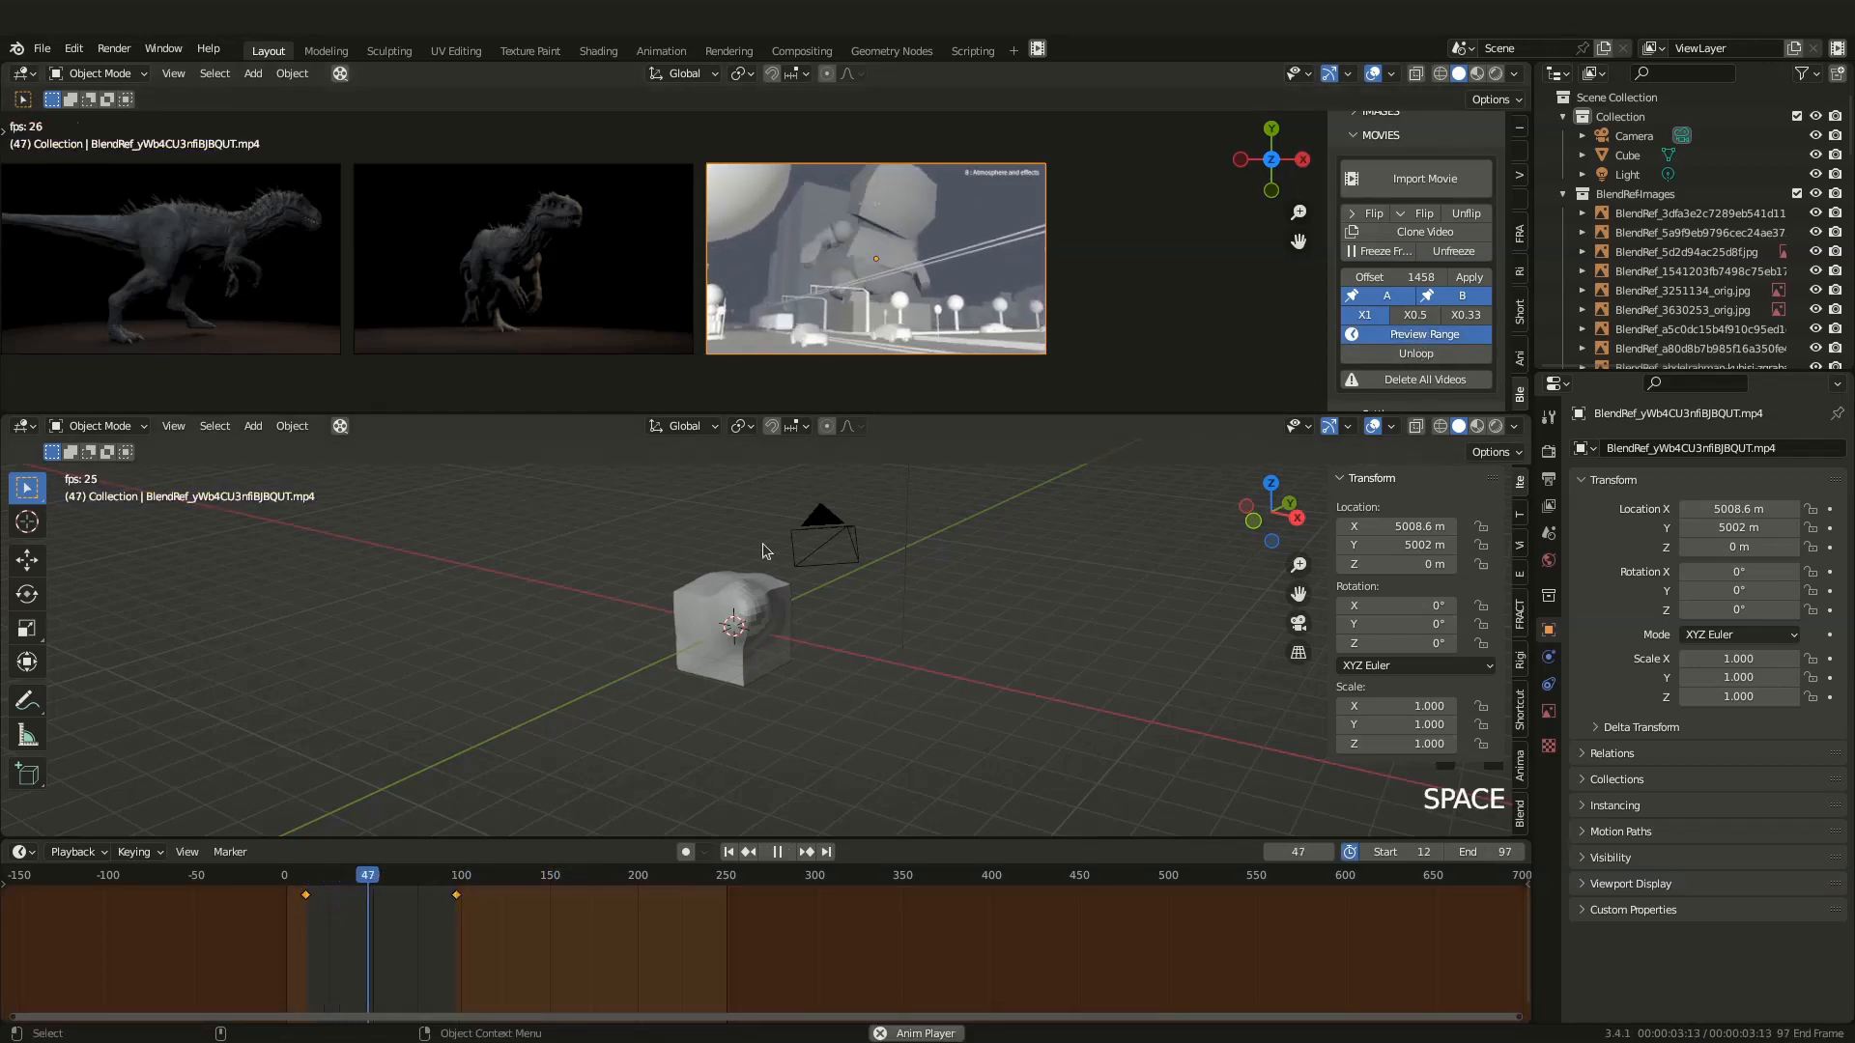
key(space)
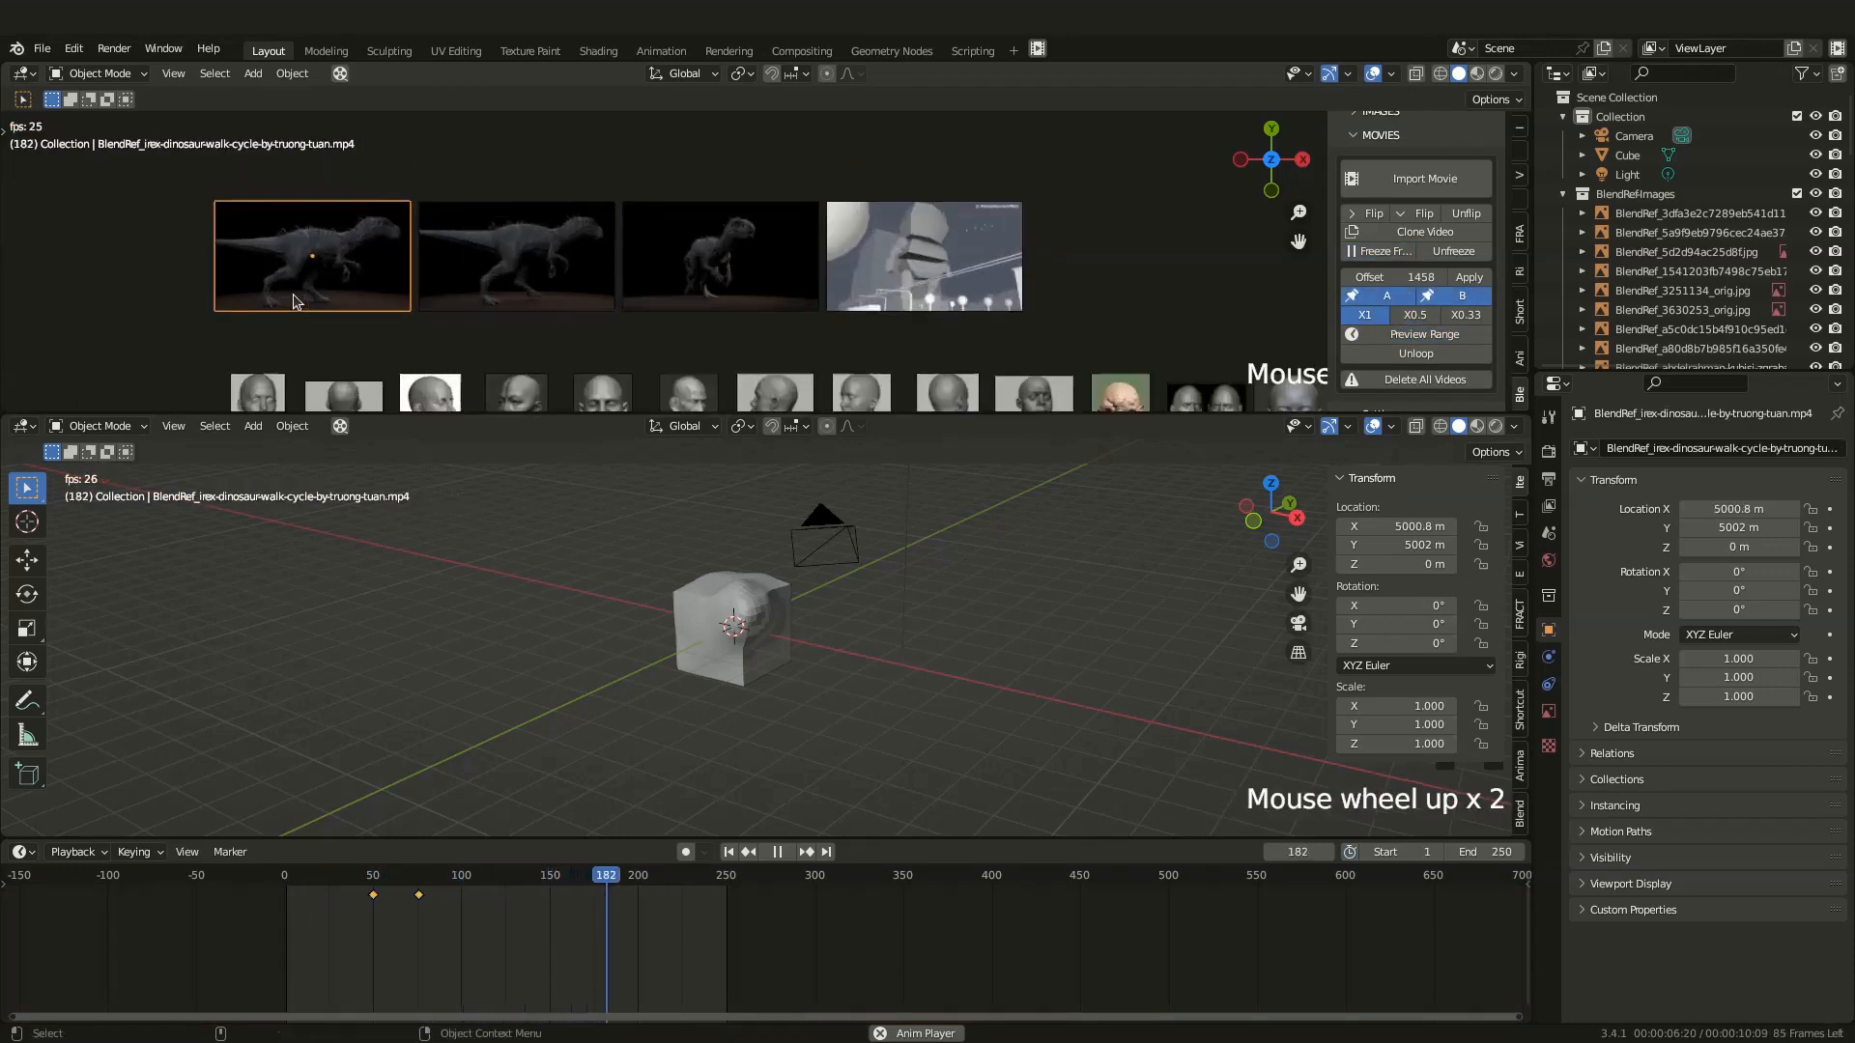
Unloop the first dinosaur walk-cycle clip, resetting its offset to 0, and check playback
click(1426, 333)
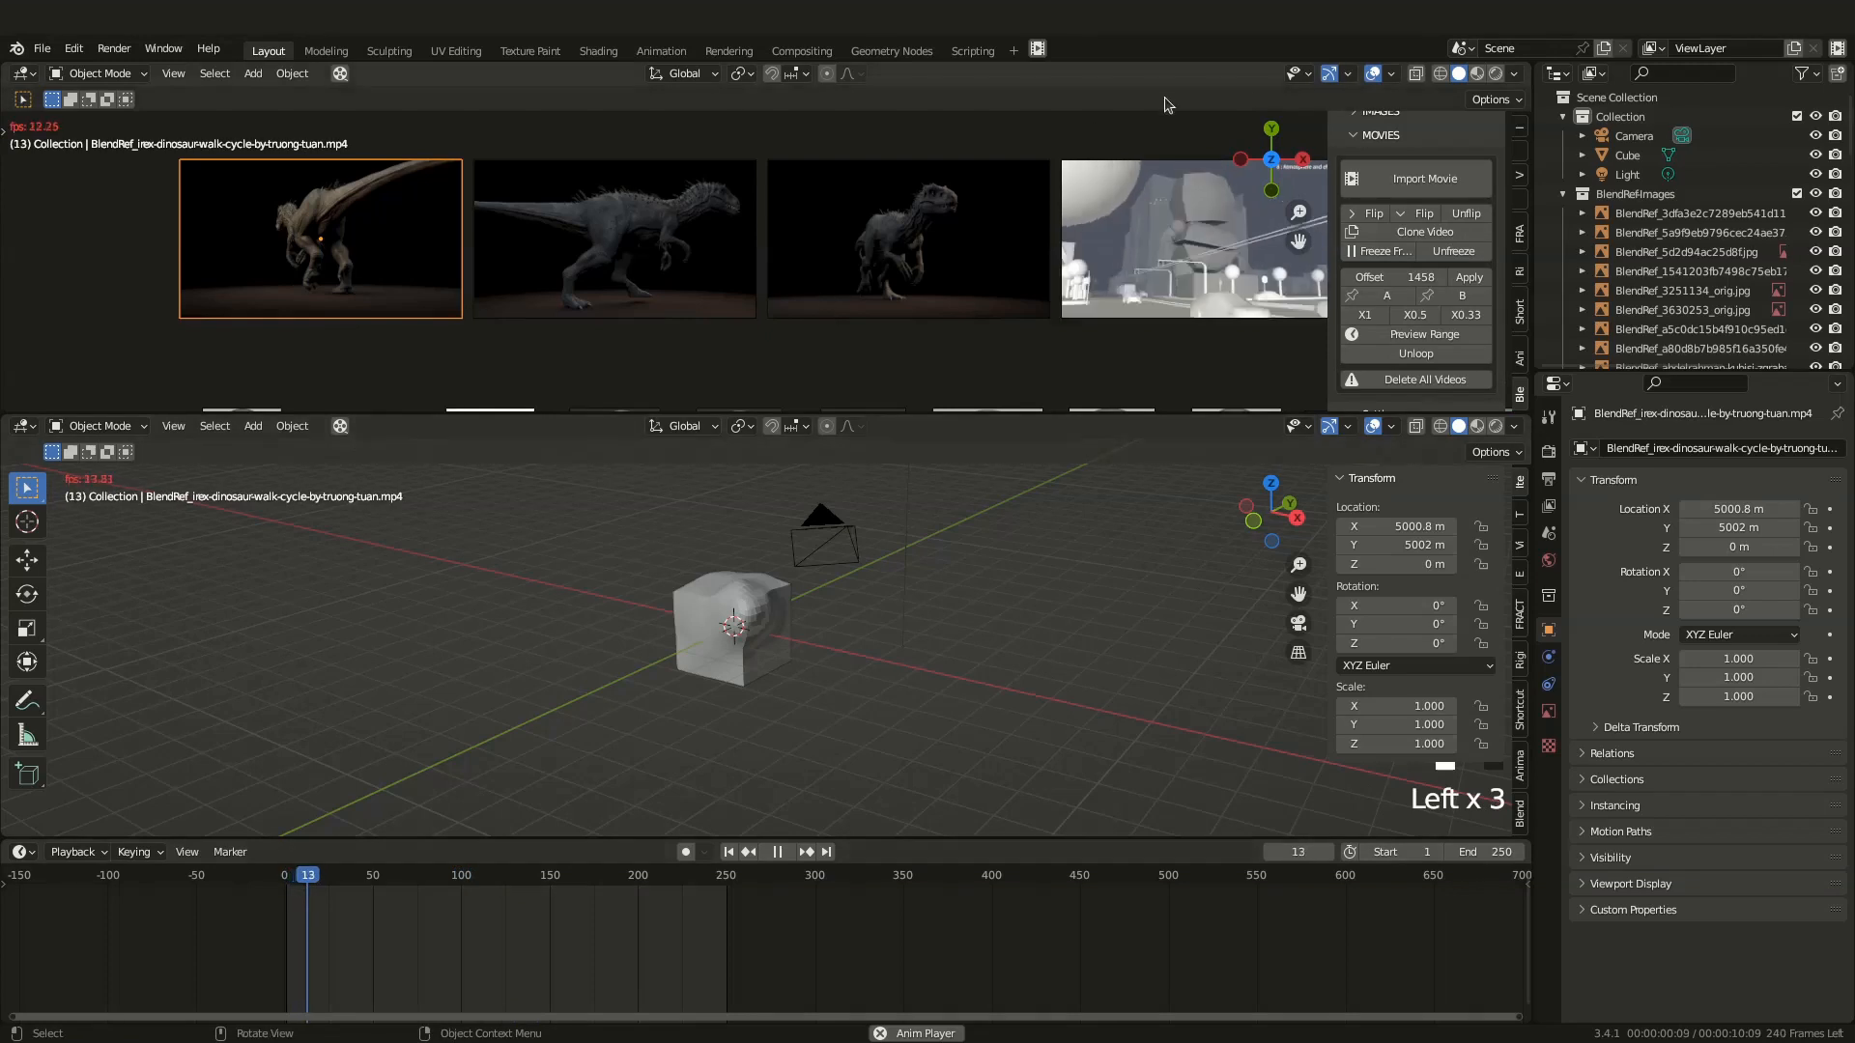
scroll(up, 3)
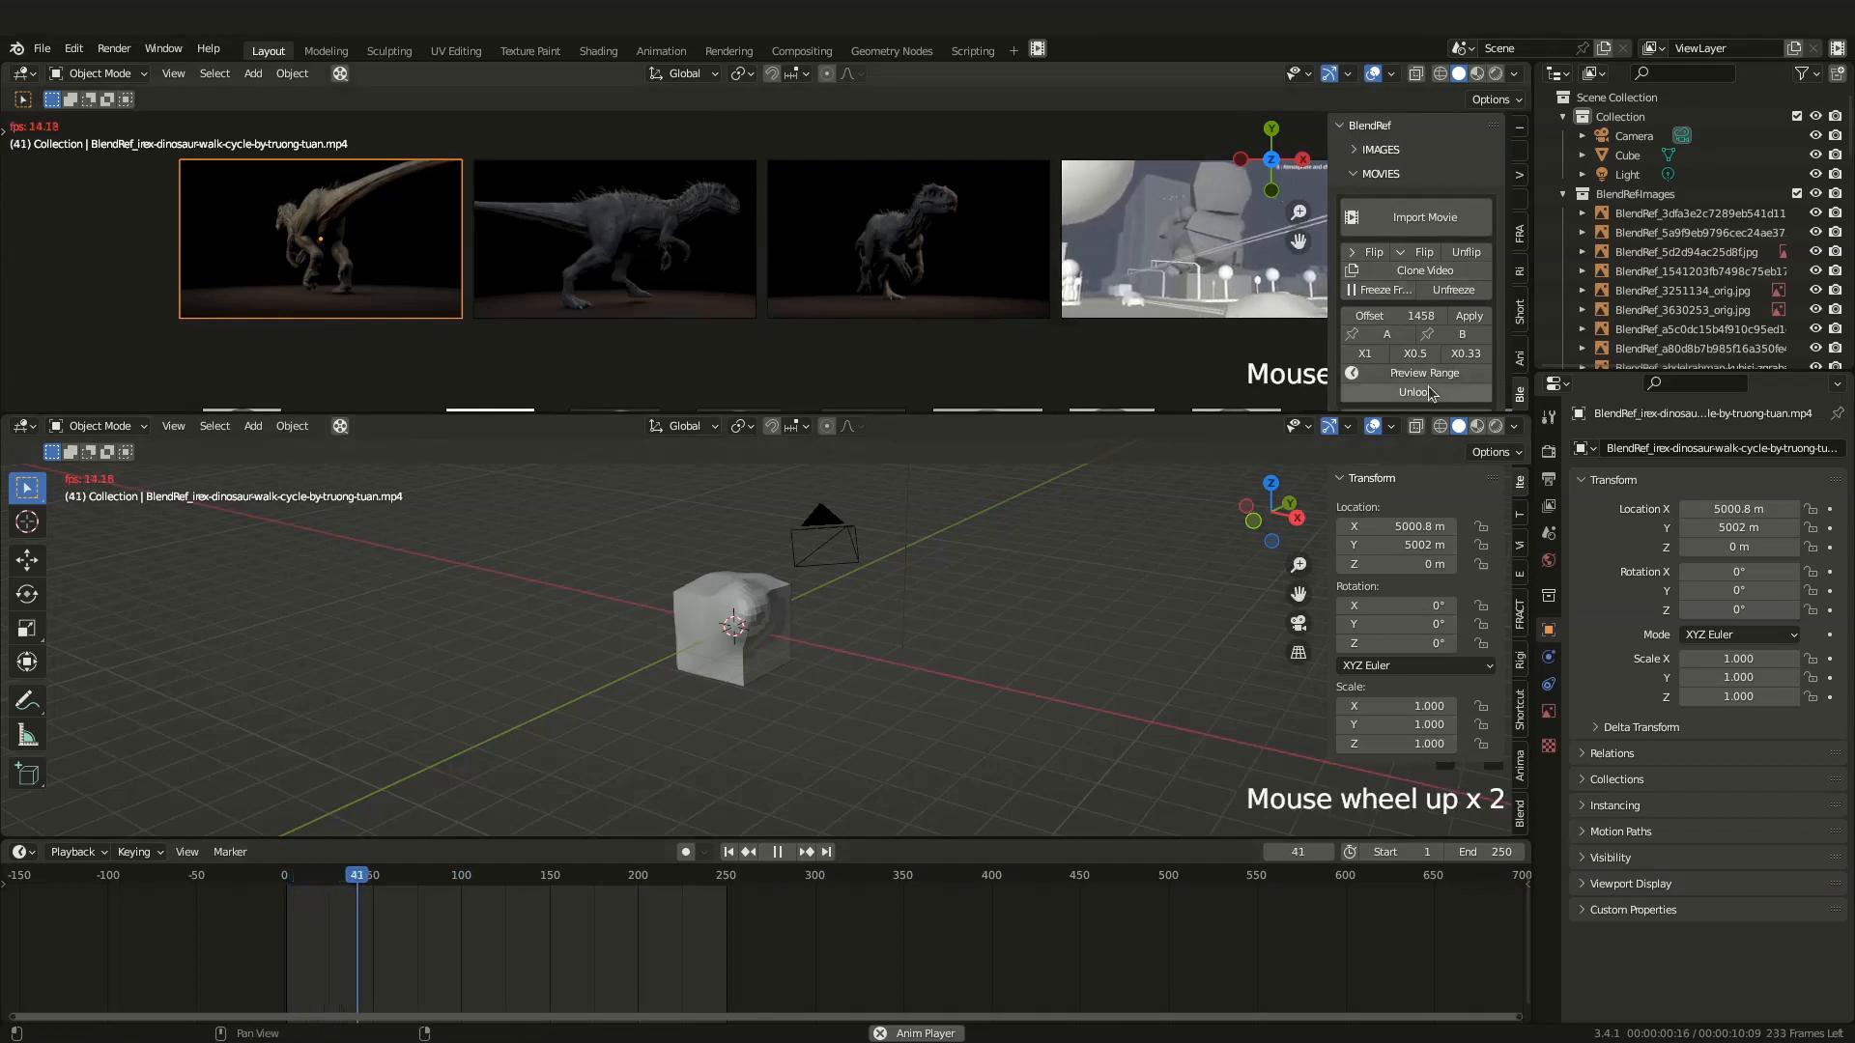
click(1376, 289)
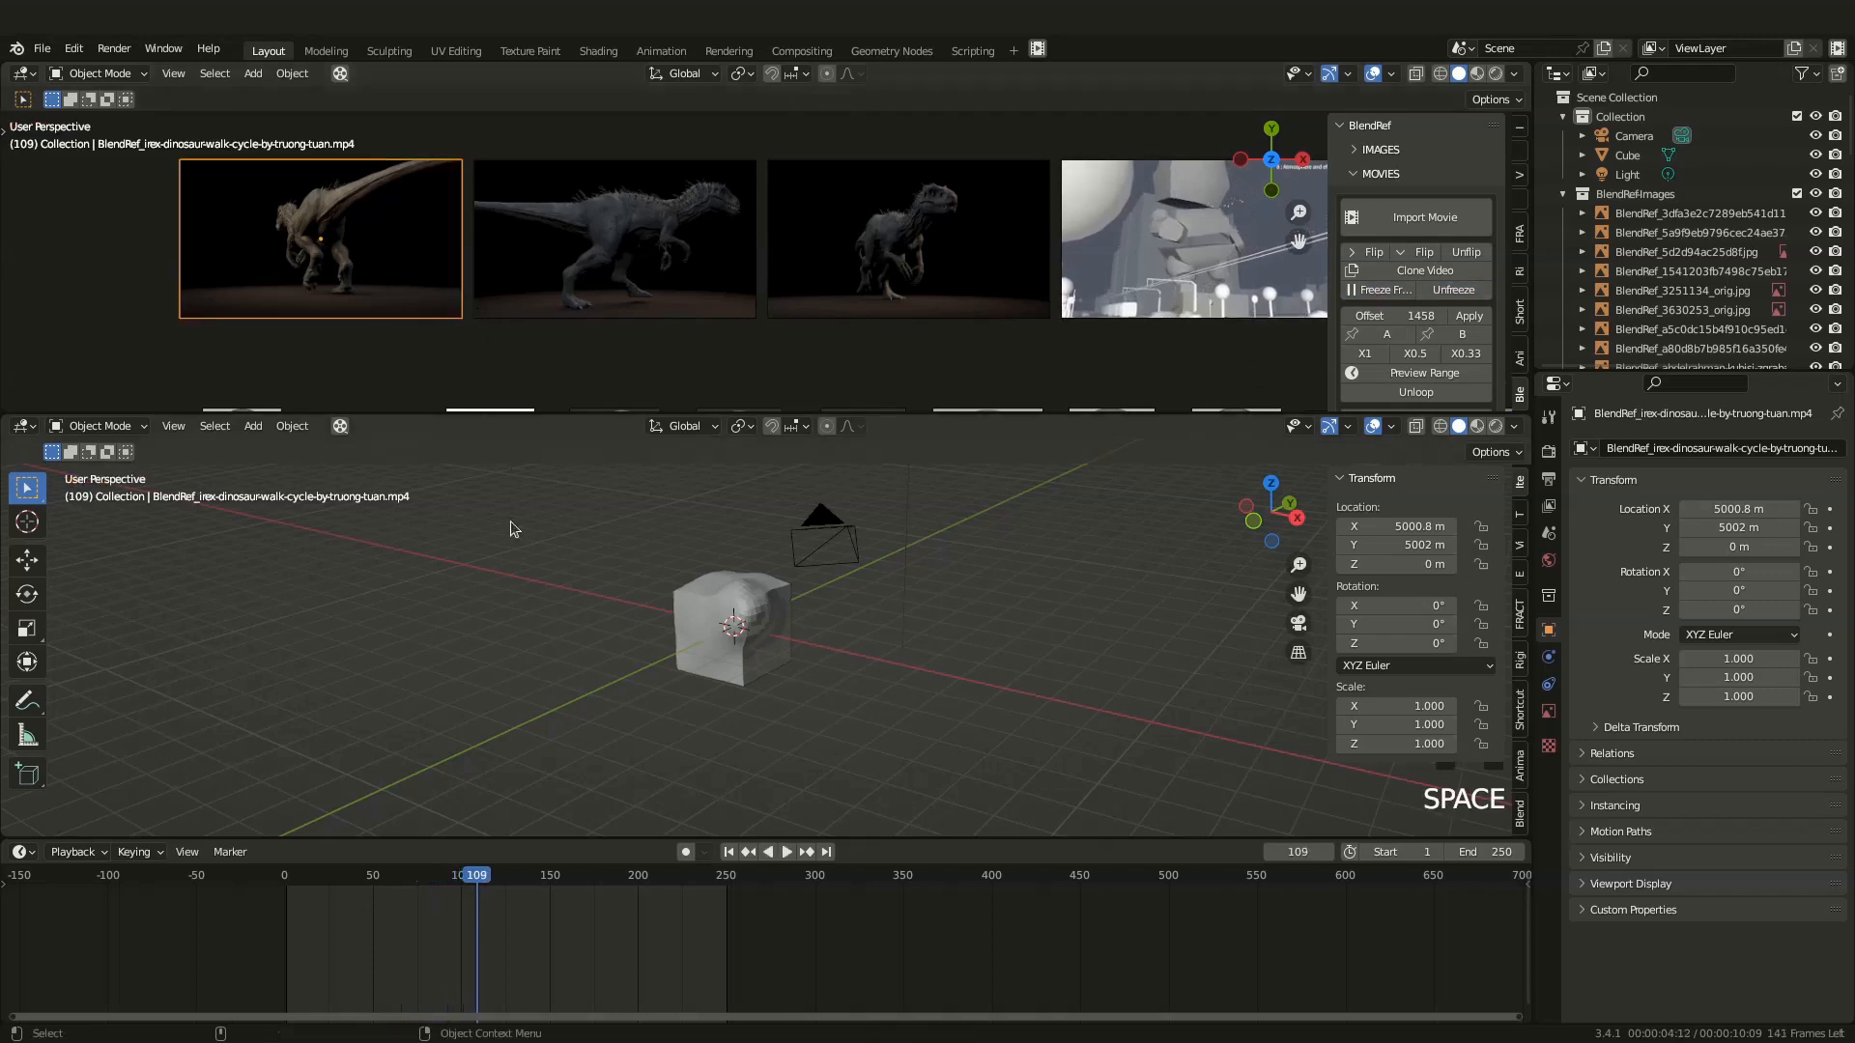
key(space)
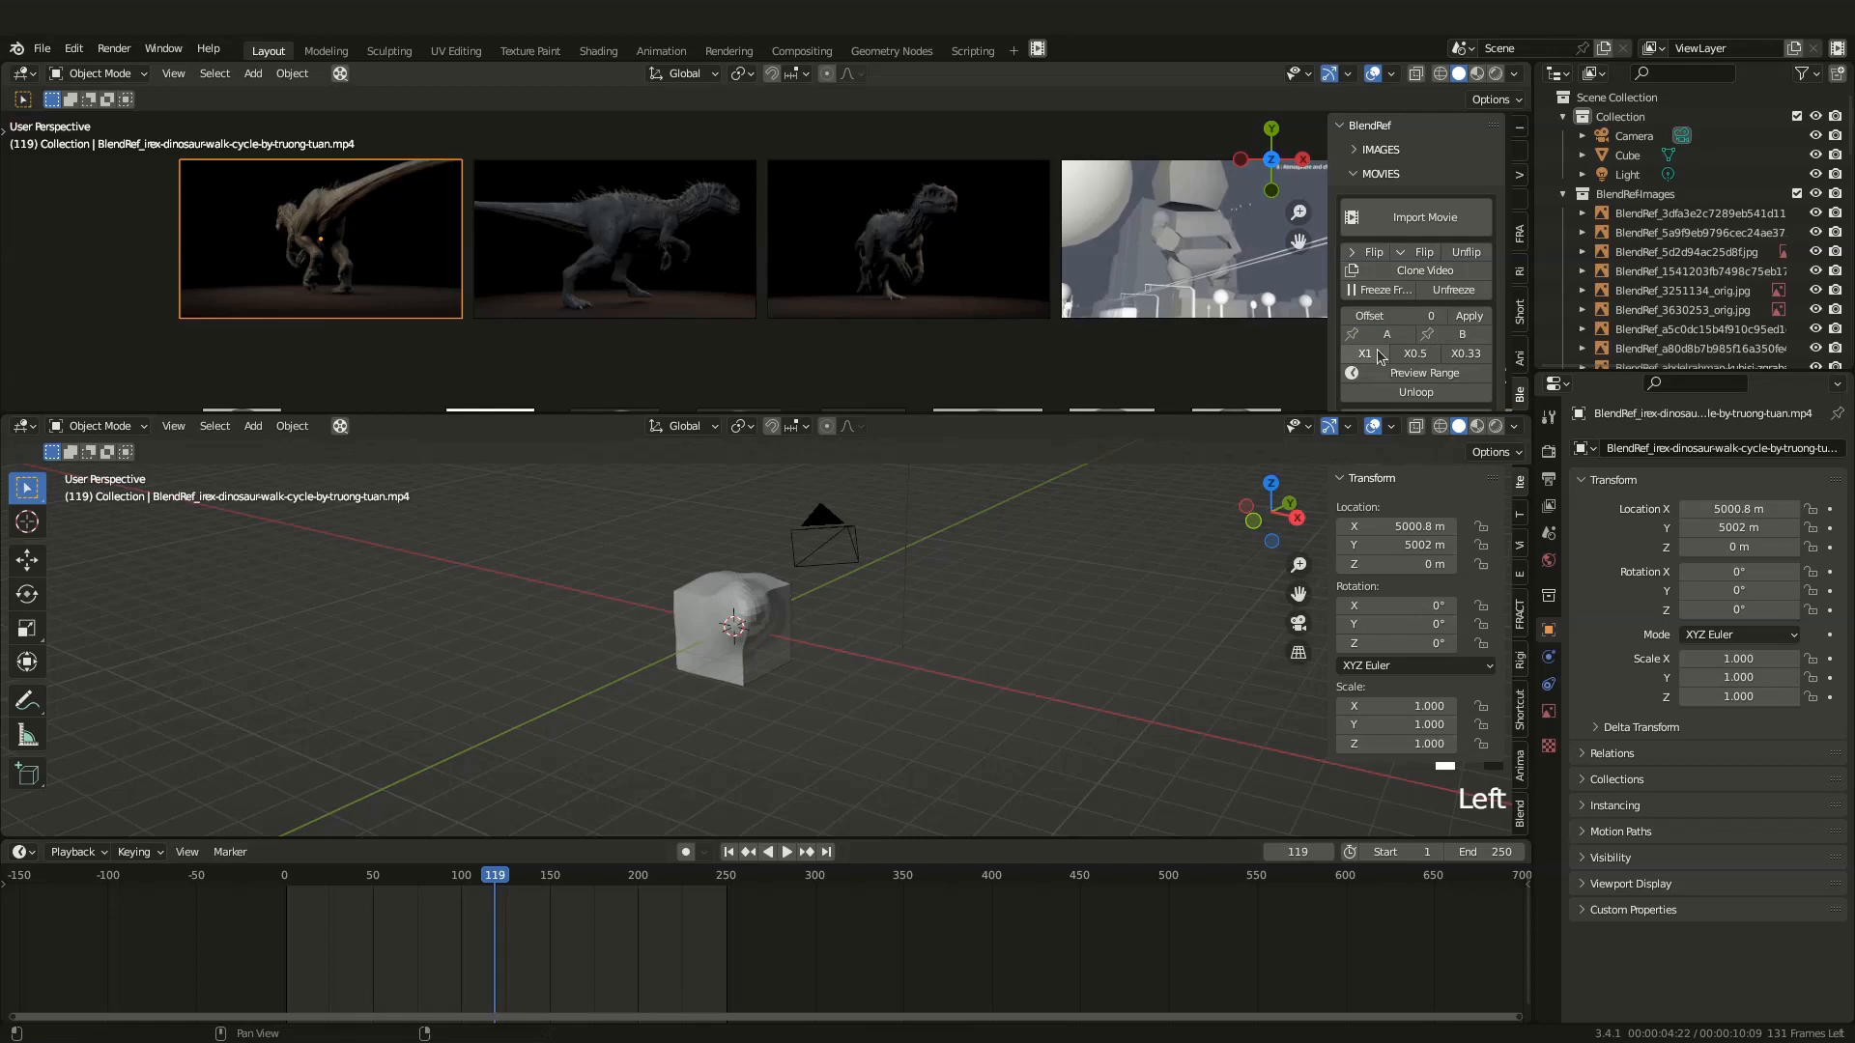
key(space)
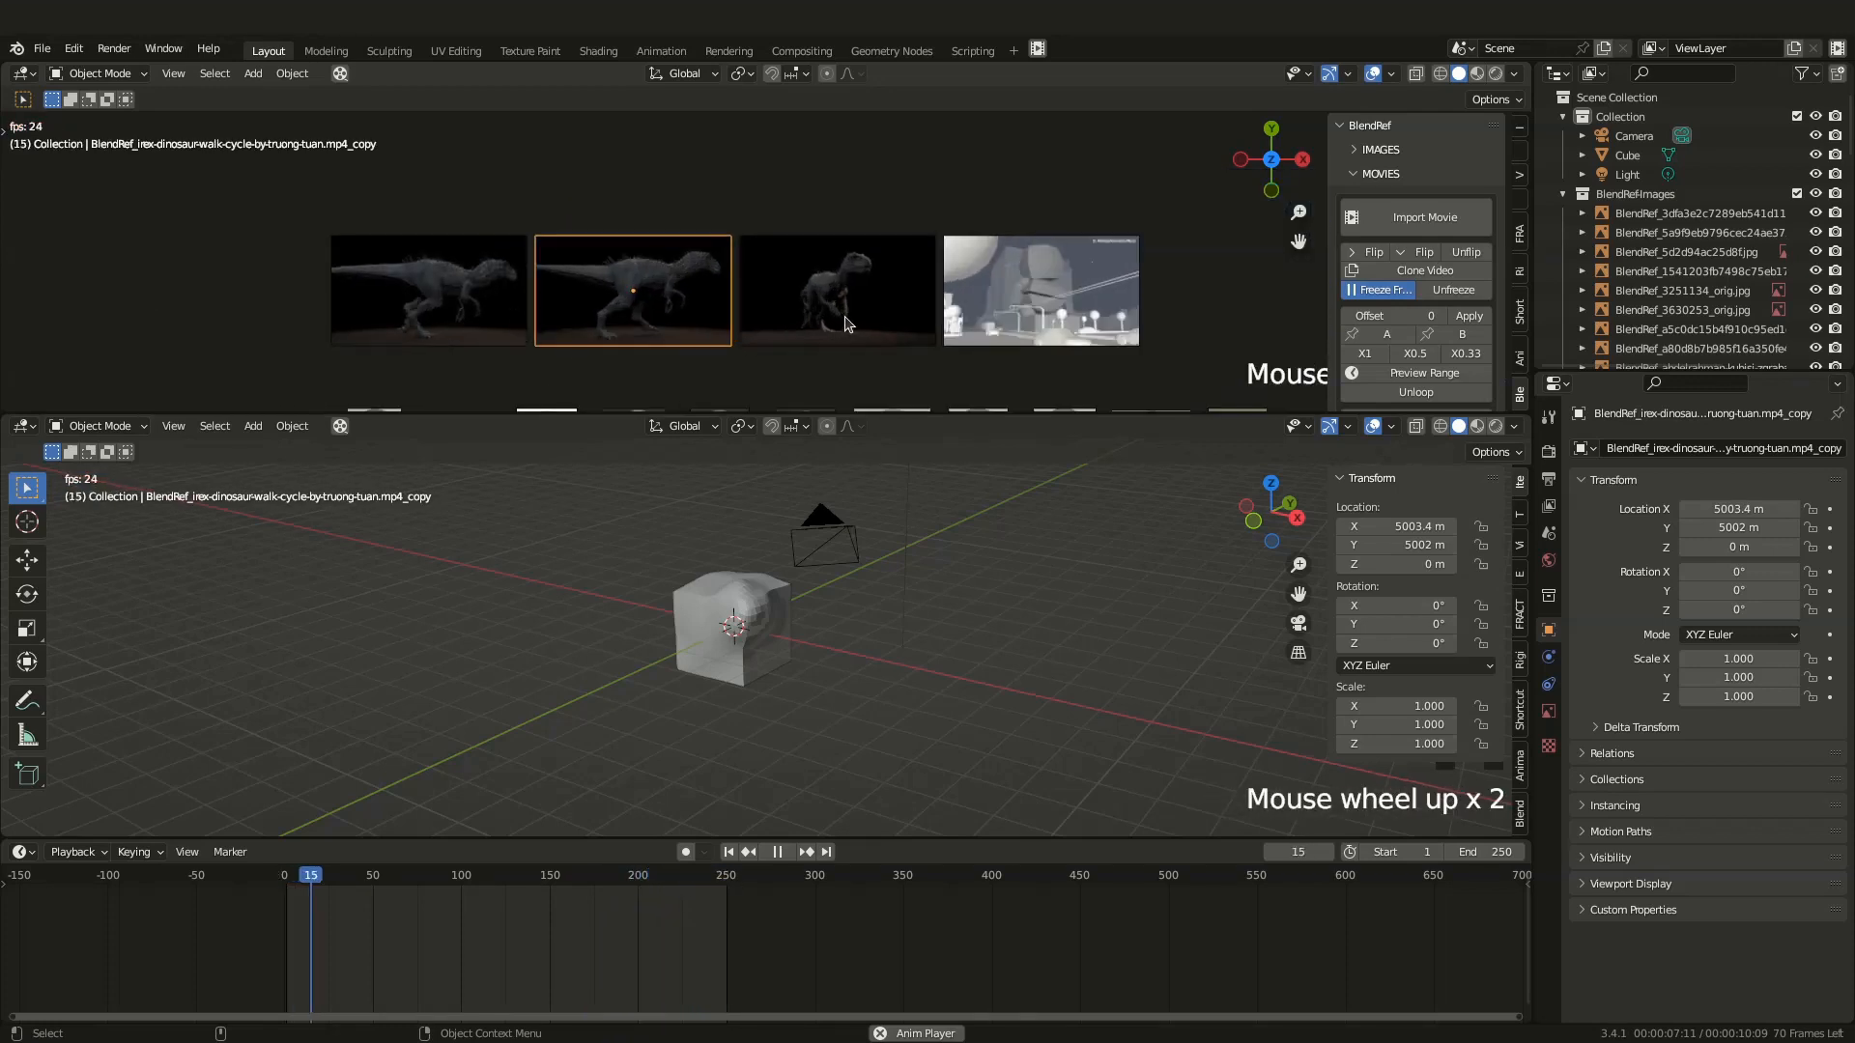
scroll(down, 3)
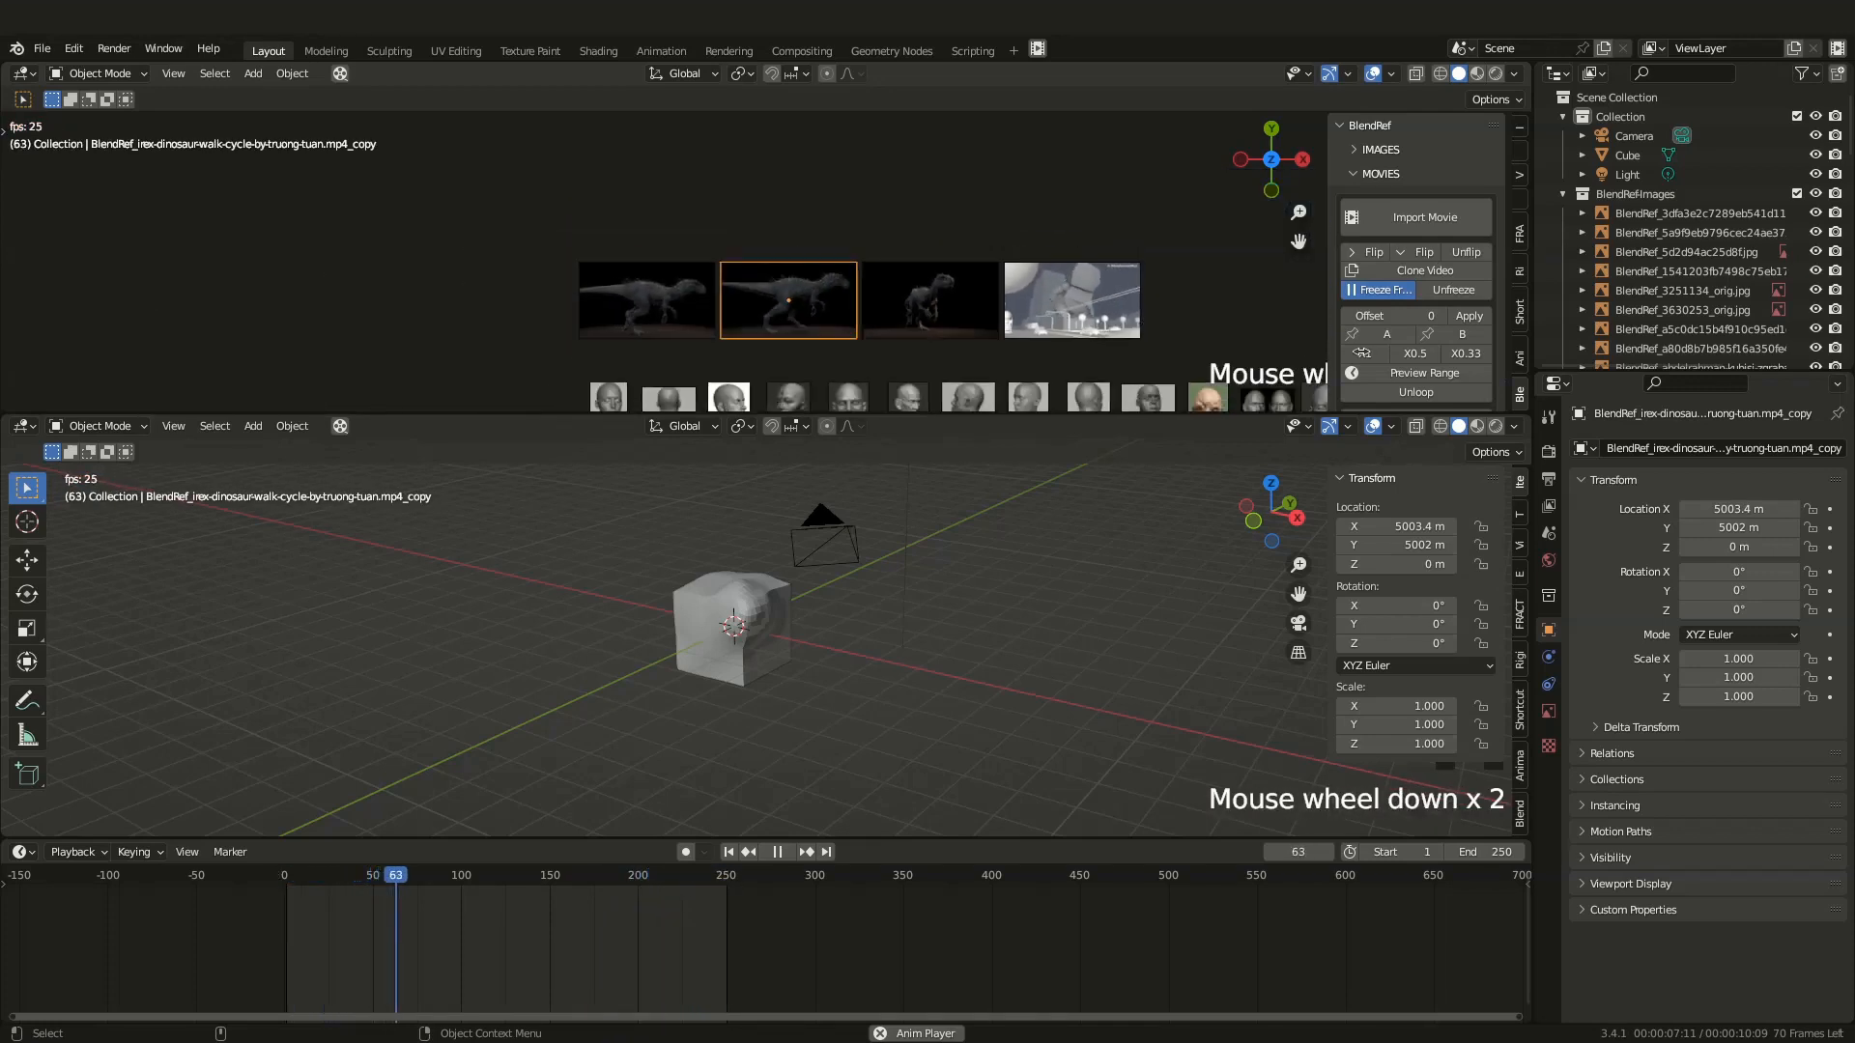
scroll(down, 3)
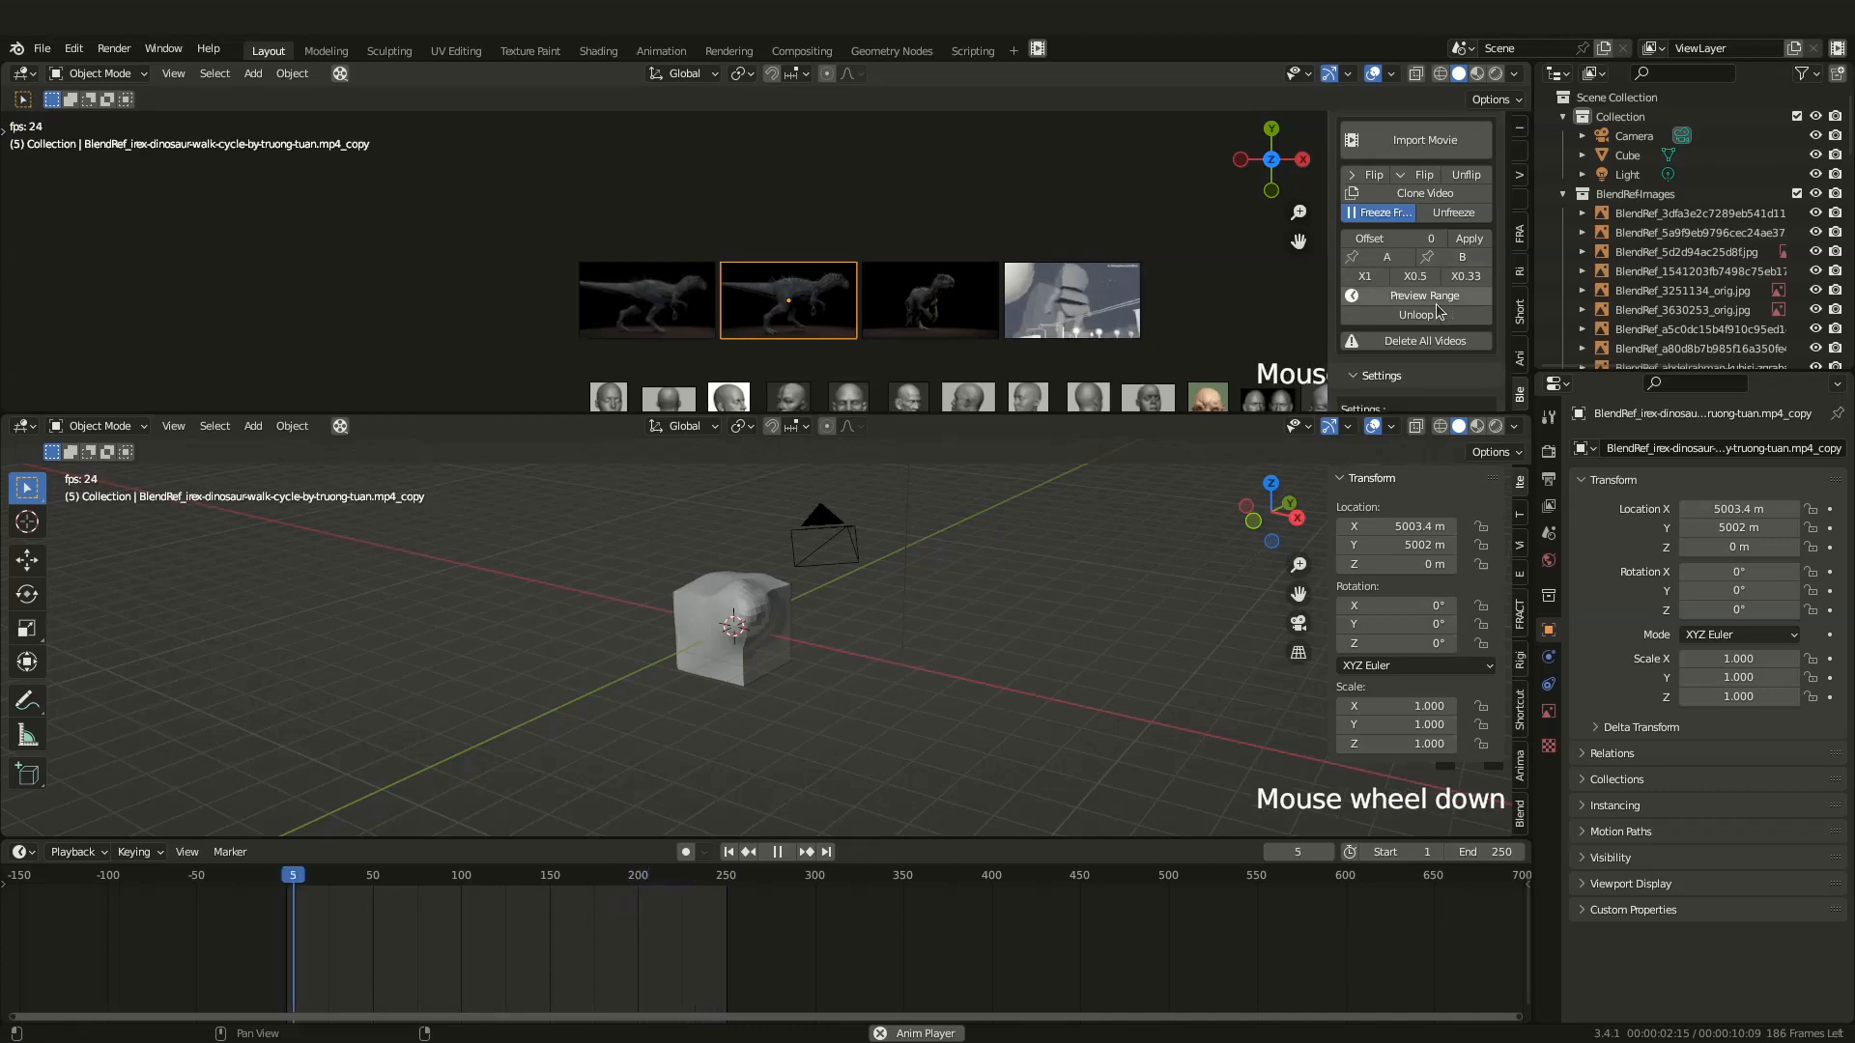
scroll(down, 3)
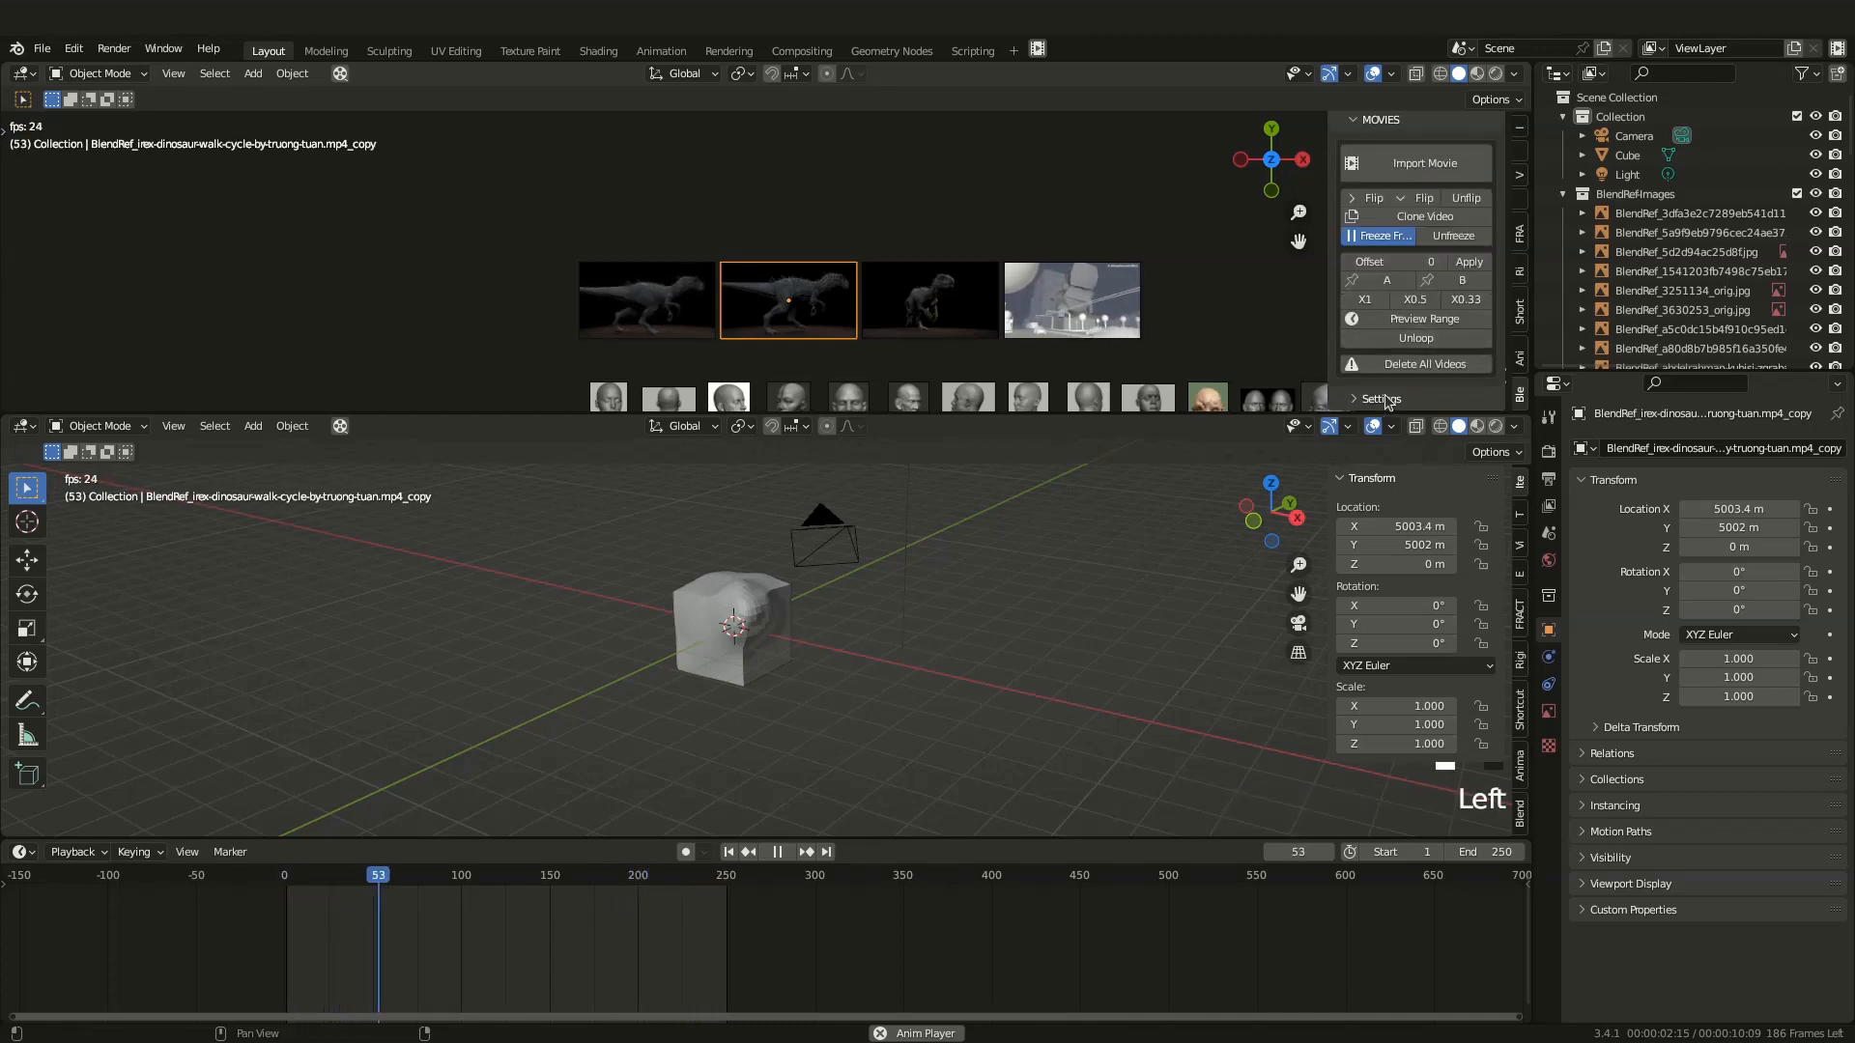
Delete all dinosaur and robot videos and apply a blue background from BlendRef Settings
scroll(down, 3)
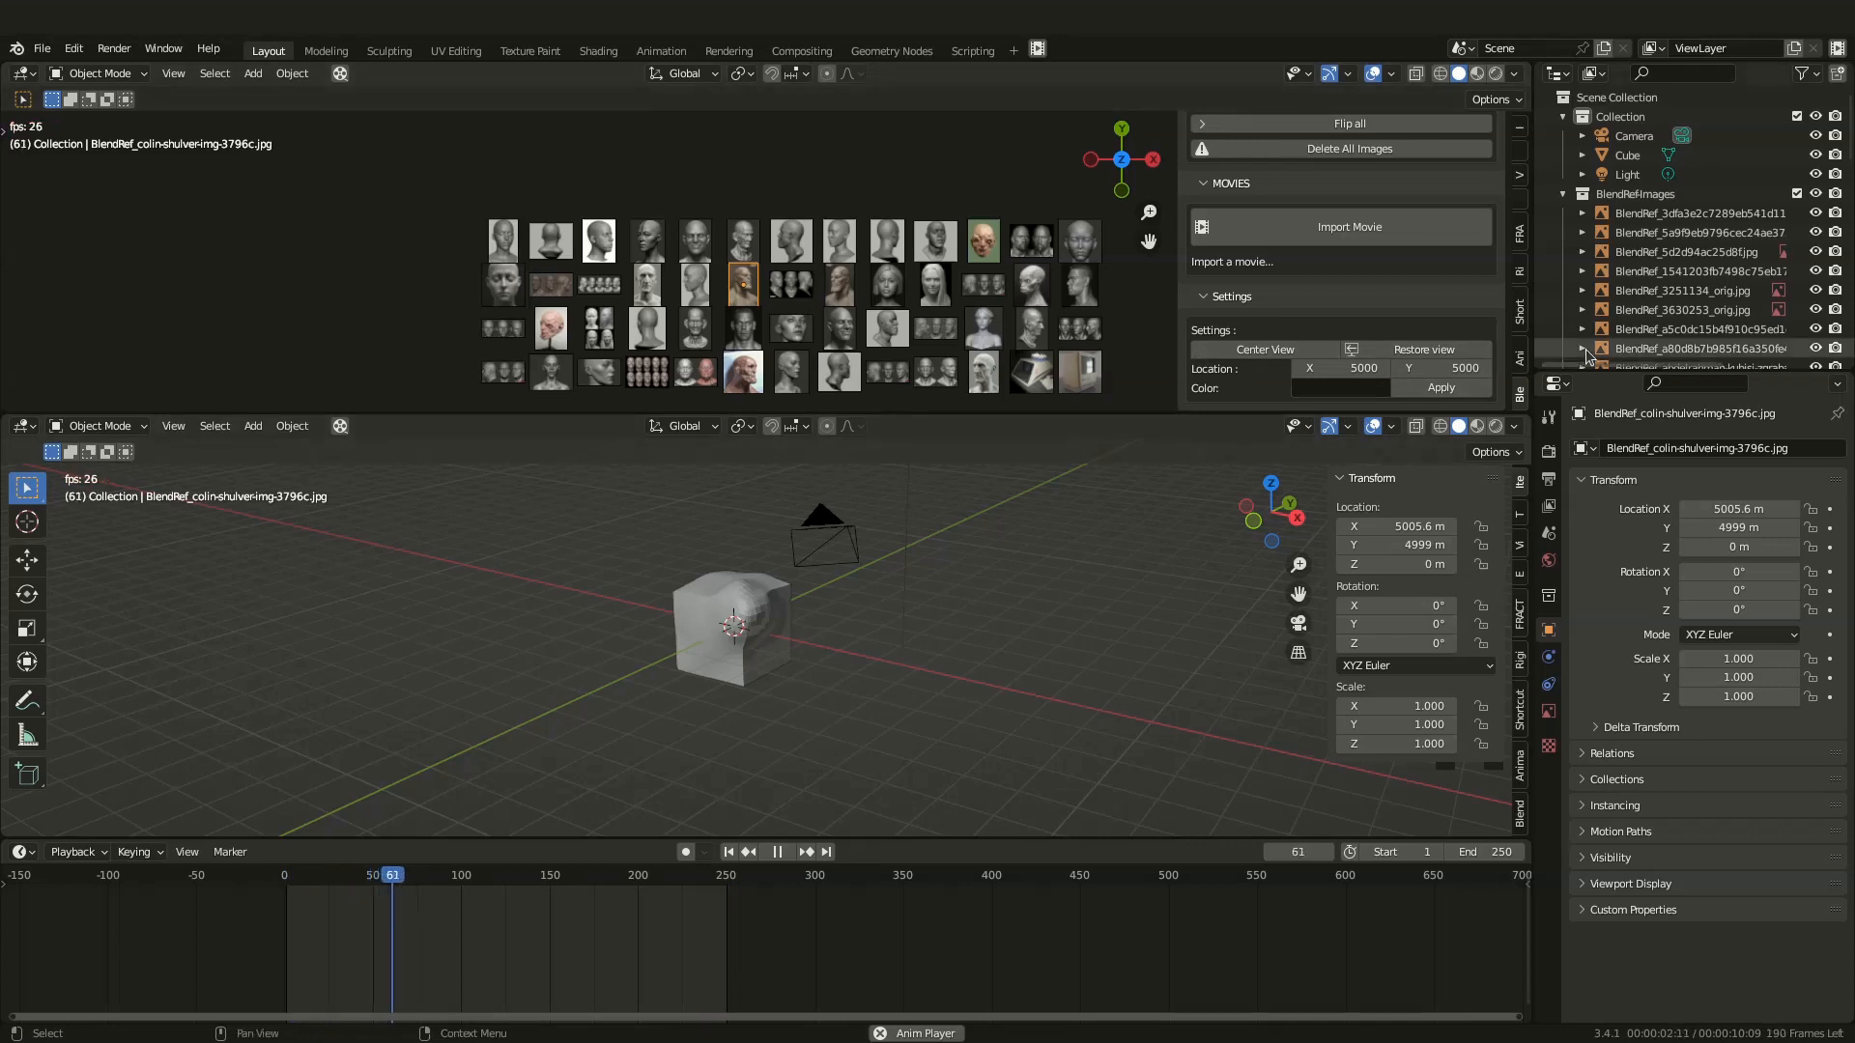
click(1340, 388)
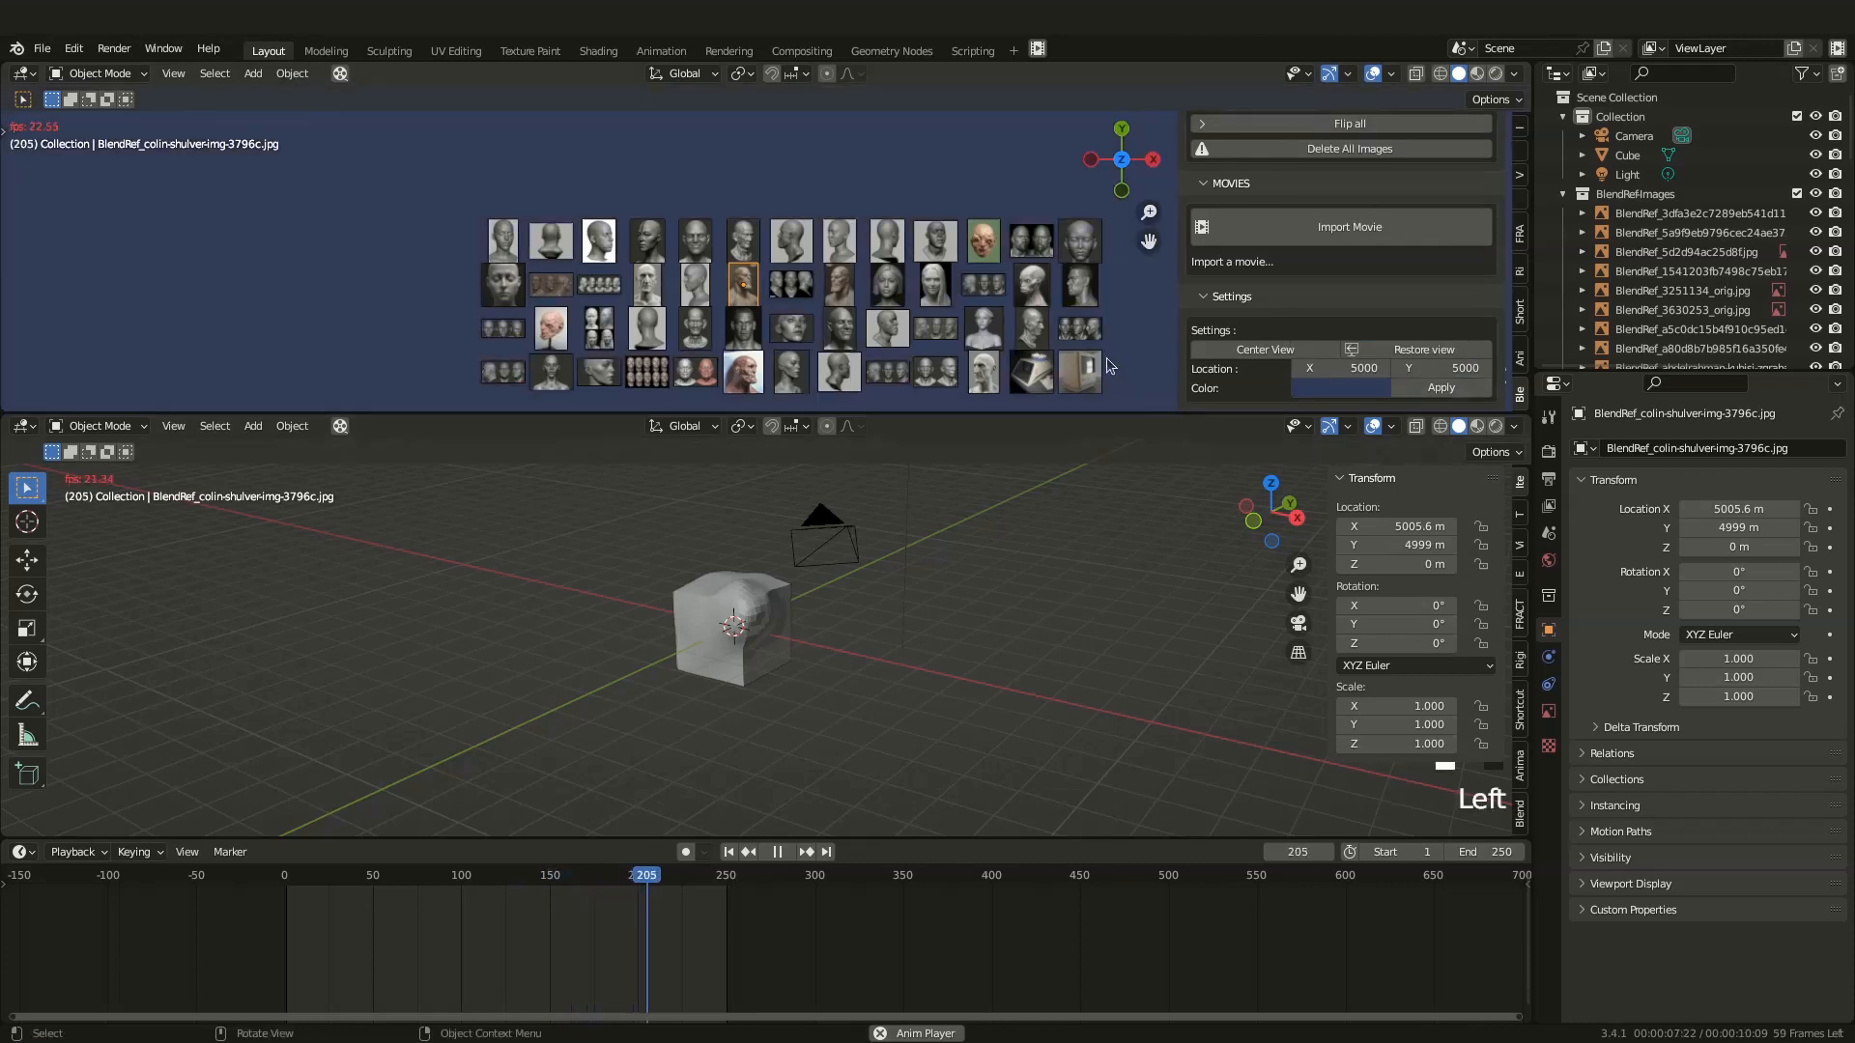
scroll(down, 3)
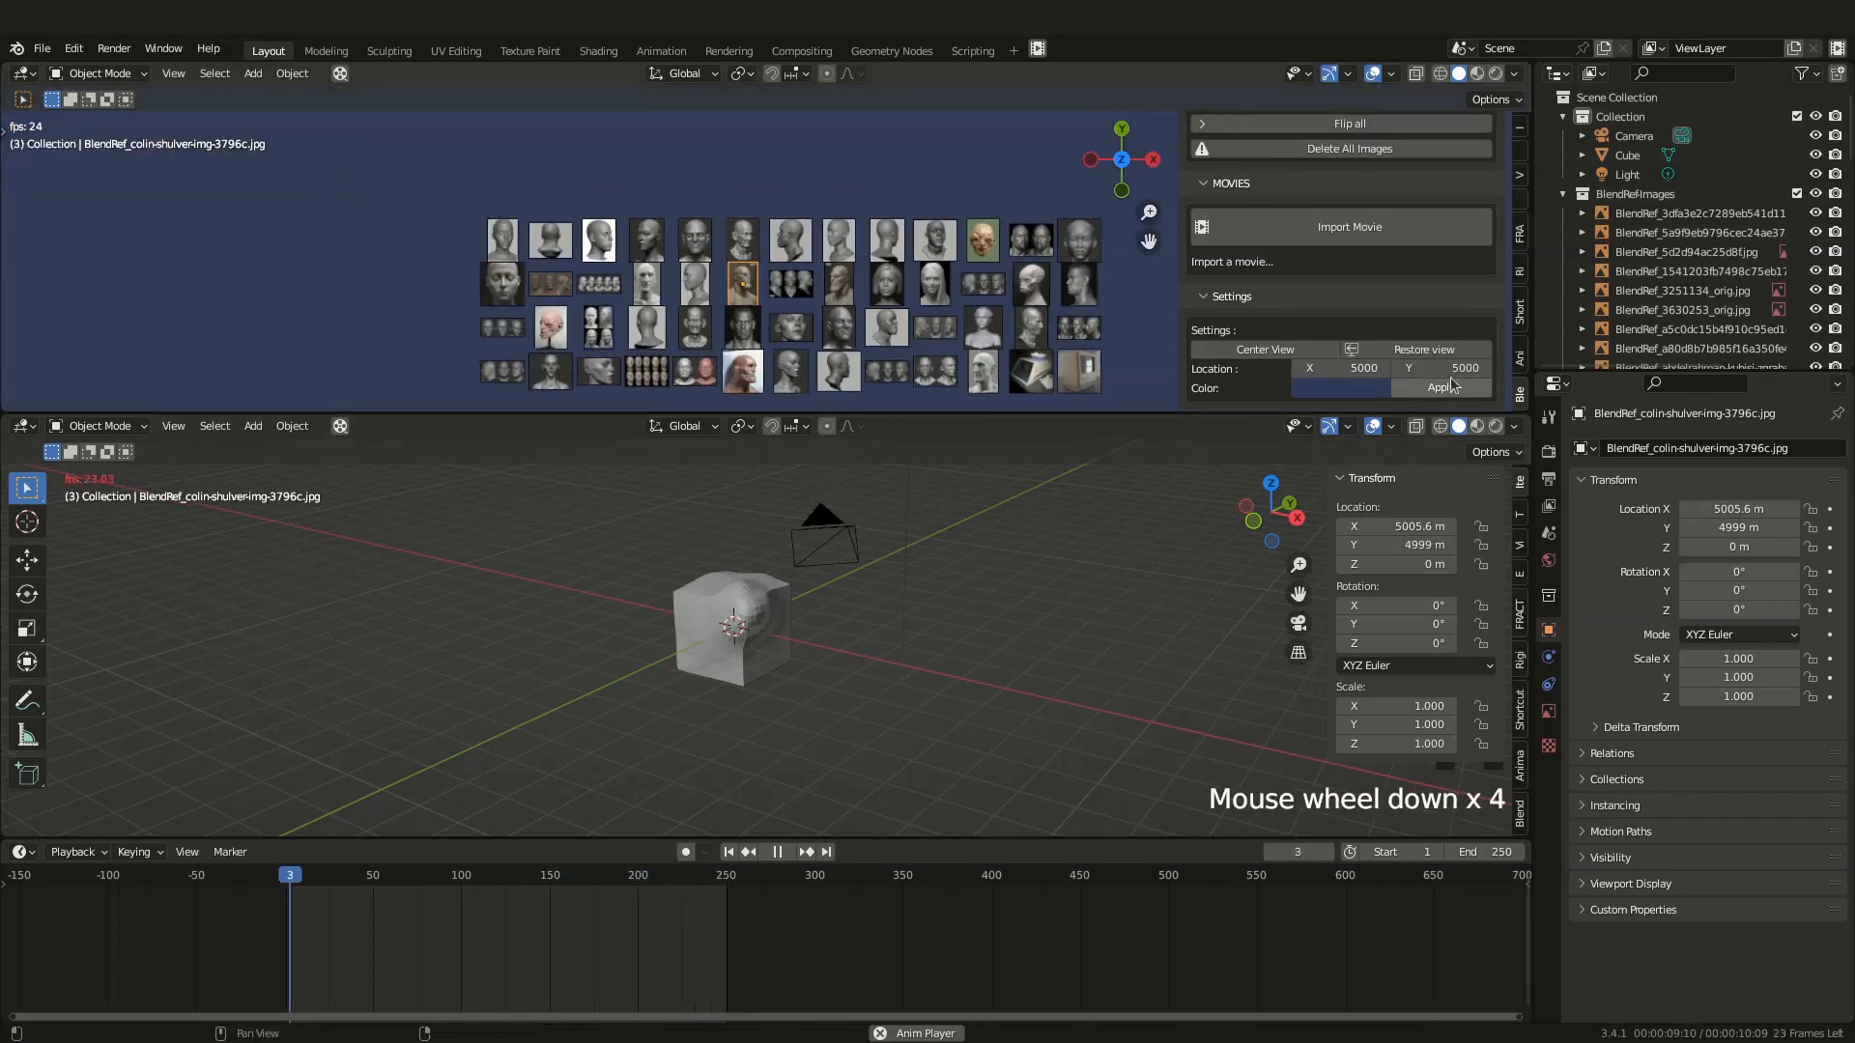